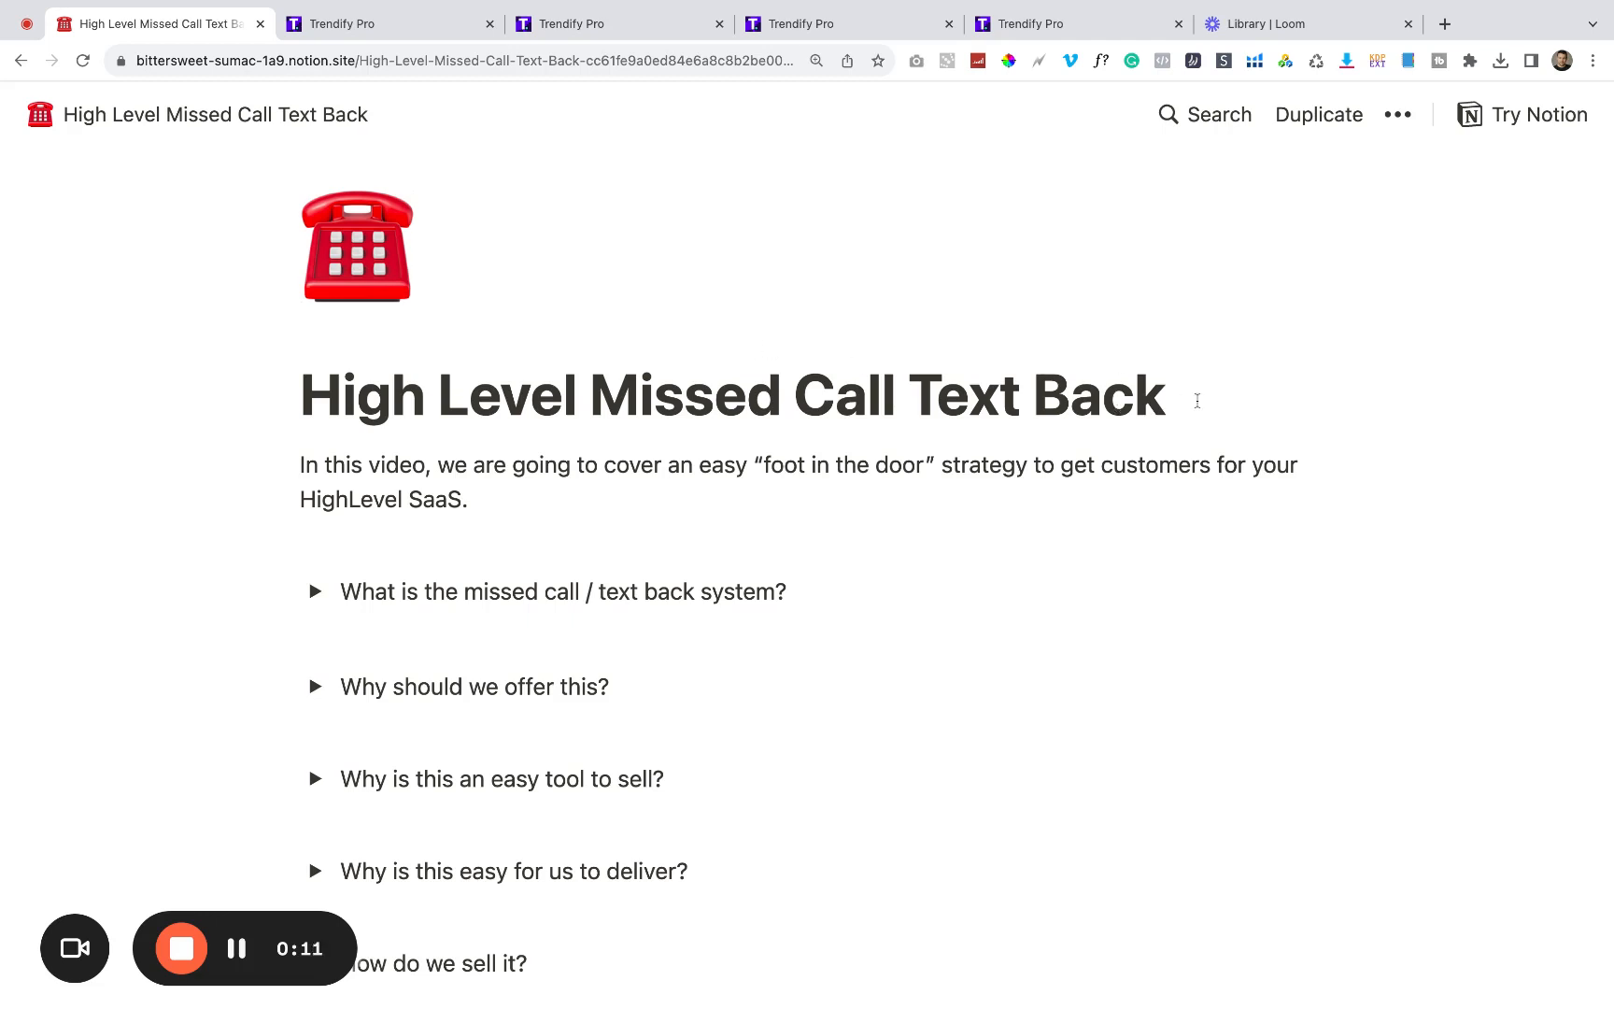
pyautogui.moveTo(1218, 401)
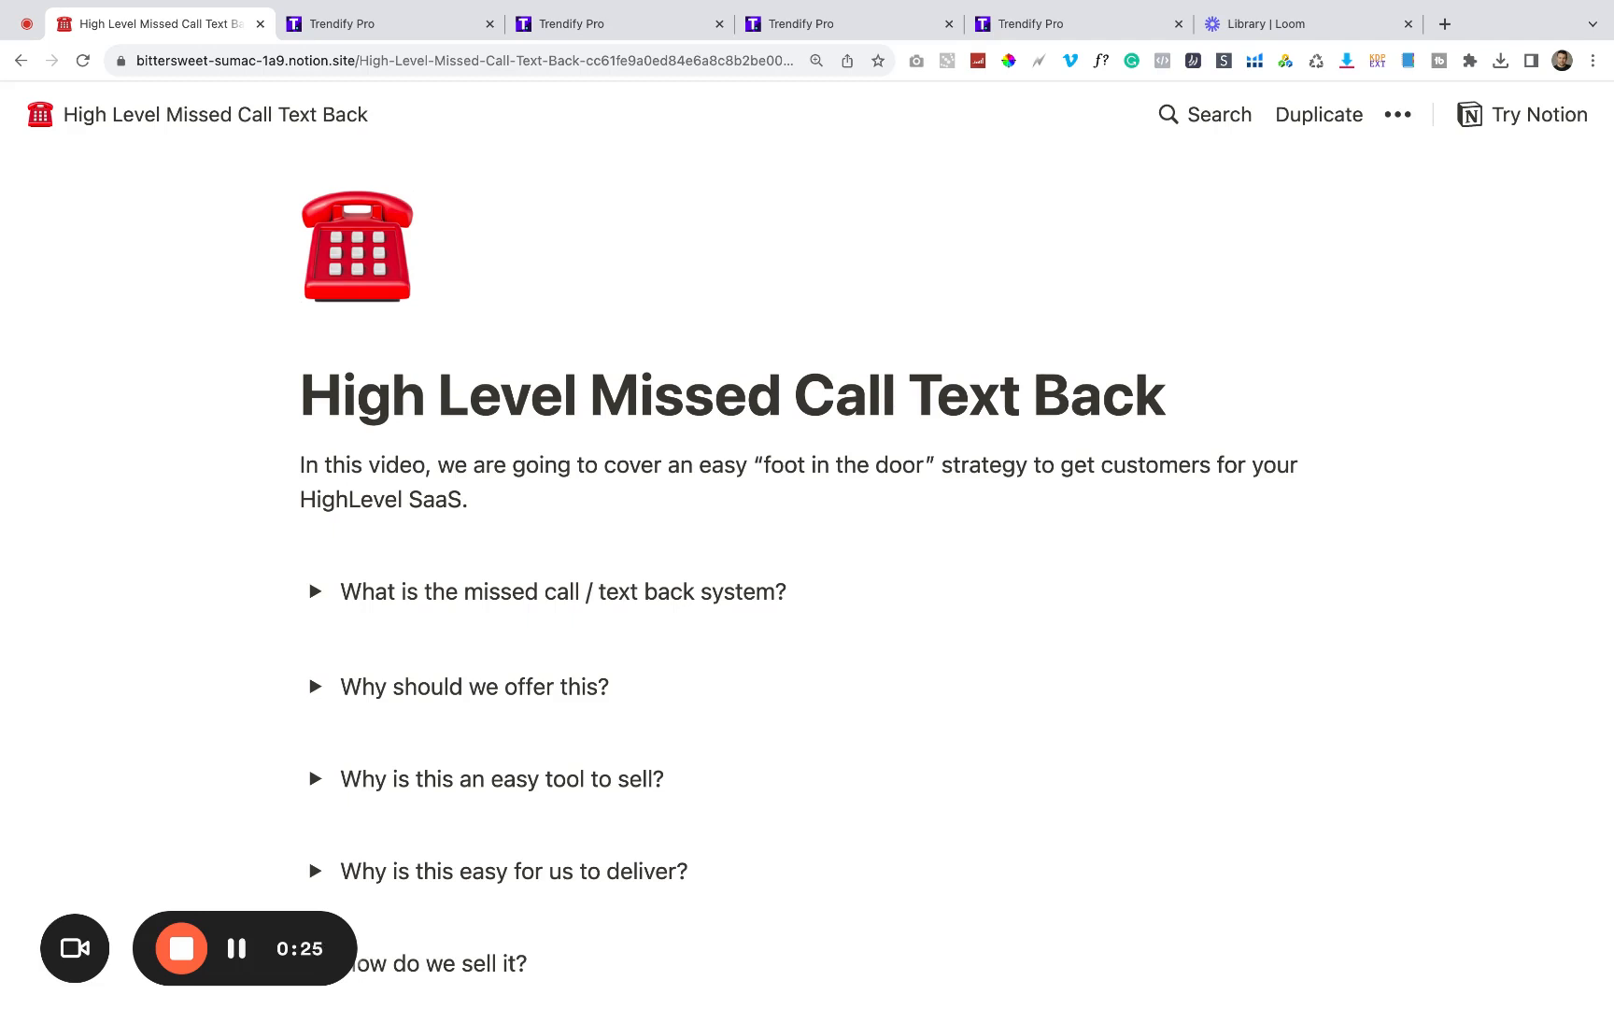
# Step: Read and fold the missed call text back explanation, then expand 'Why should we offer this?'
pyautogui.scroll(-3)
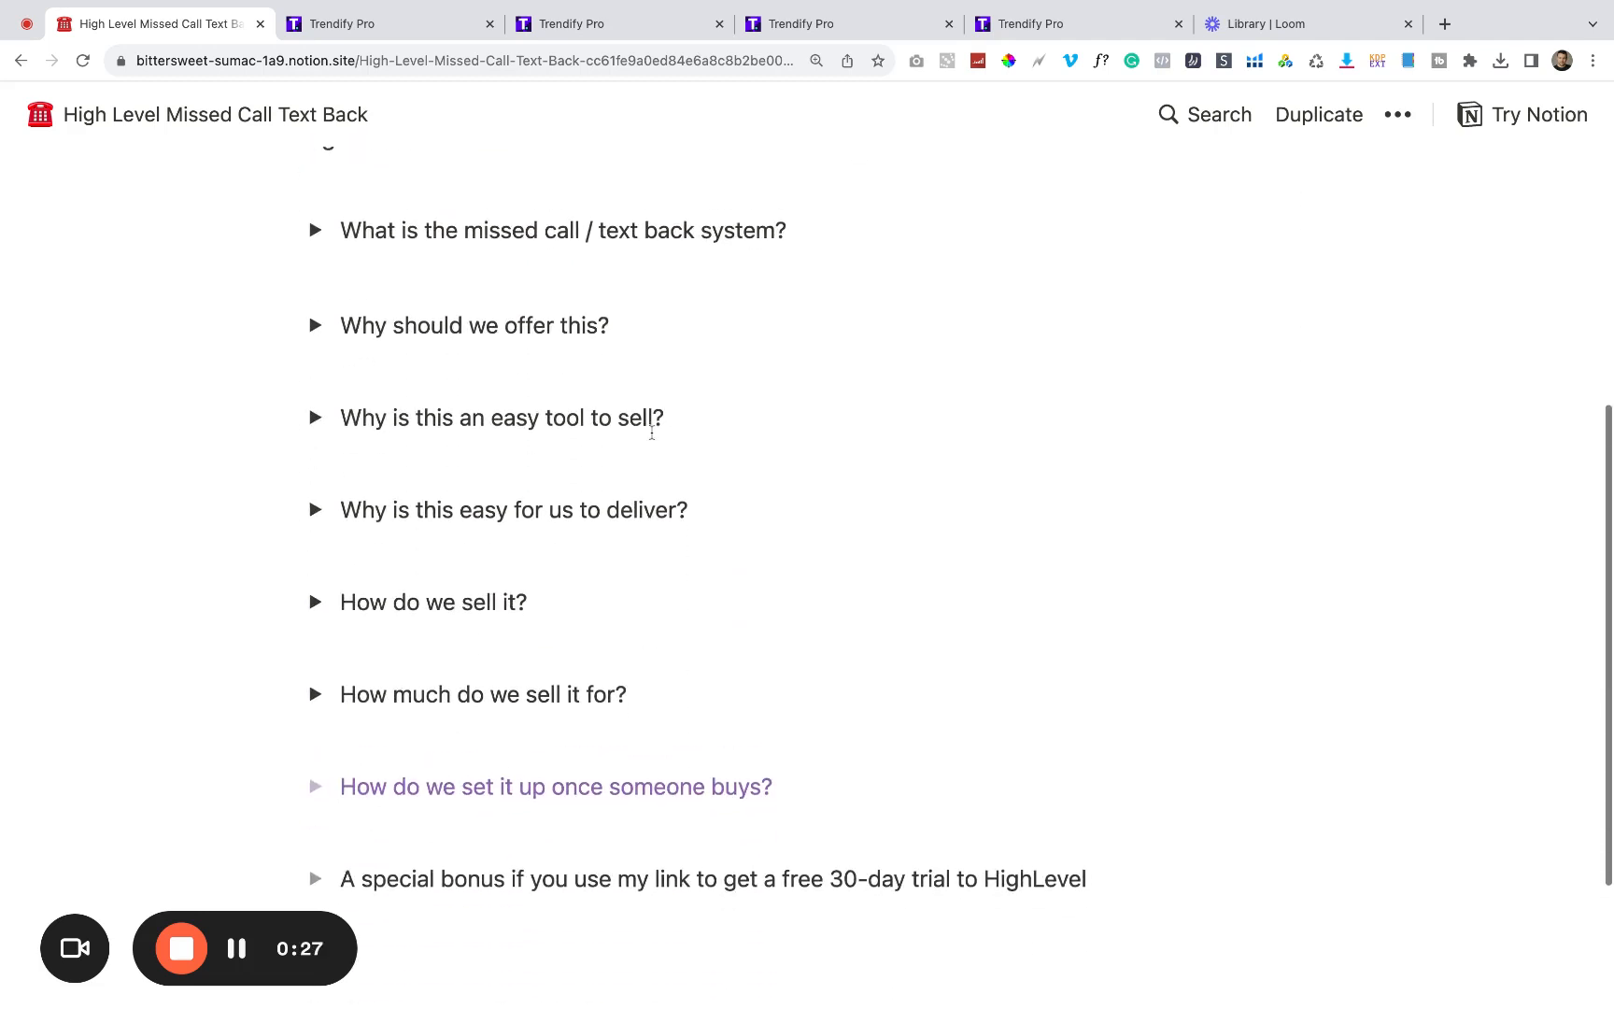
pyautogui.click(315, 231)
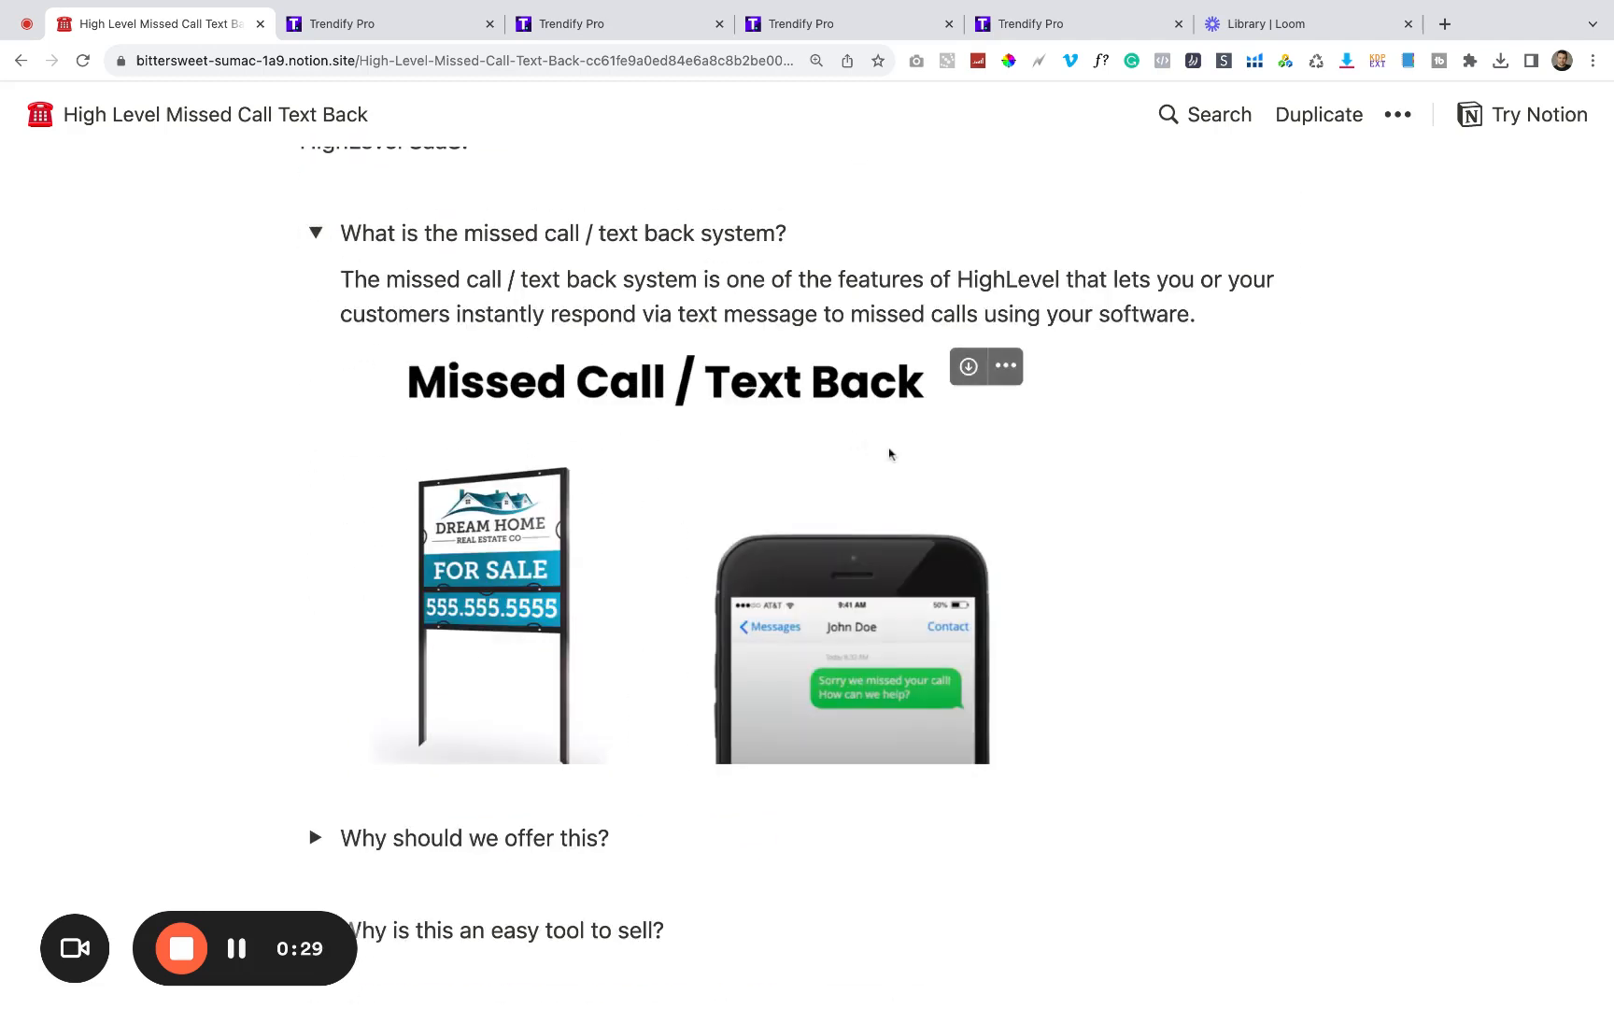
pyautogui.moveTo(1042, 522)
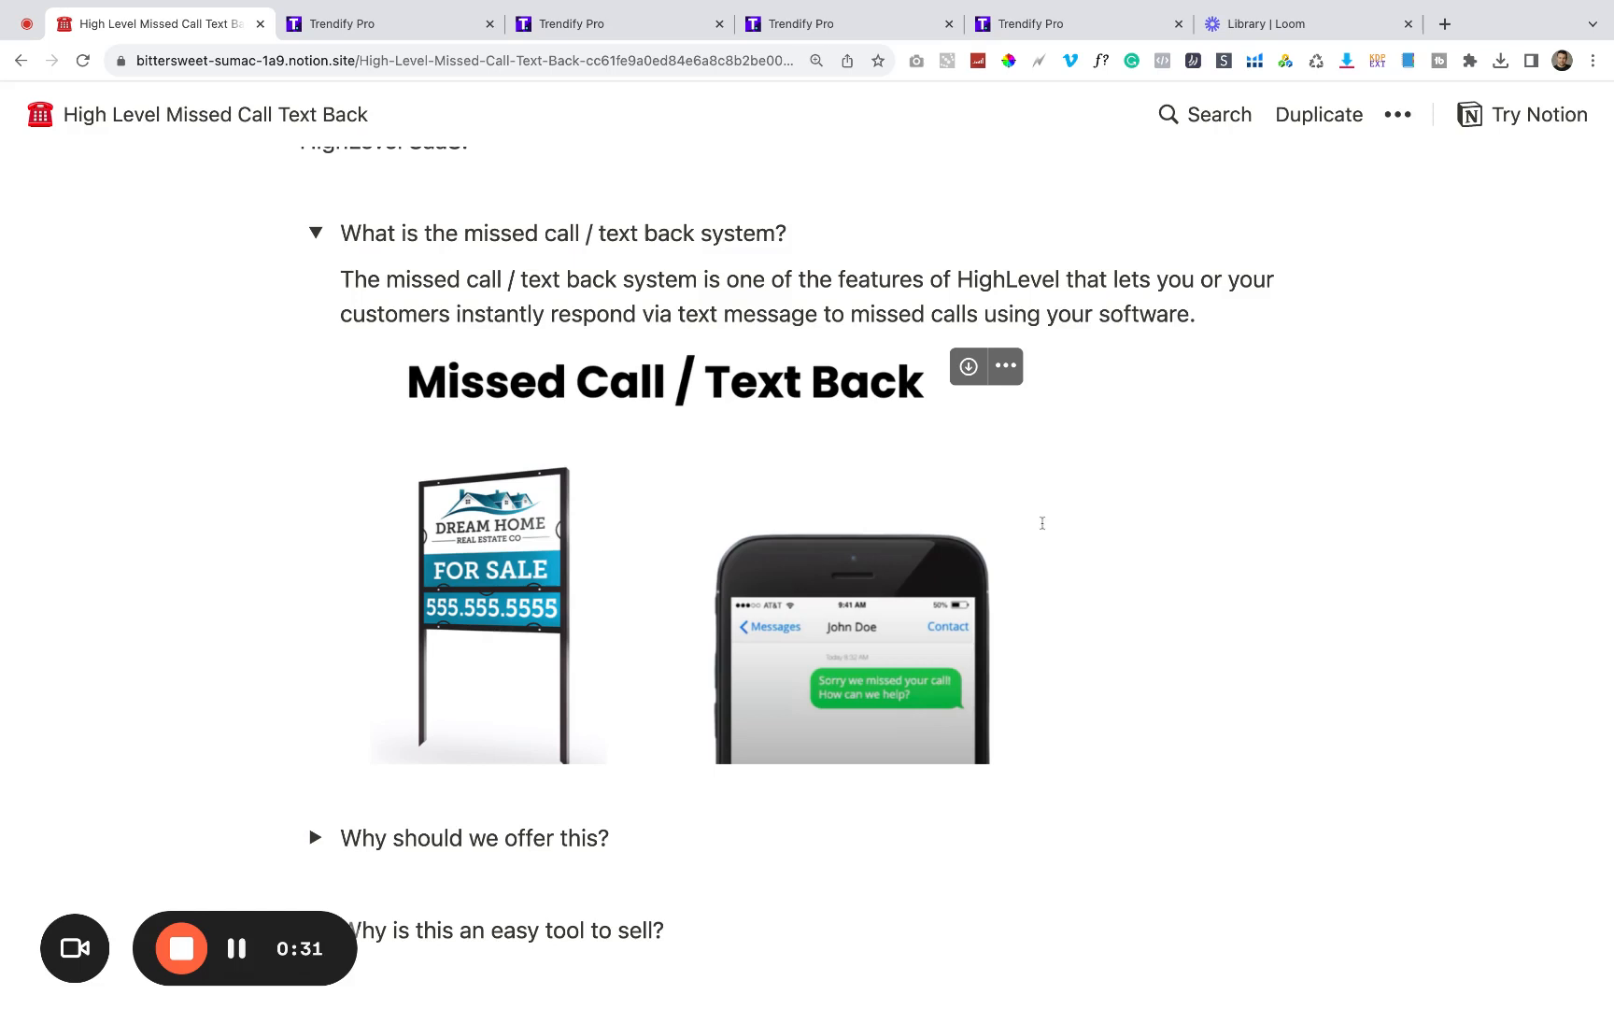
pyautogui.moveTo(1147, 572)
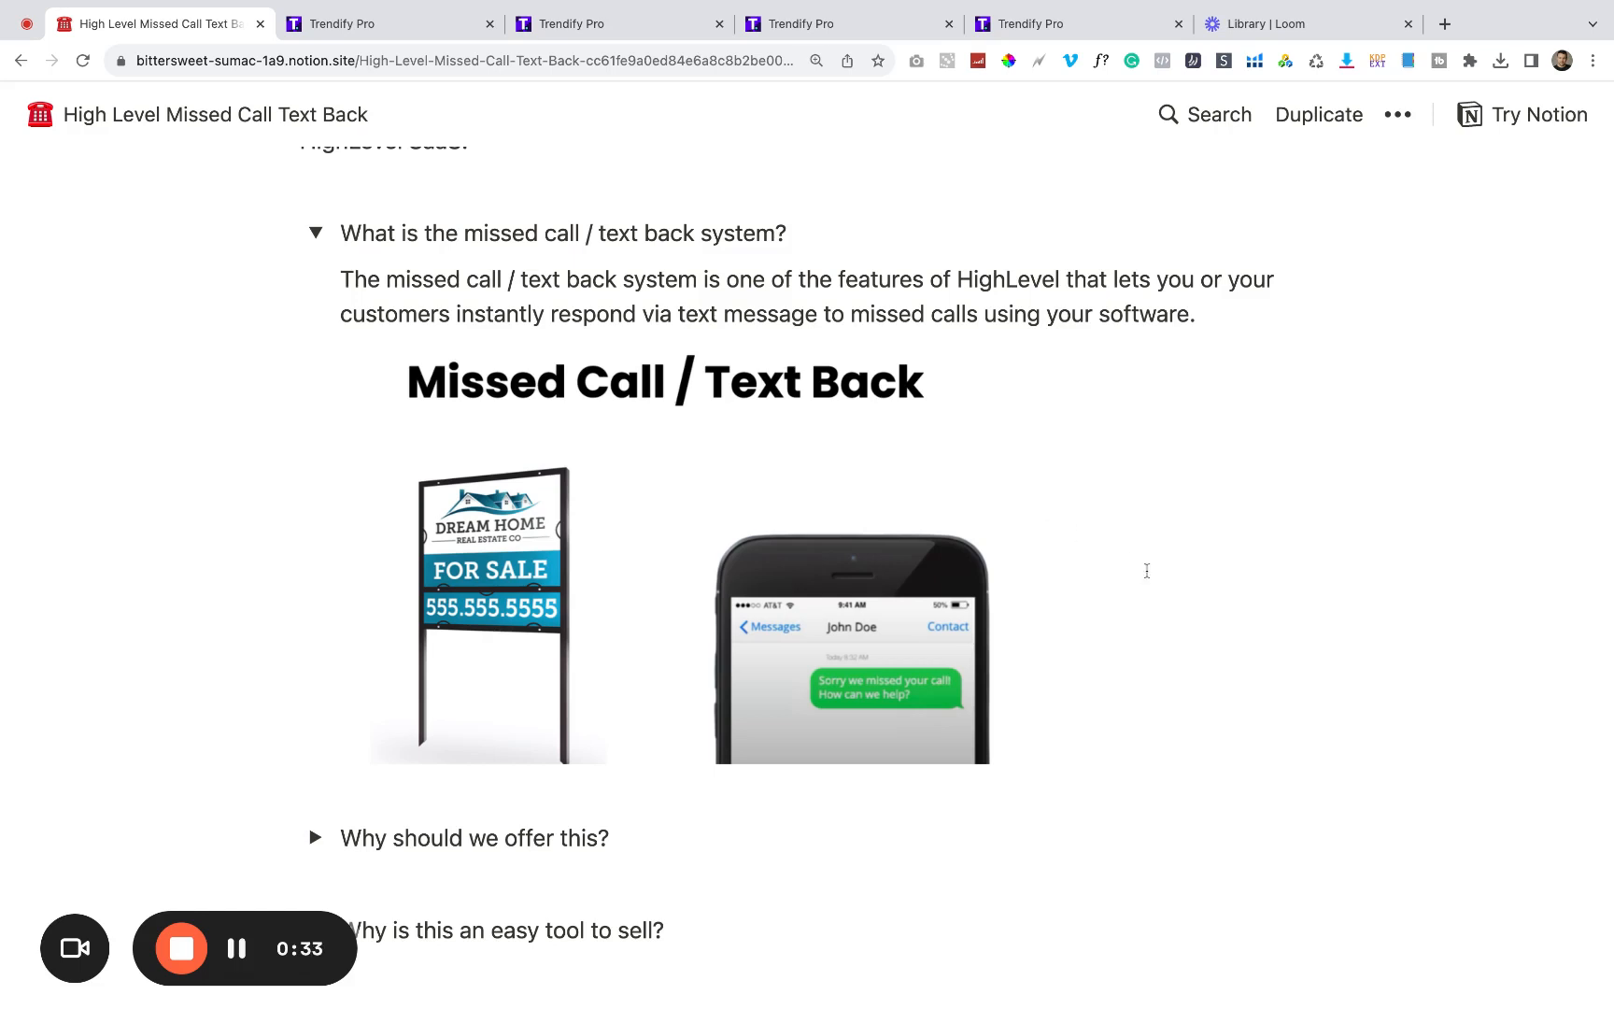
pyautogui.moveTo(811, 280)
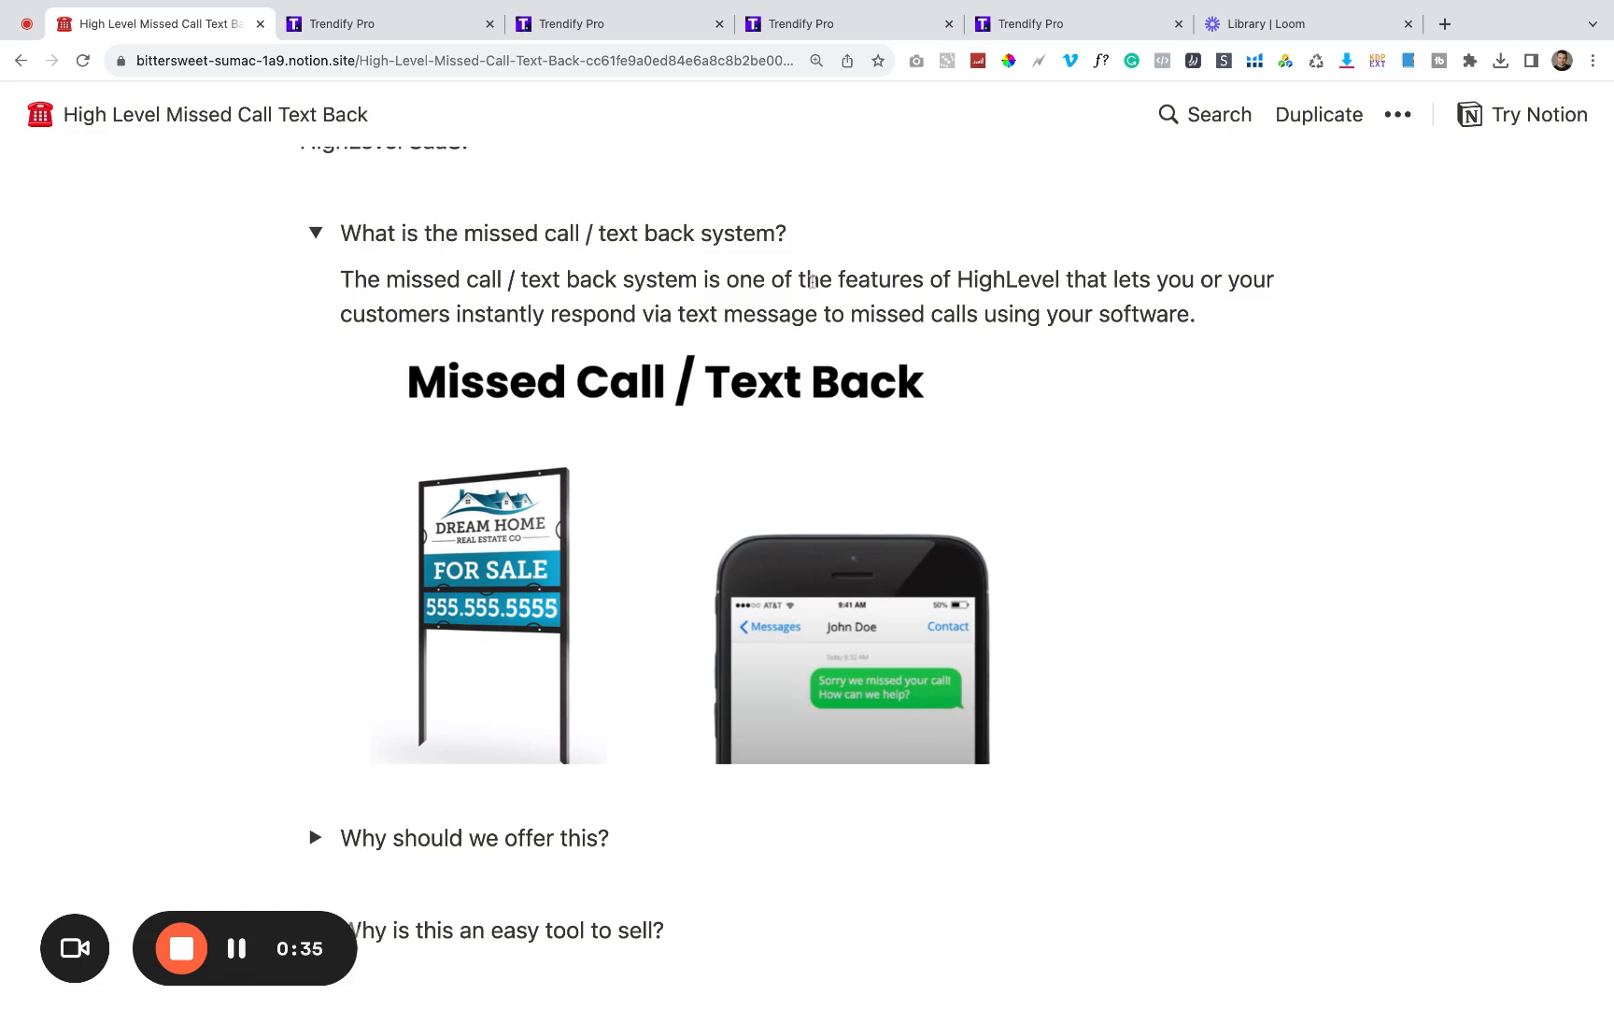
pyautogui.moveTo(1120, 404)
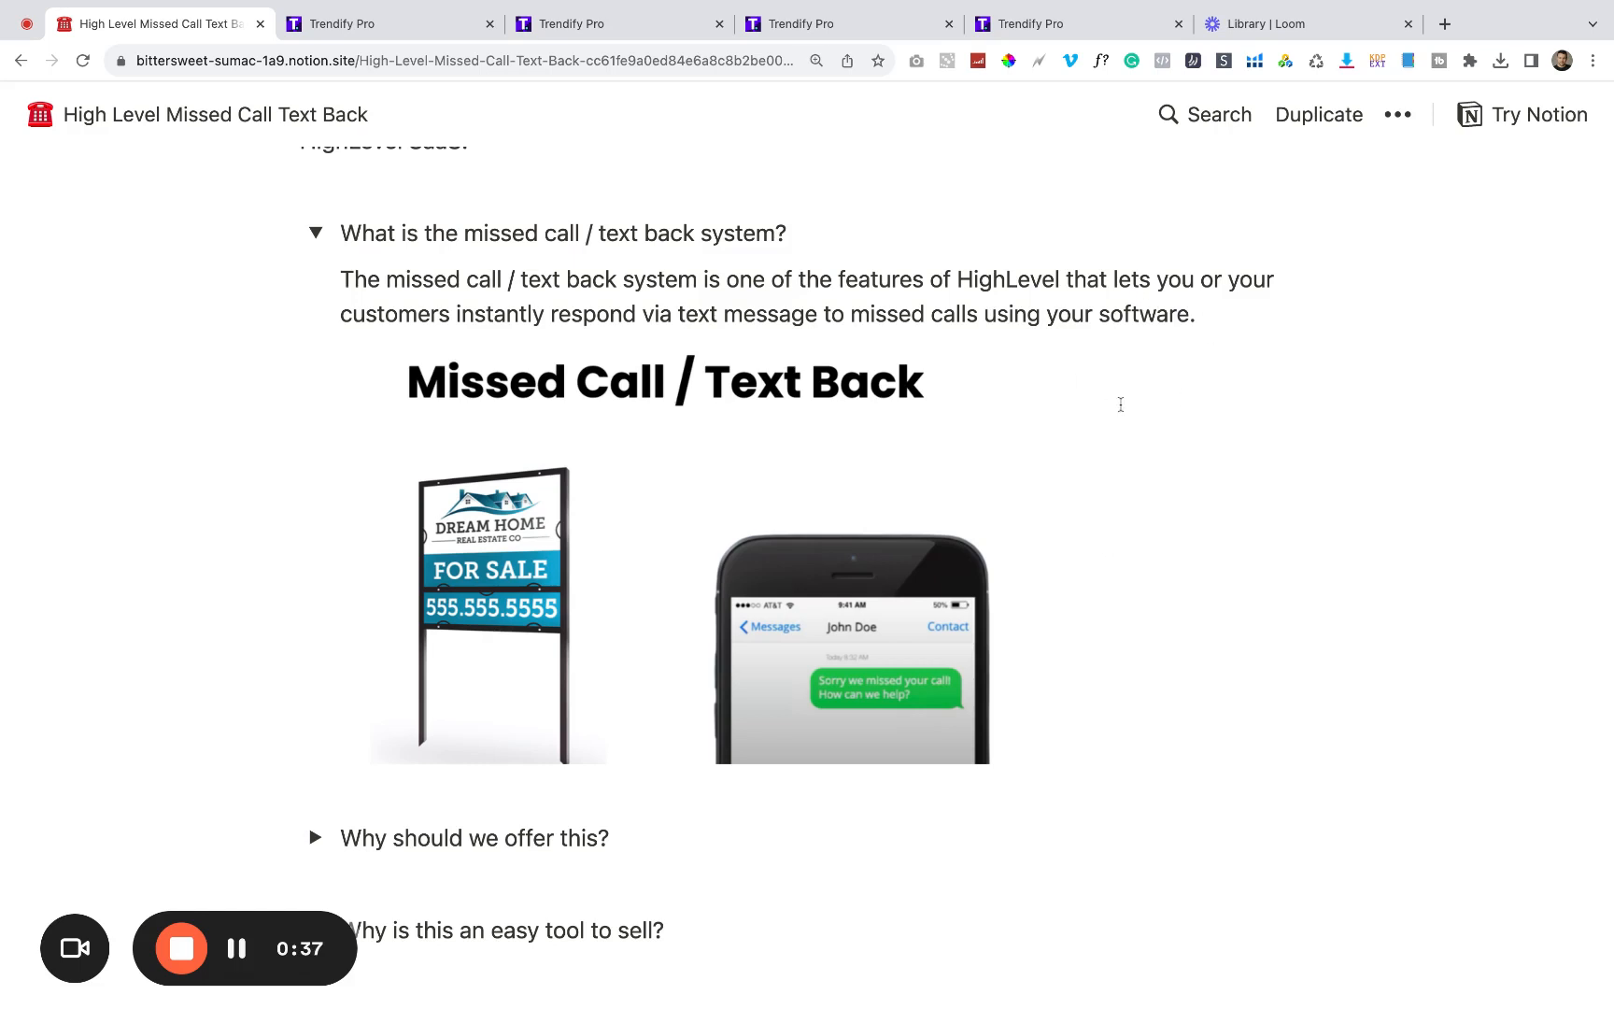
pyautogui.moveTo(336, 591)
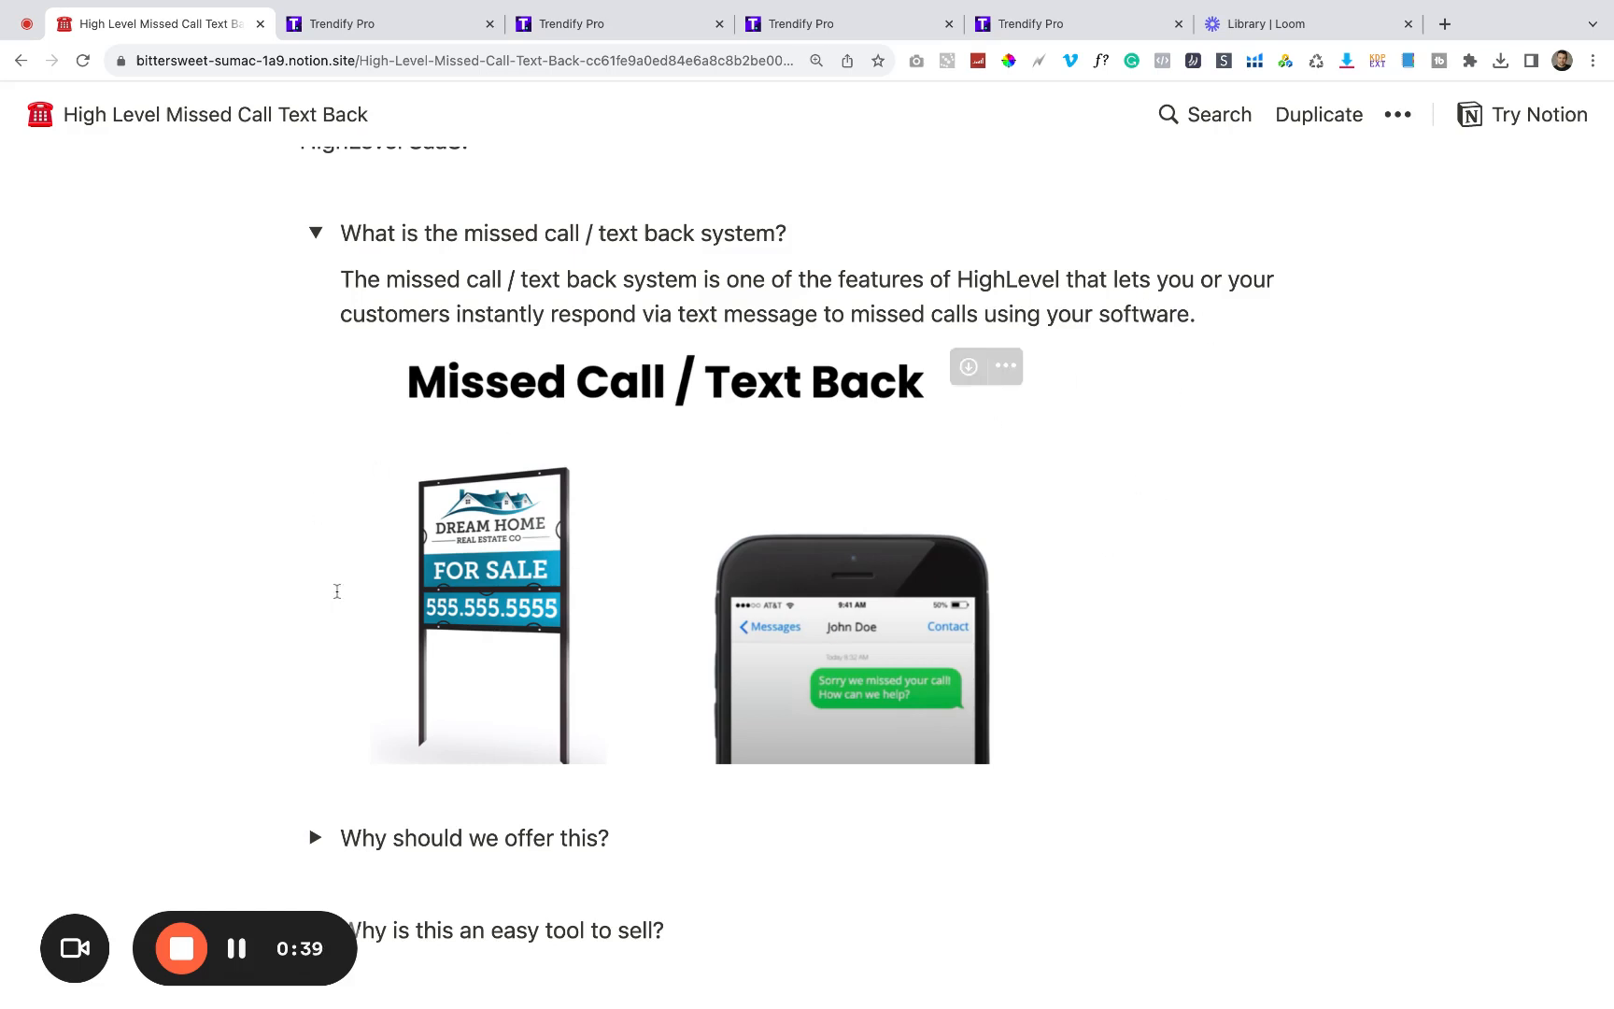
pyautogui.moveTo(345, 565)
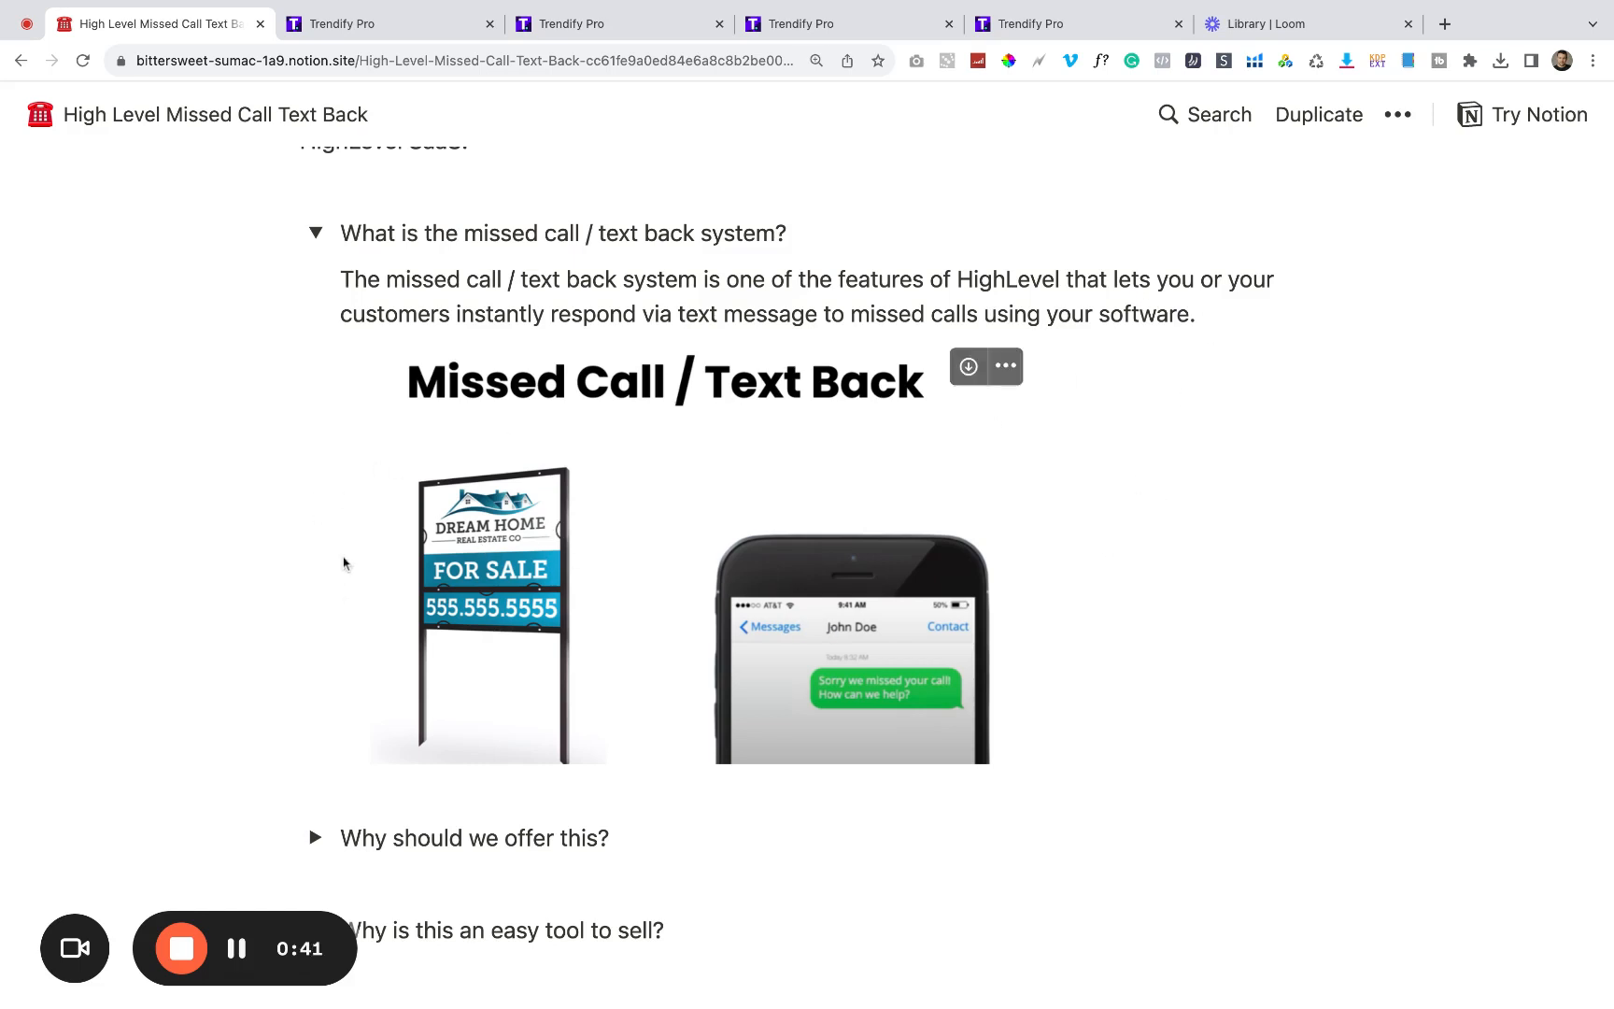
pyautogui.moveTo(266, 588)
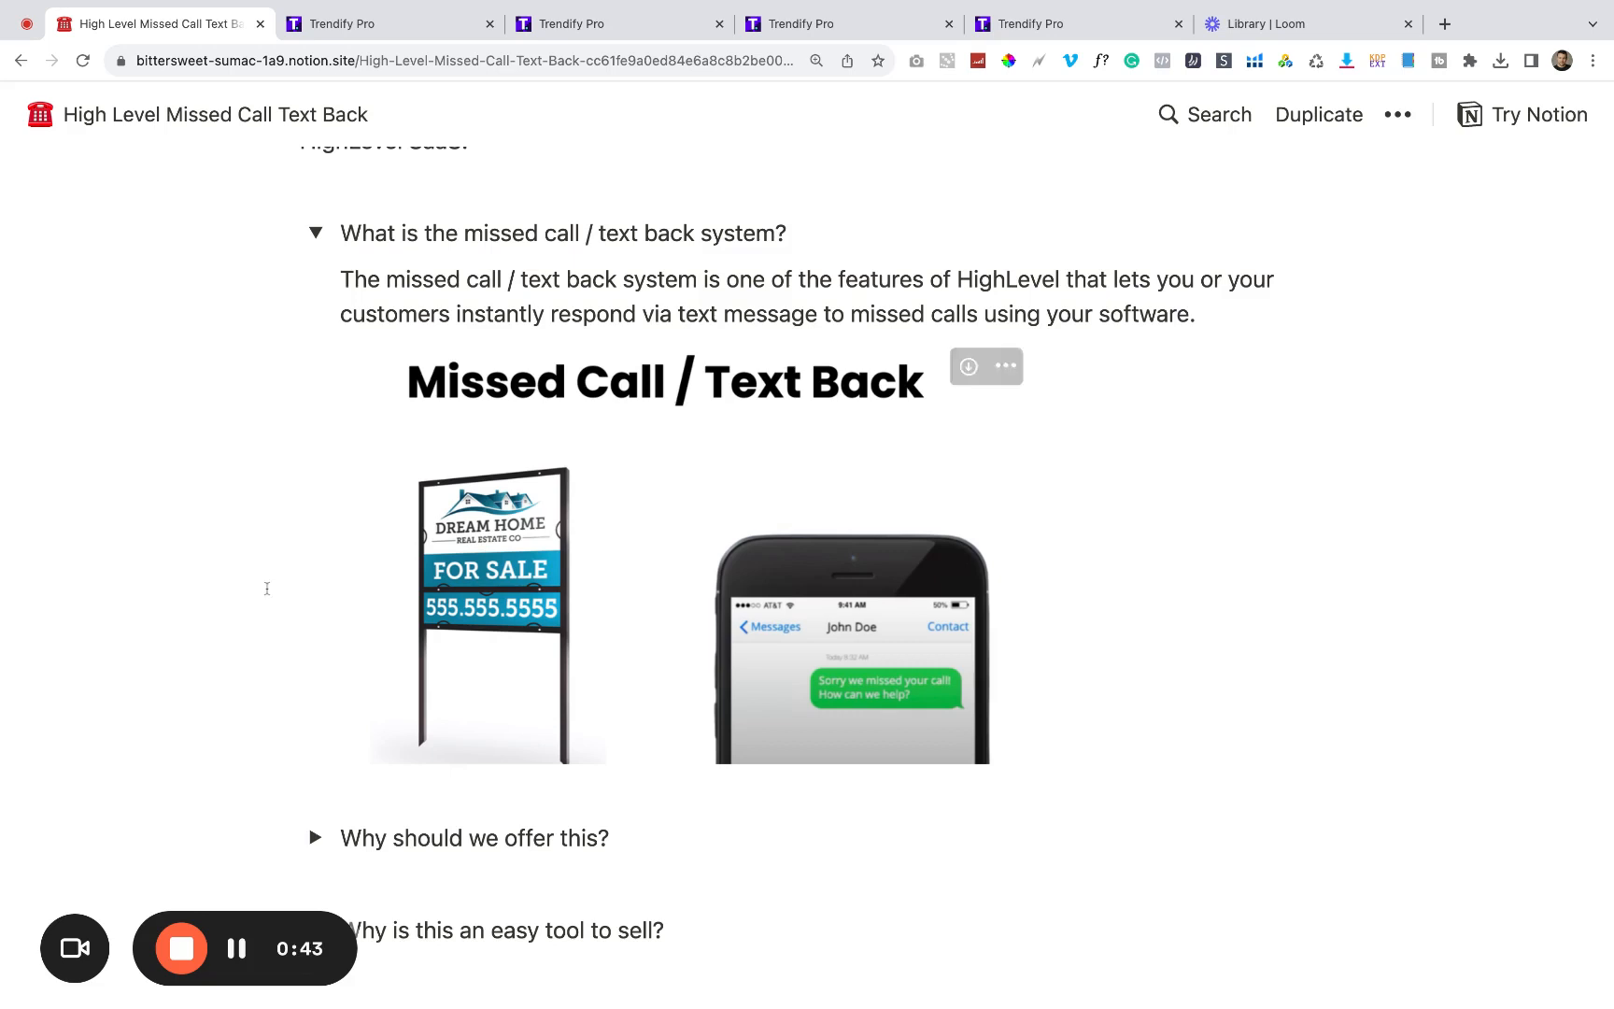
pyautogui.moveTo(463, 635)
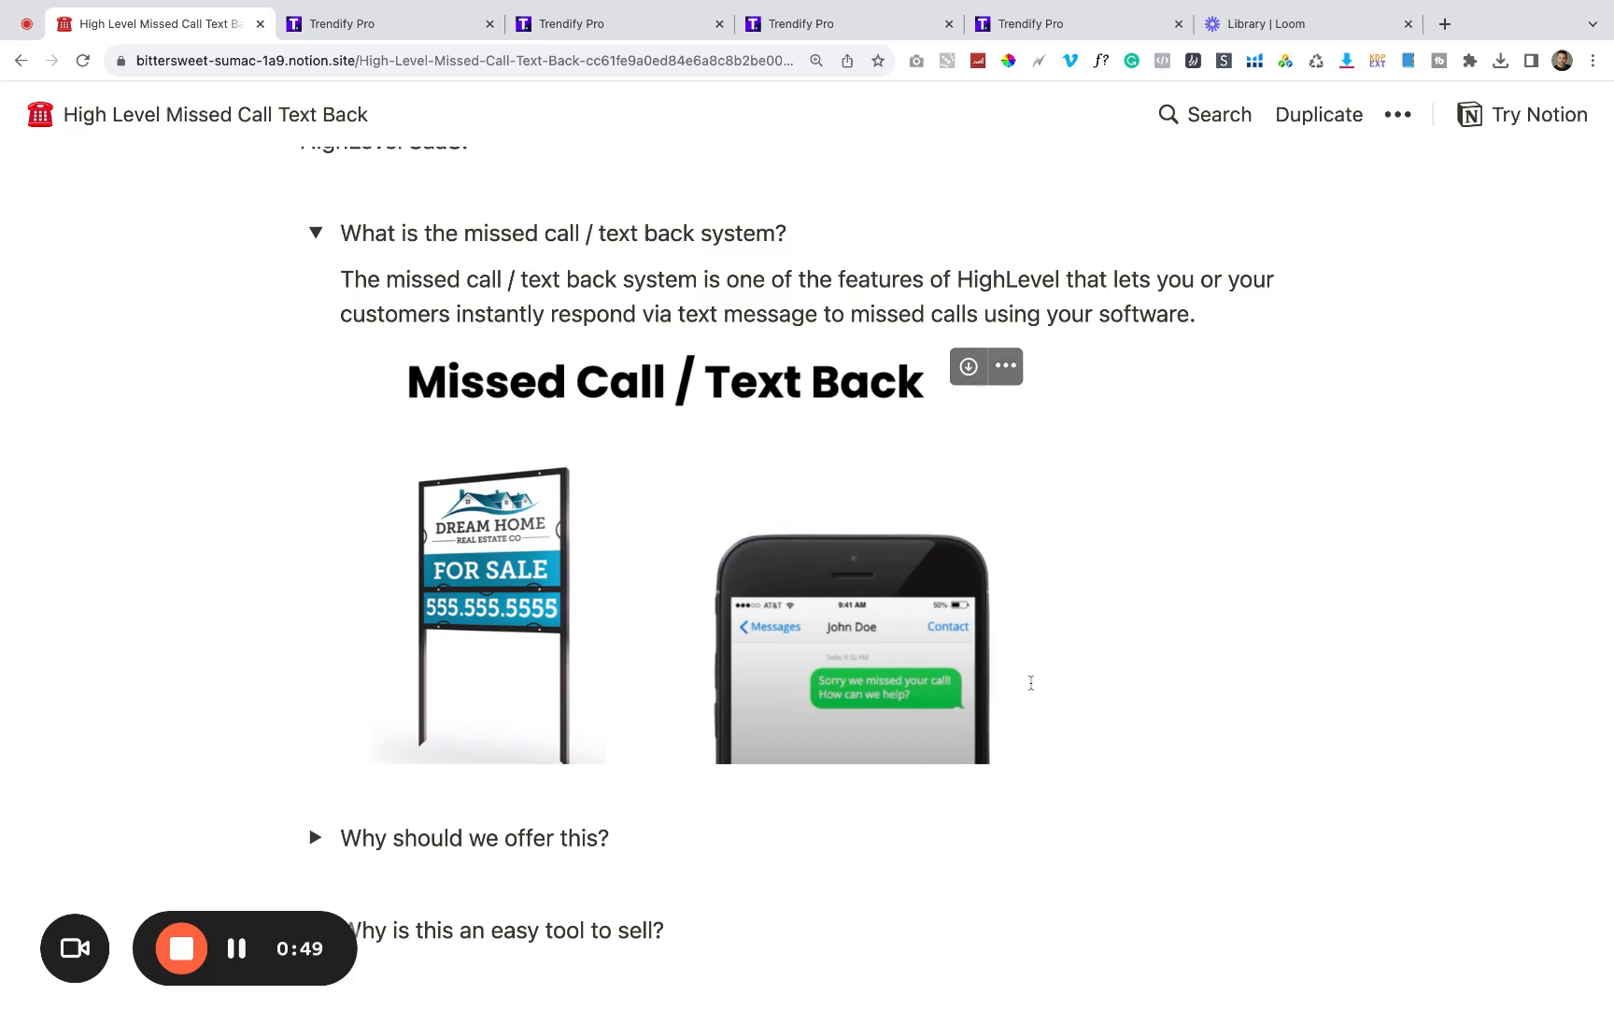
pyautogui.moveTo(976, 718)
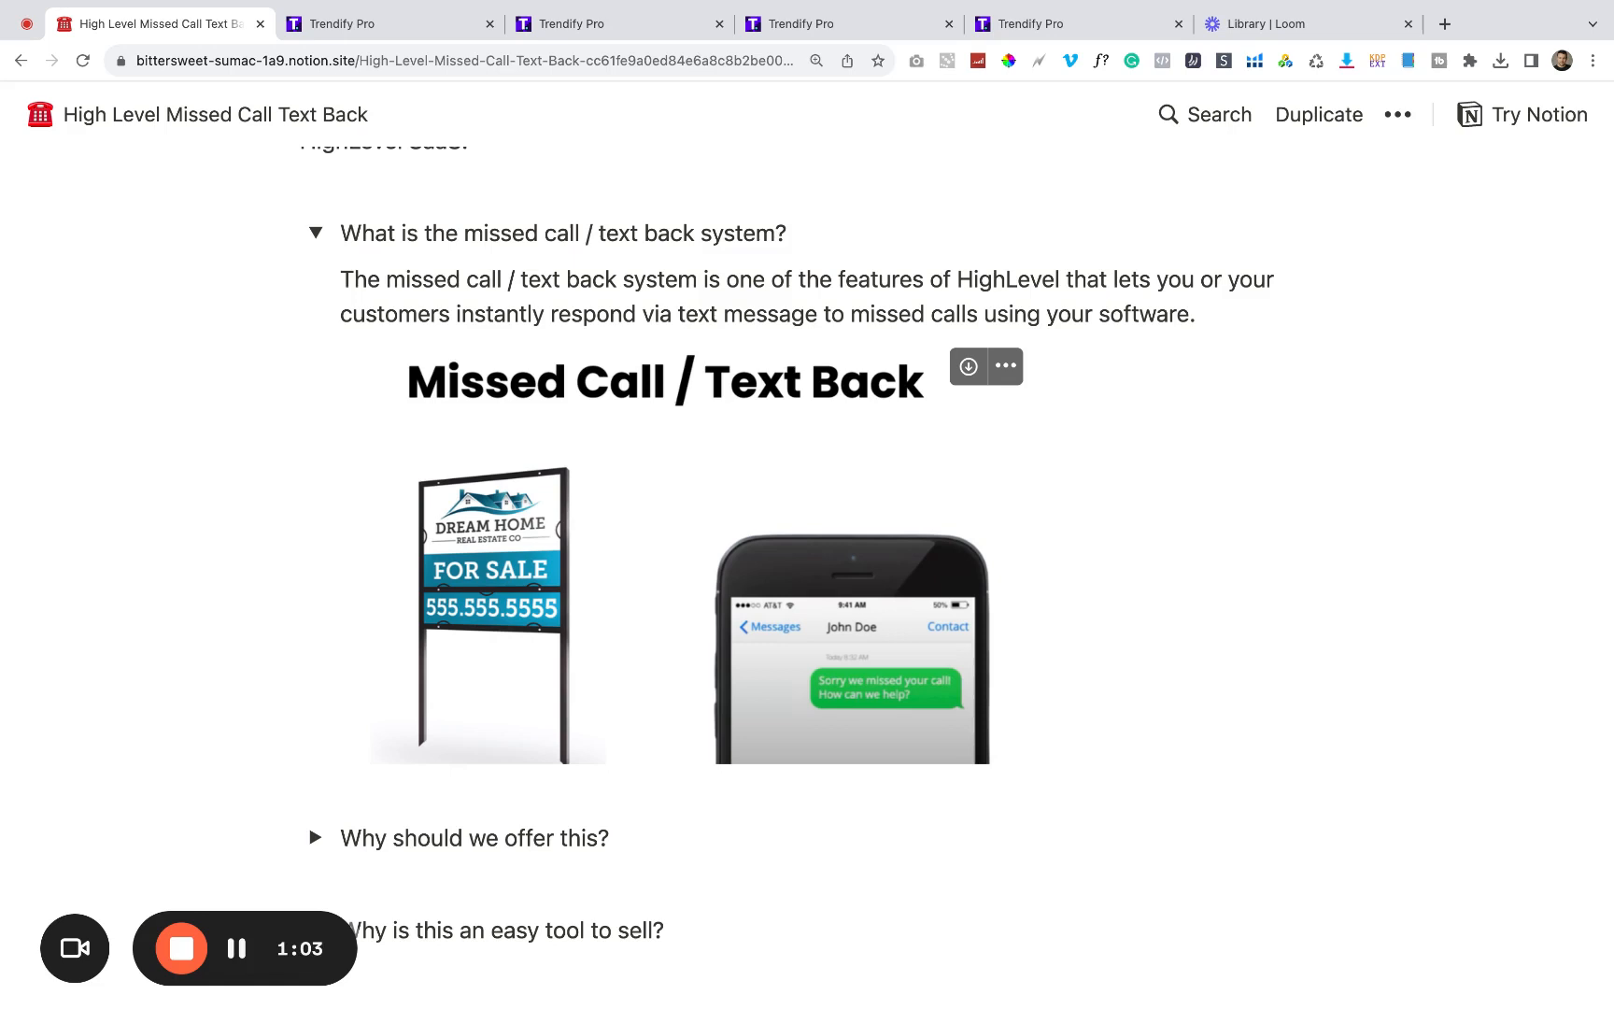
pyautogui.moveTo(902, 671)
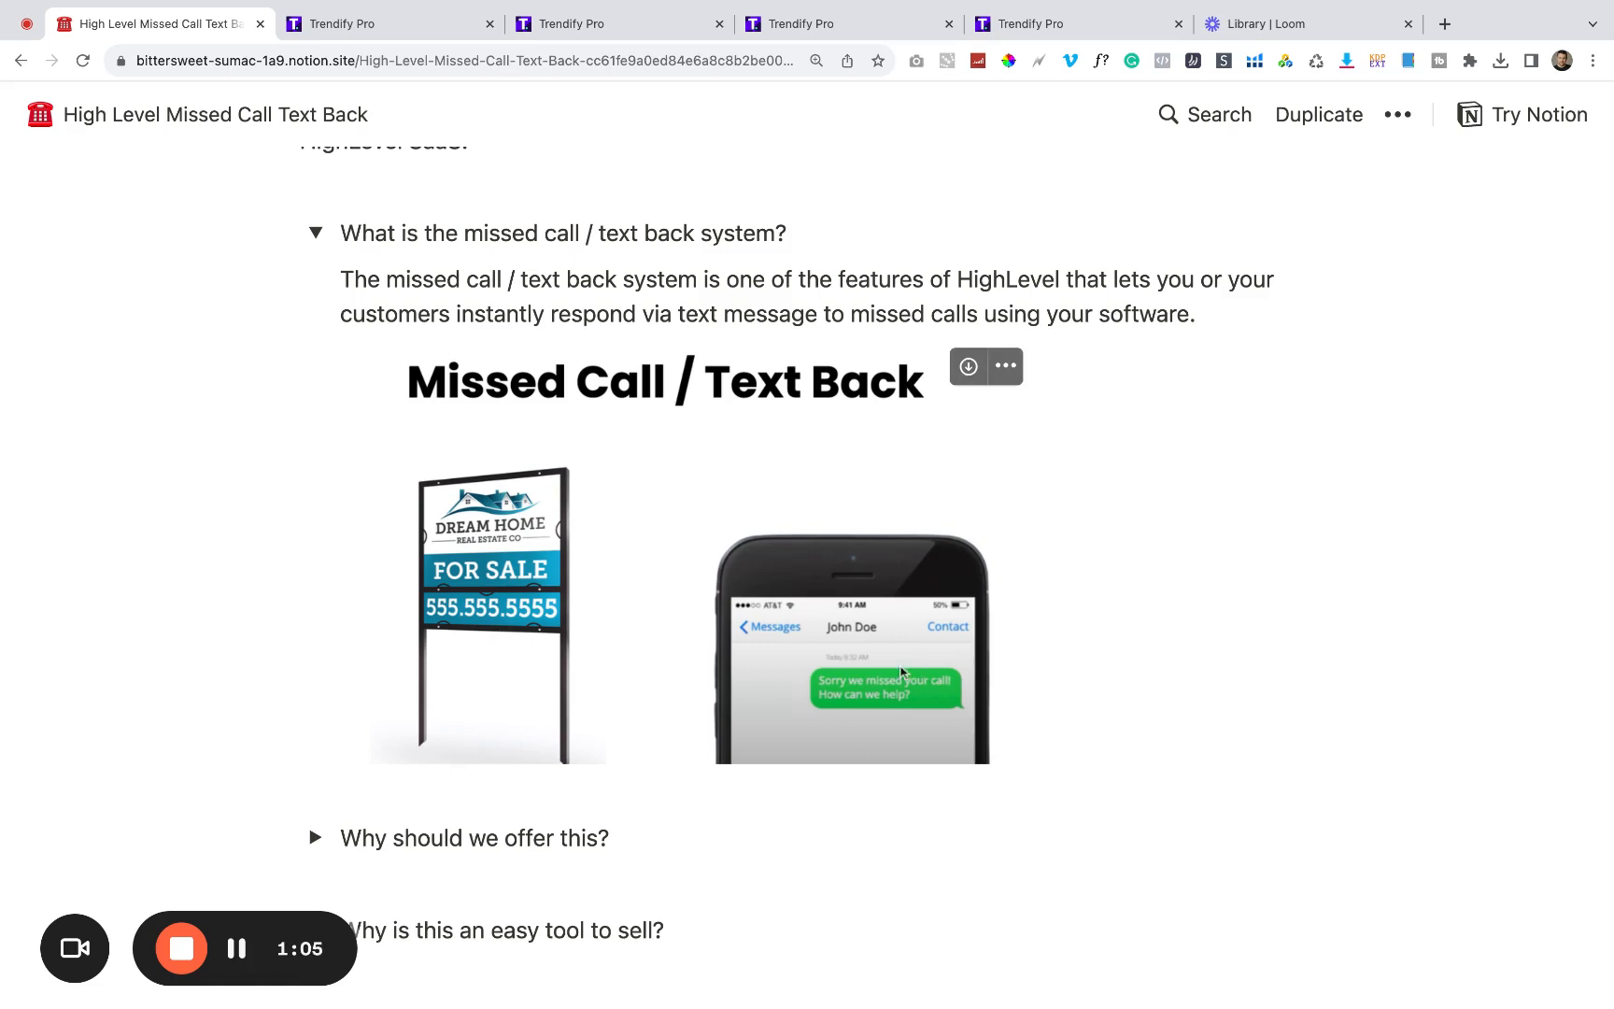
pyautogui.moveTo(861, 689)
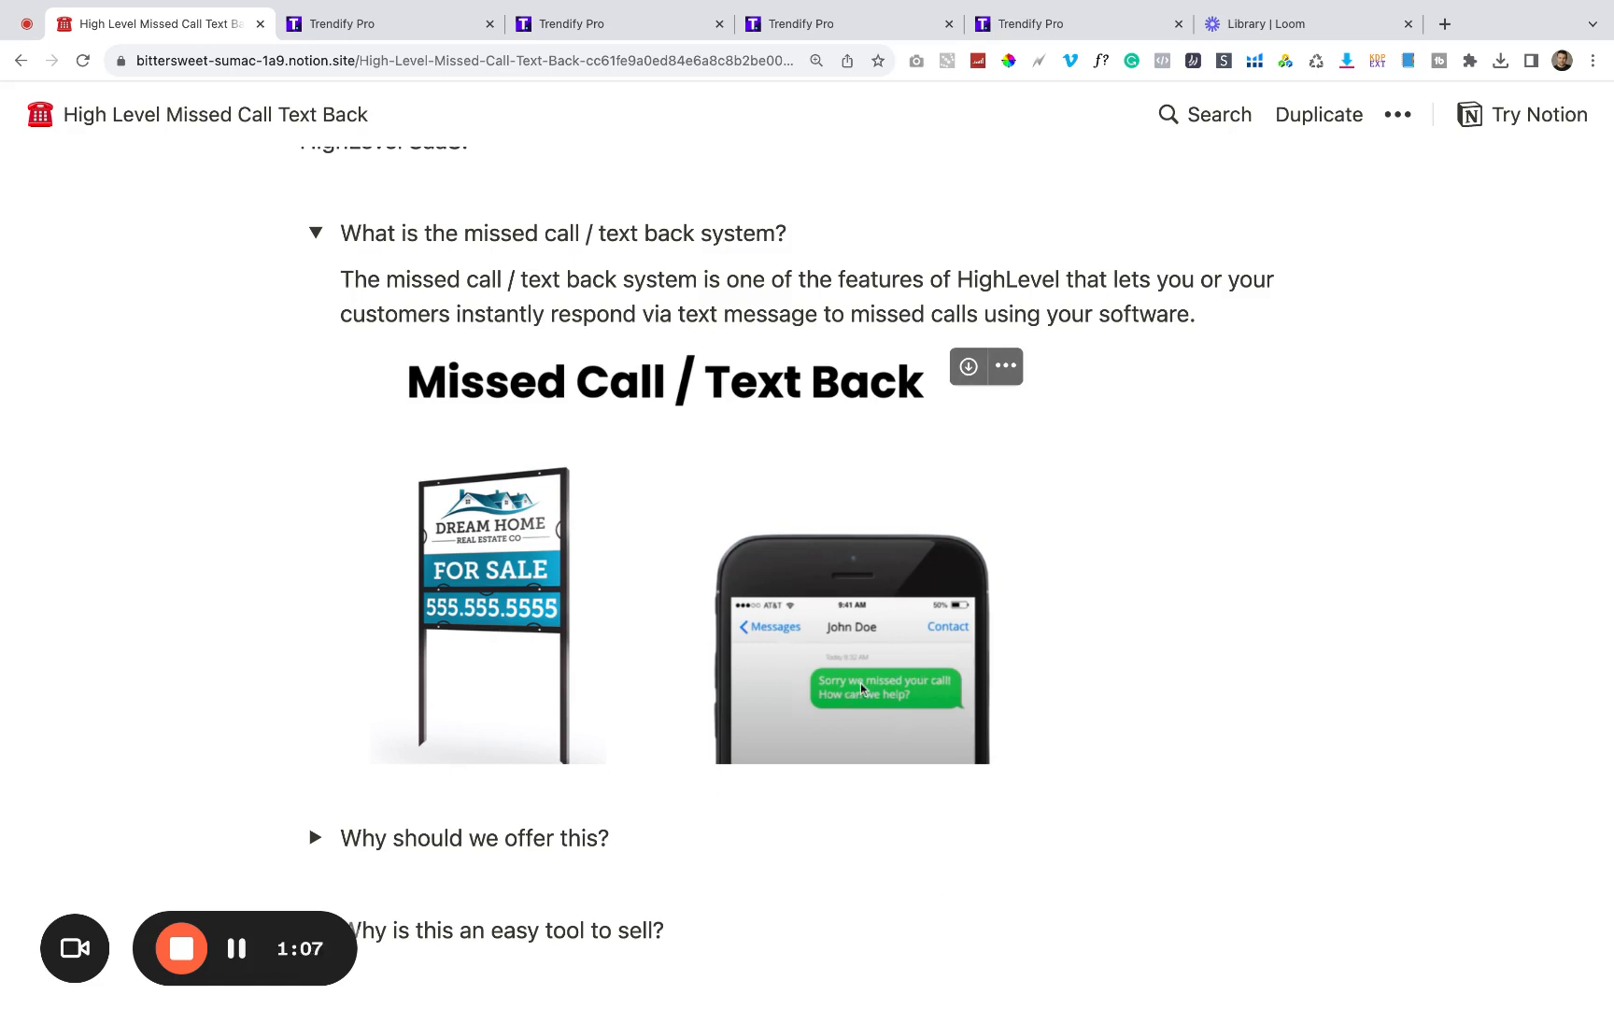
pyautogui.moveTo(424, 468)
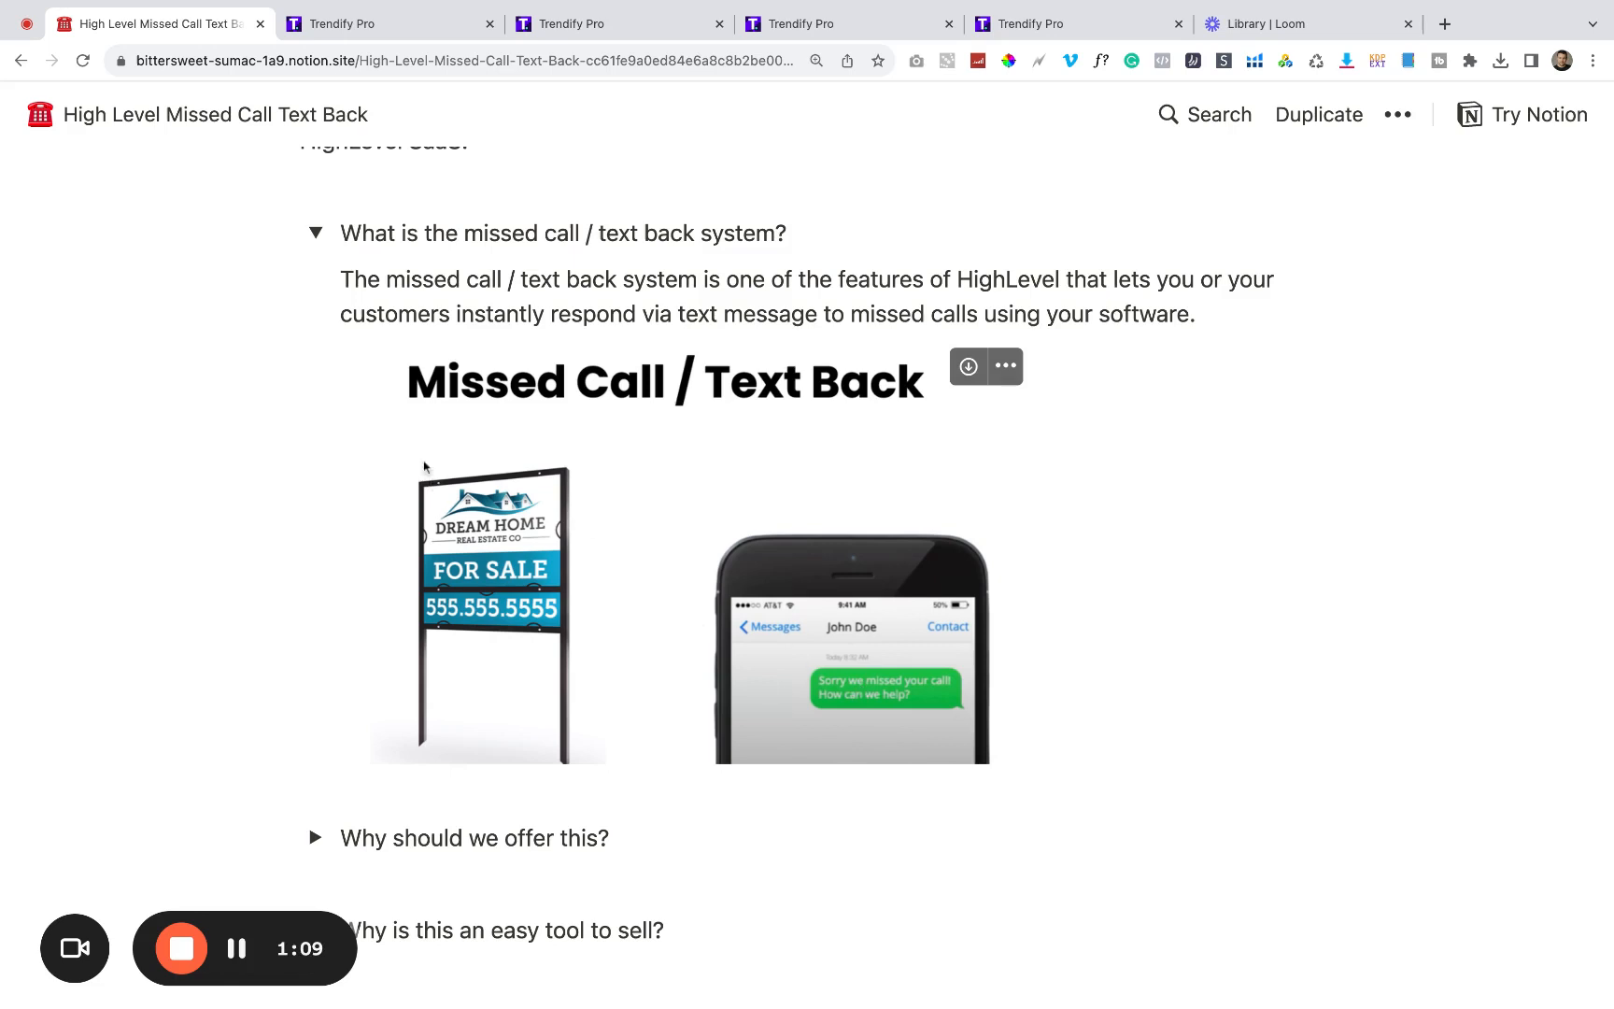
pyautogui.click(315, 232)
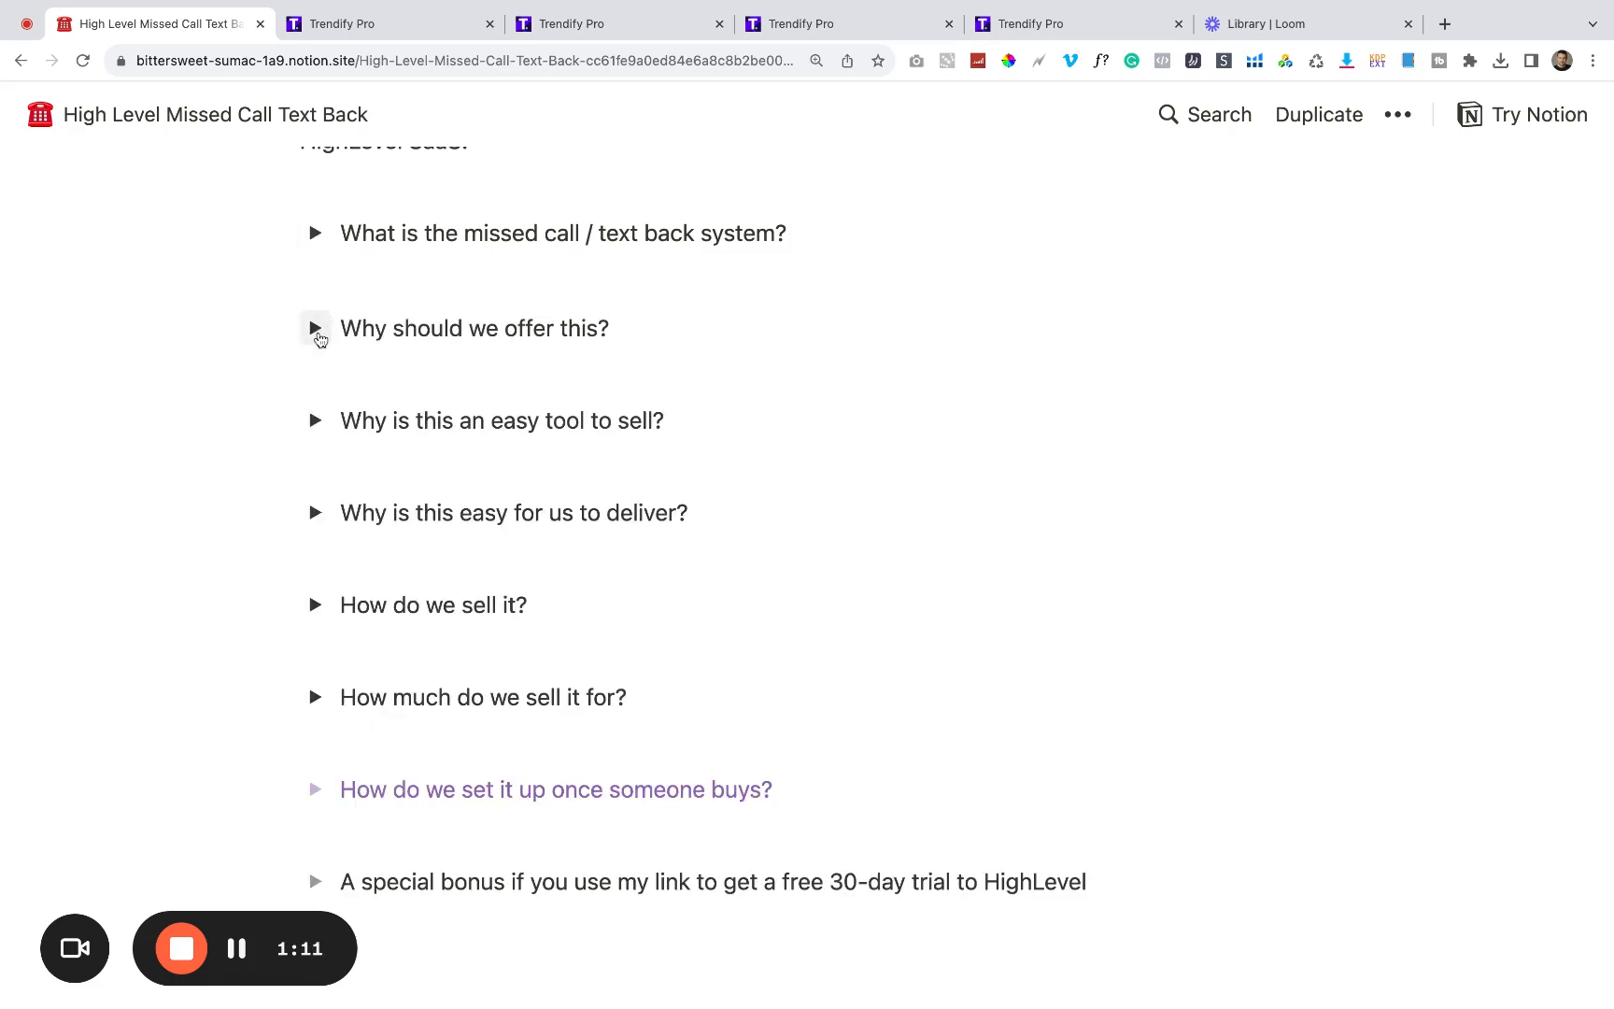
pyautogui.click(315, 329)
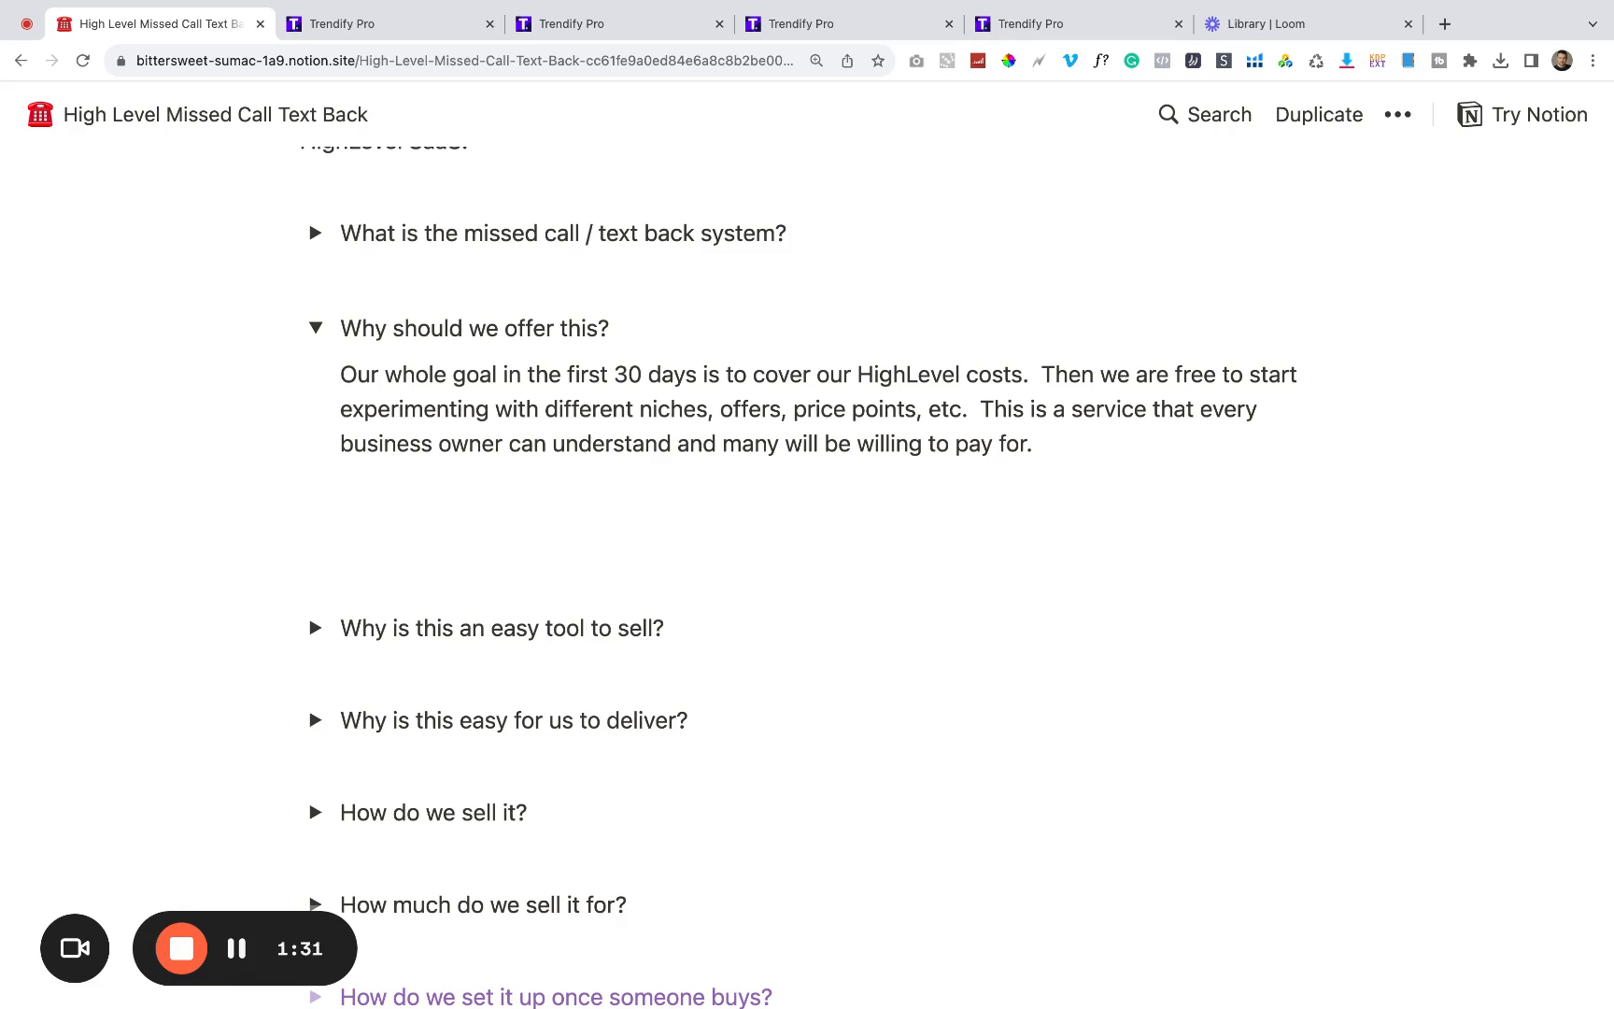
pyautogui.moveTo(314, 628)
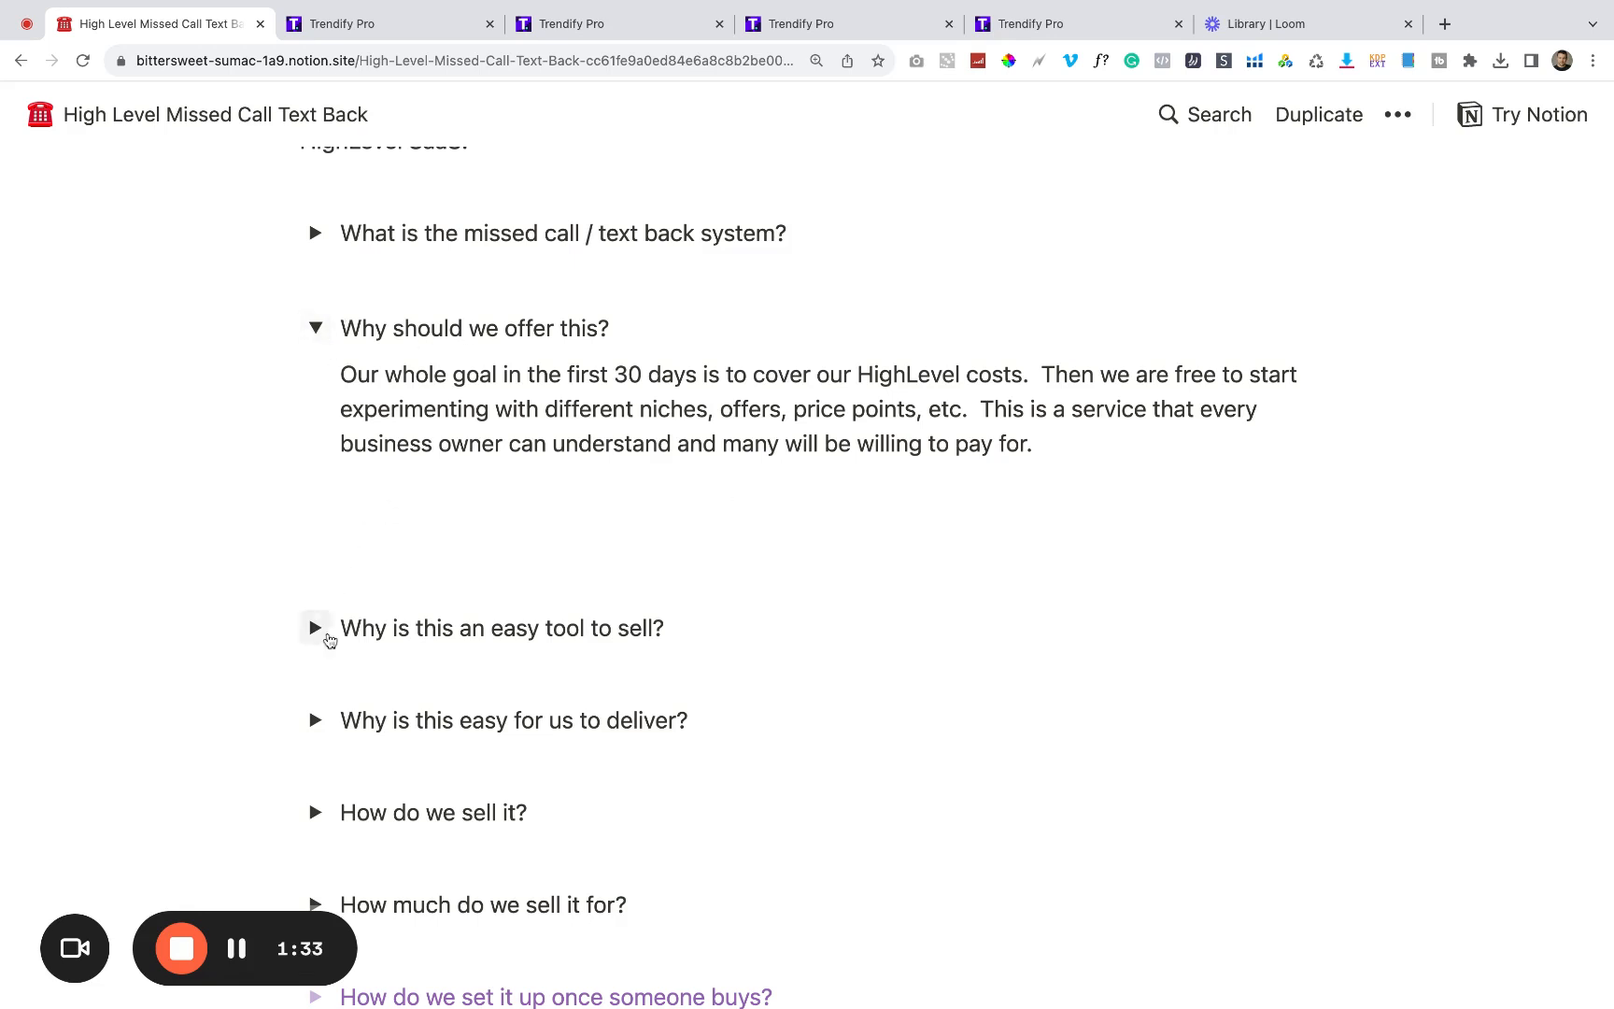
# Step: Expand 'Why is this an easy tool to sell?' to show the missed-opportunities answer
pyautogui.click(314, 628)
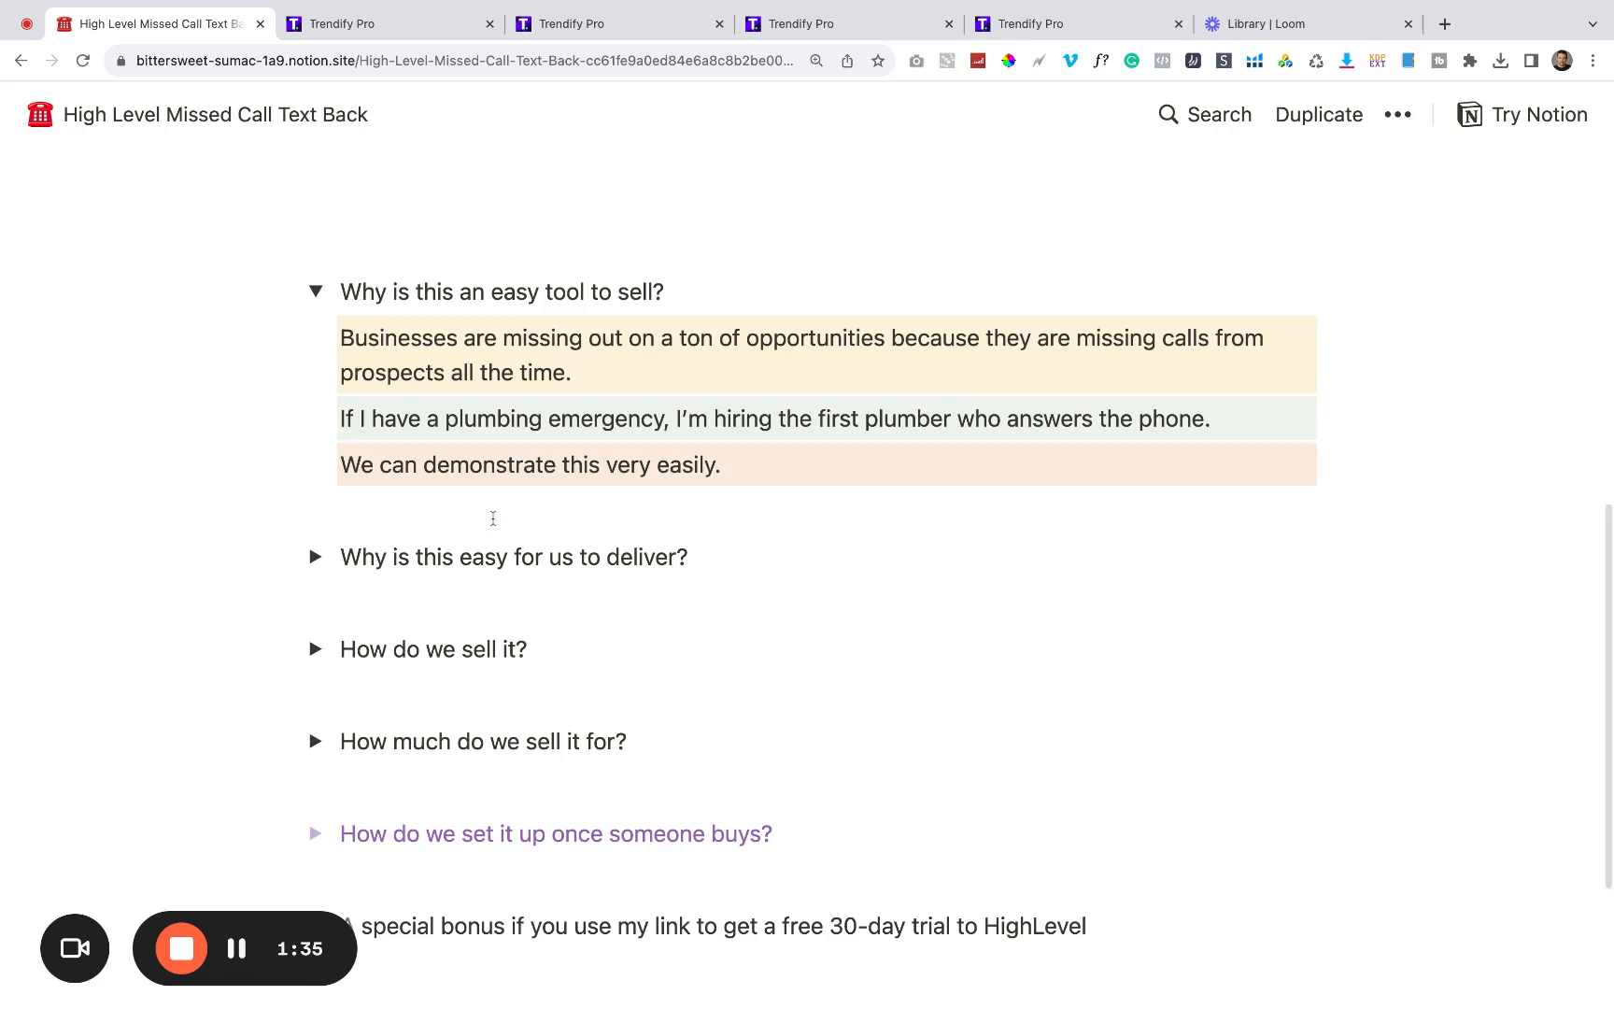
pyautogui.moveTo(900, 624)
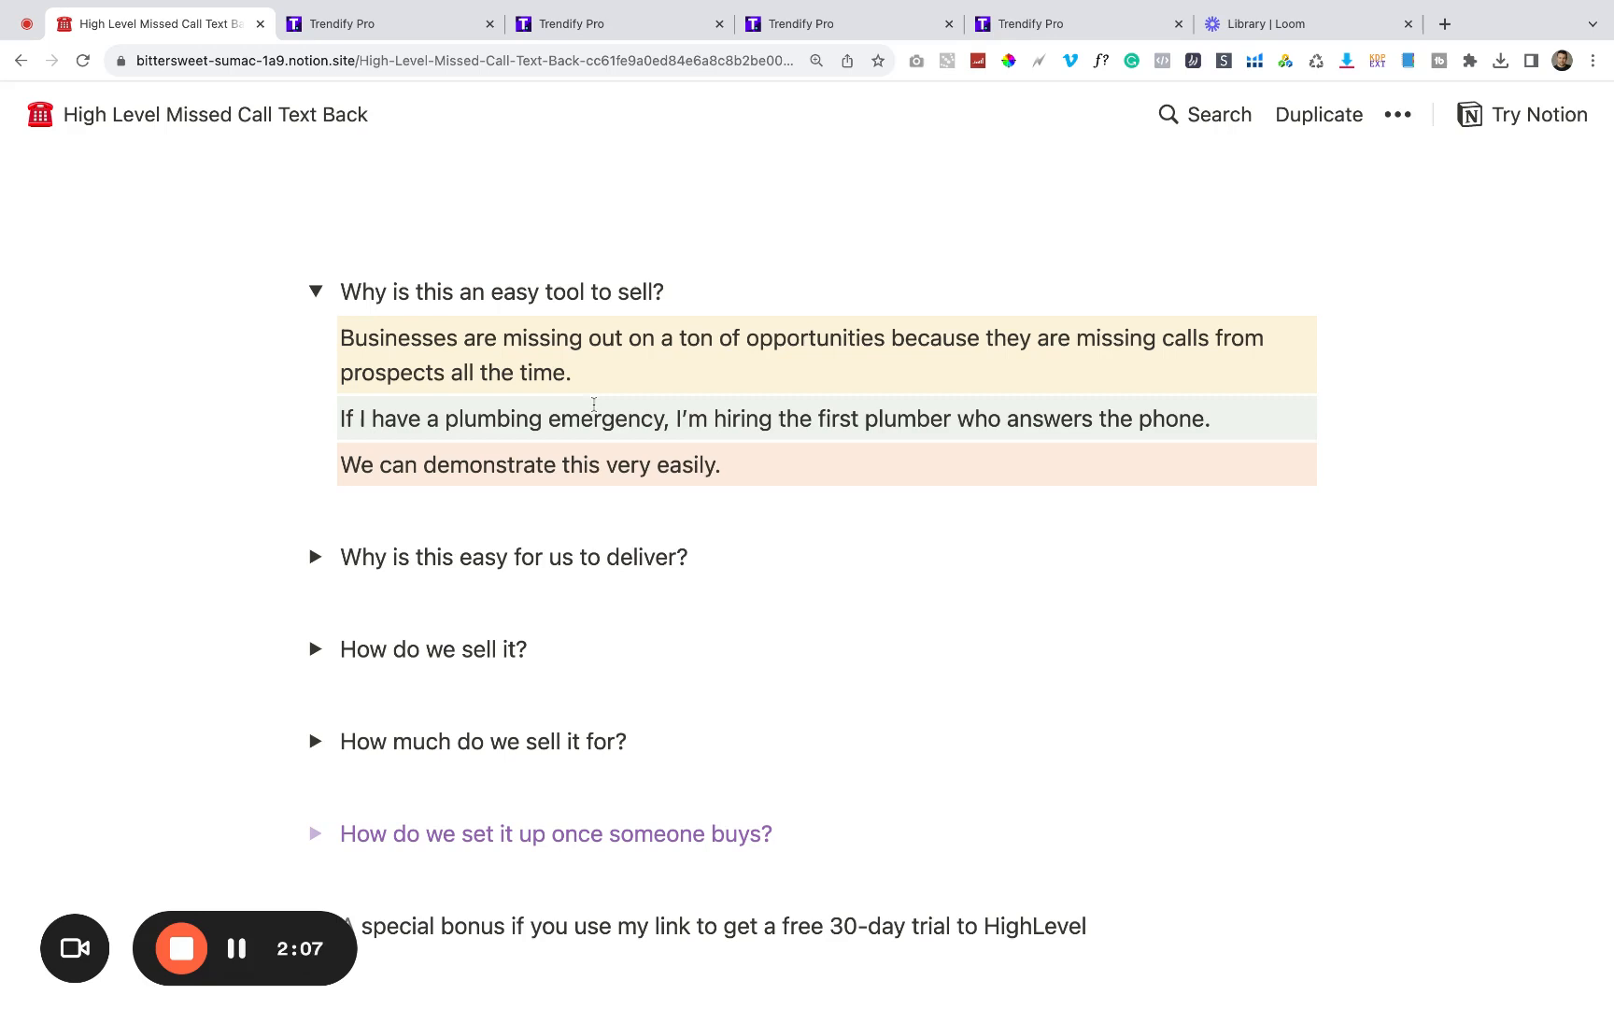
pyautogui.moveTo(620, 476)
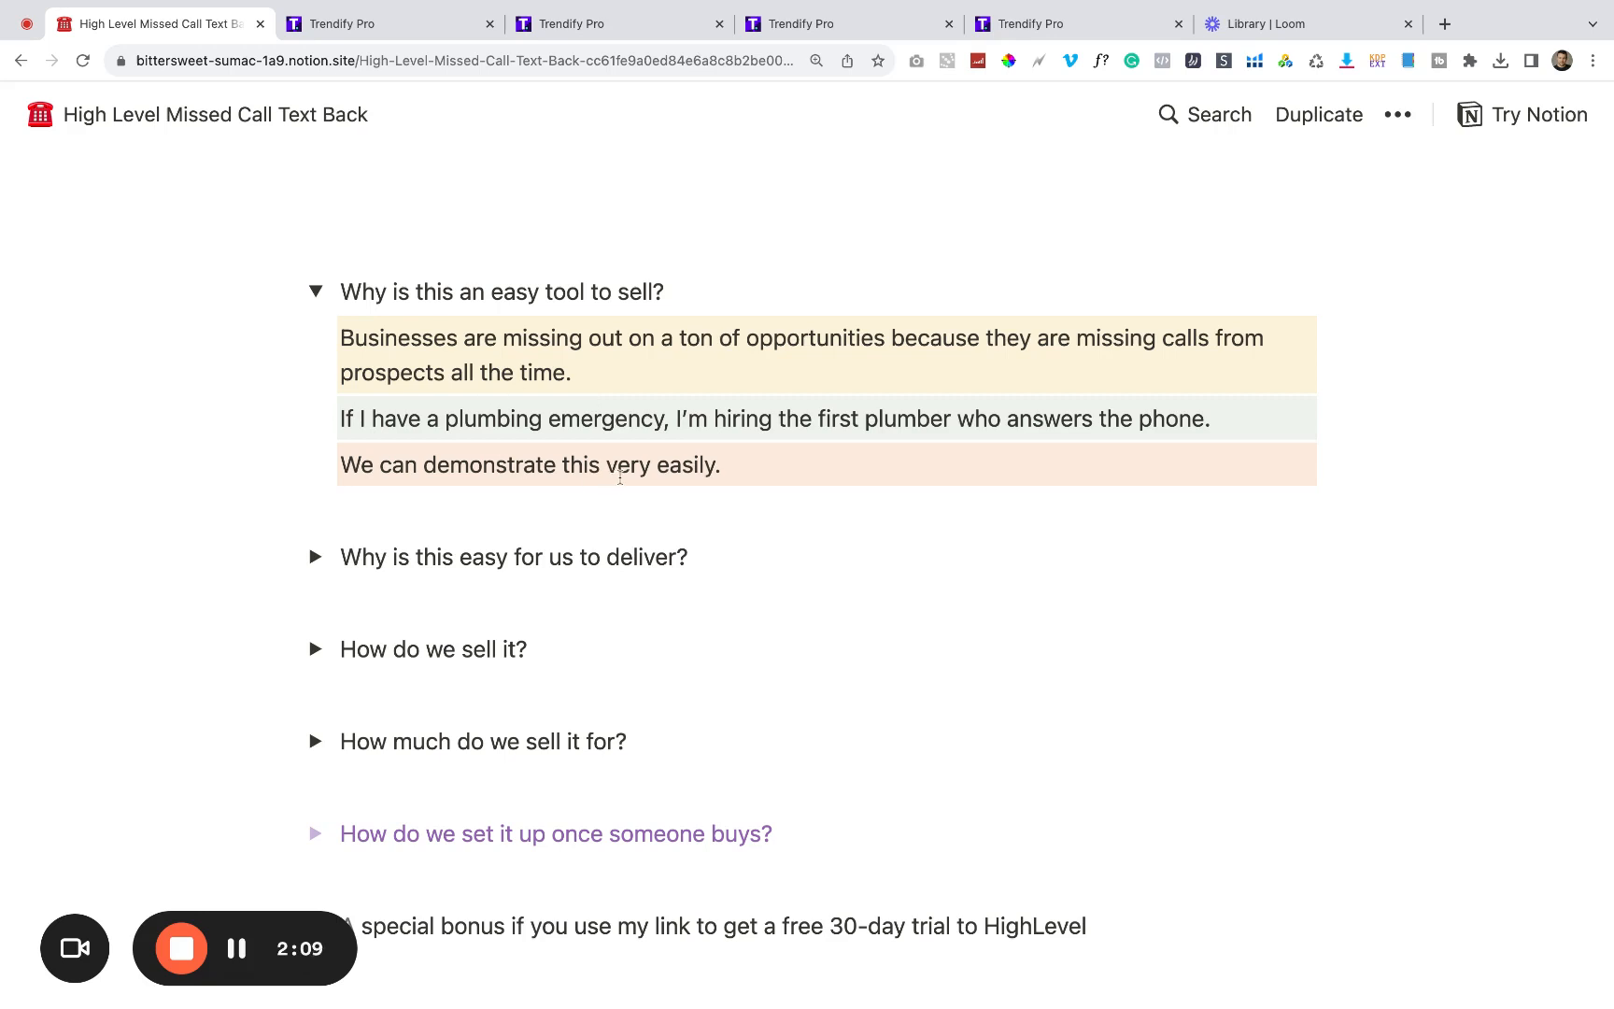
pyautogui.moveTo(314, 292)
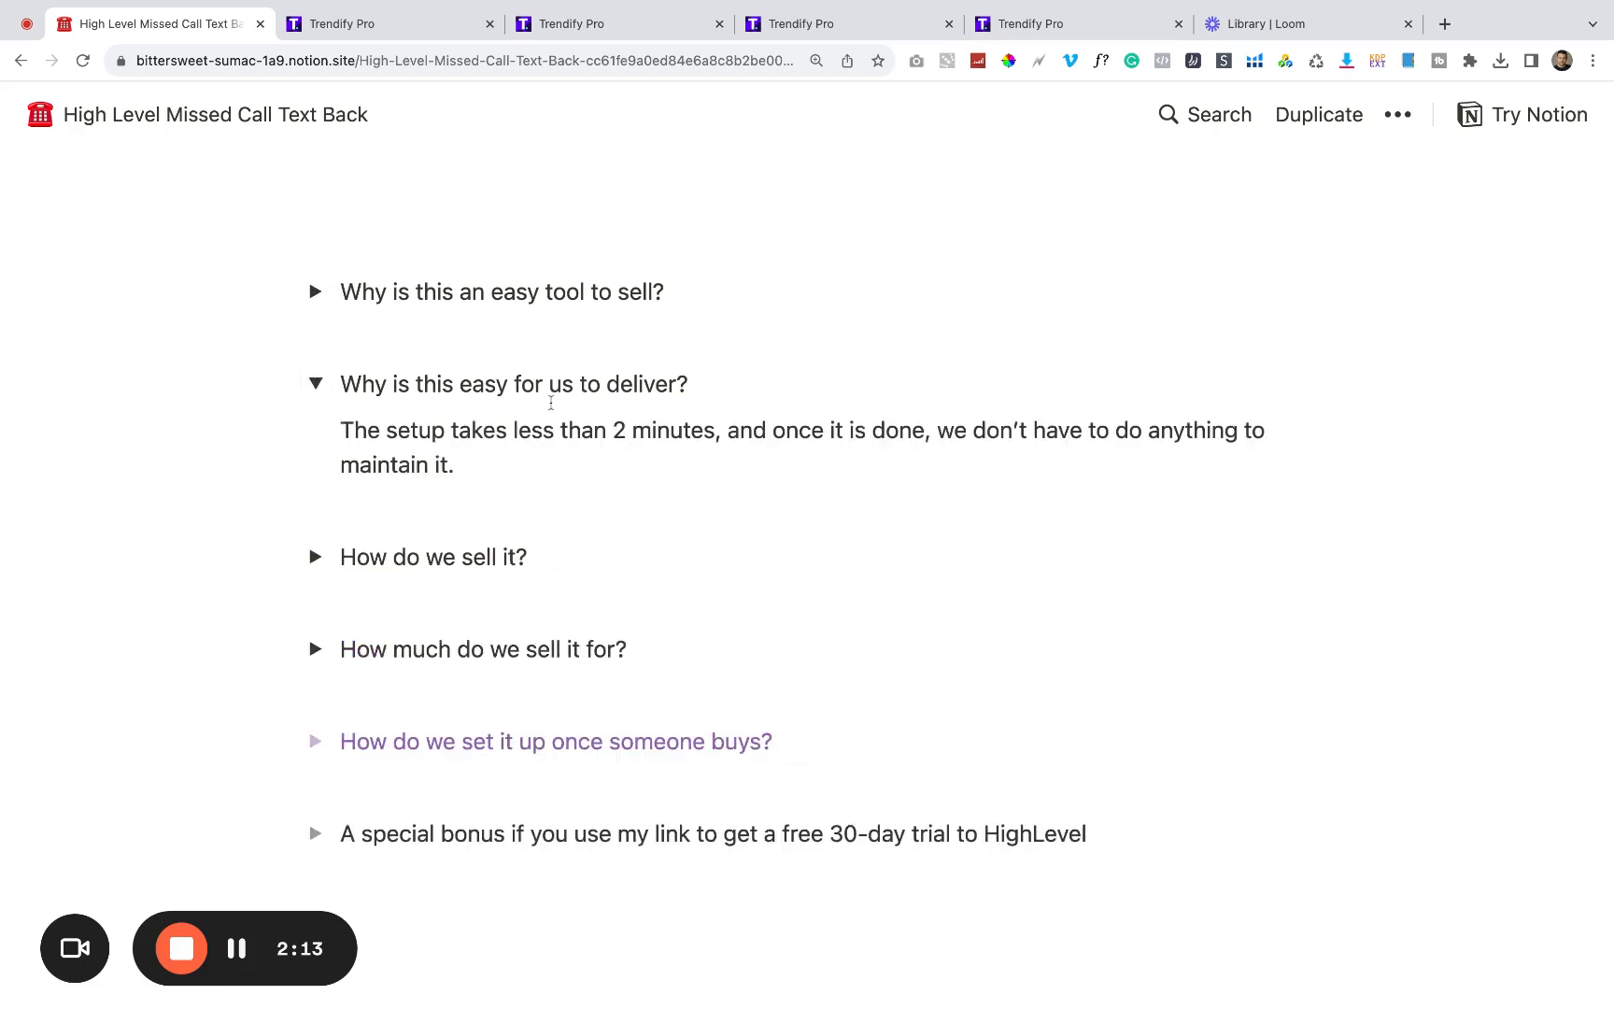
pyautogui.scroll(-3)
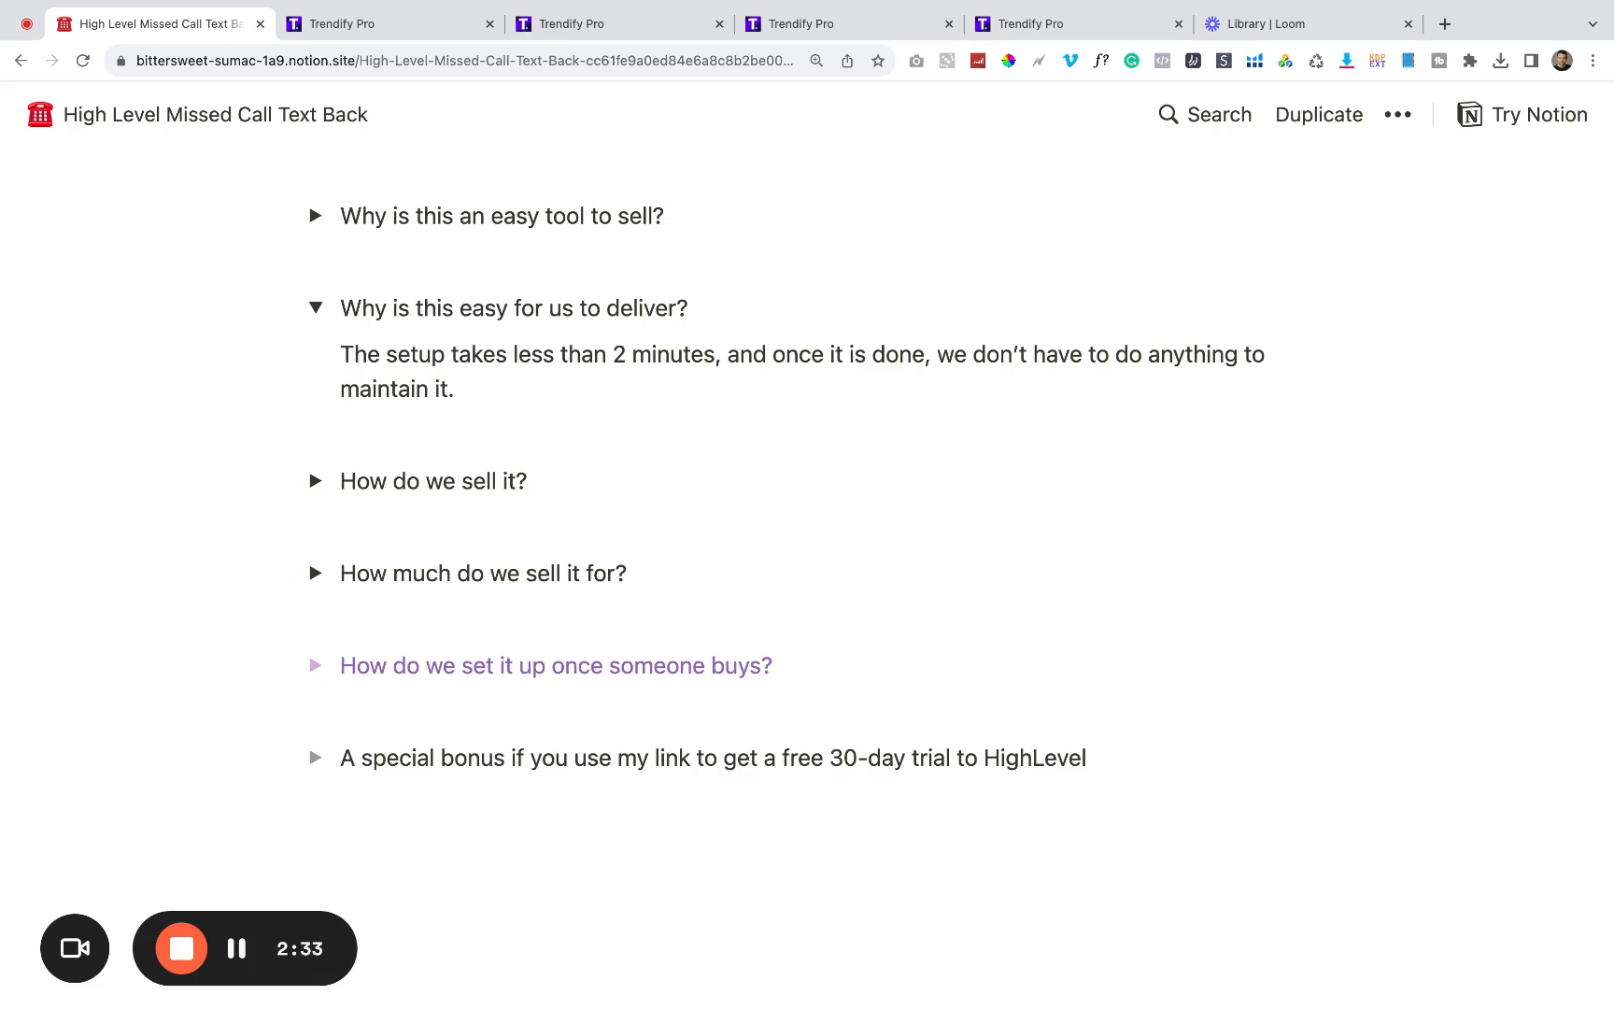
pyautogui.moveTo(430, 465)
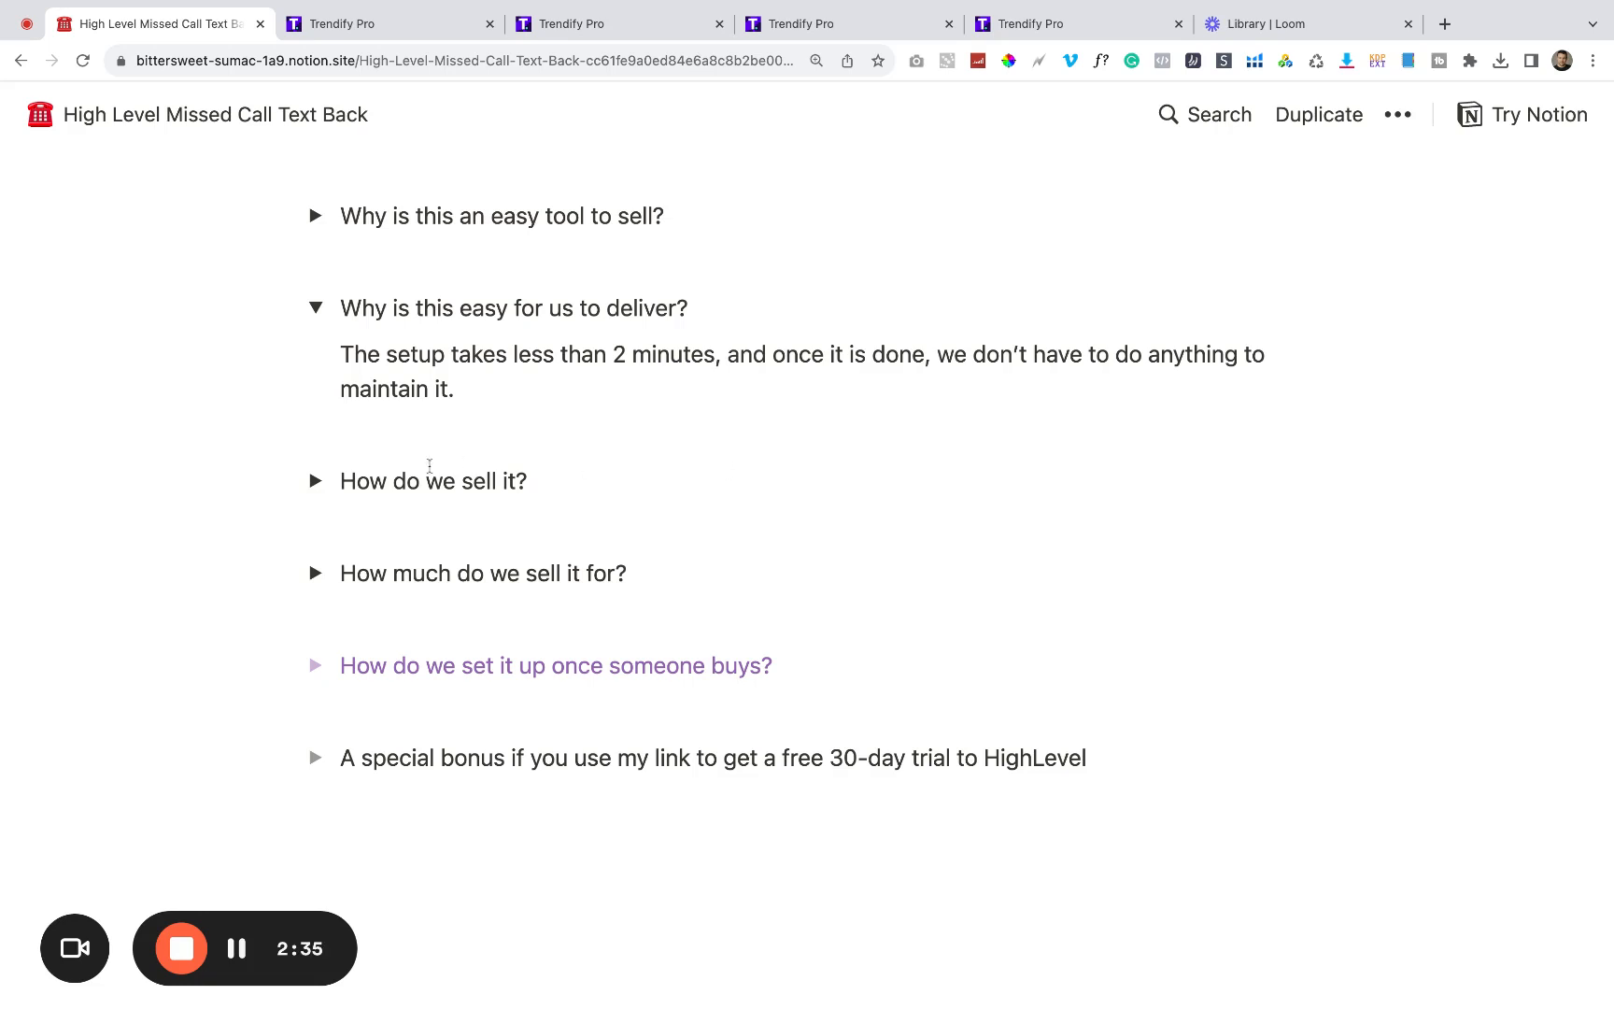
# Step: Open 'How do we sell it?', view The Tools numbered list, then fold it back
pyautogui.click(316, 481)
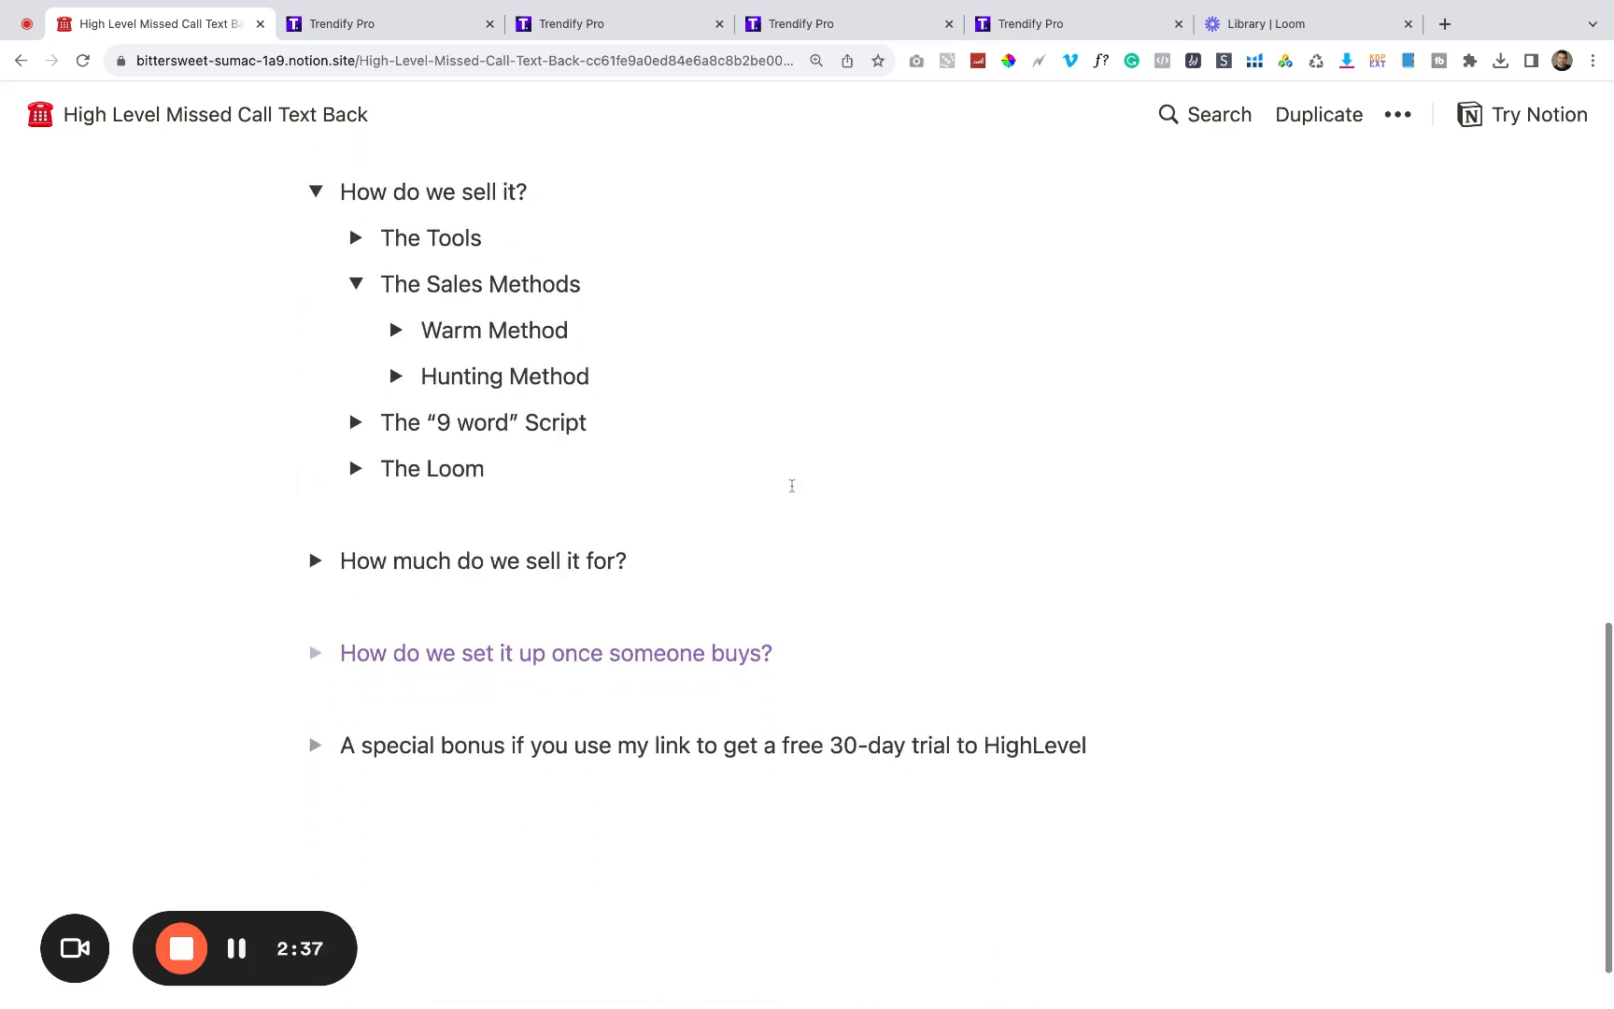
pyautogui.click(355, 239)
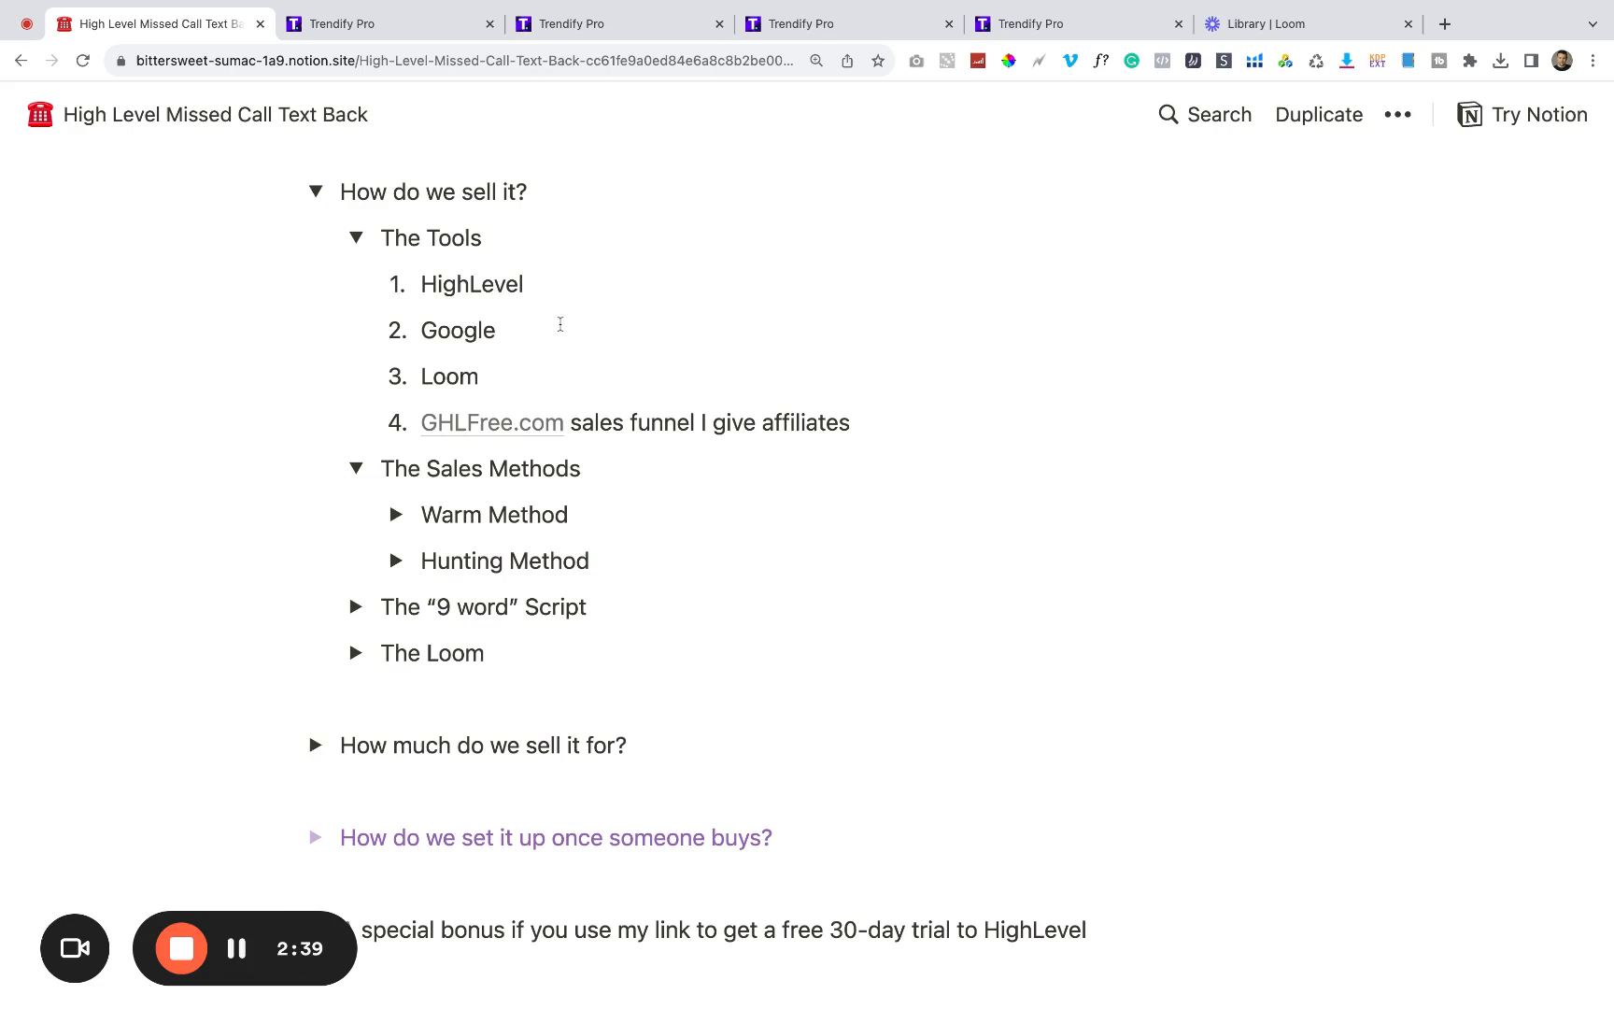
pyautogui.moveTo(443, 340)
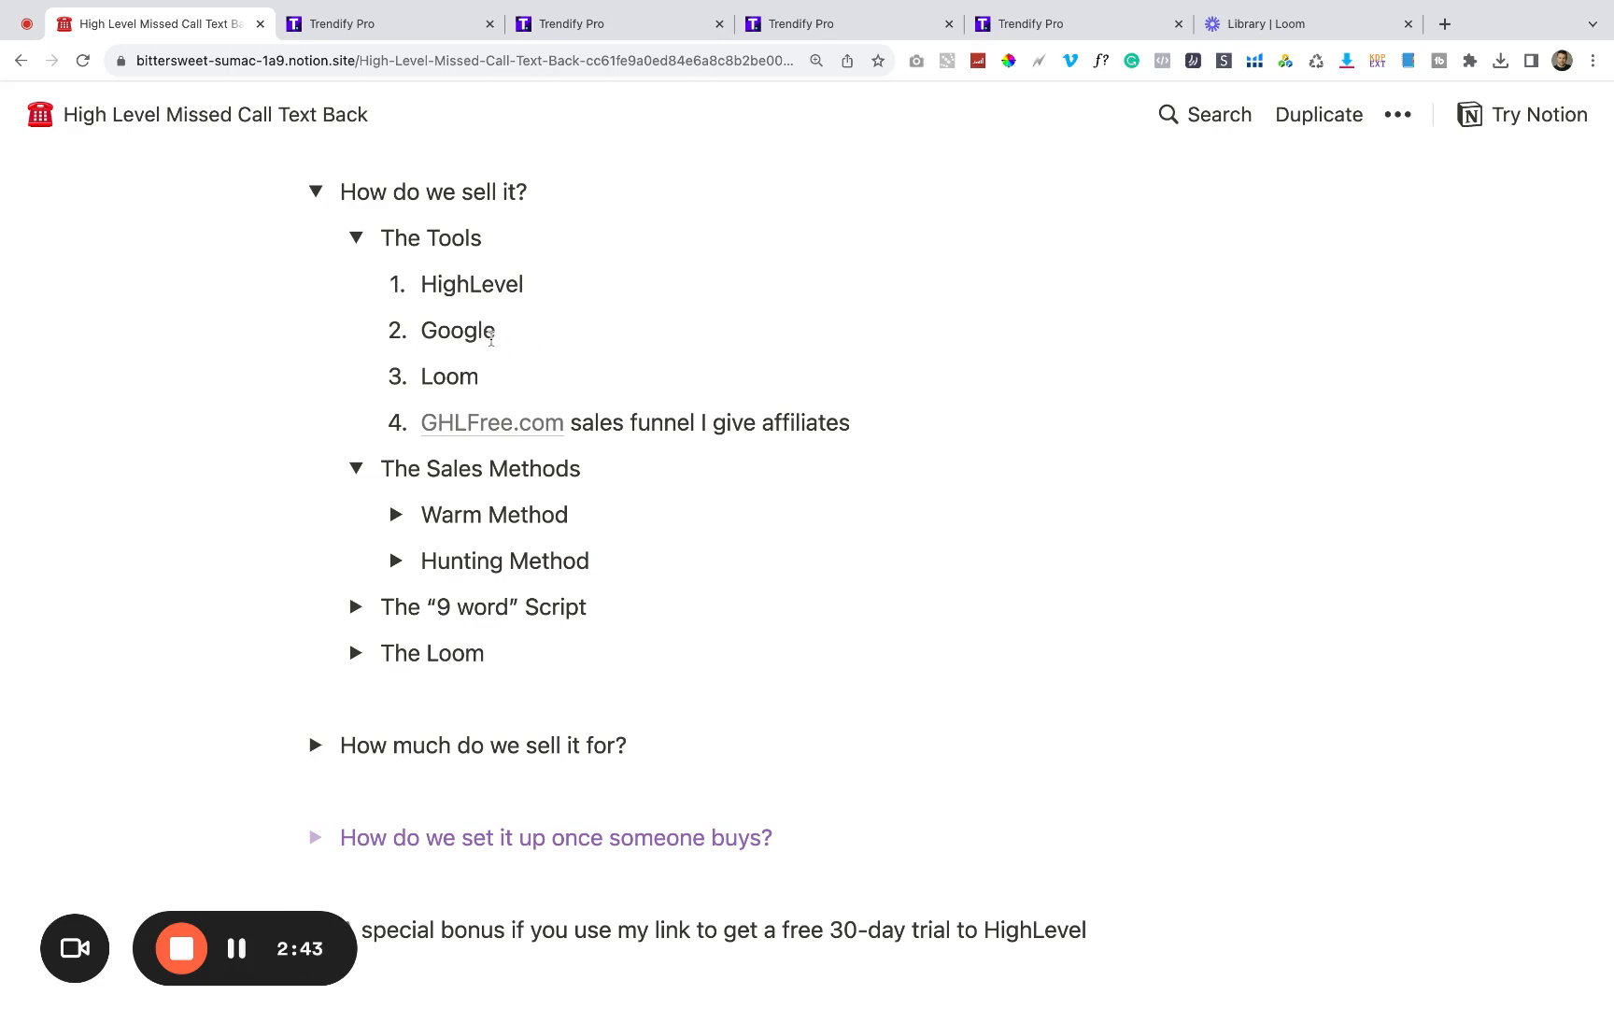
pyautogui.moveTo(484, 386)
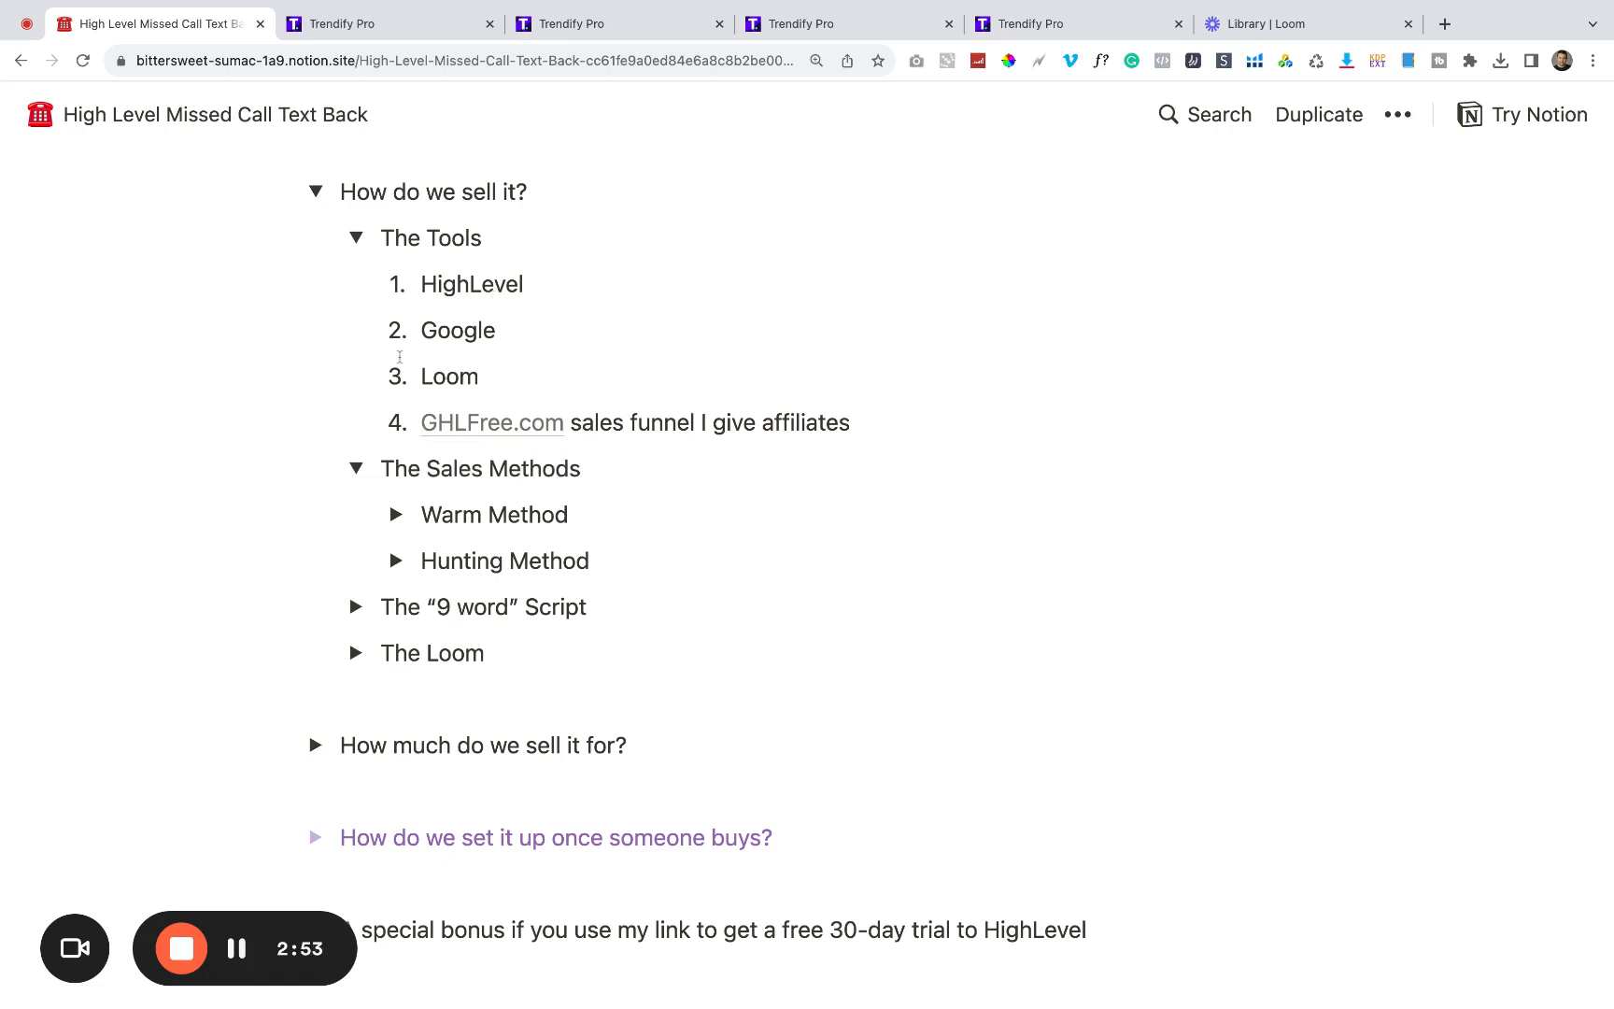
pyautogui.click(355, 238)
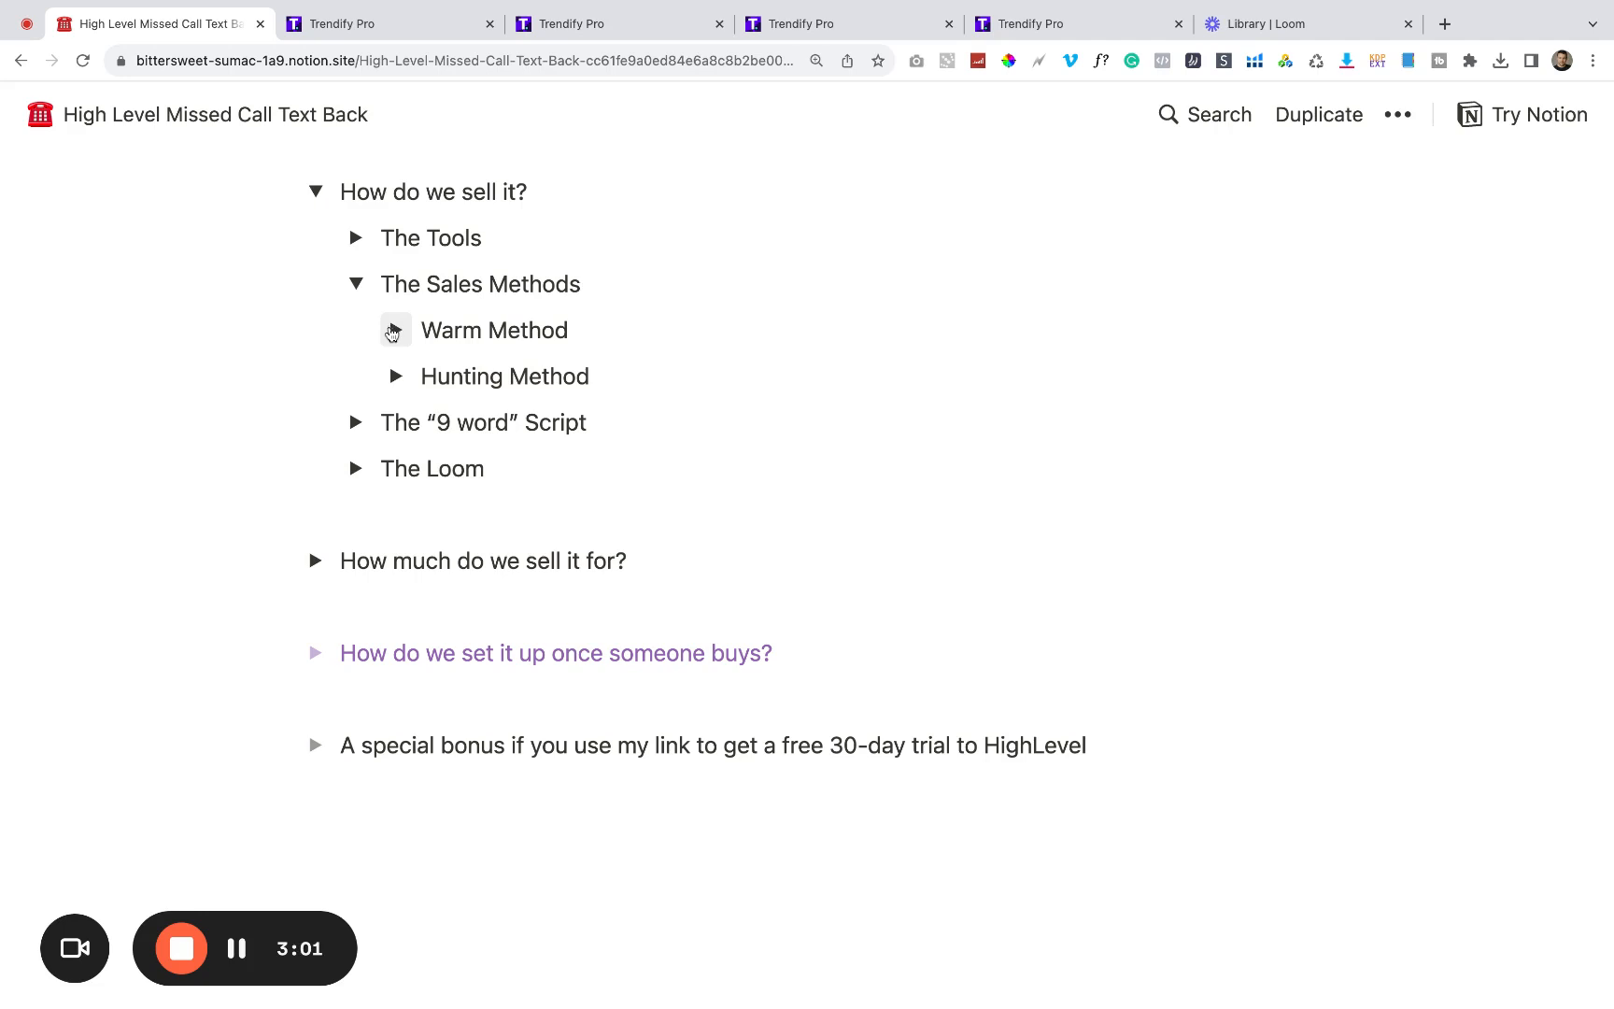
# Step: Expand the Warm Method entry about social media and friends-and-family outreach
pyautogui.click(394, 330)
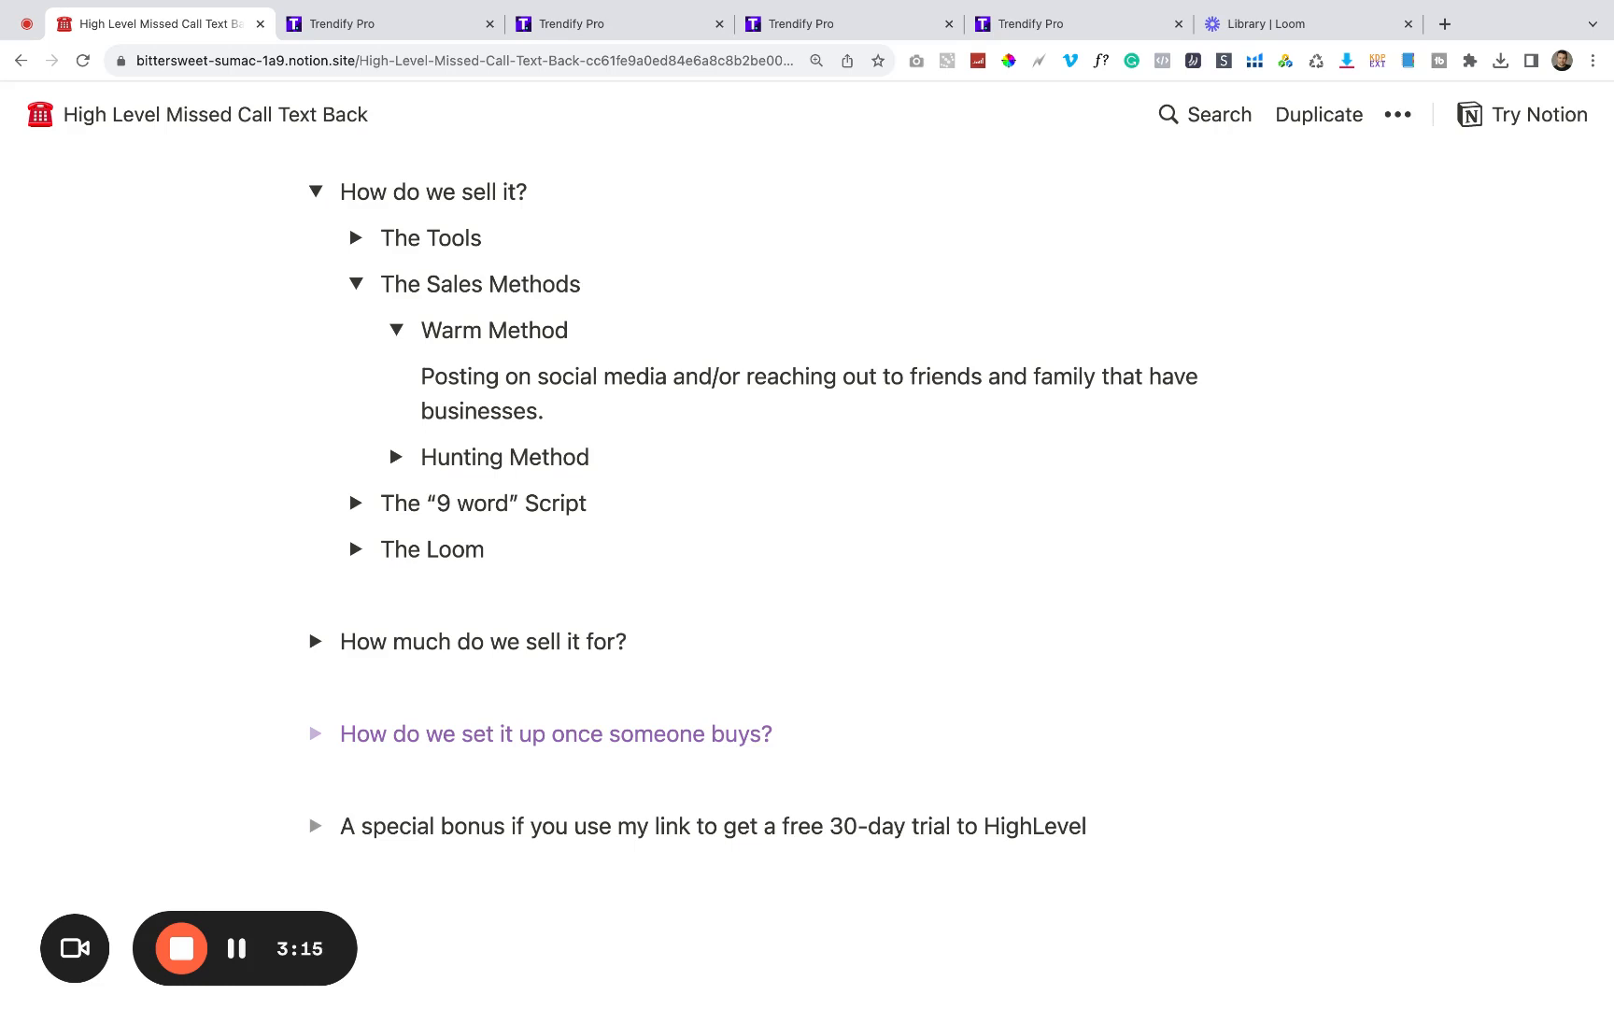
pyautogui.moveTo(903, 415)
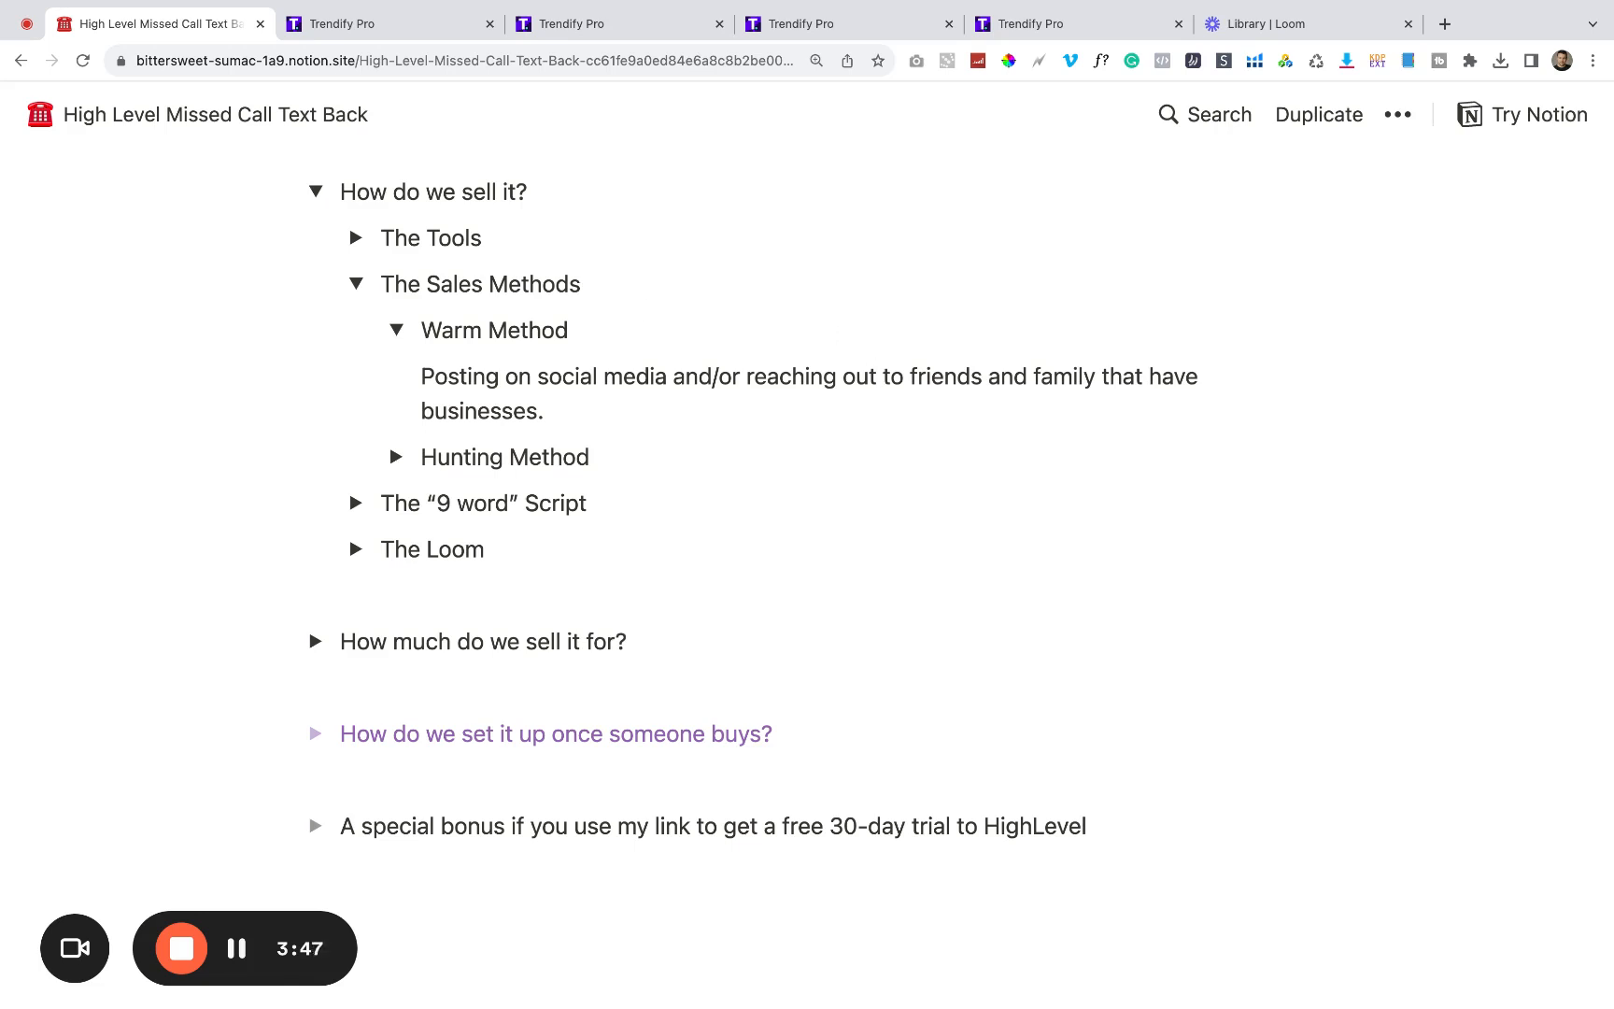
pyautogui.moveTo(394, 330)
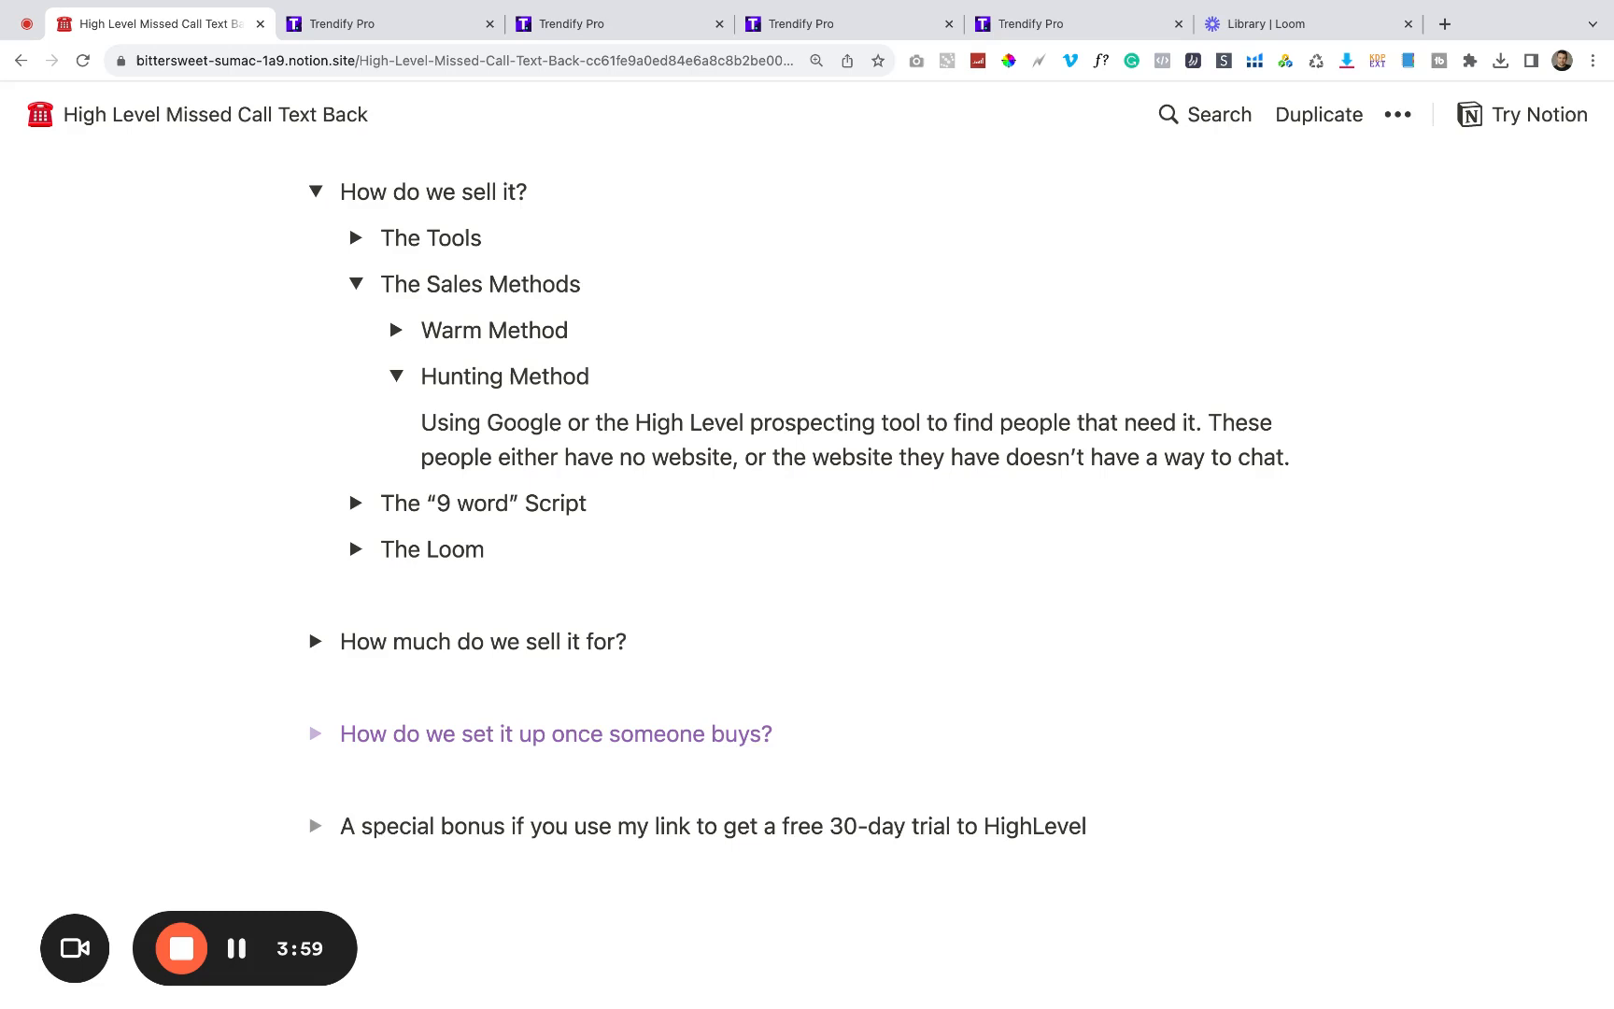
pyautogui.moveTo(394, 376)
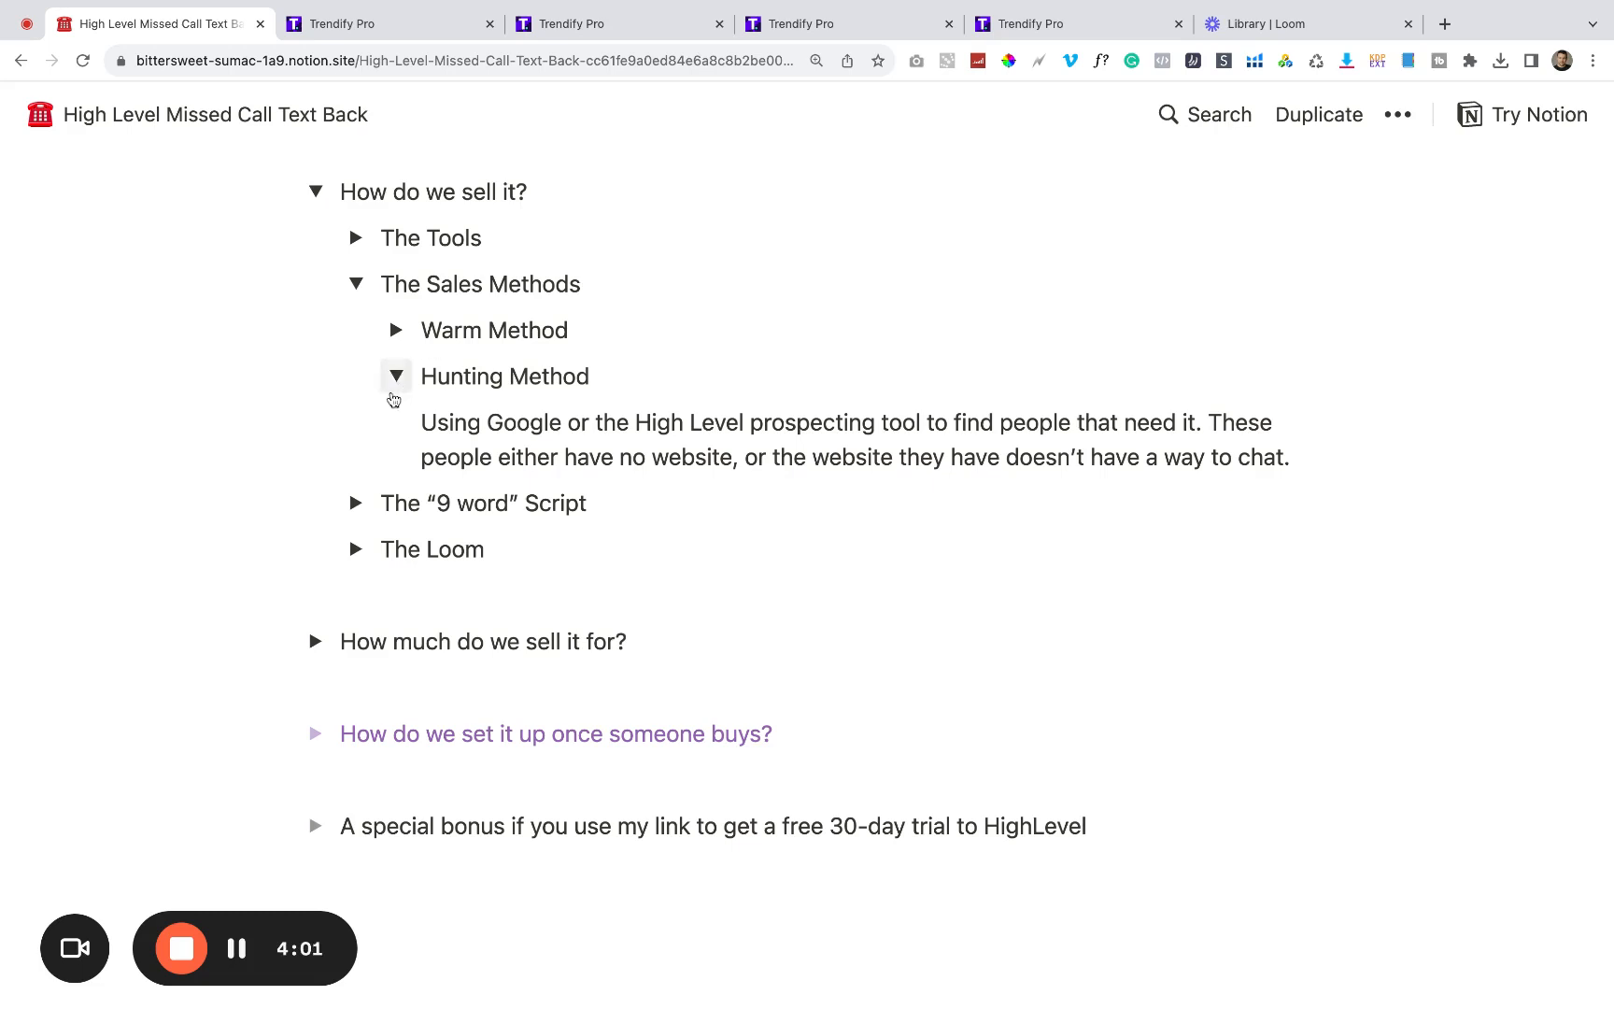
# Step: Expand The '9 word' Script to view its opening message and pitch, then The Loom
pyautogui.click(354, 503)
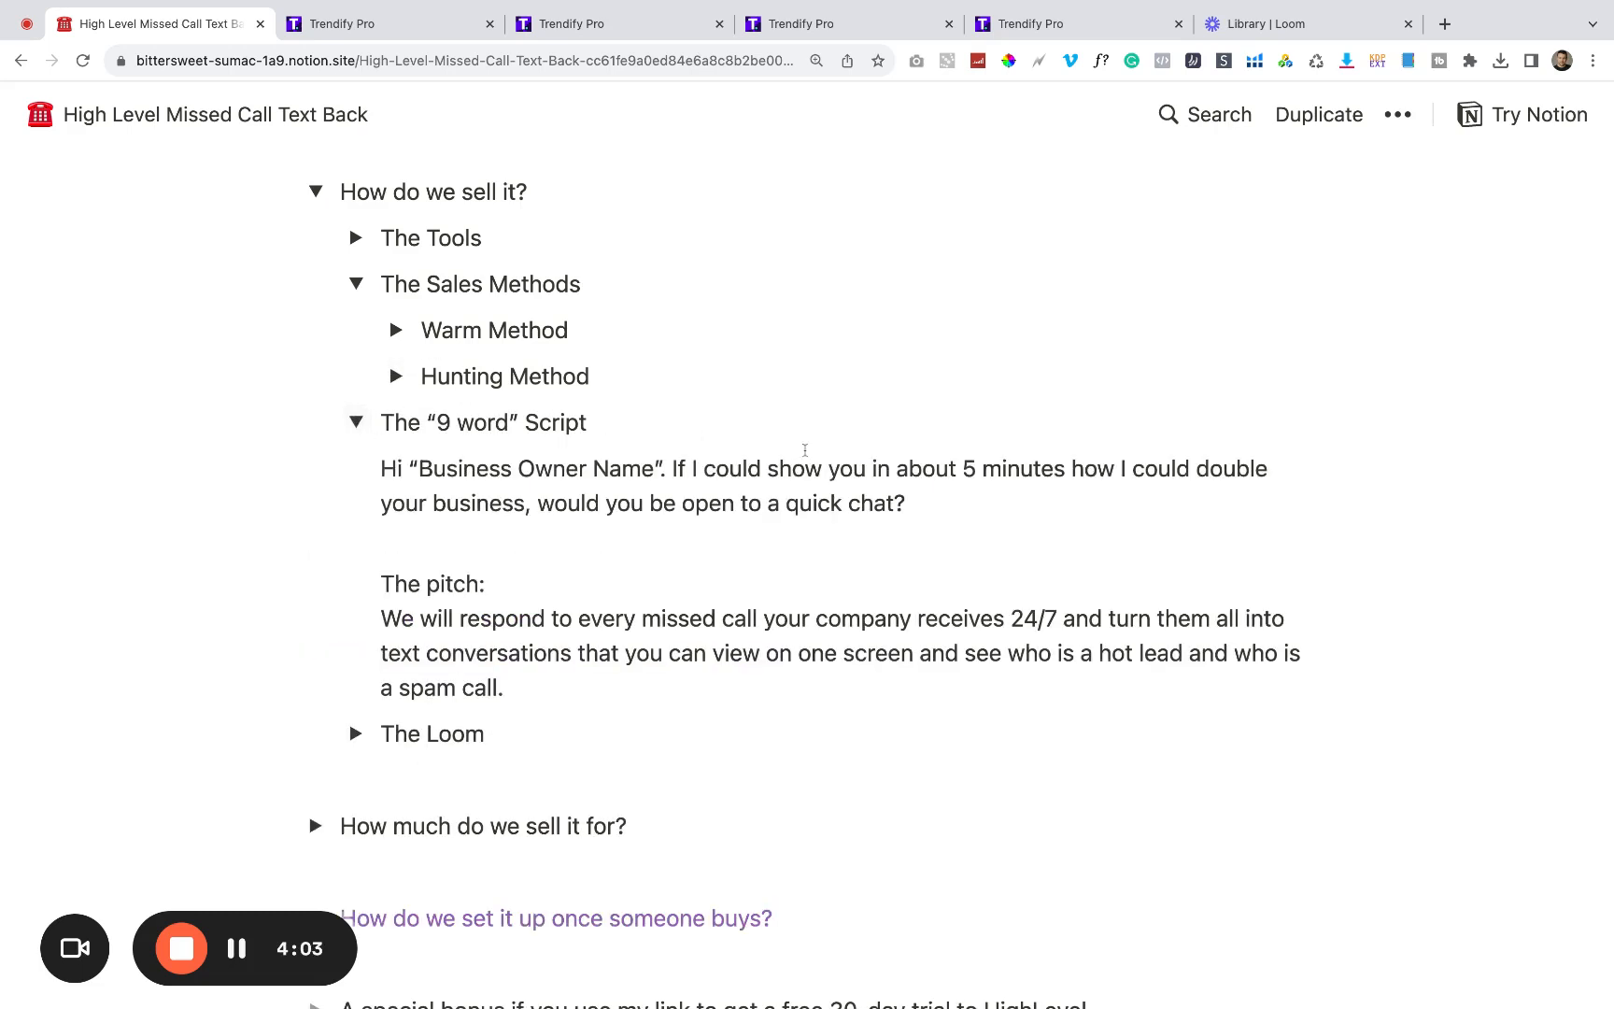
pyautogui.moveTo(823, 408)
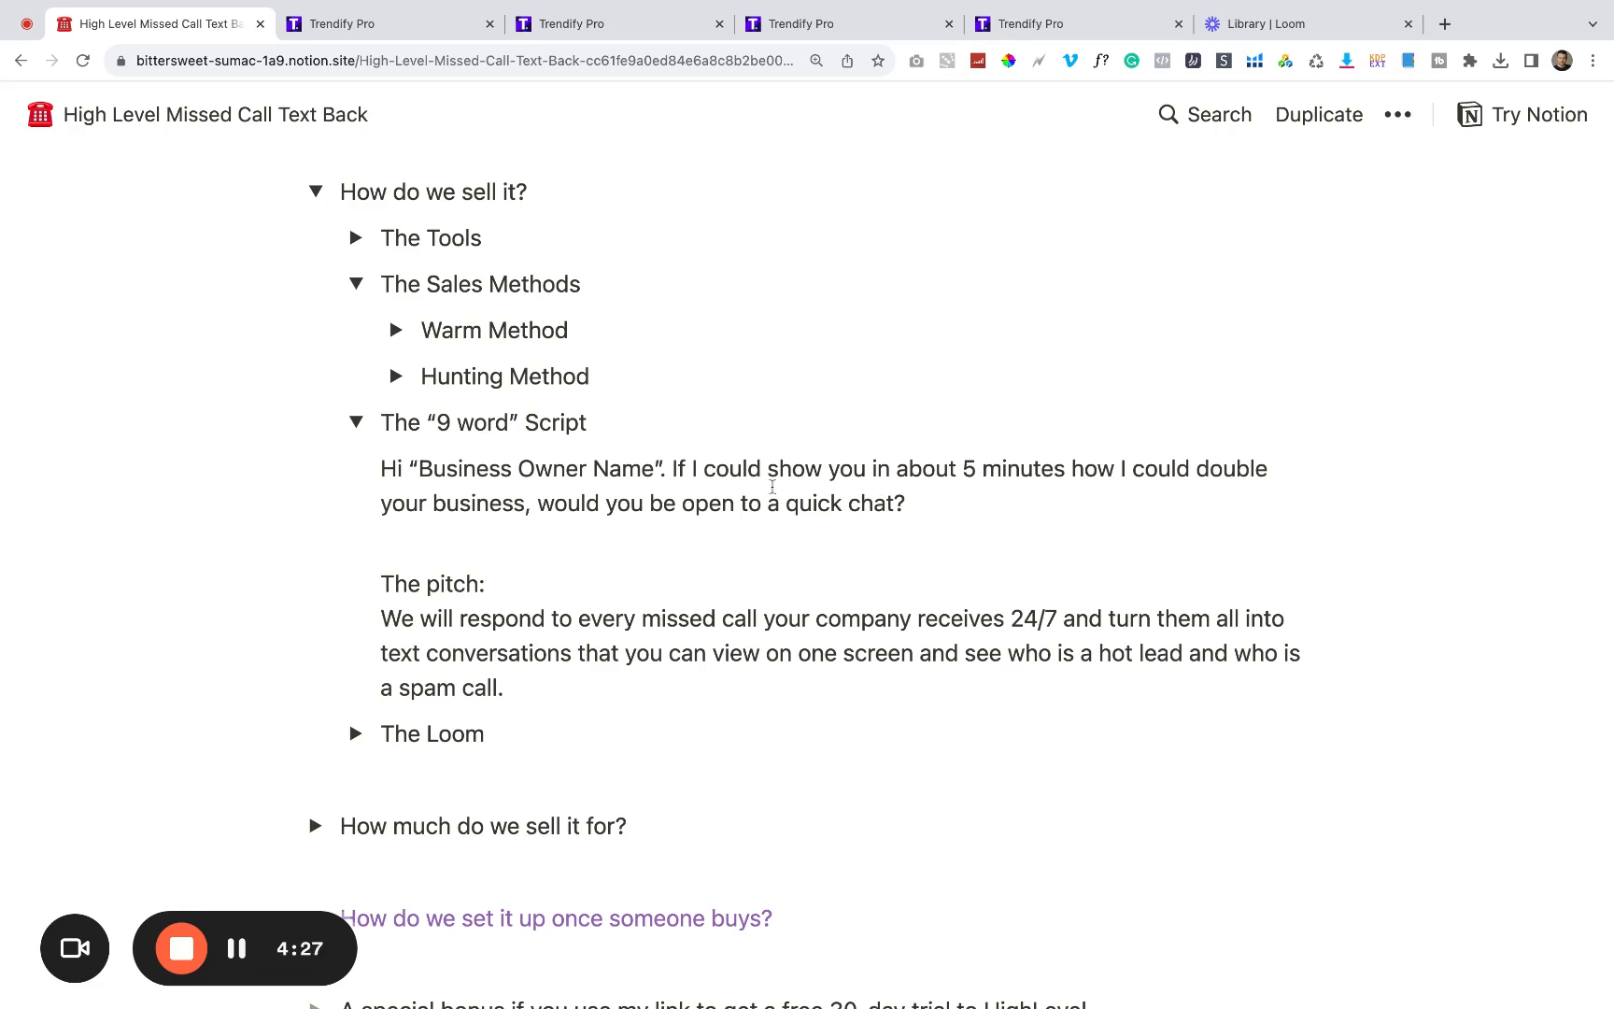
pyautogui.moveTo(1087, 432)
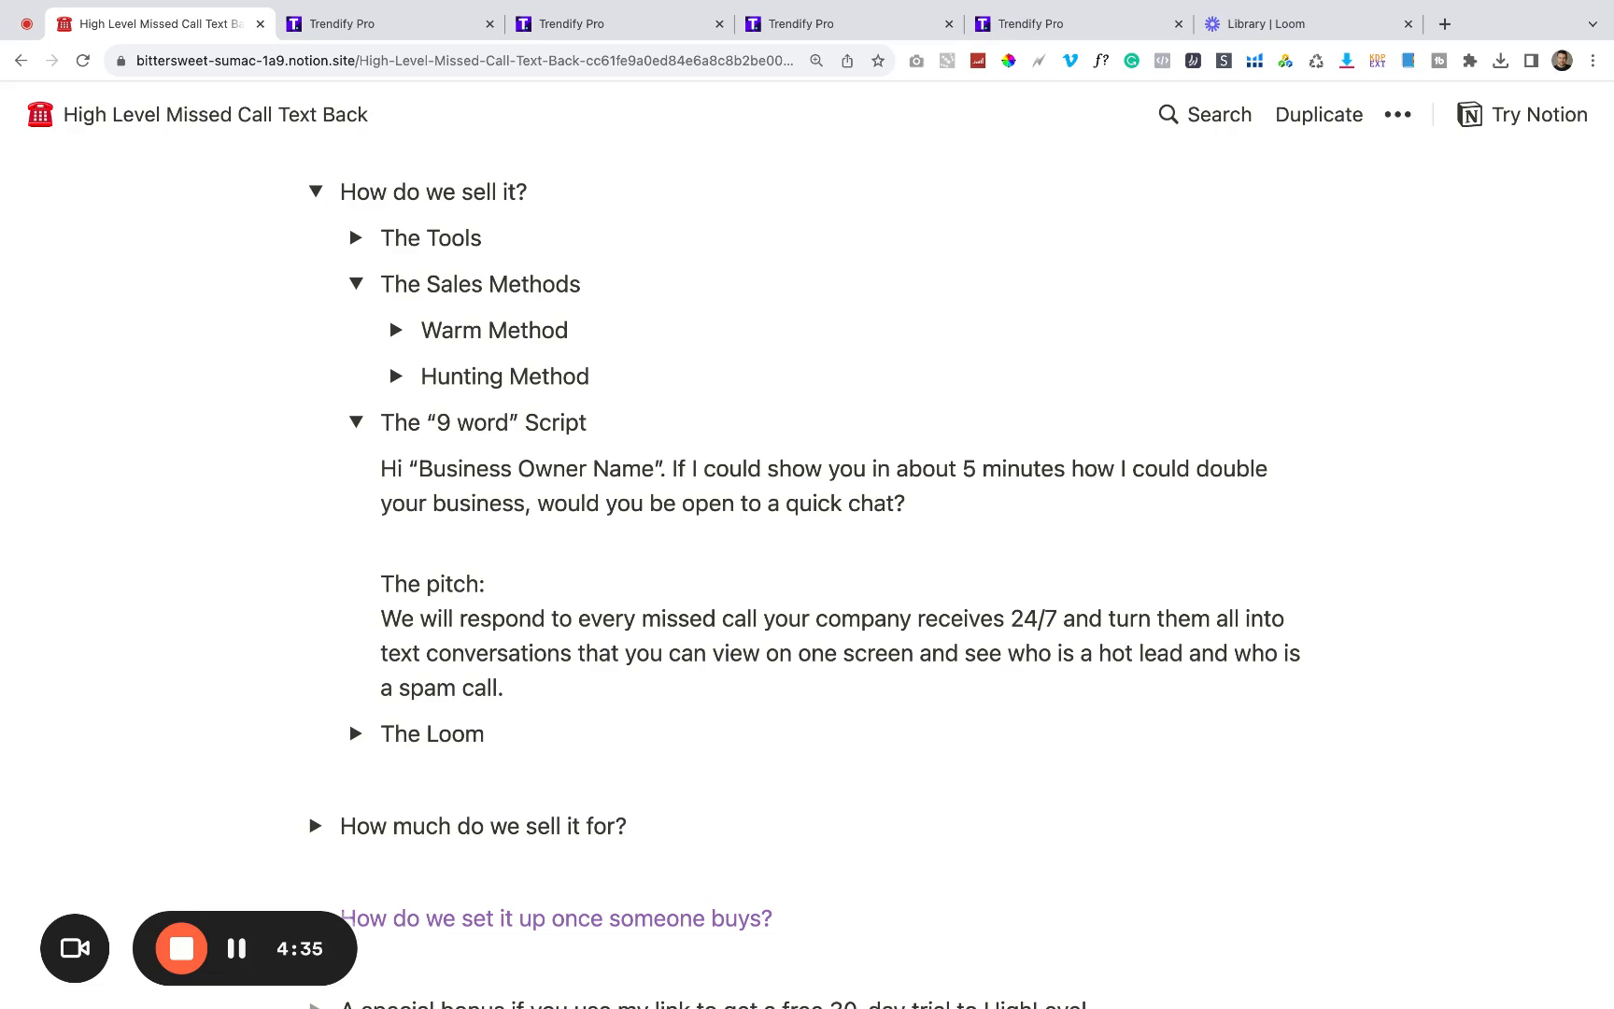
pyautogui.moveTo(1026, 440)
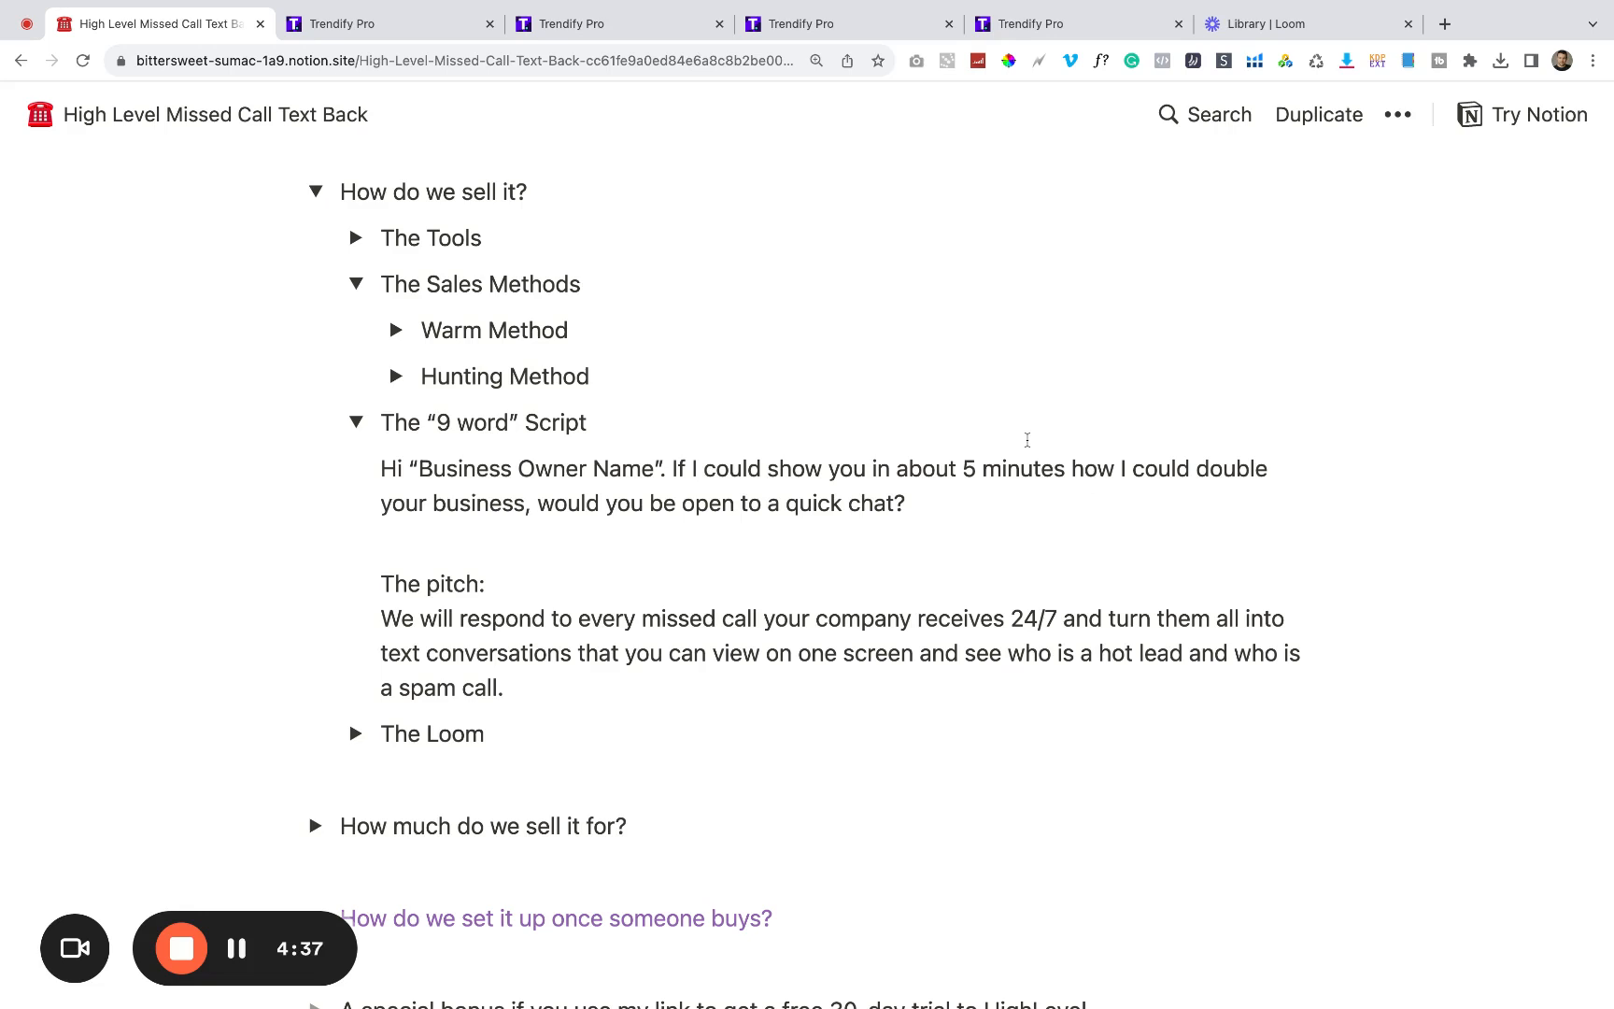
pyautogui.moveTo(920, 407)
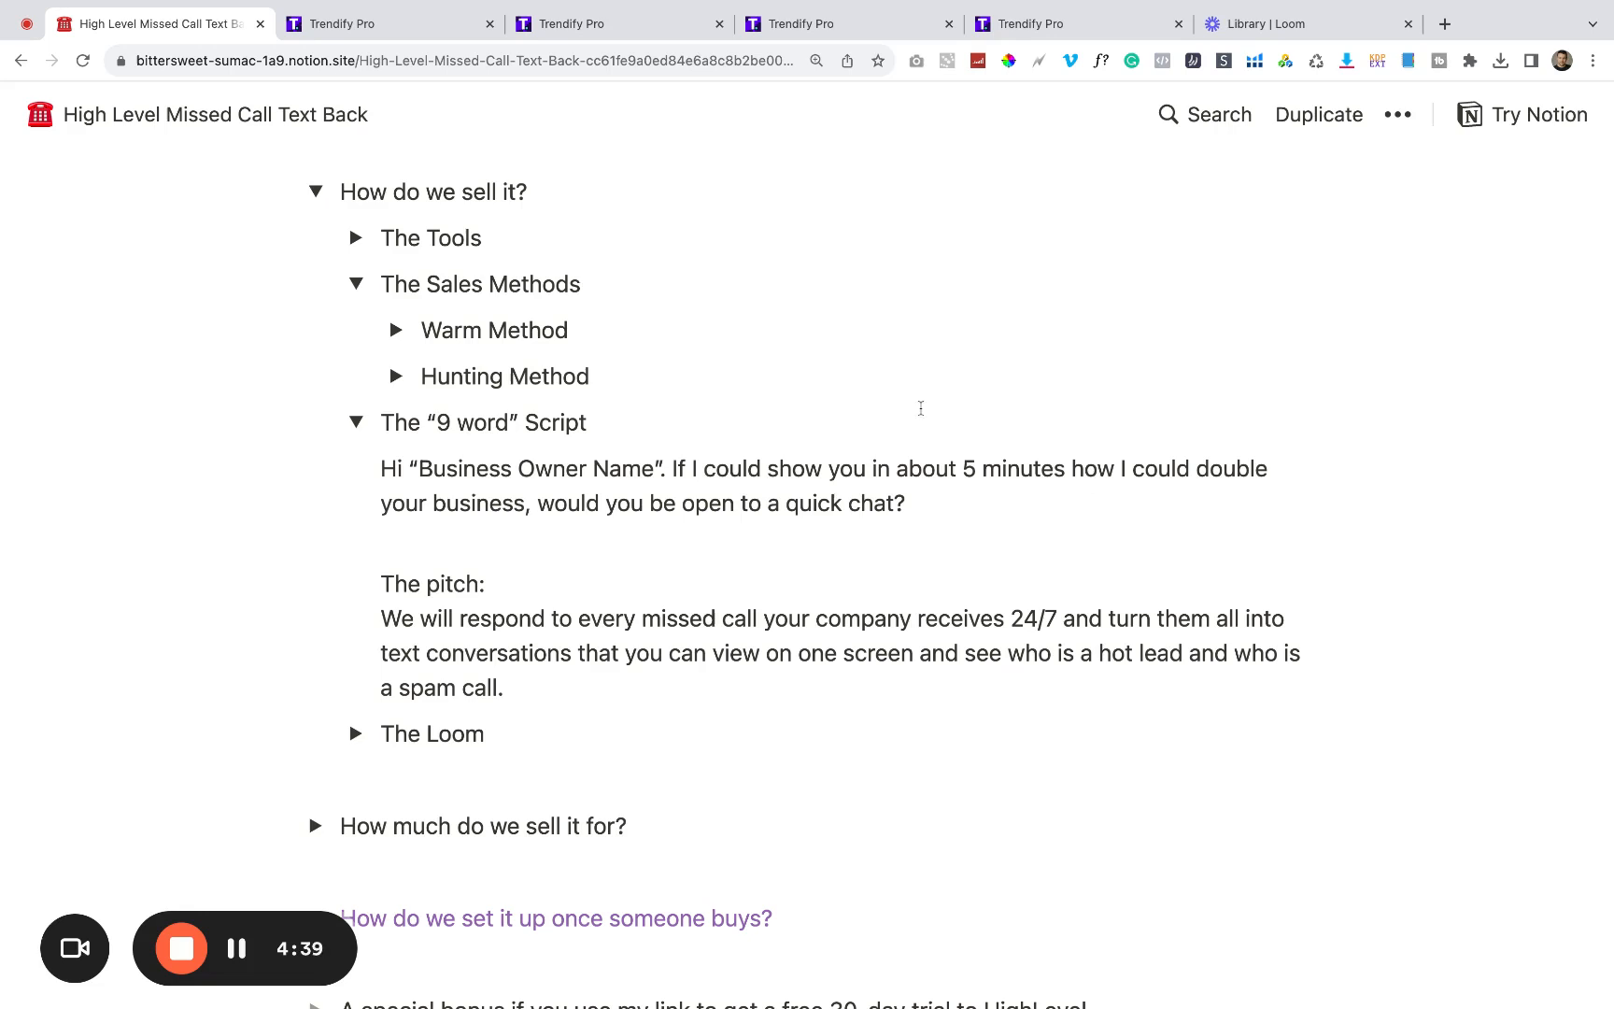
pyautogui.scroll(-3)
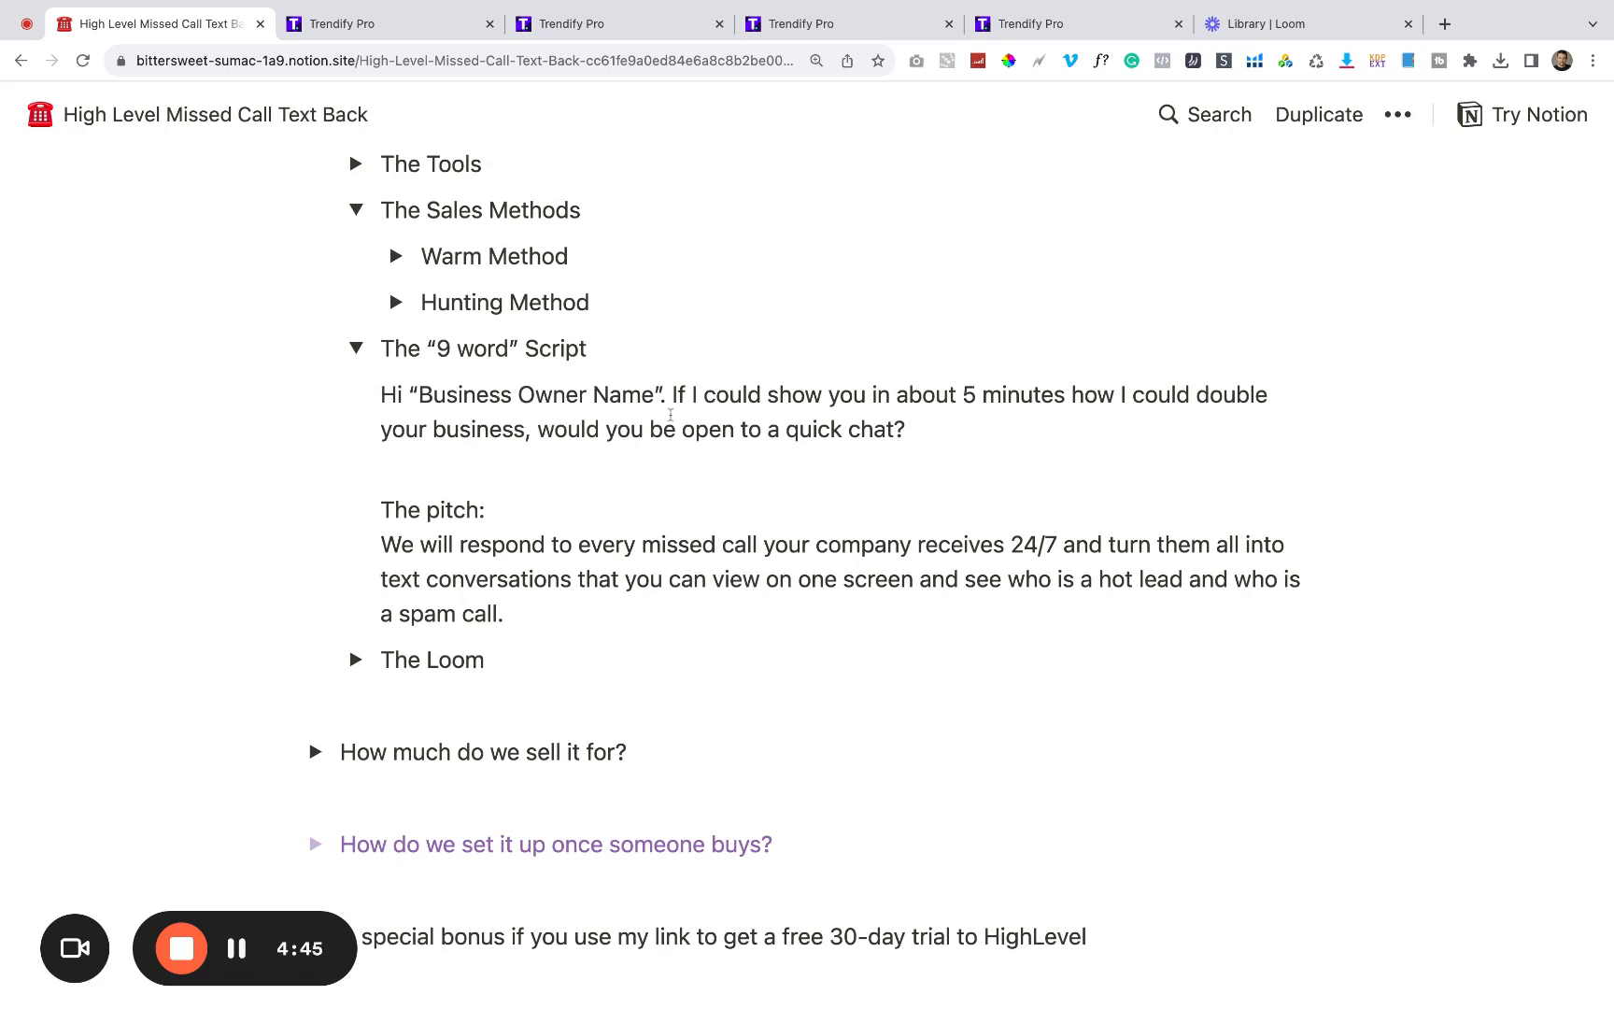
pyautogui.moveTo(754, 429)
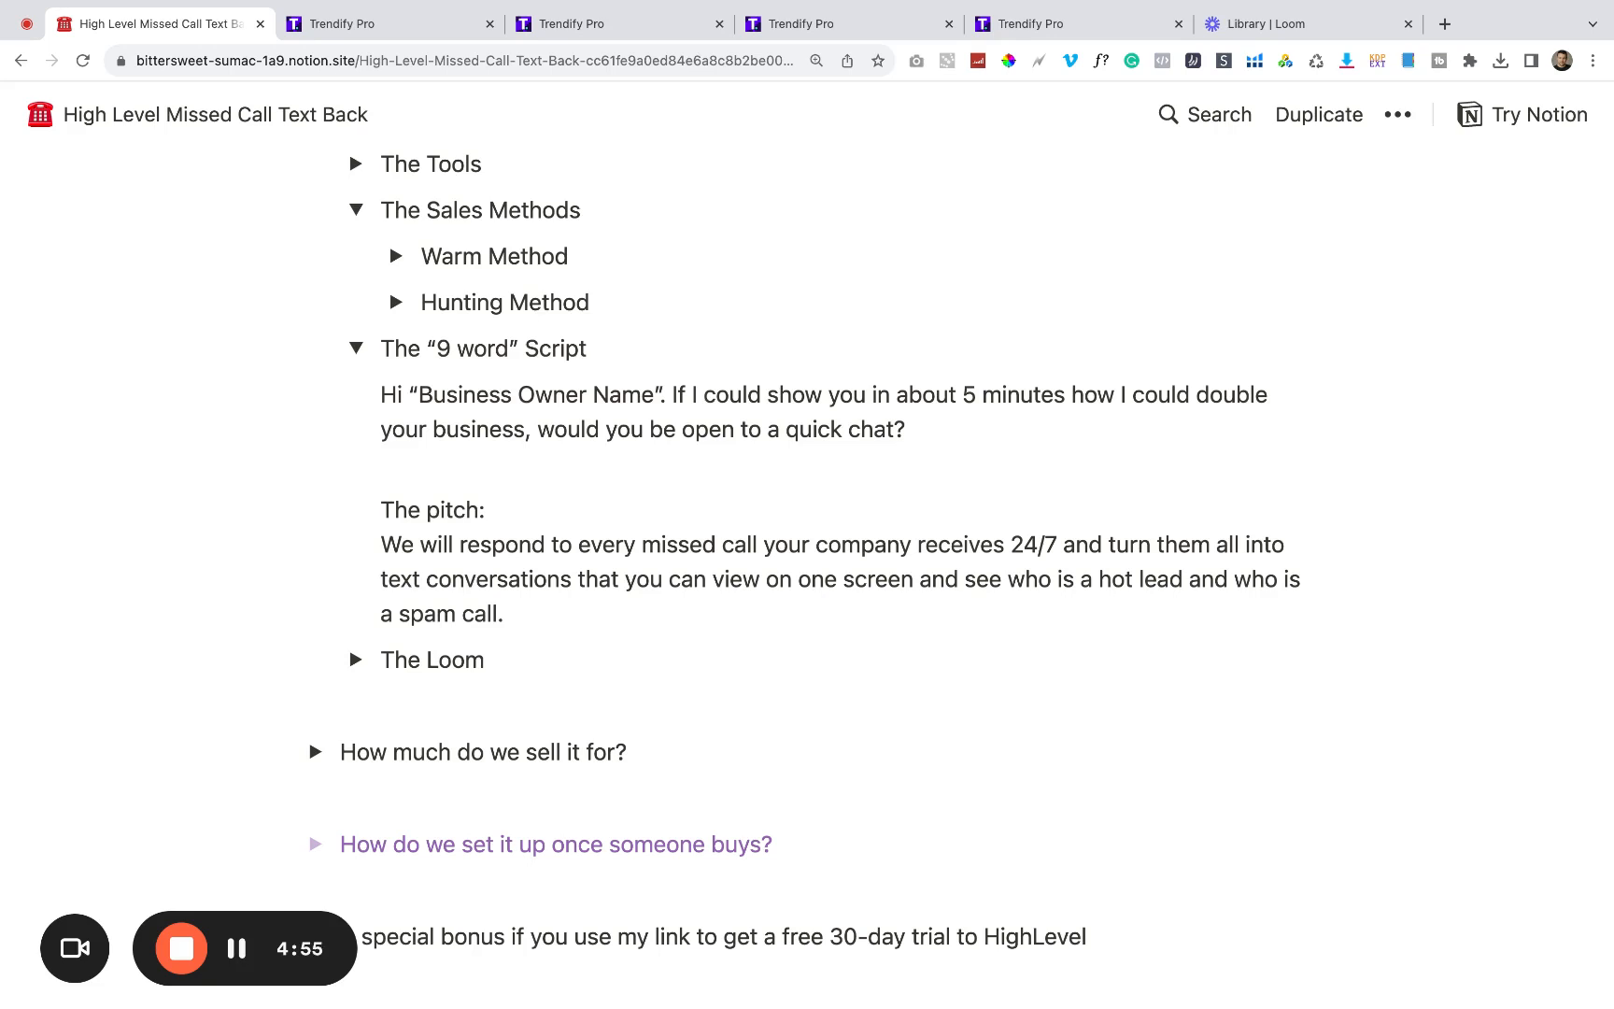
pyautogui.moveTo(609, 461)
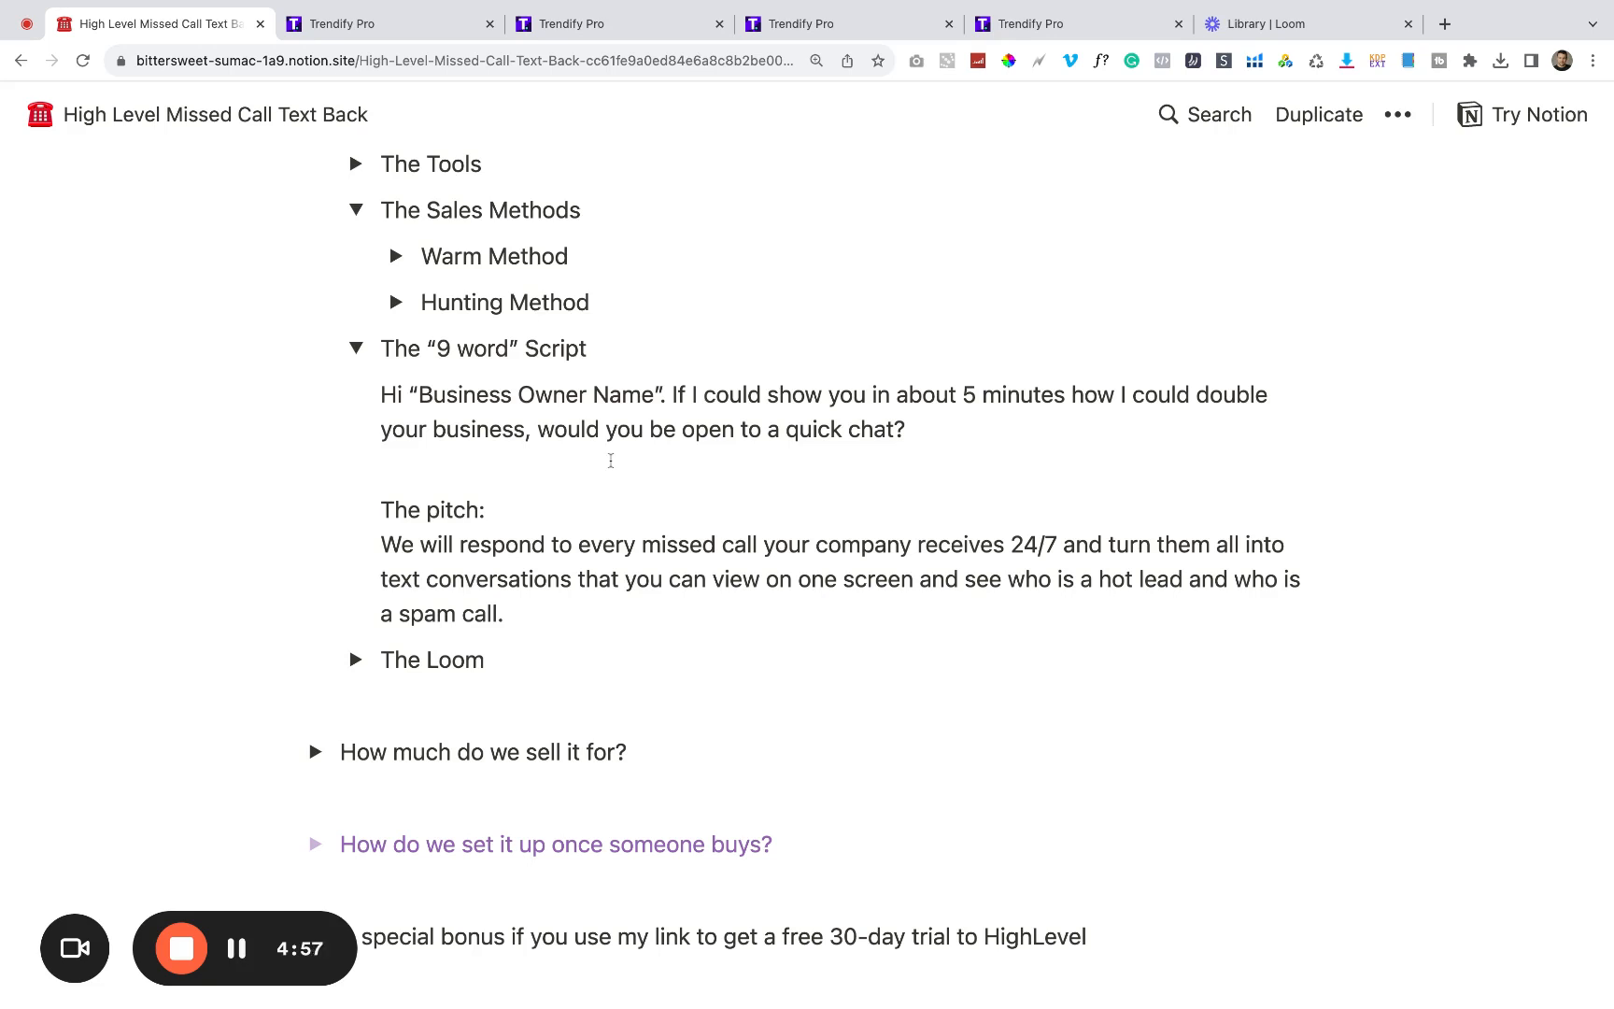
pyautogui.moveTo(354, 660)
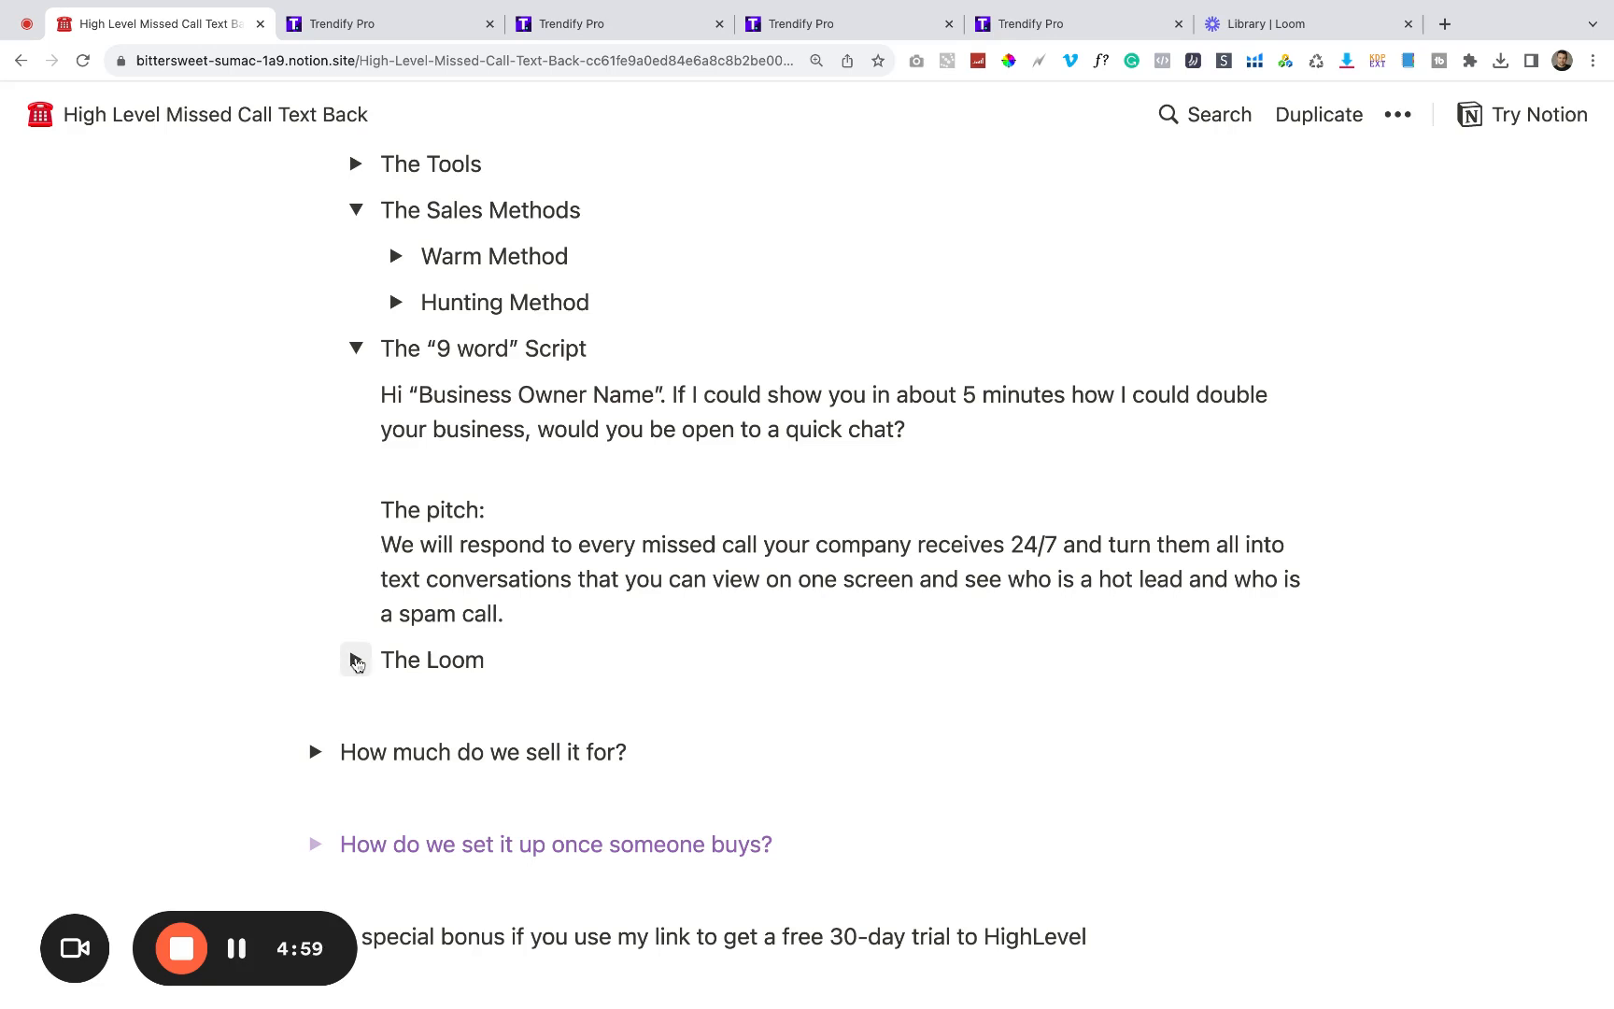
pyautogui.click(355, 659)
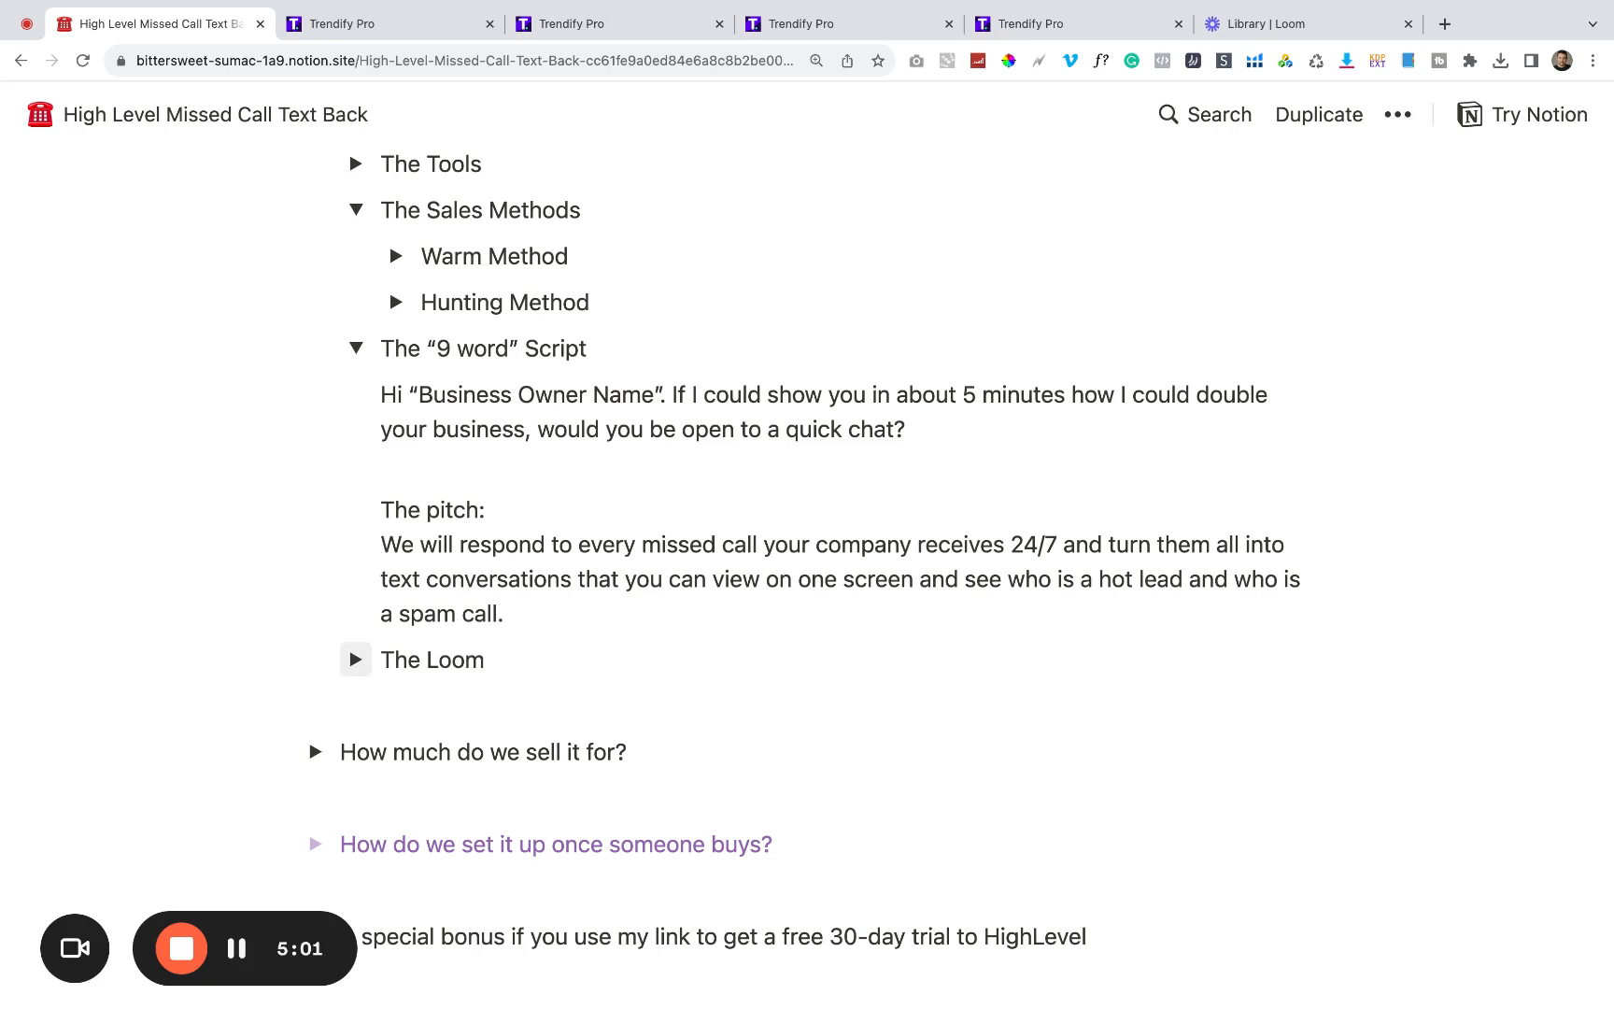
# Step: View the embedded Loom video and expand the $97-$297/mo+ entry with its Podium pricing image
pyautogui.click(355, 659)
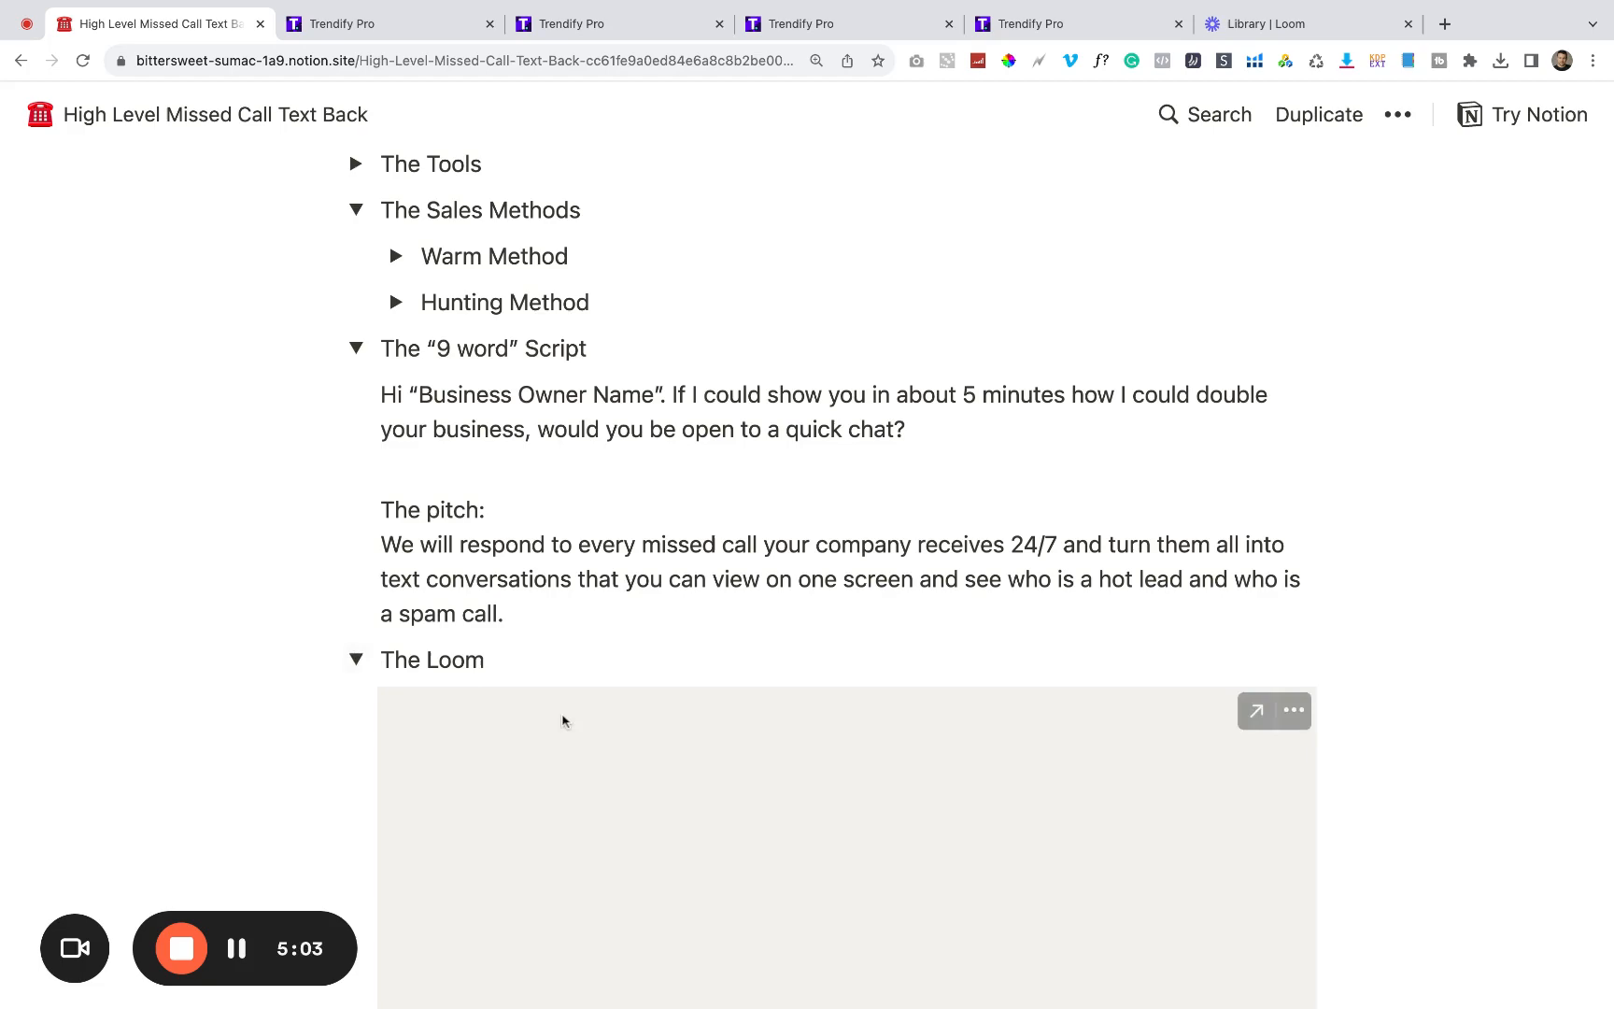
pyautogui.scroll(-3)
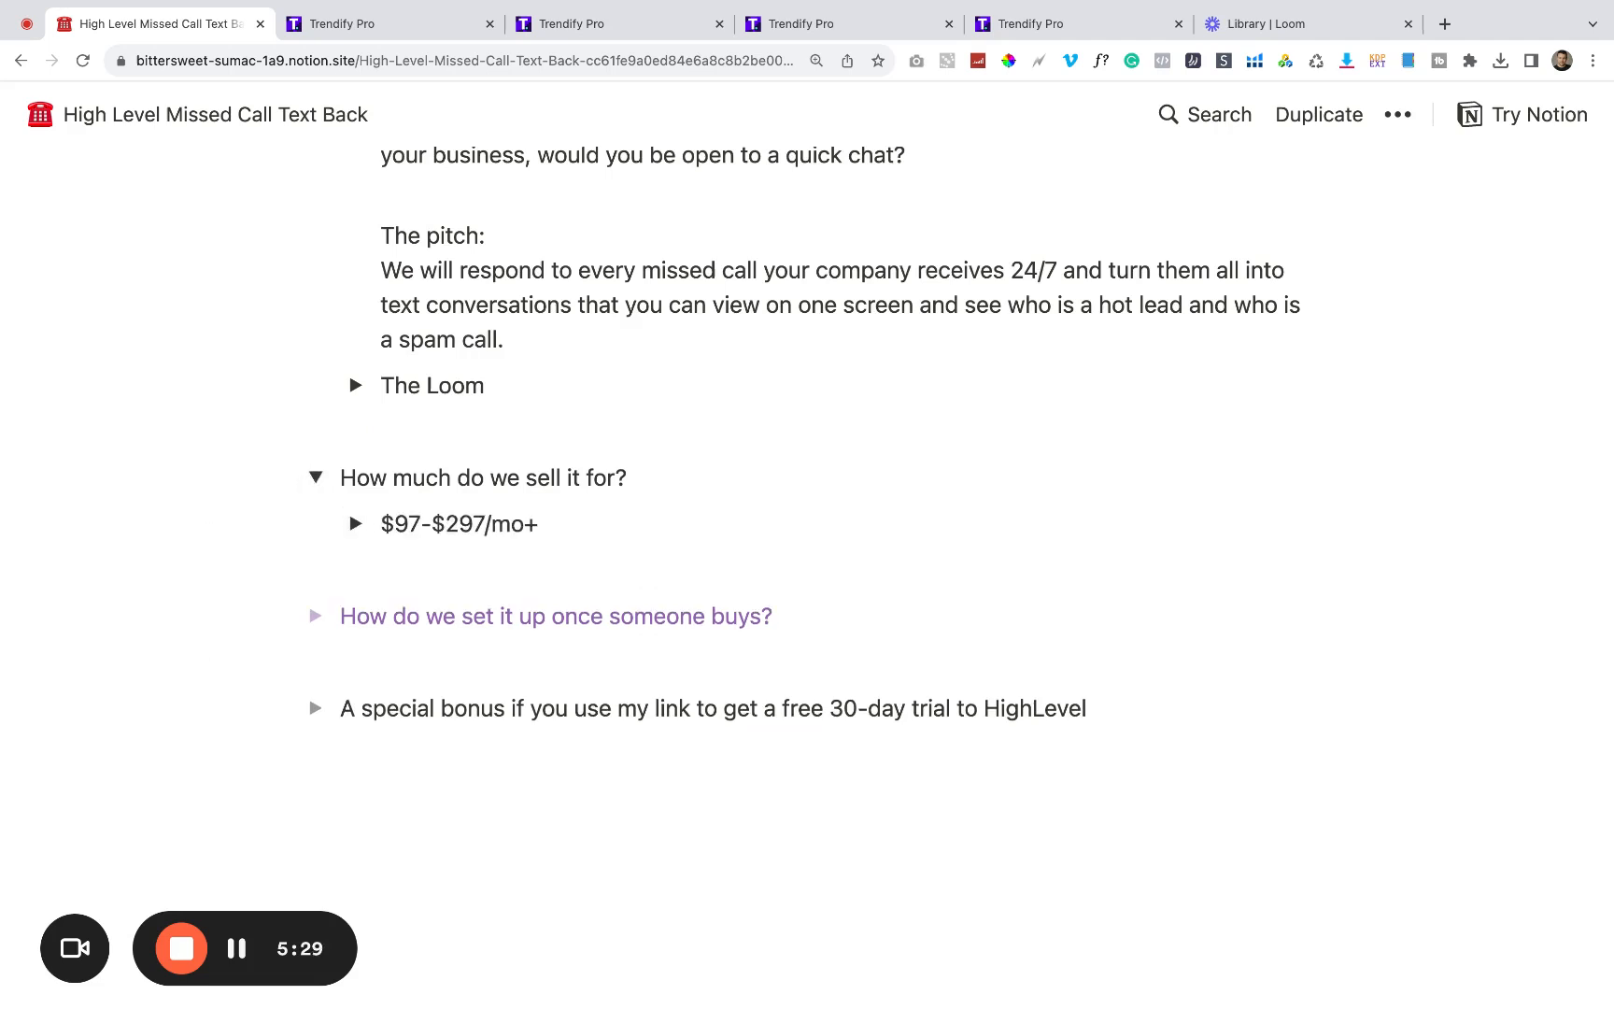
pyautogui.moveTo(354, 524)
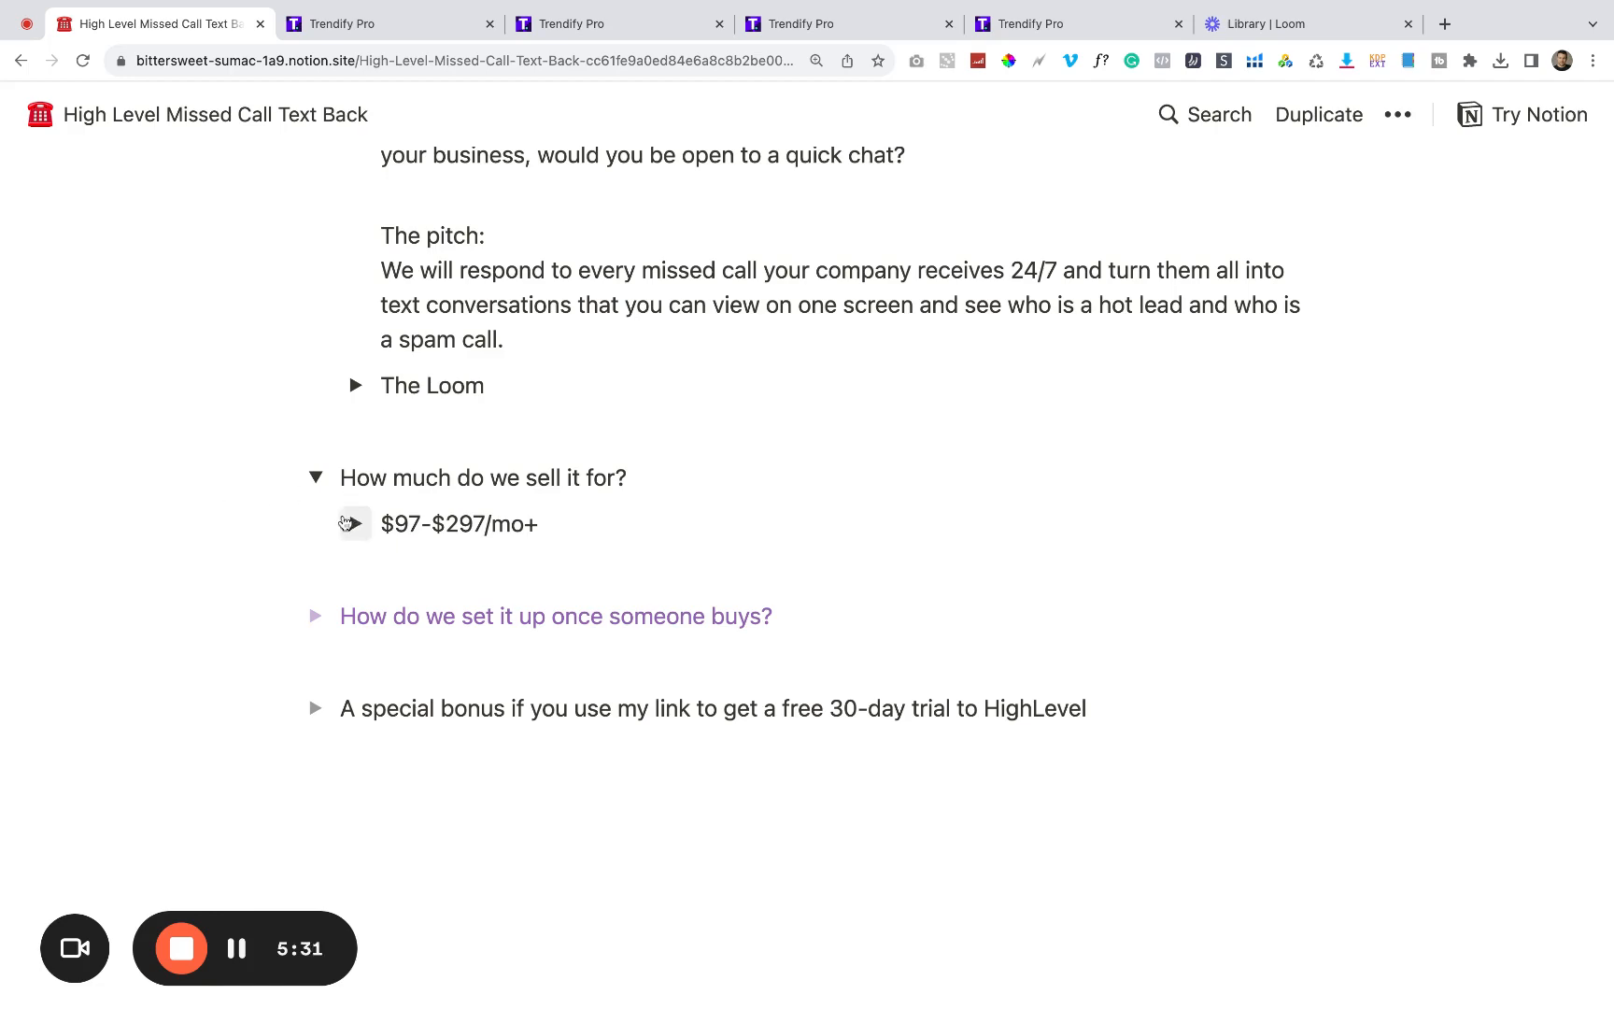
pyautogui.click(353, 524)
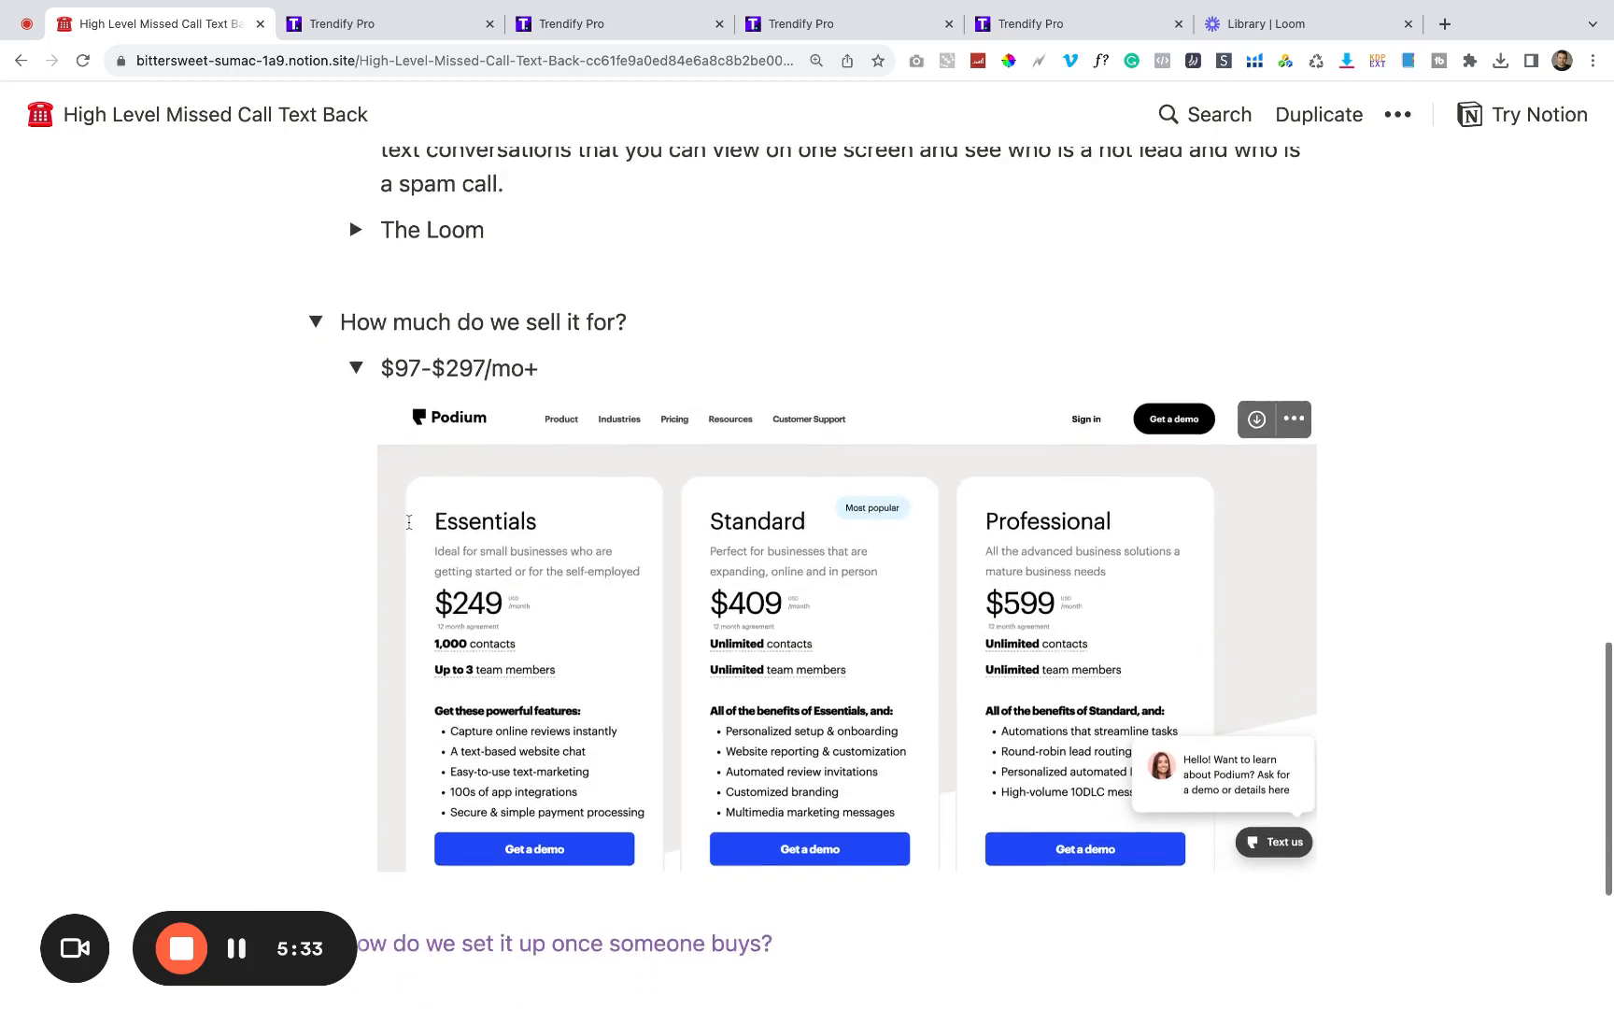
pyautogui.scroll(-3)
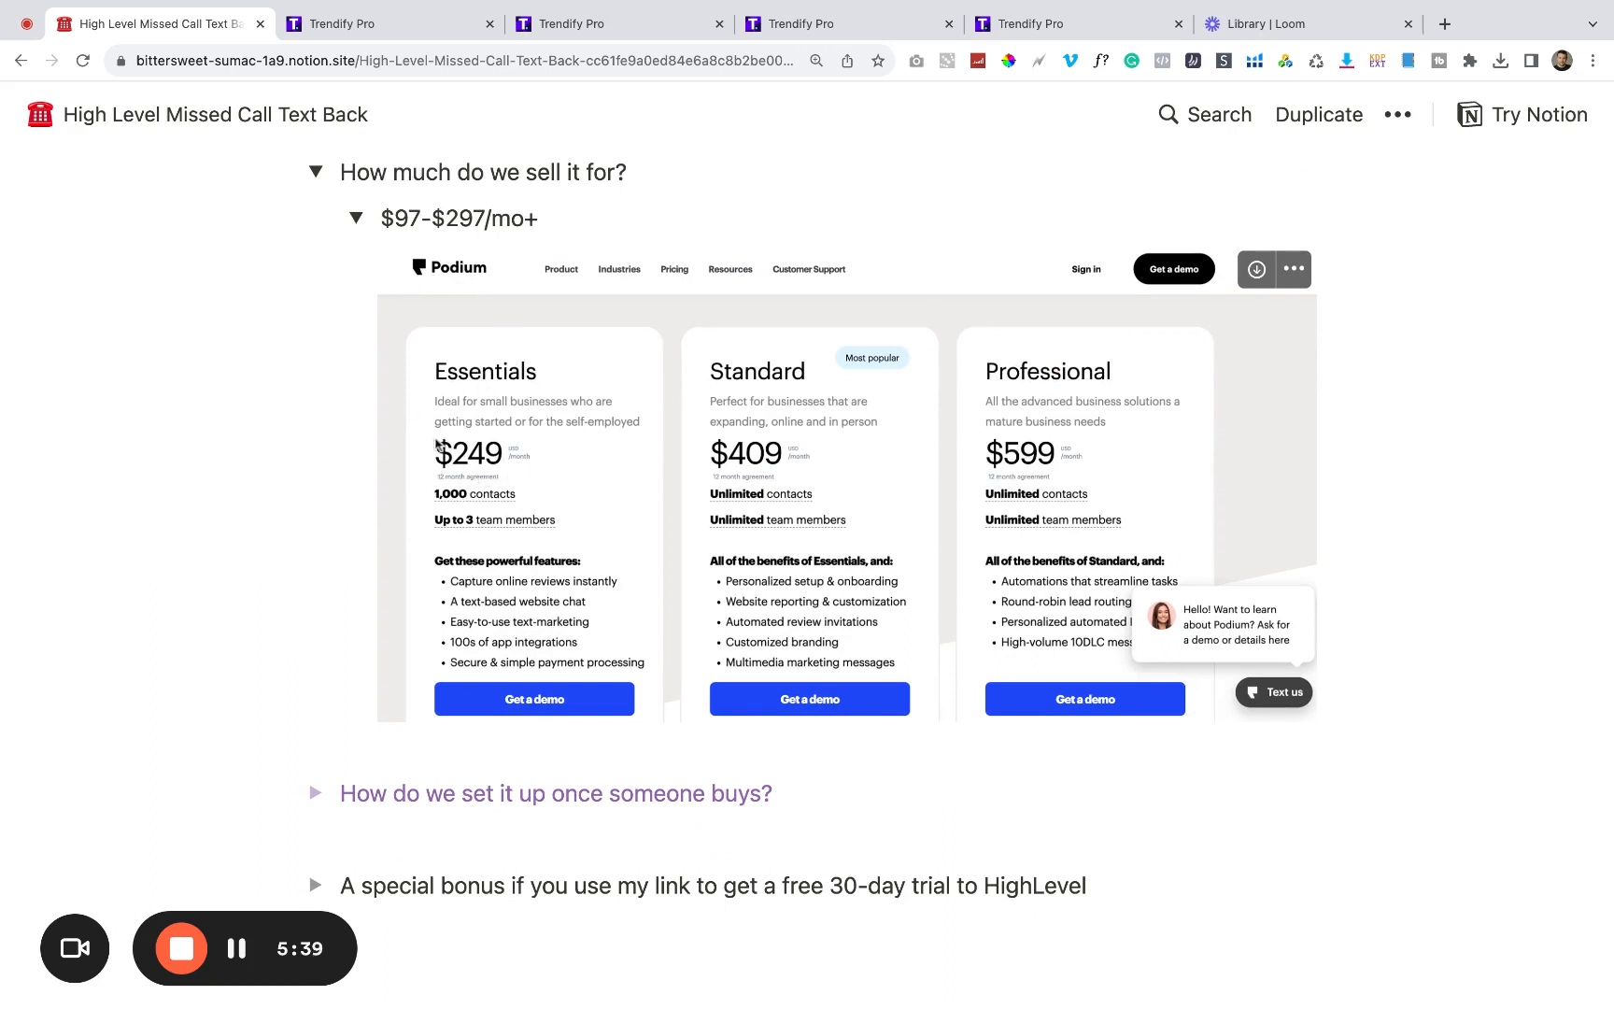
pyautogui.moveTo(485, 615)
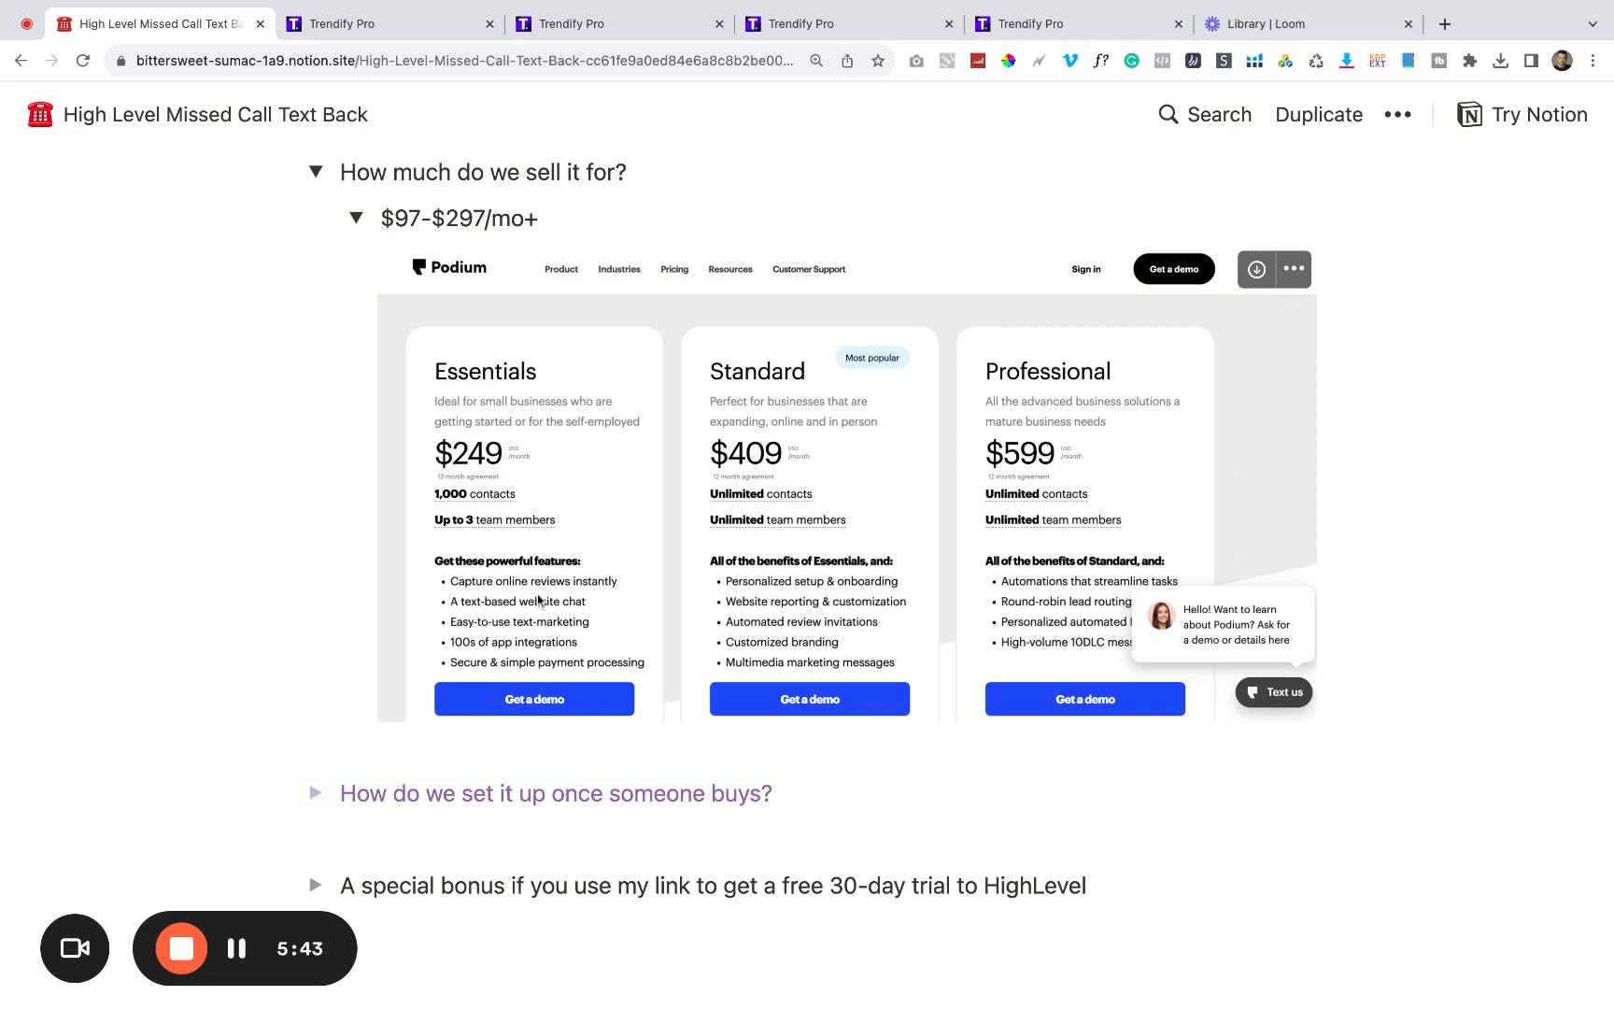
pyautogui.moveTo(571, 646)
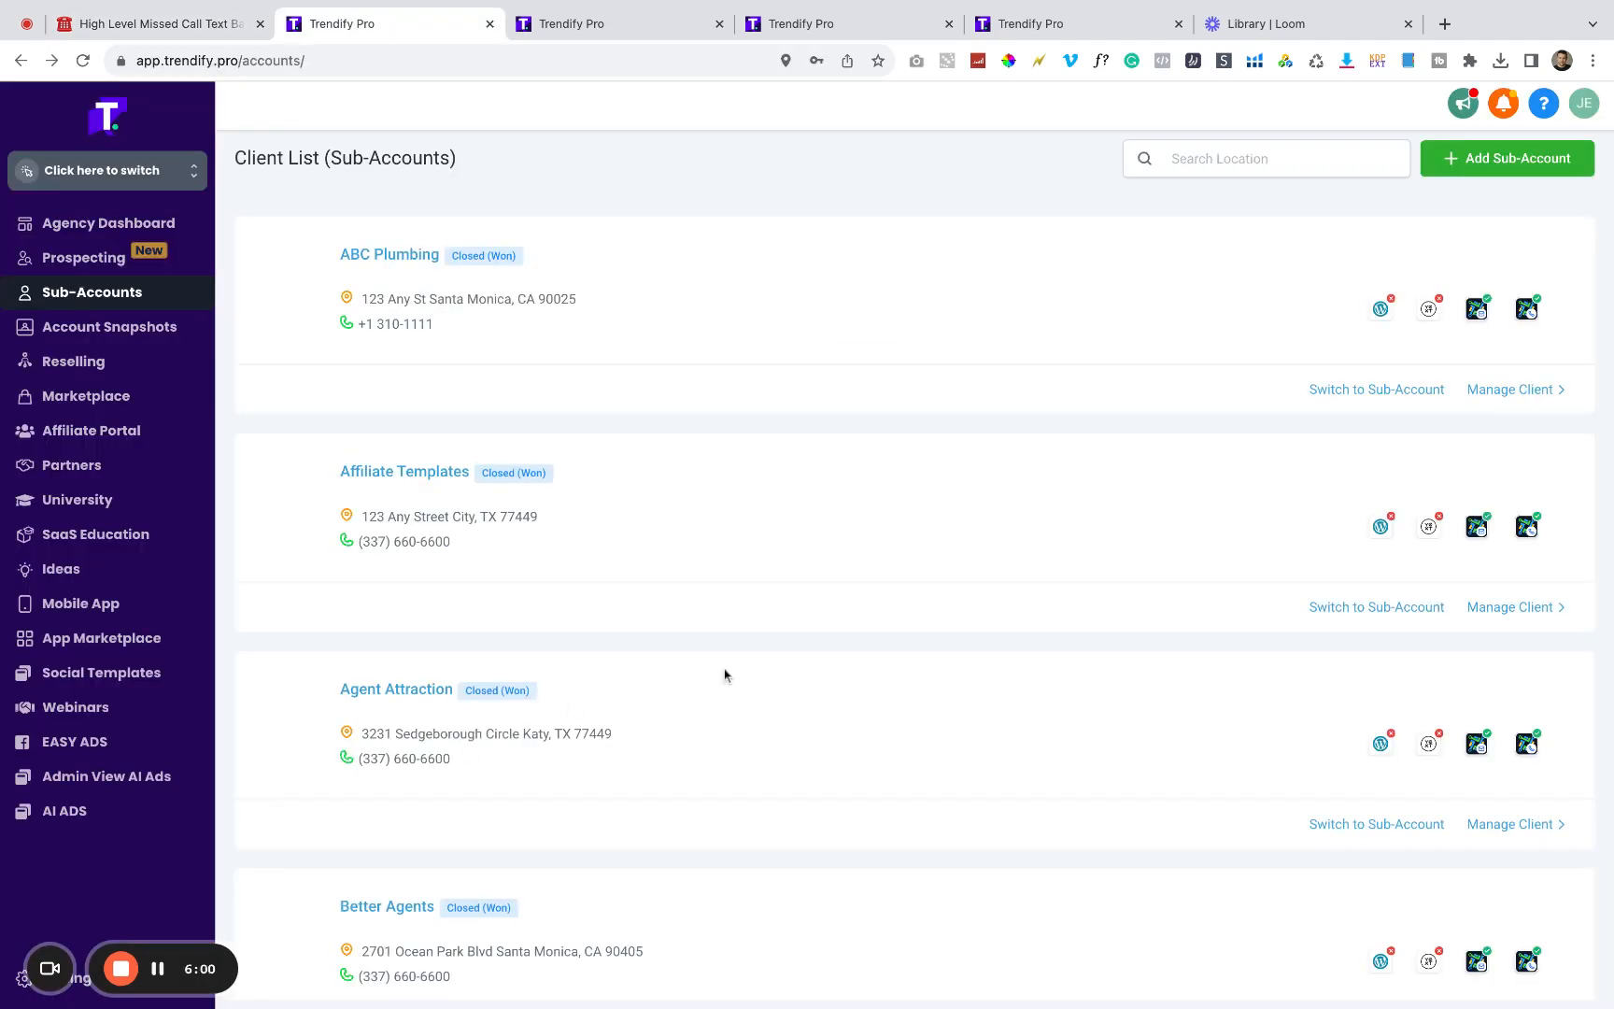
pyautogui.moveTo(791, 675)
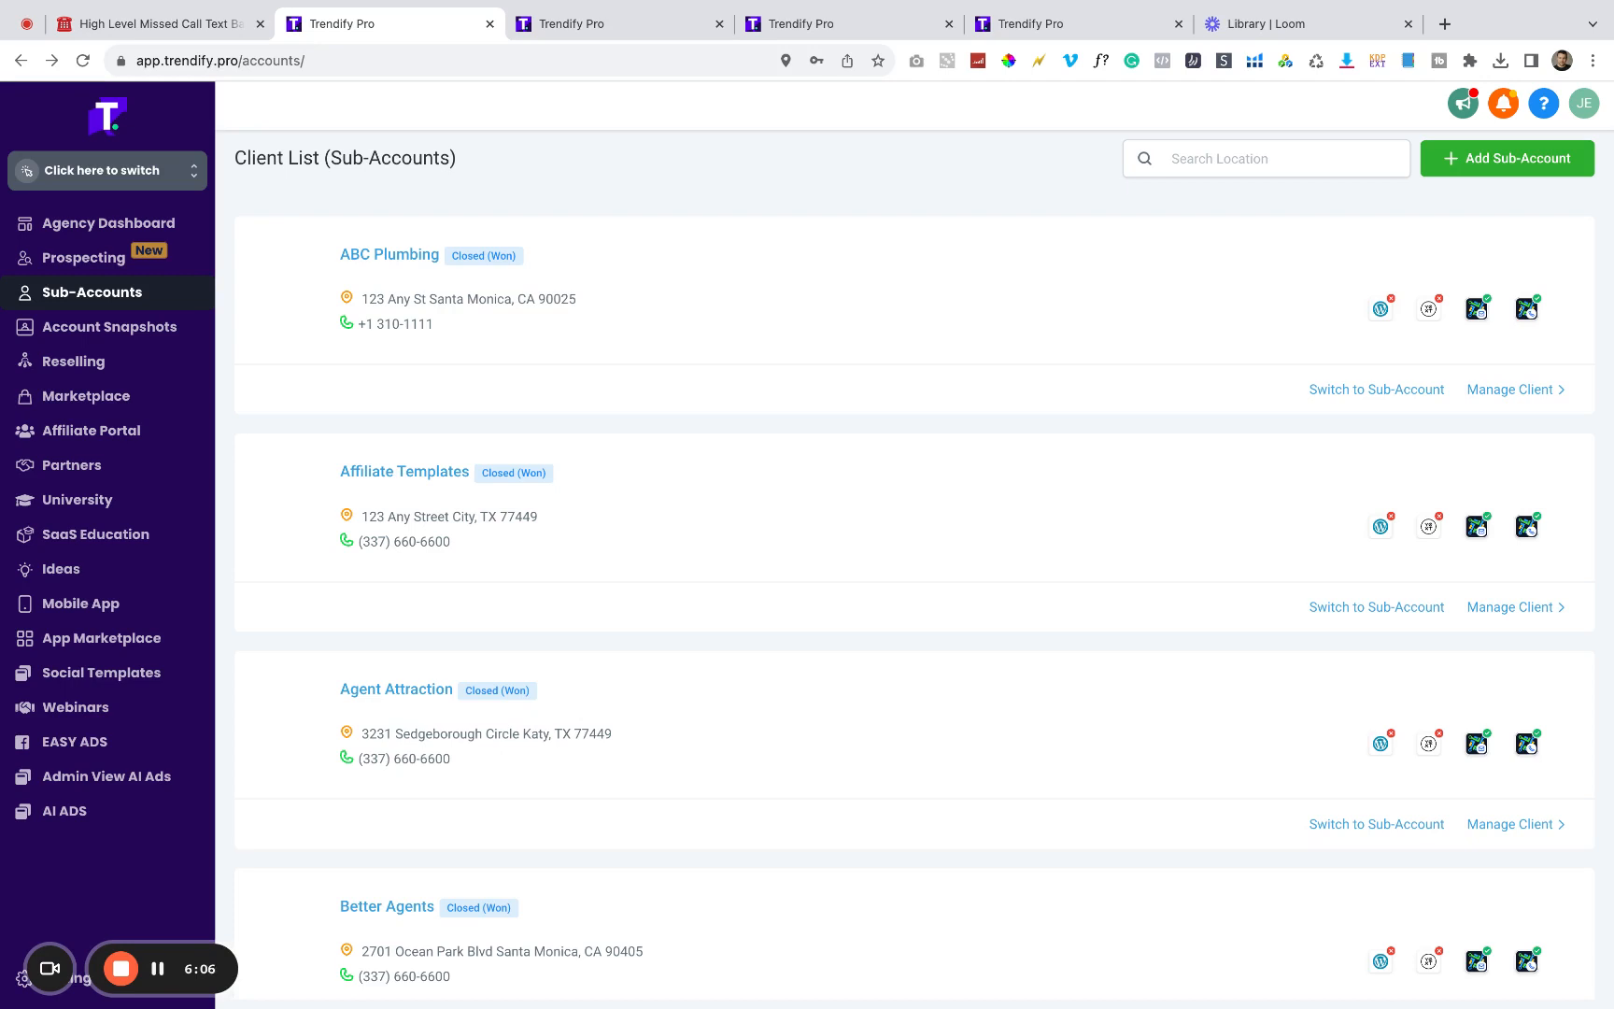
pyautogui.moveTo(253, 184)
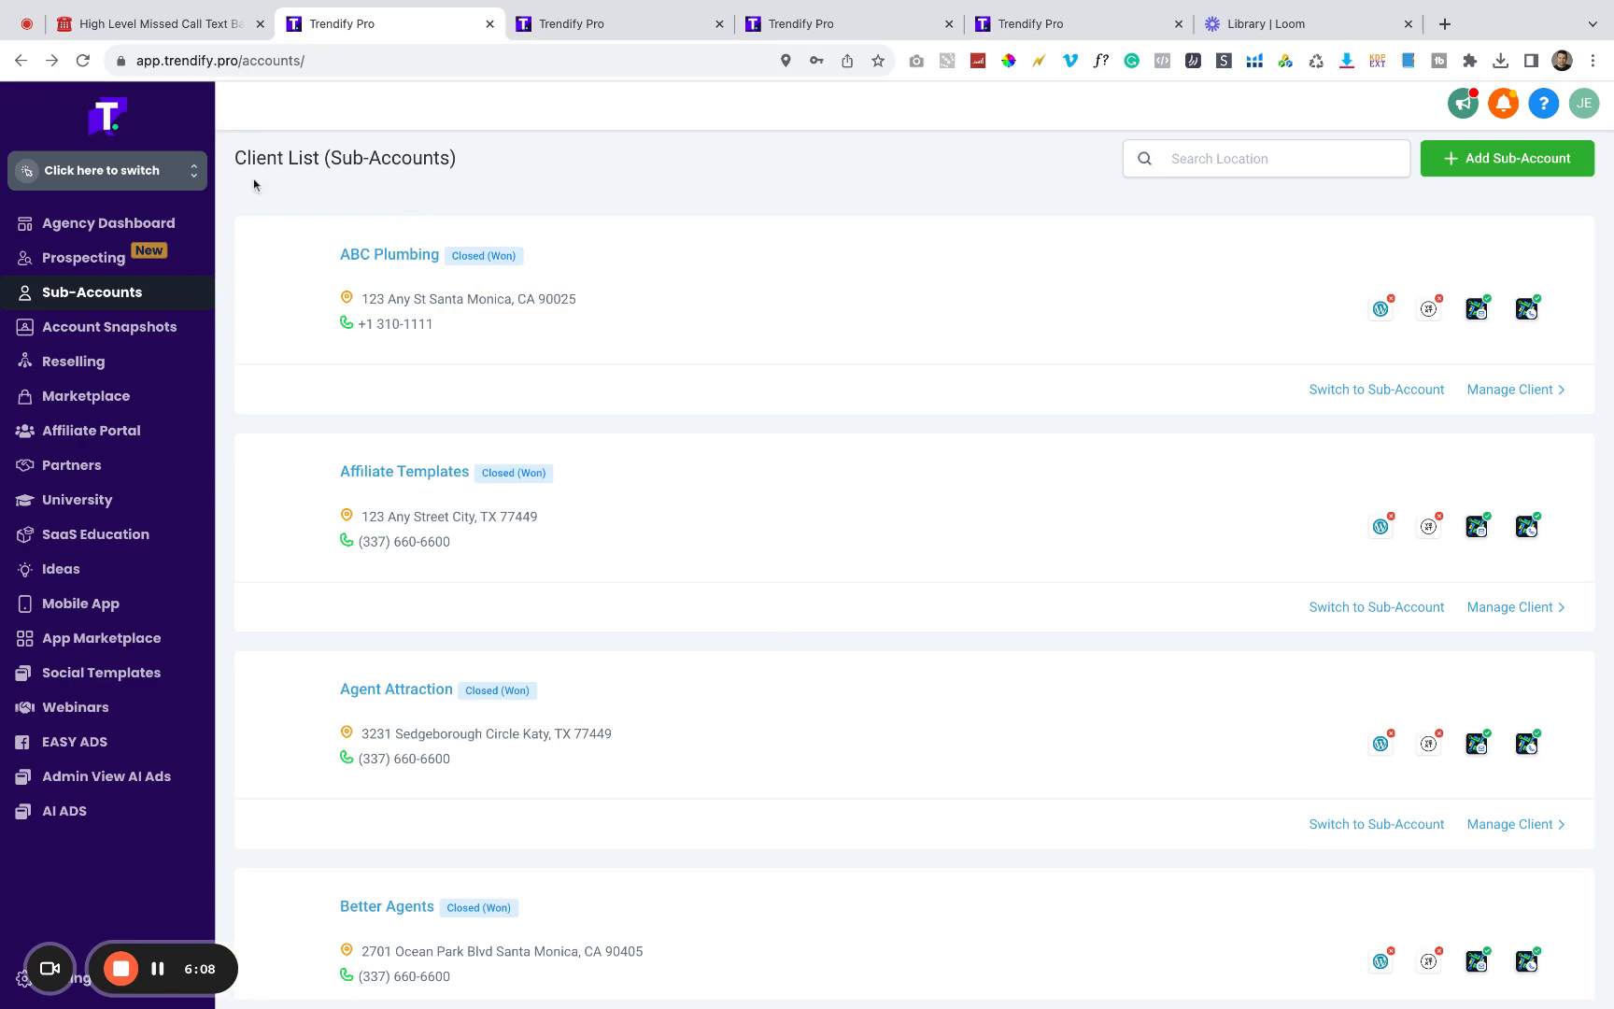
pyautogui.moveTo(271, 455)
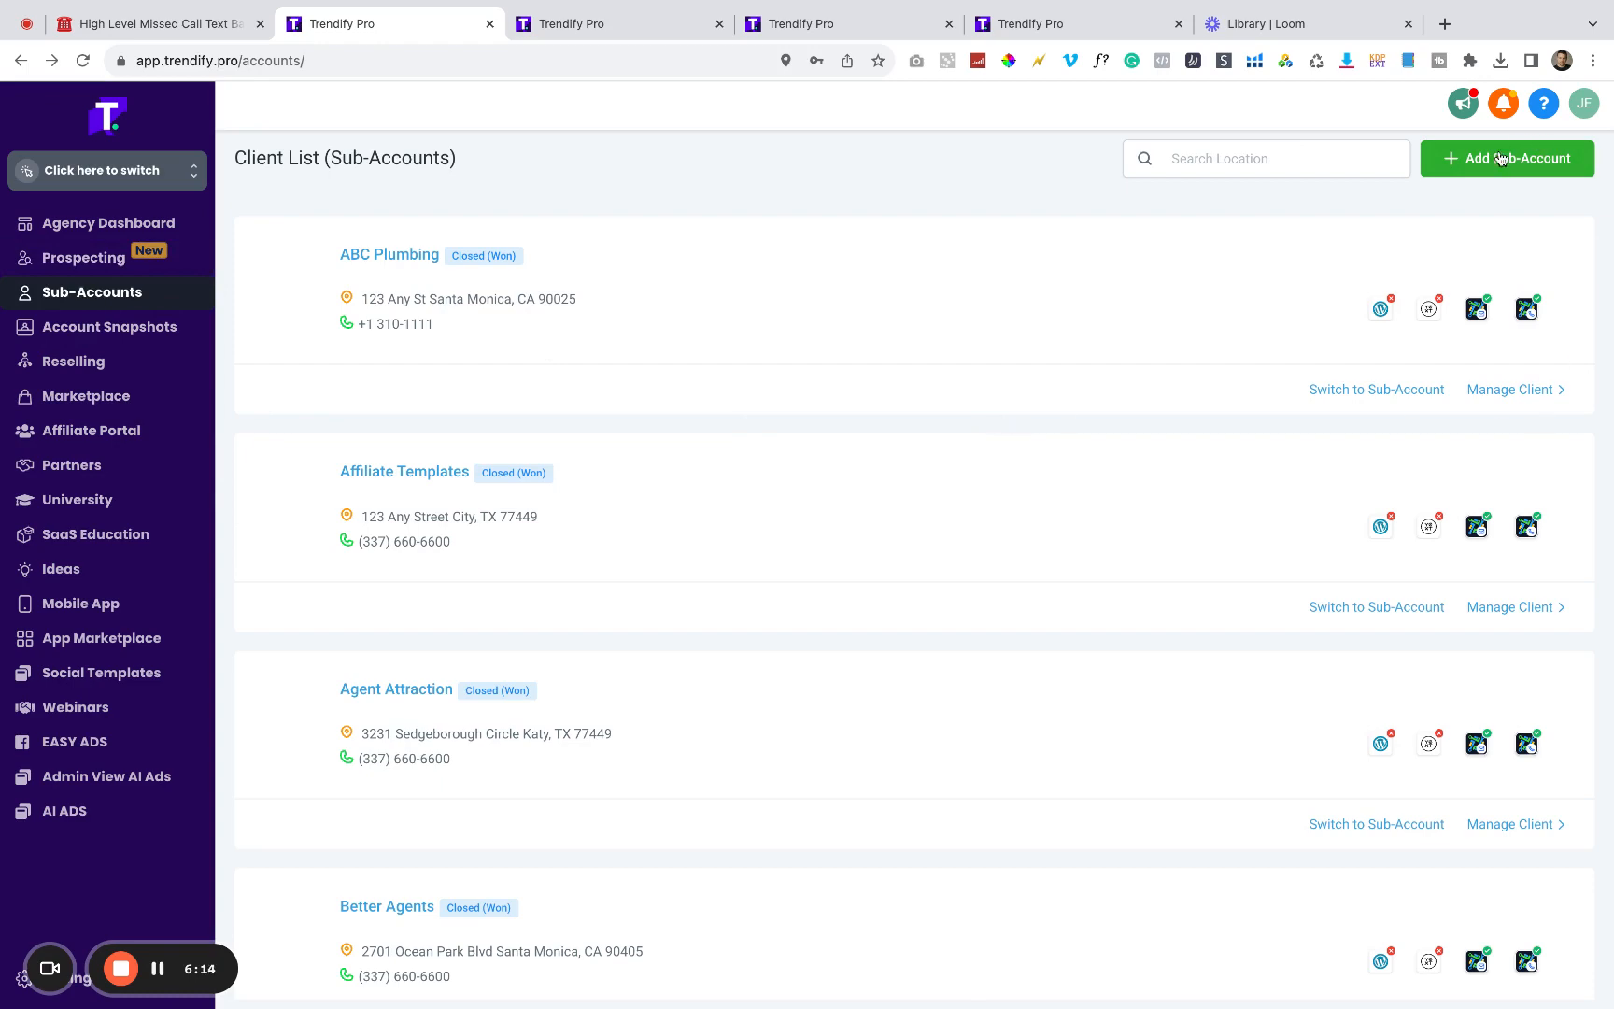
# Step: Start adding a new sub-account from the Client List, bringing up the location search map
pyautogui.click(1506, 158)
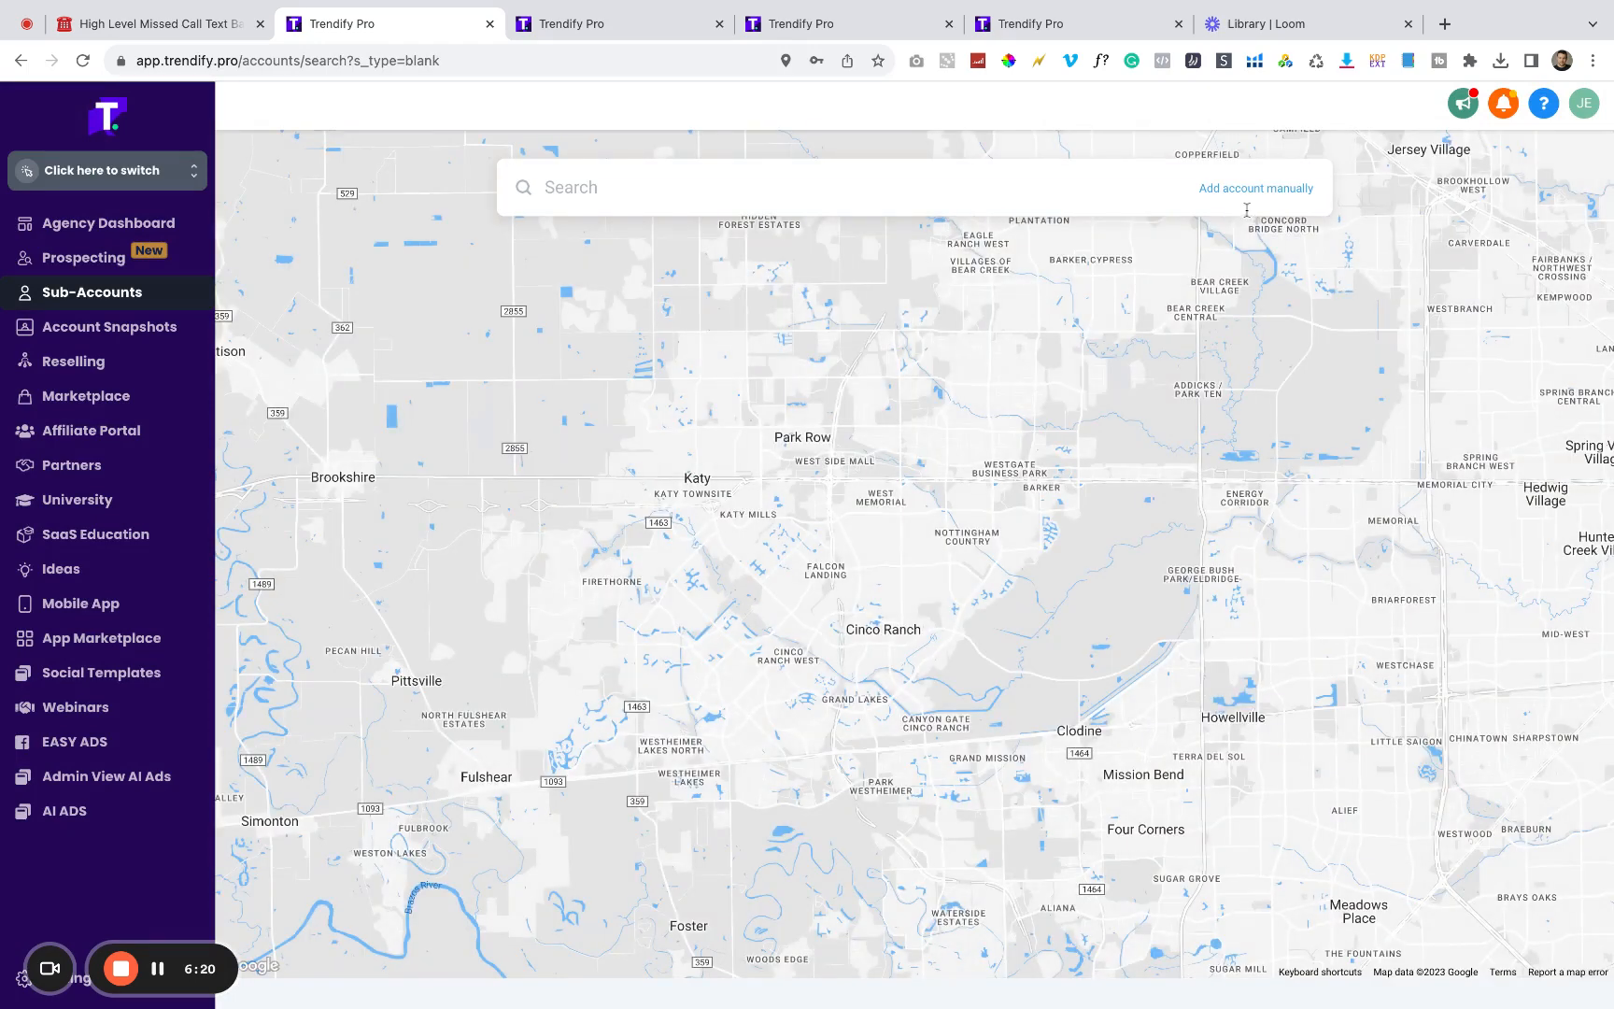
pyautogui.click(1254, 189)
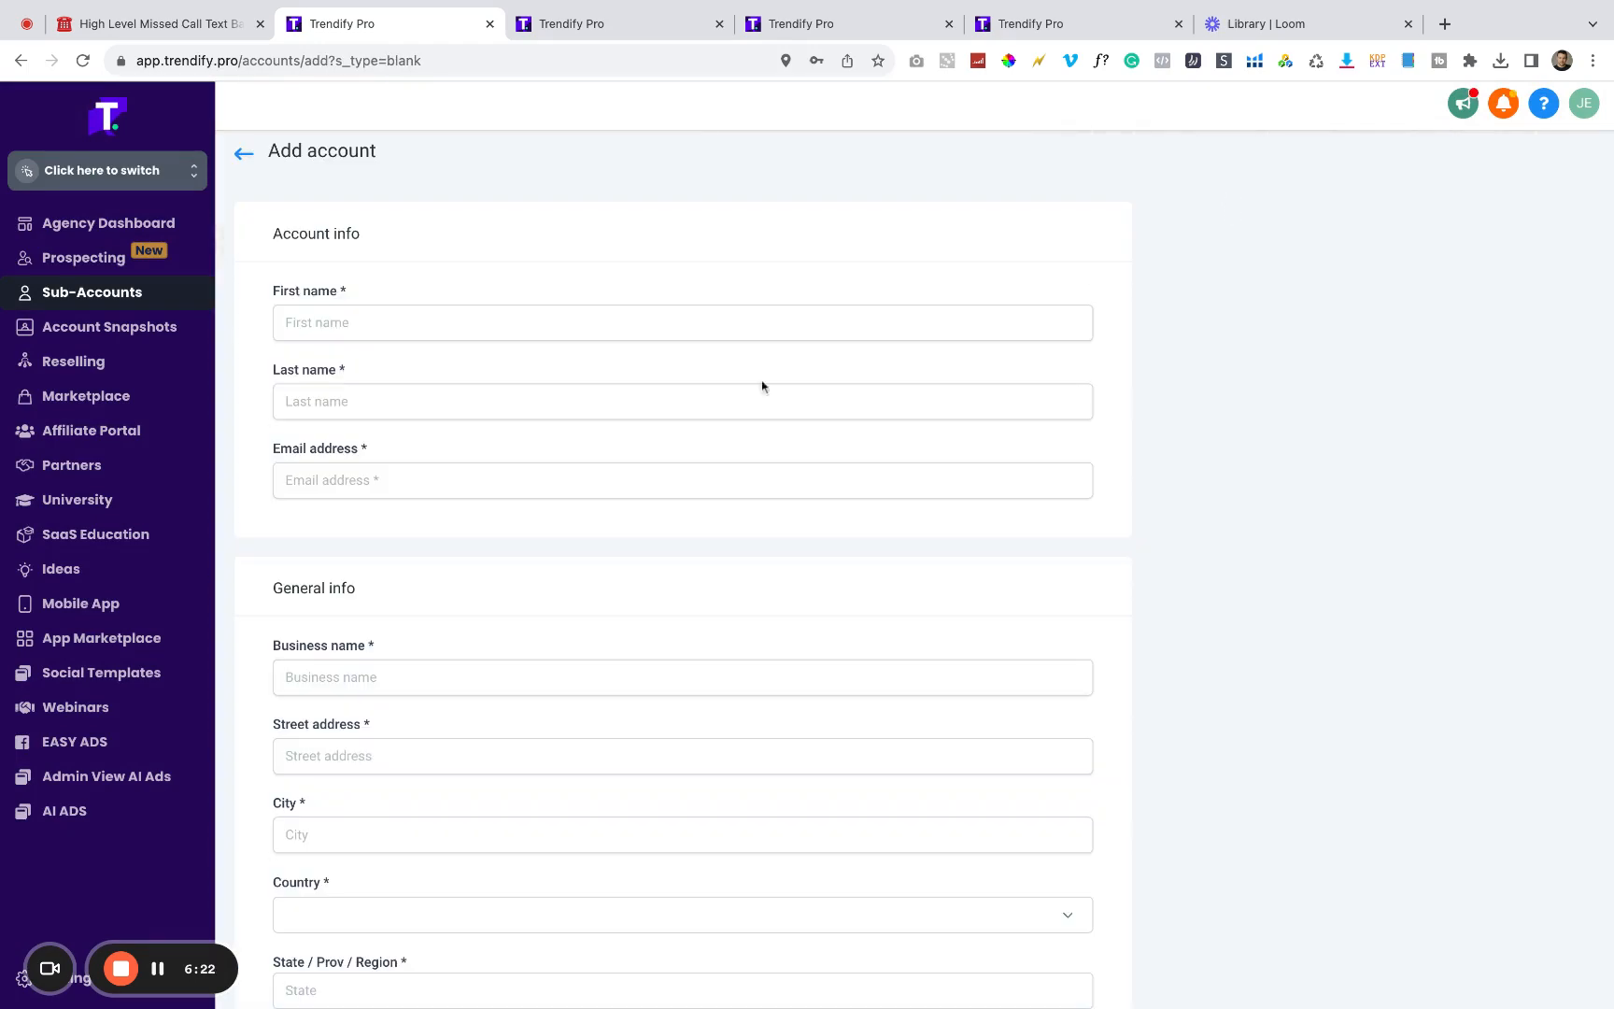
pyautogui.scroll(-3)
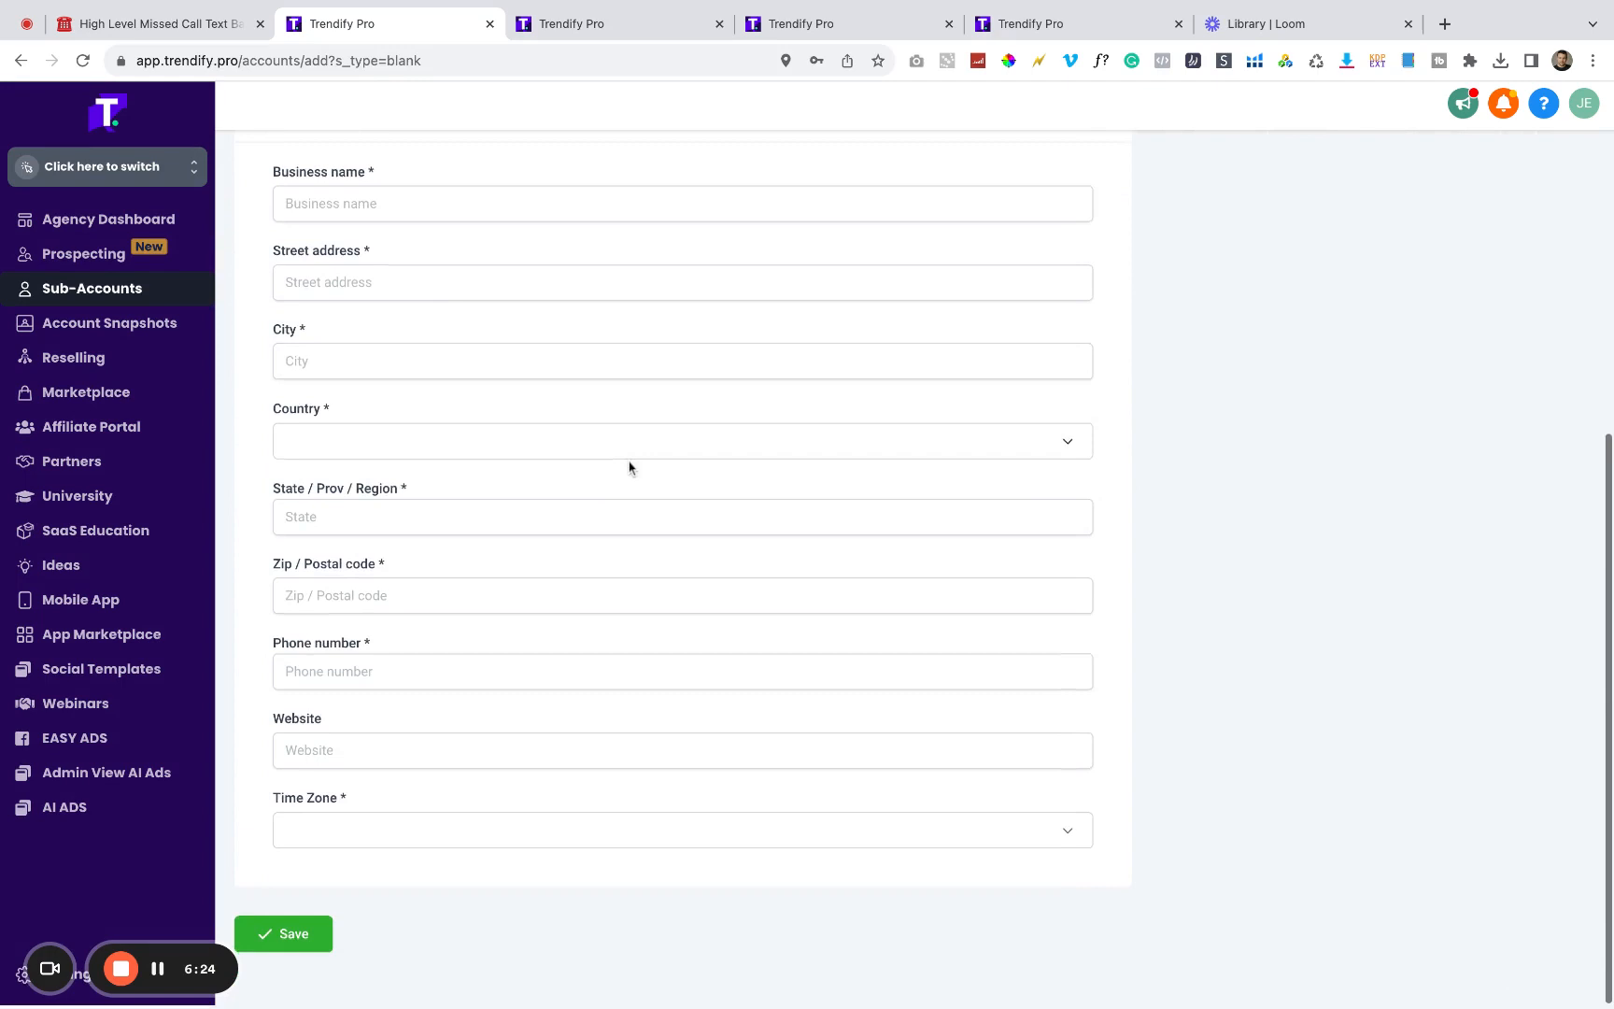
pyautogui.scroll(3)
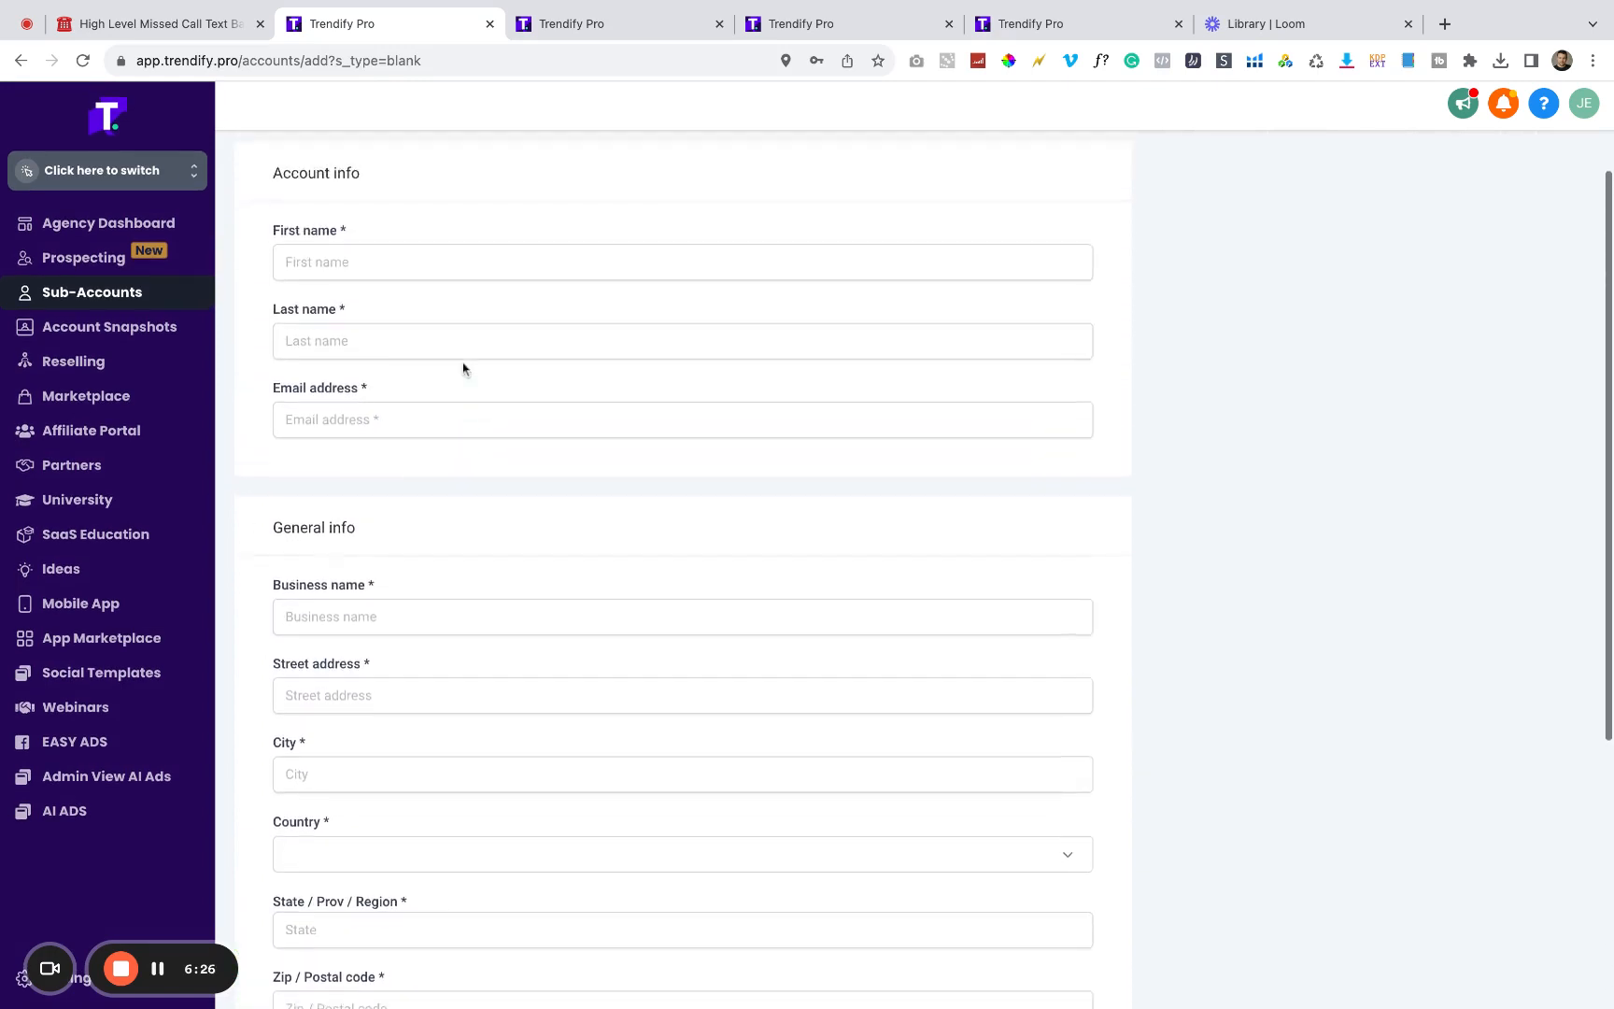
pyautogui.scroll(3)
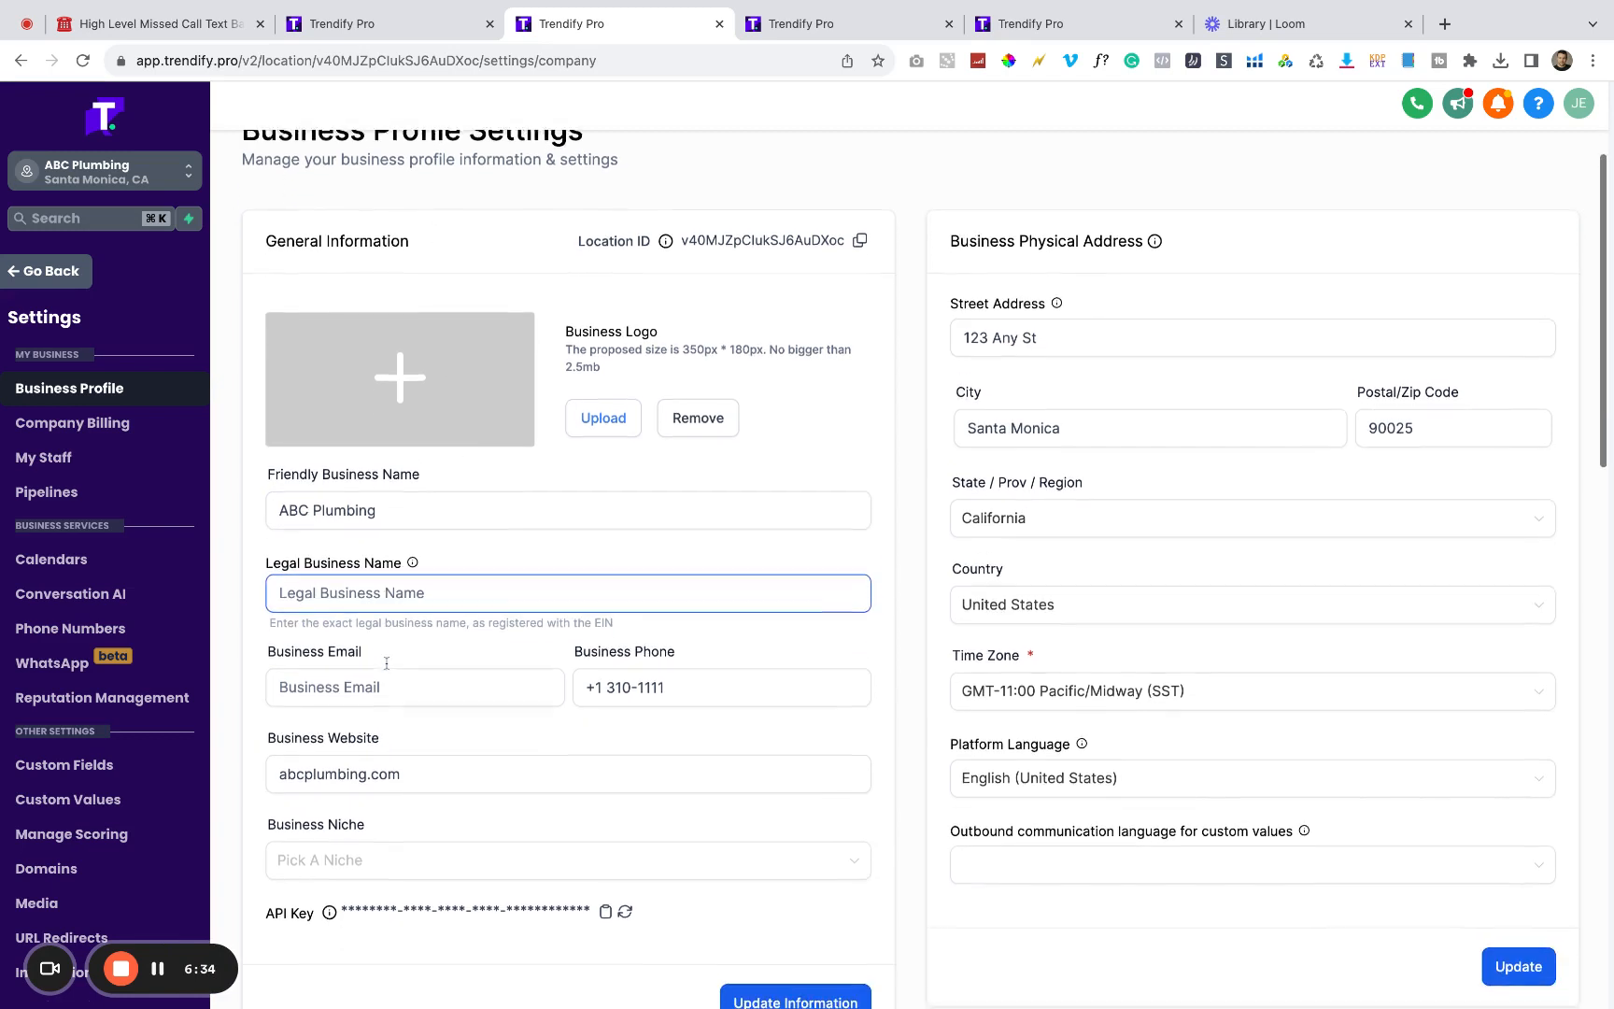
# Step: Scroll through ABC Plumbing's business profile, including the empty Business Information and Authorized Representative sections
pyautogui.scroll(-3)
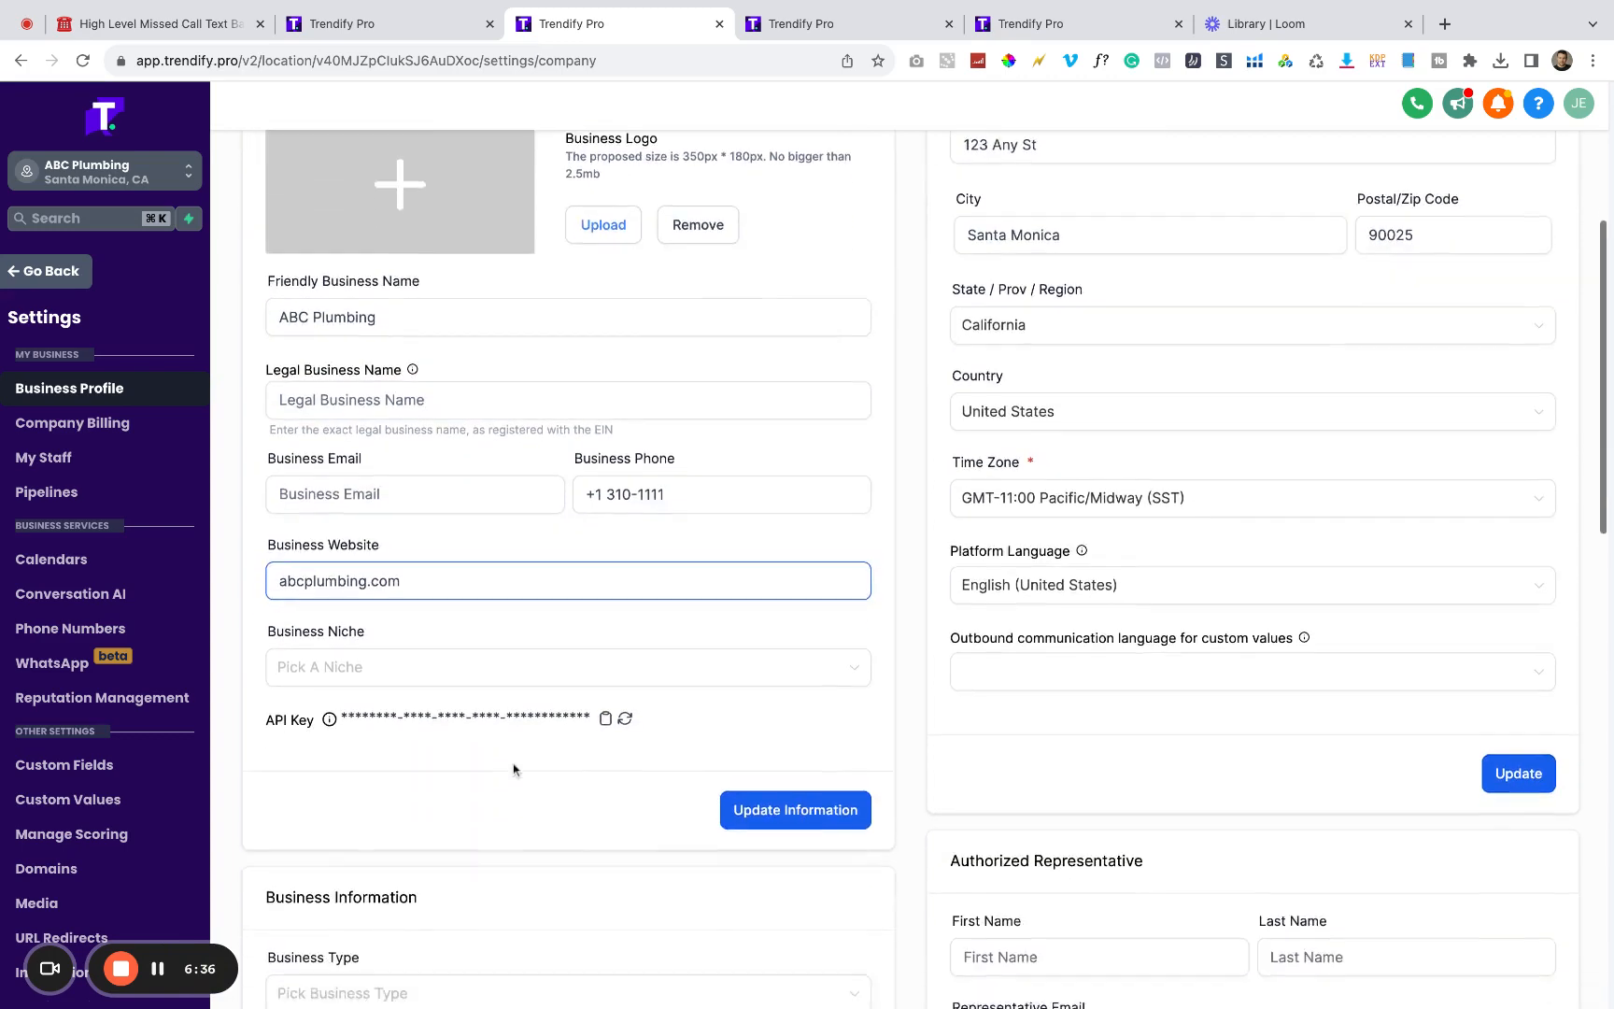
pyautogui.scroll(-3)
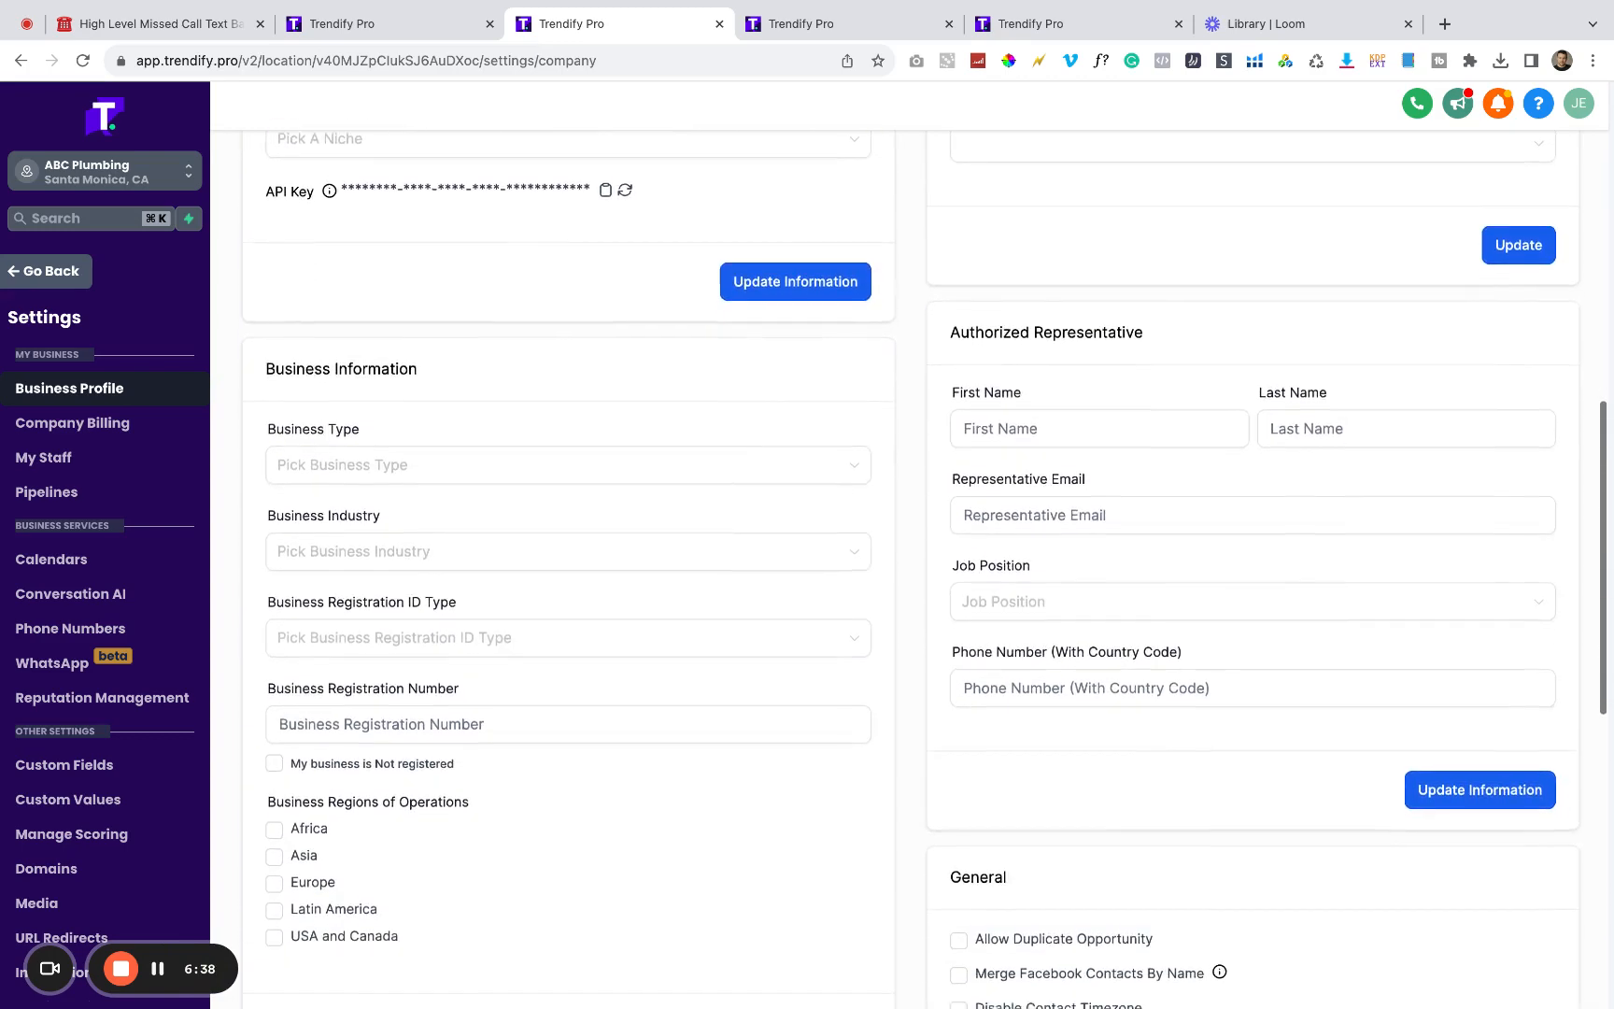
pyautogui.scroll(3)
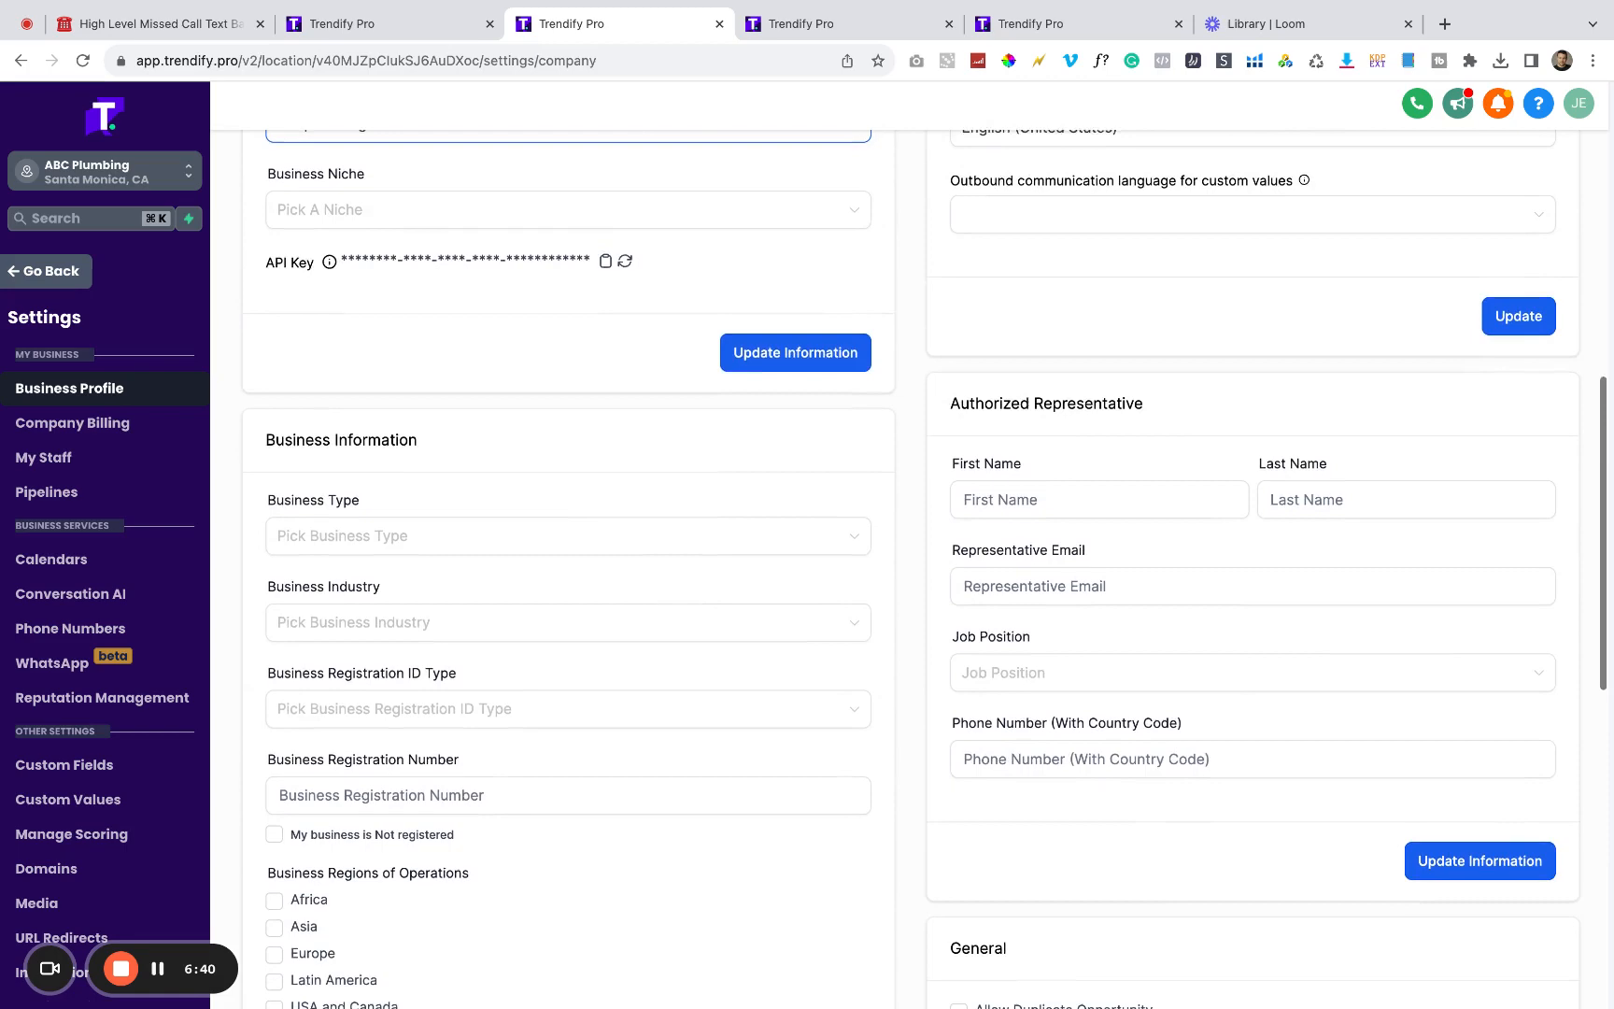
pyautogui.scroll(3)
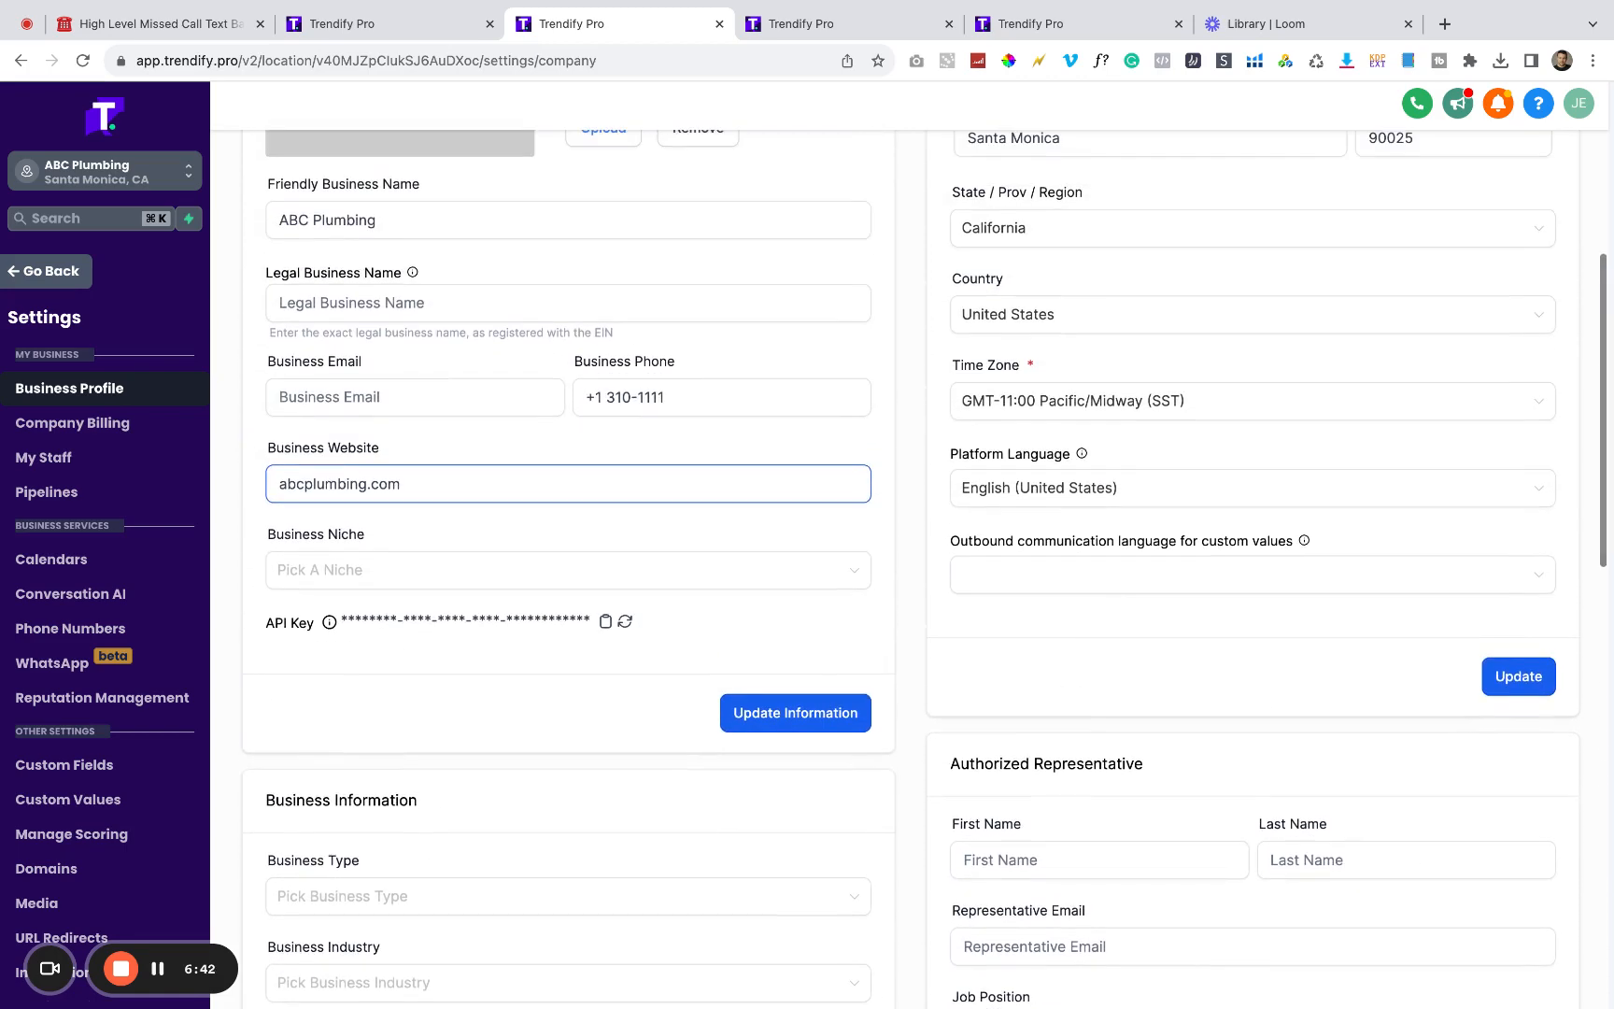
pyautogui.scroll(3)
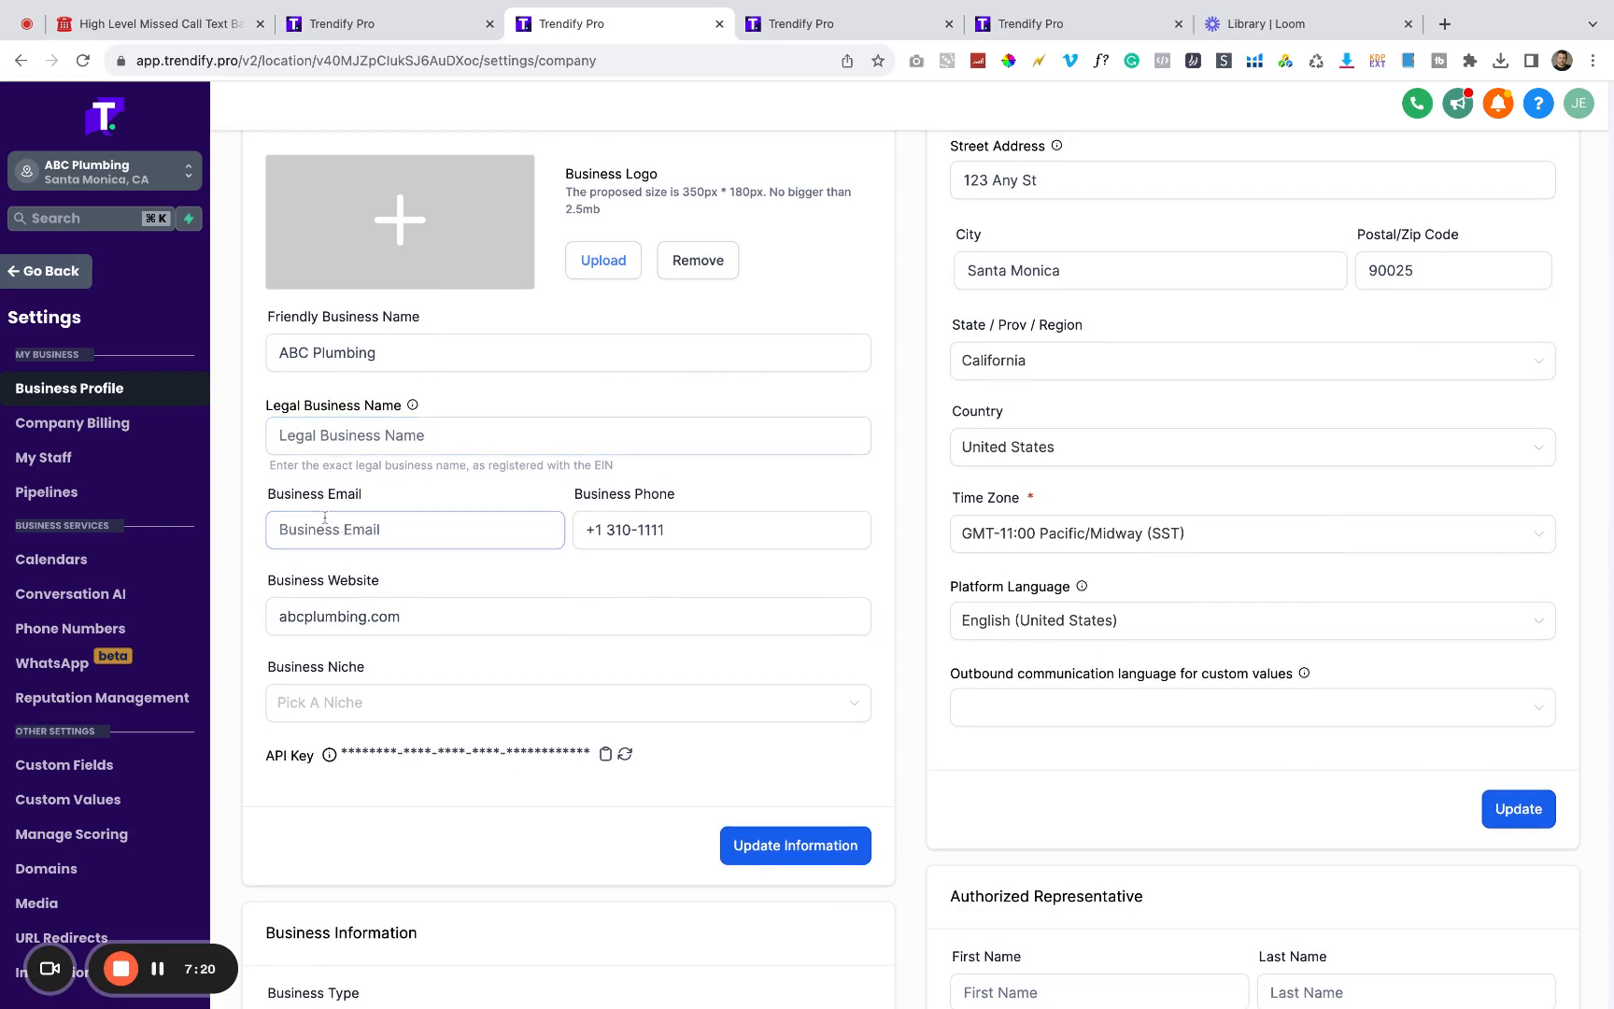
pyautogui.scroll(-3)
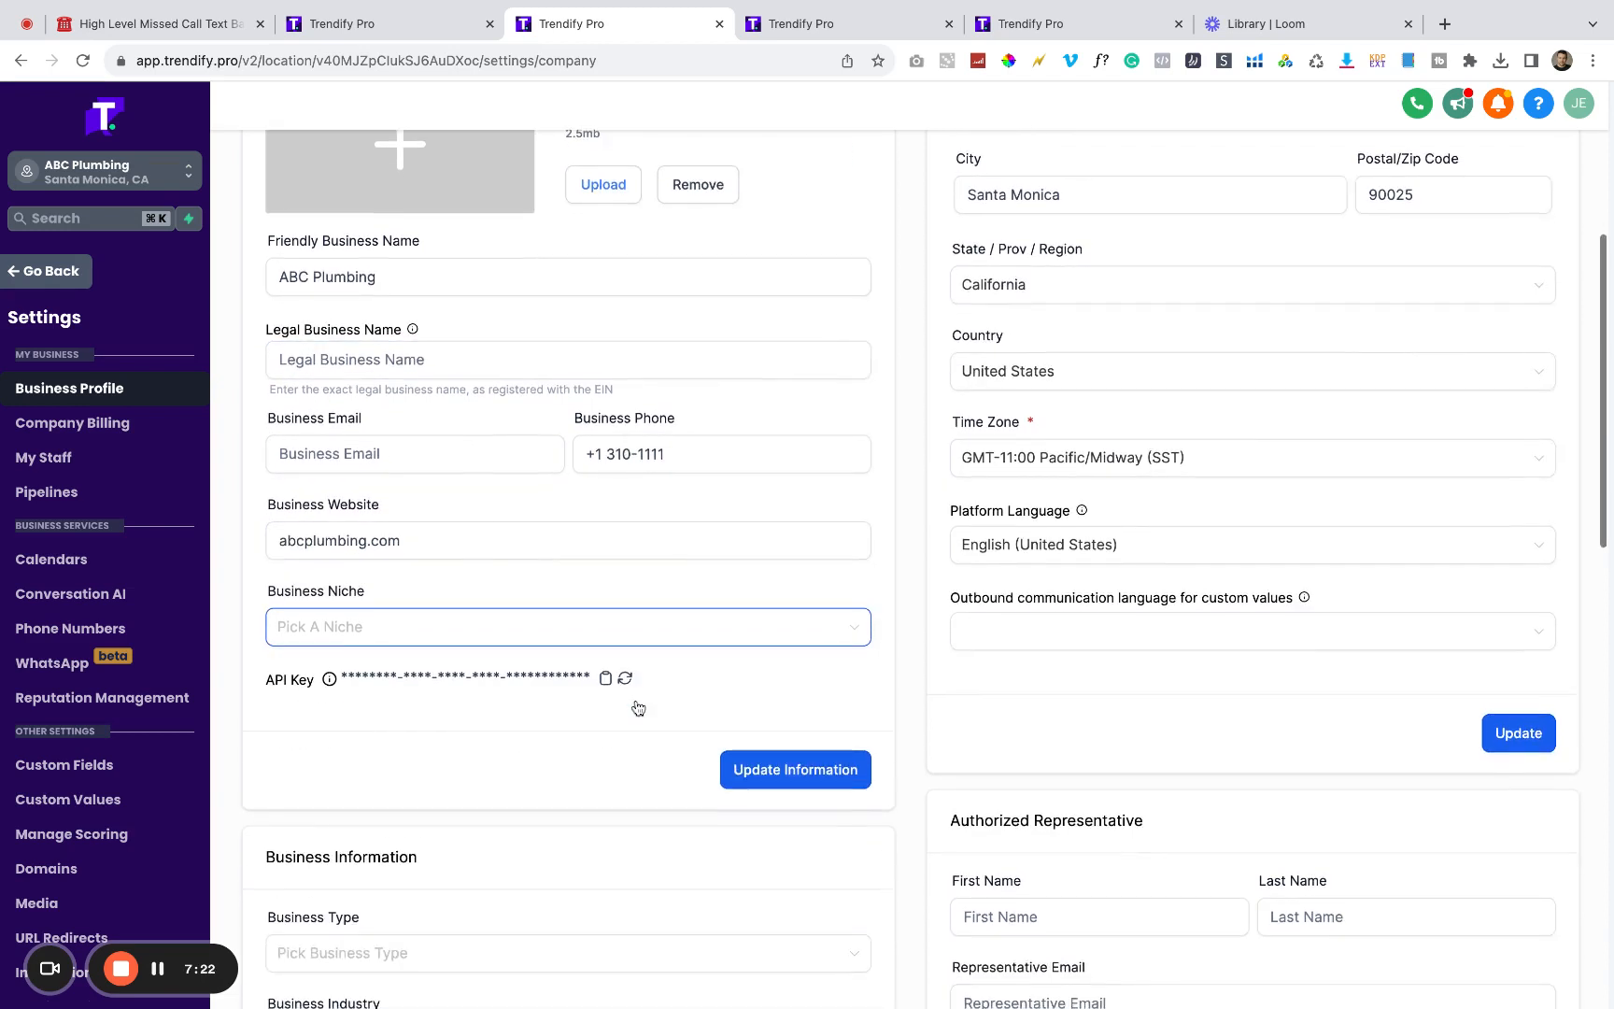
pyautogui.scroll(-3)
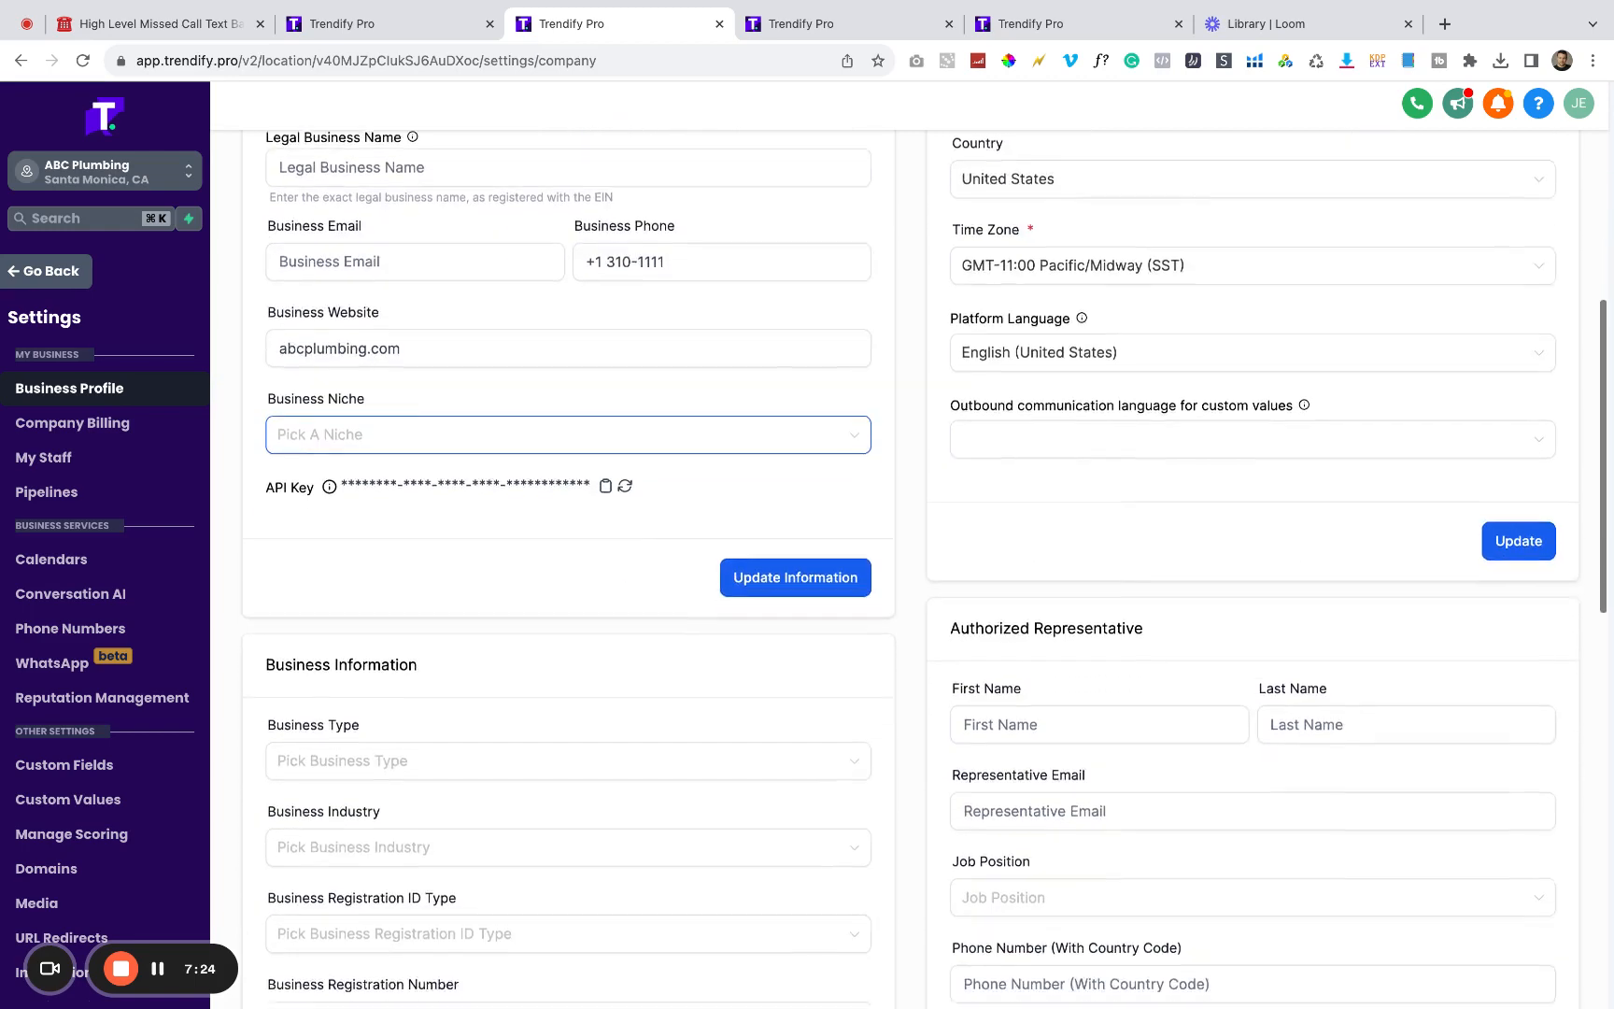
pyautogui.scroll(-3)
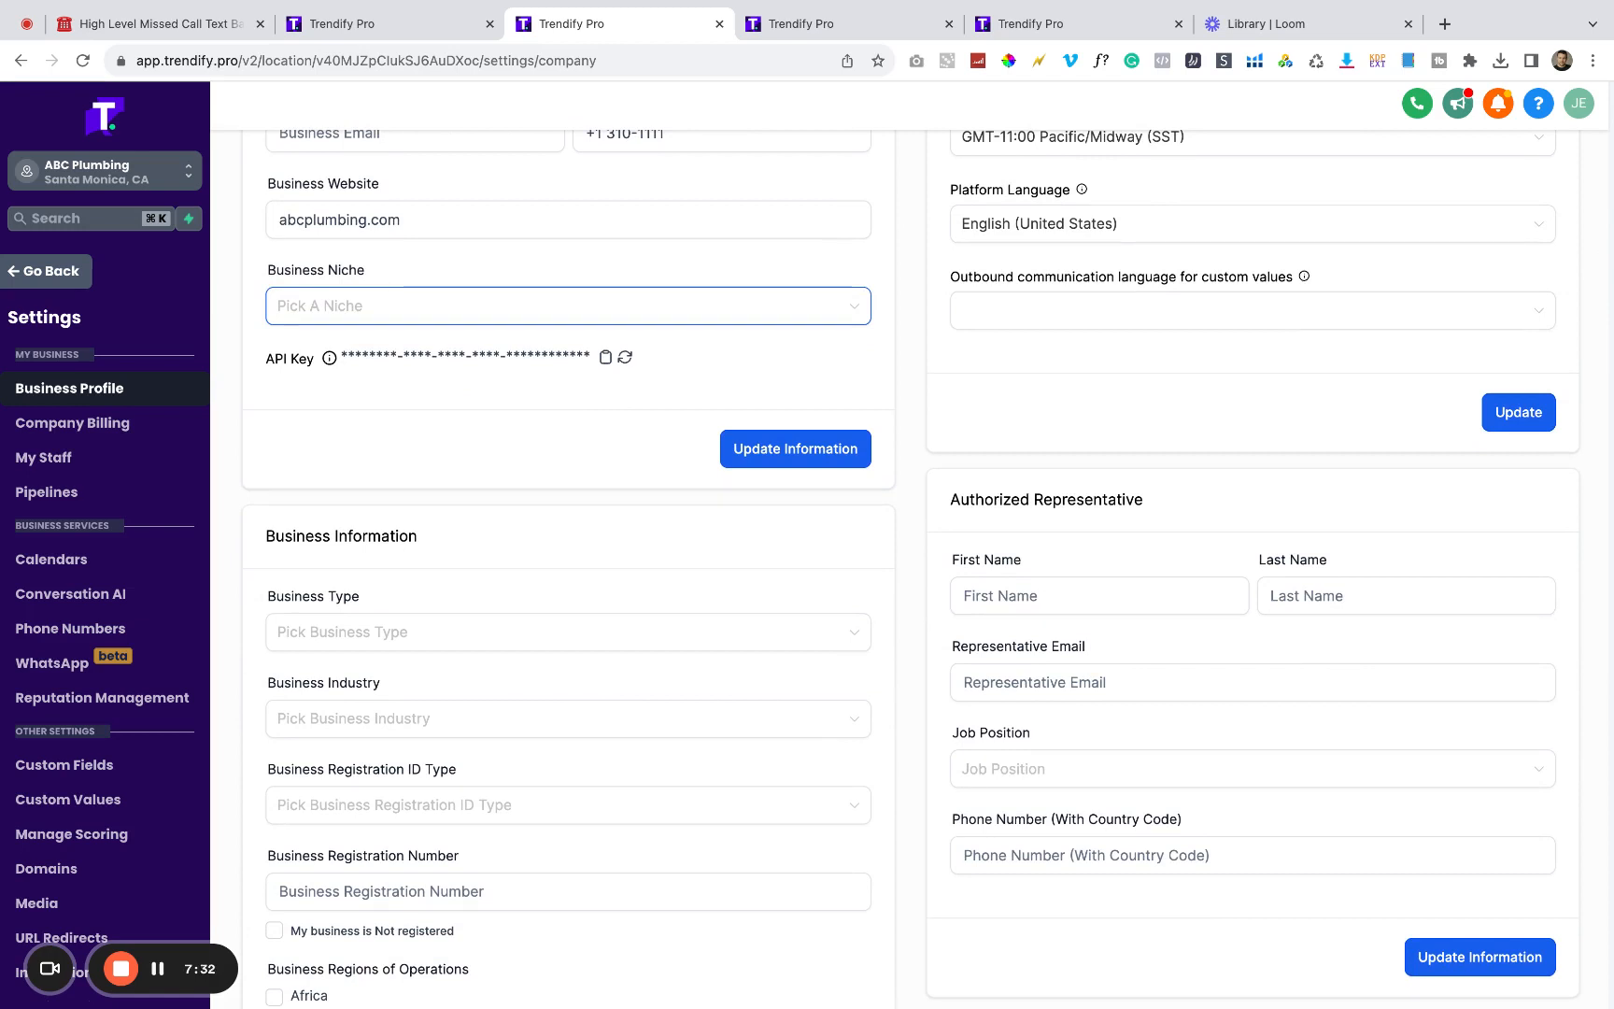
pyautogui.scroll(-3)
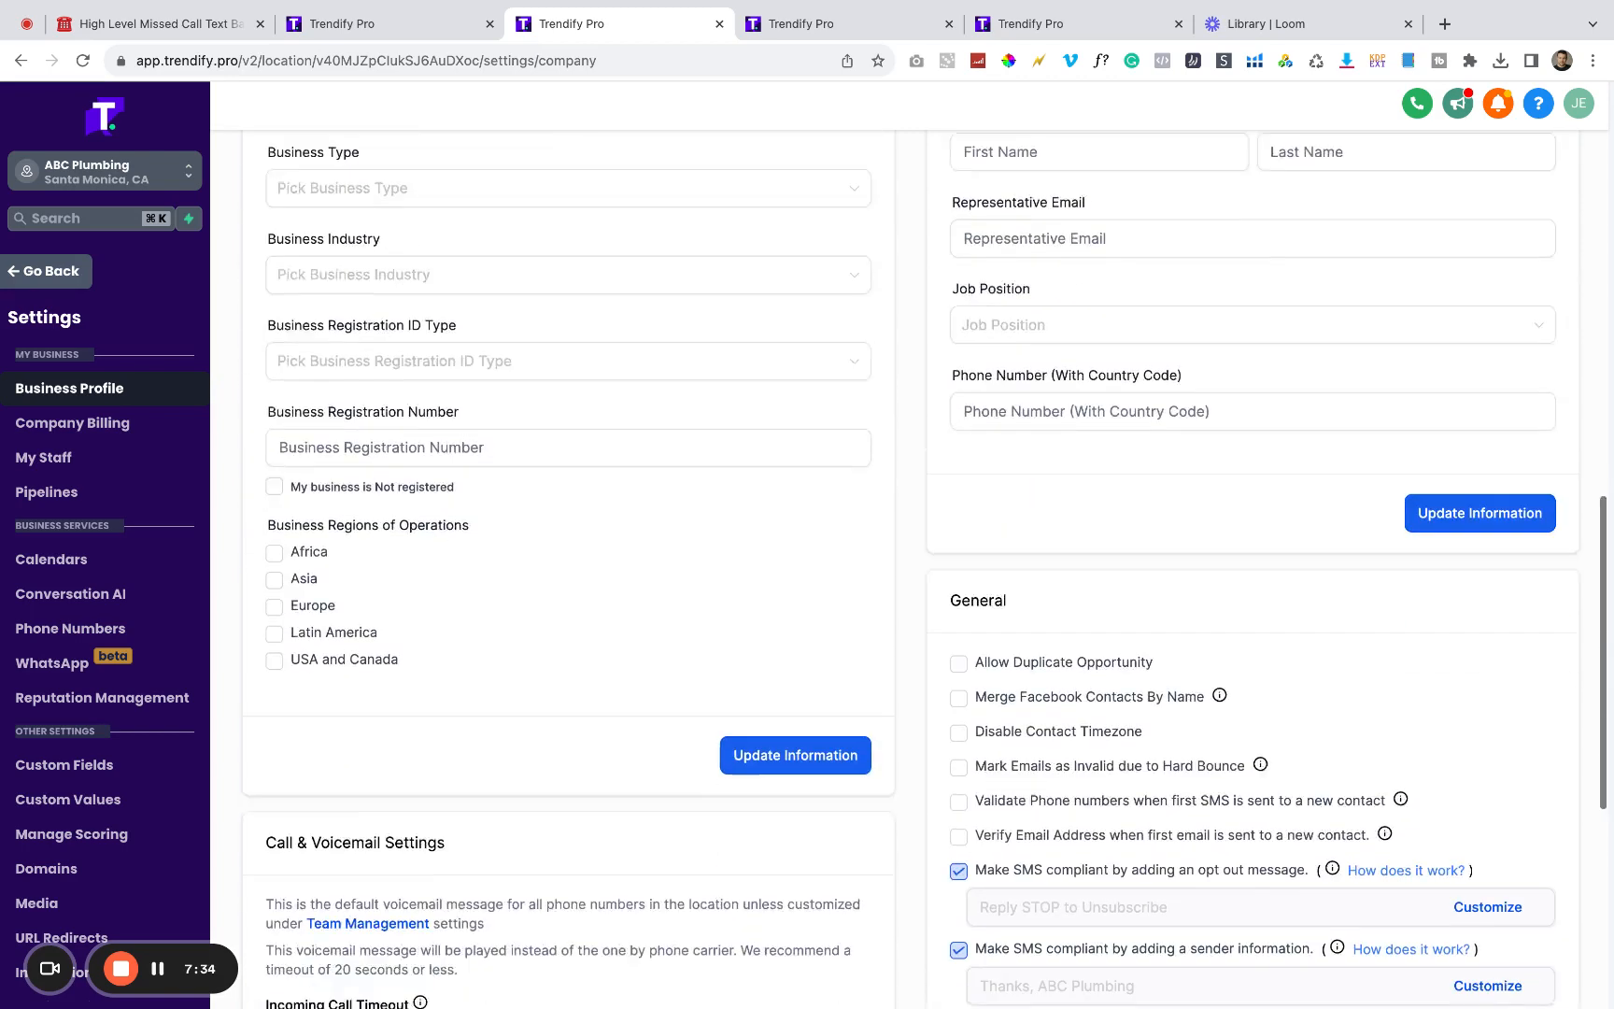
pyautogui.scroll(-3)
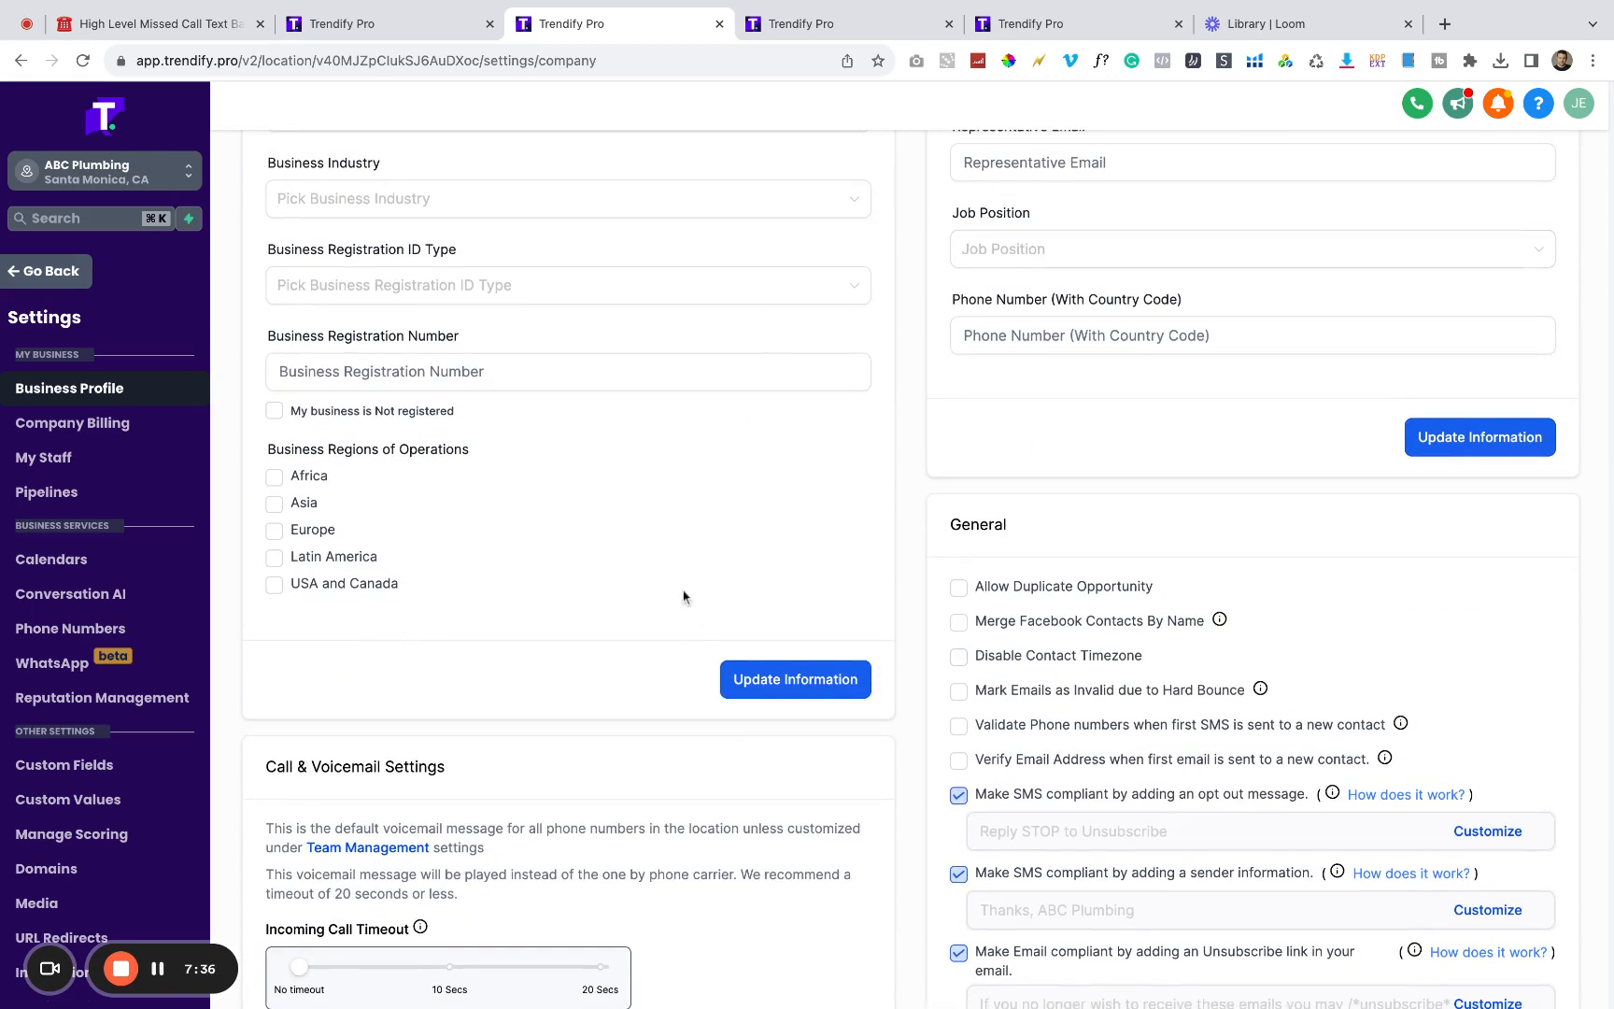
pyautogui.scroll(3)
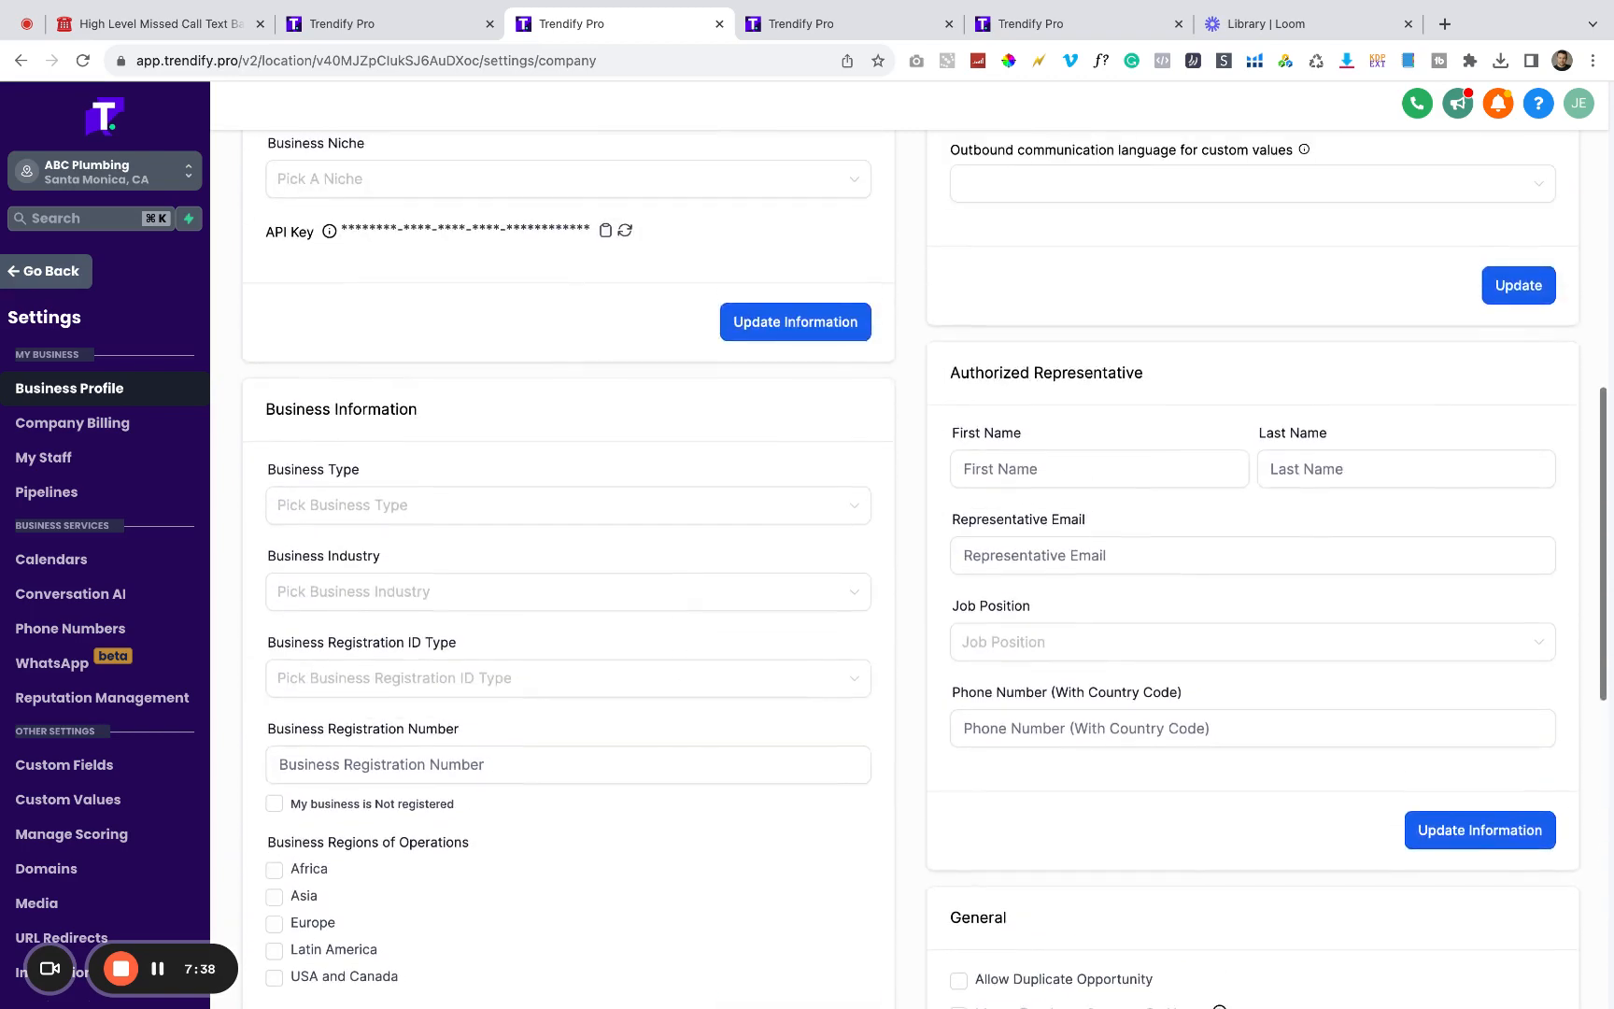
pyautogui.scroll(3)
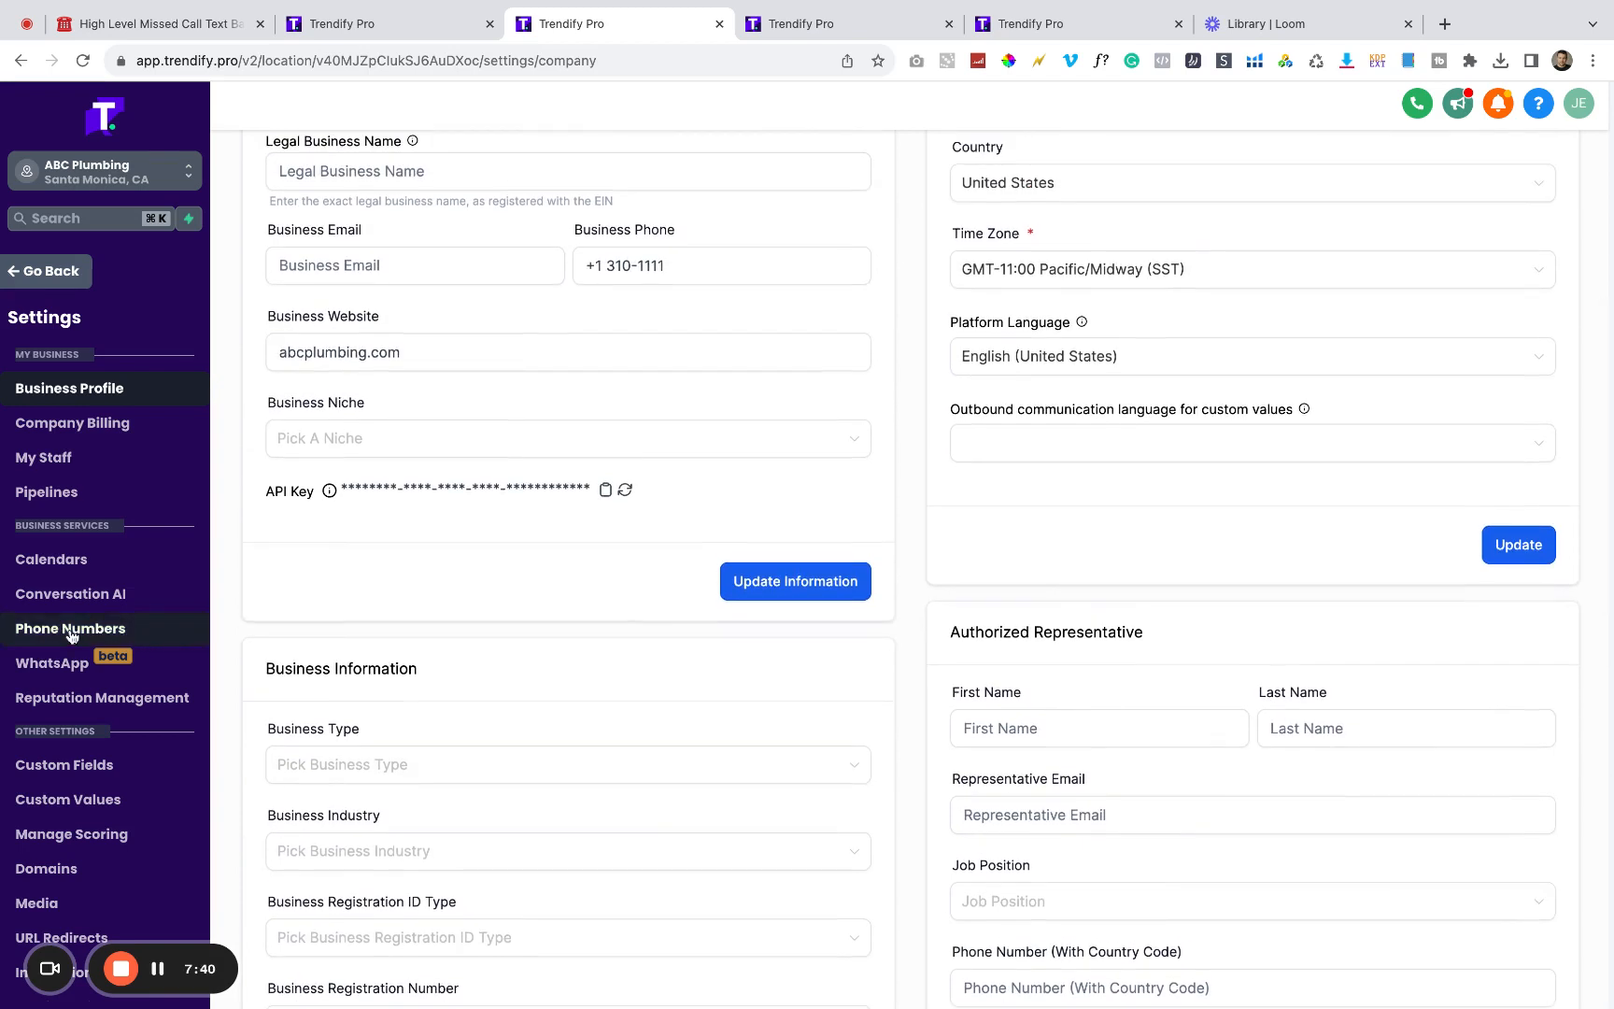
# Step: Go to Phone Numbers in Settings, showing ABC Plumbing's empty Phone System and A2P warning
pyautogui.click(70, 628)
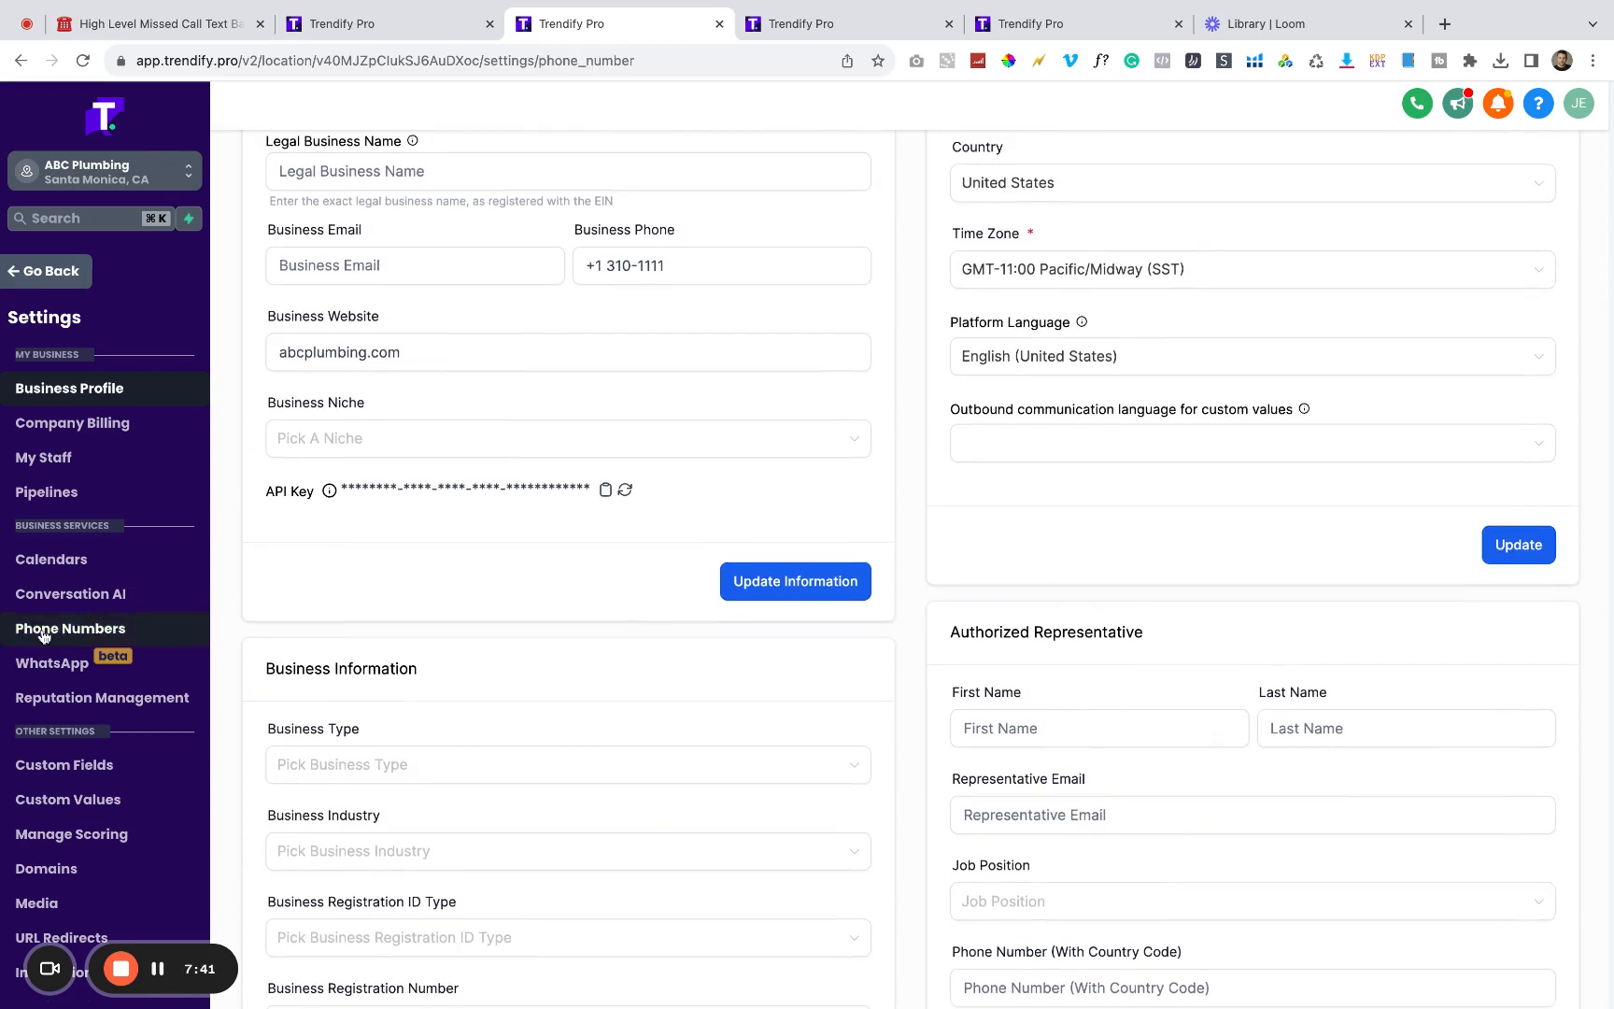
pyautogui.click(70, 628)
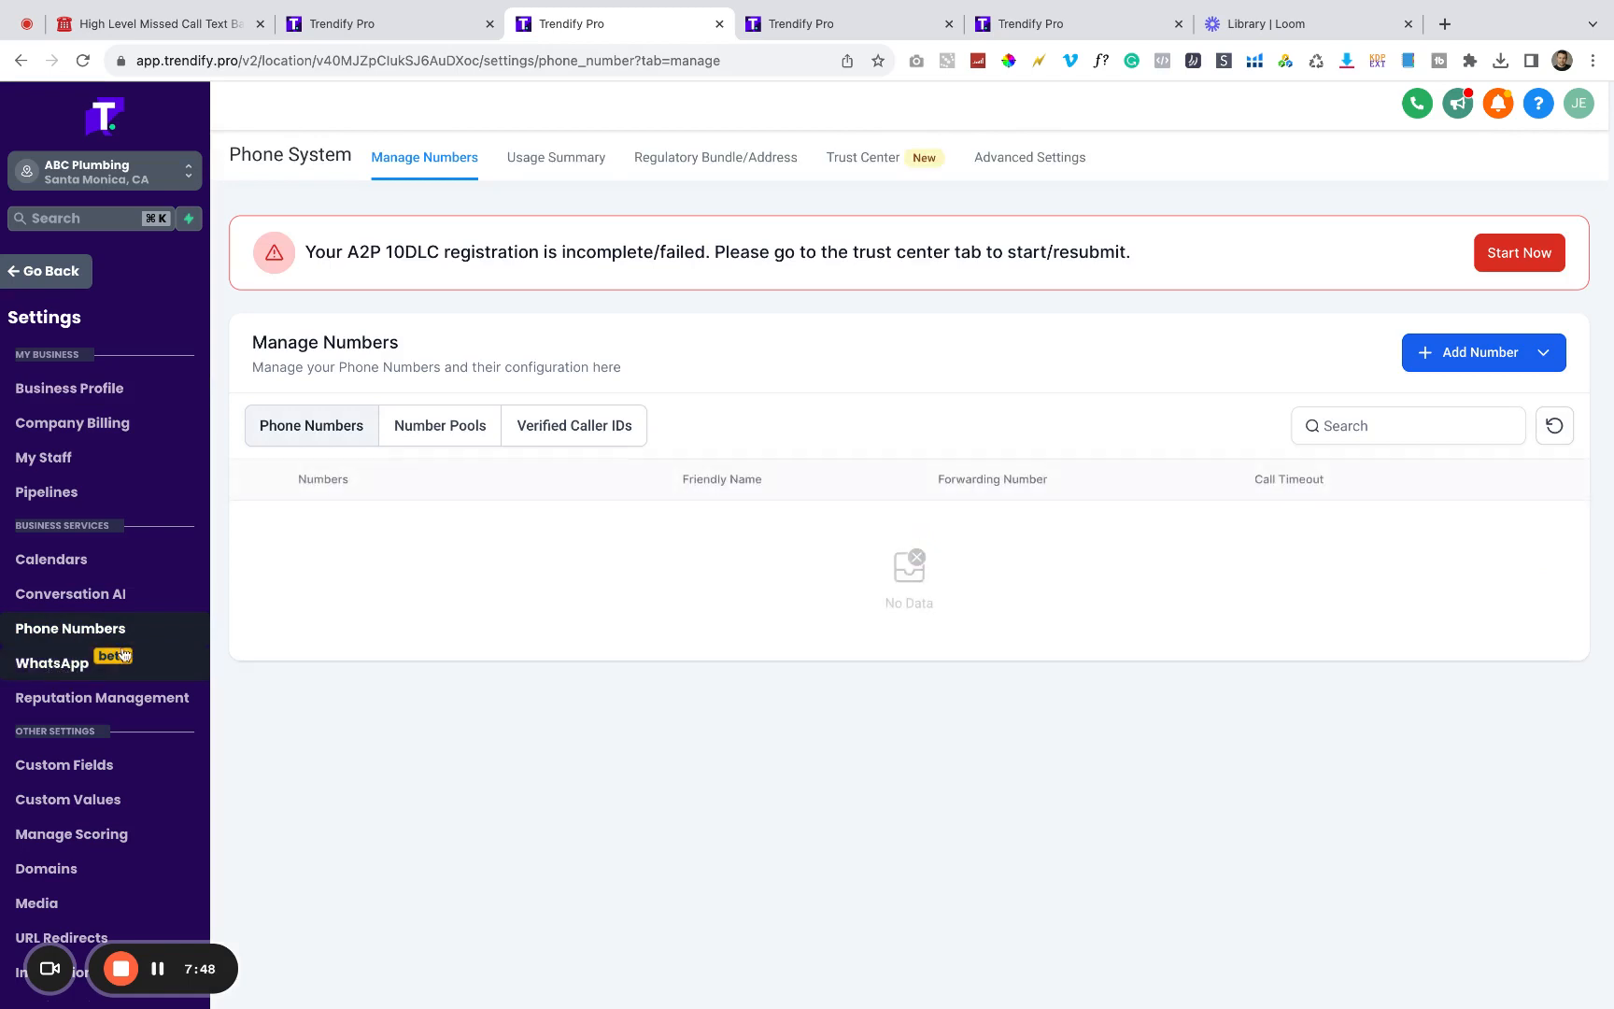
pyautogui.moveTo(1496, 372)
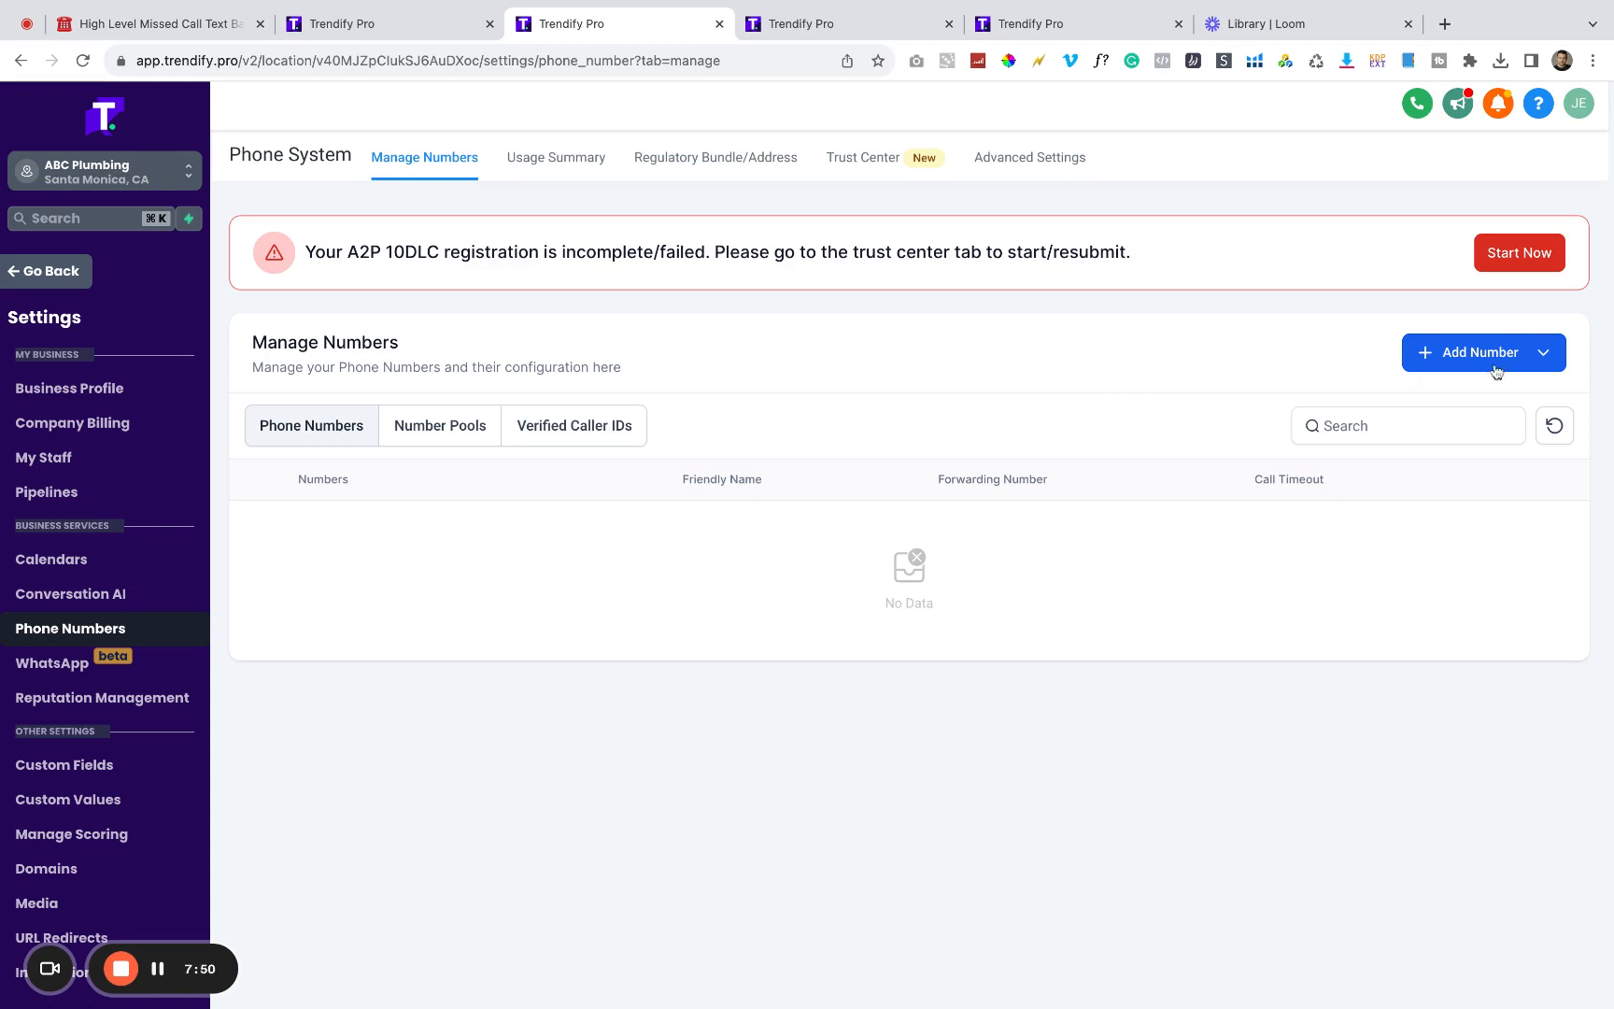
pyautogui.moveTo(246, 269)
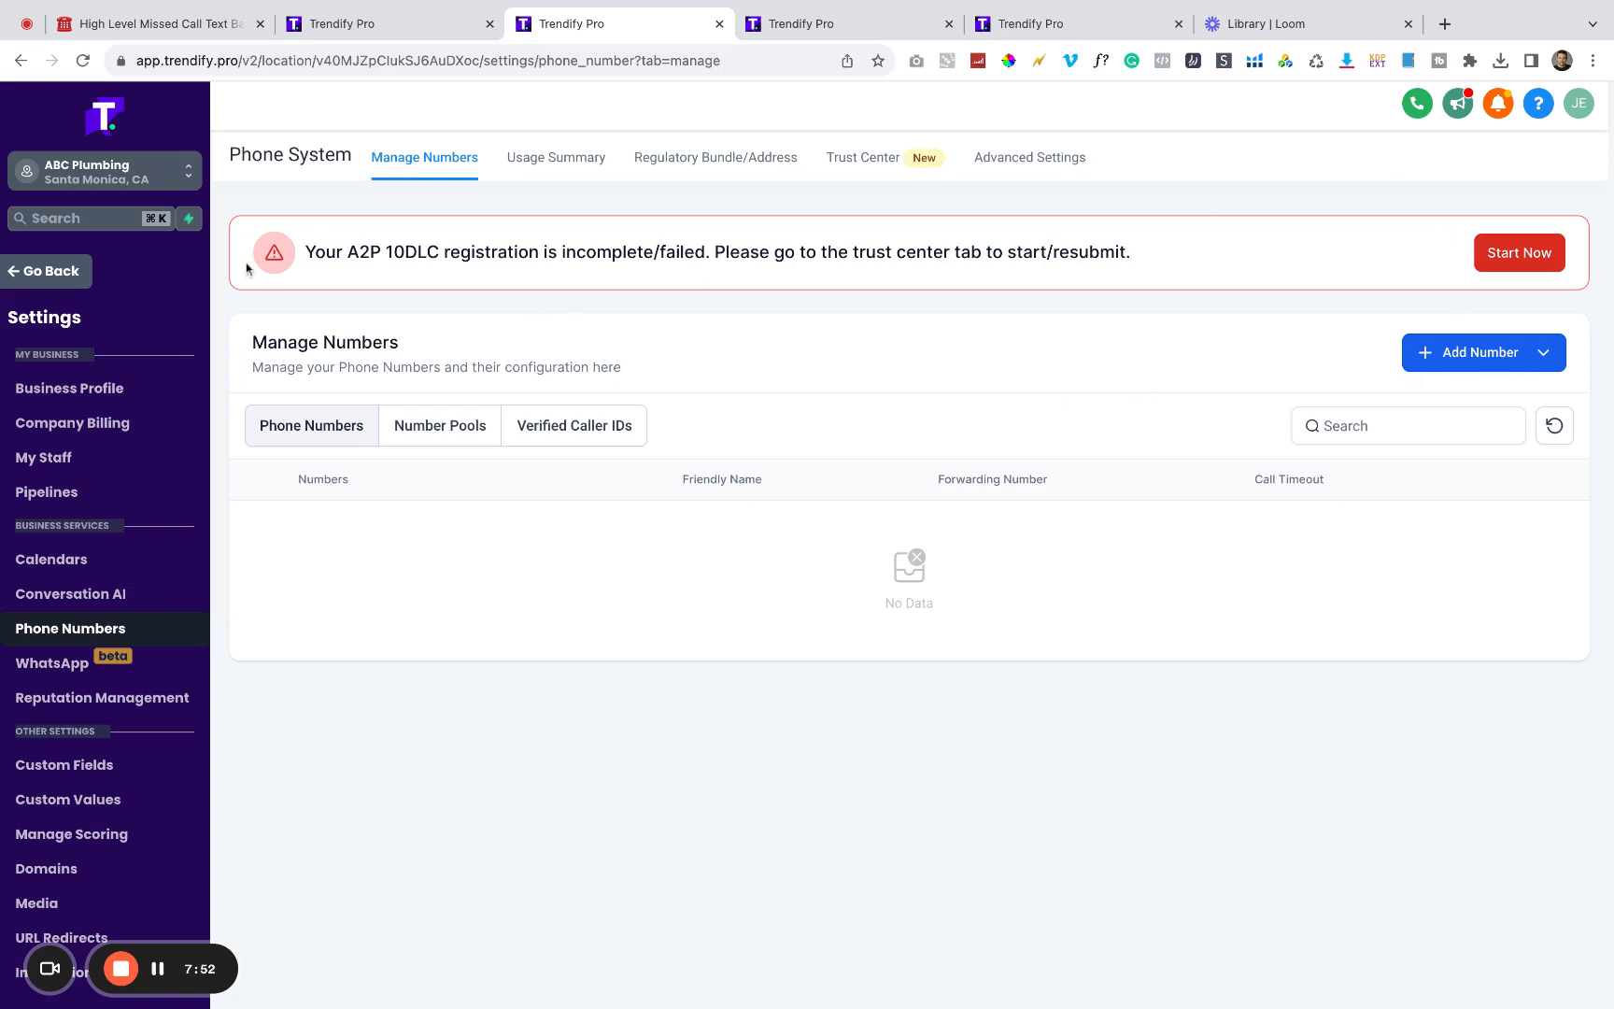
pyautogui.moveTo(1003, 282)
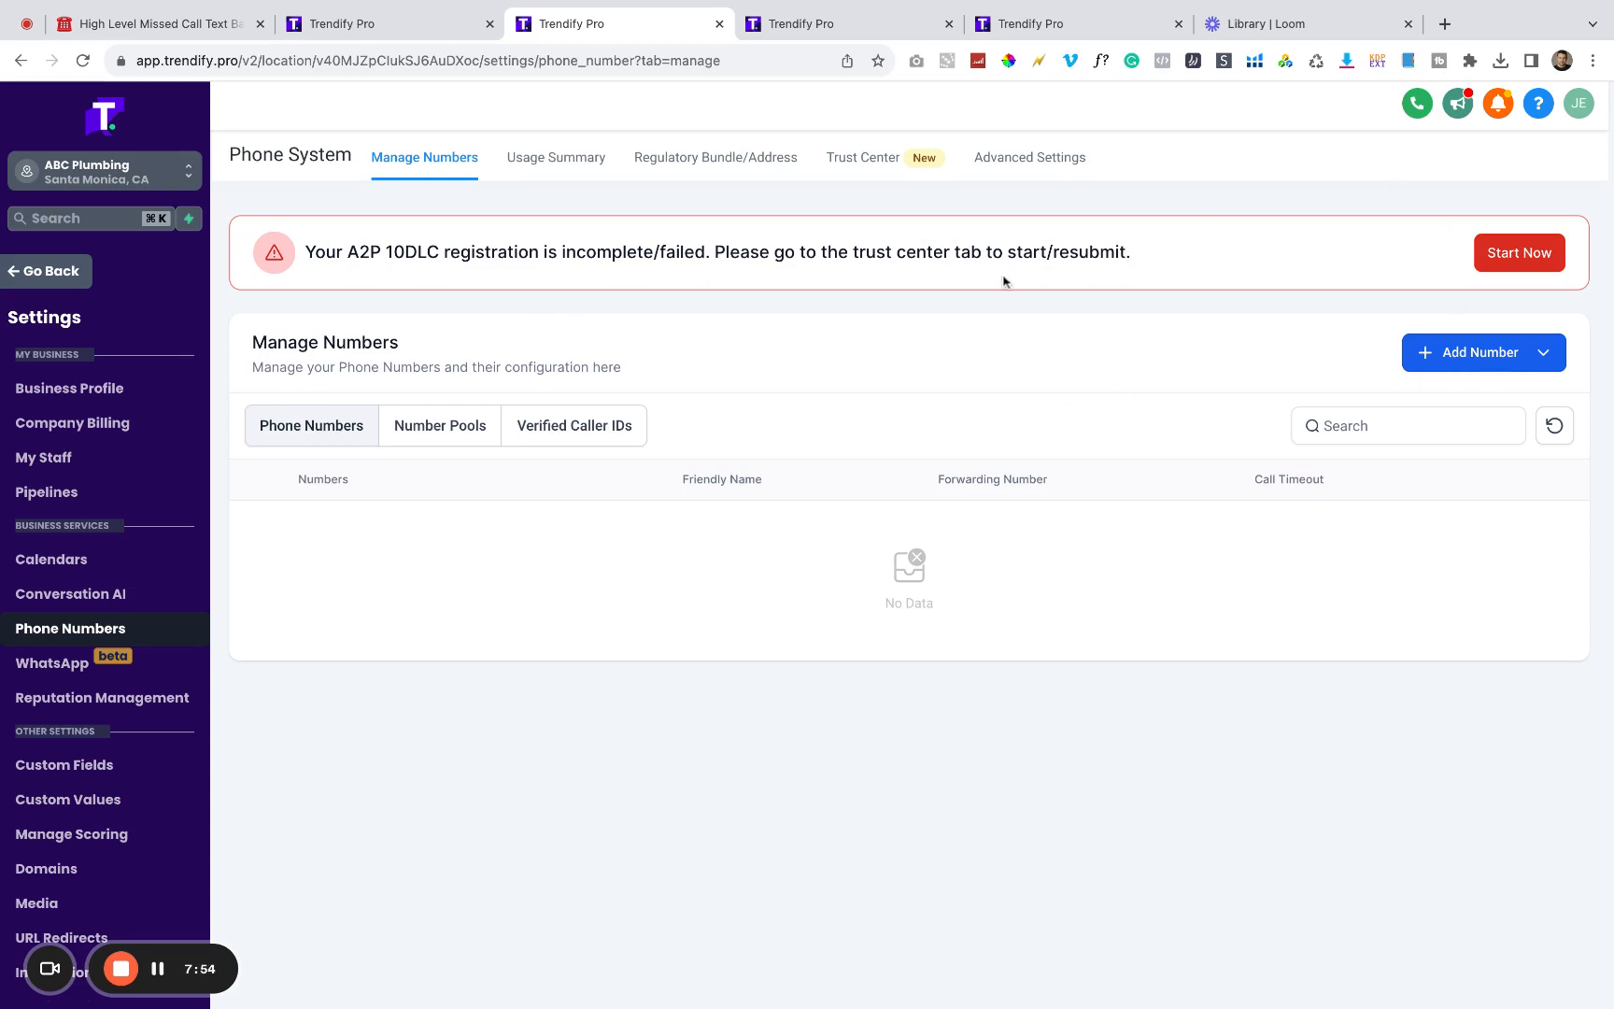
pyautogui.moveTo(899, 395)
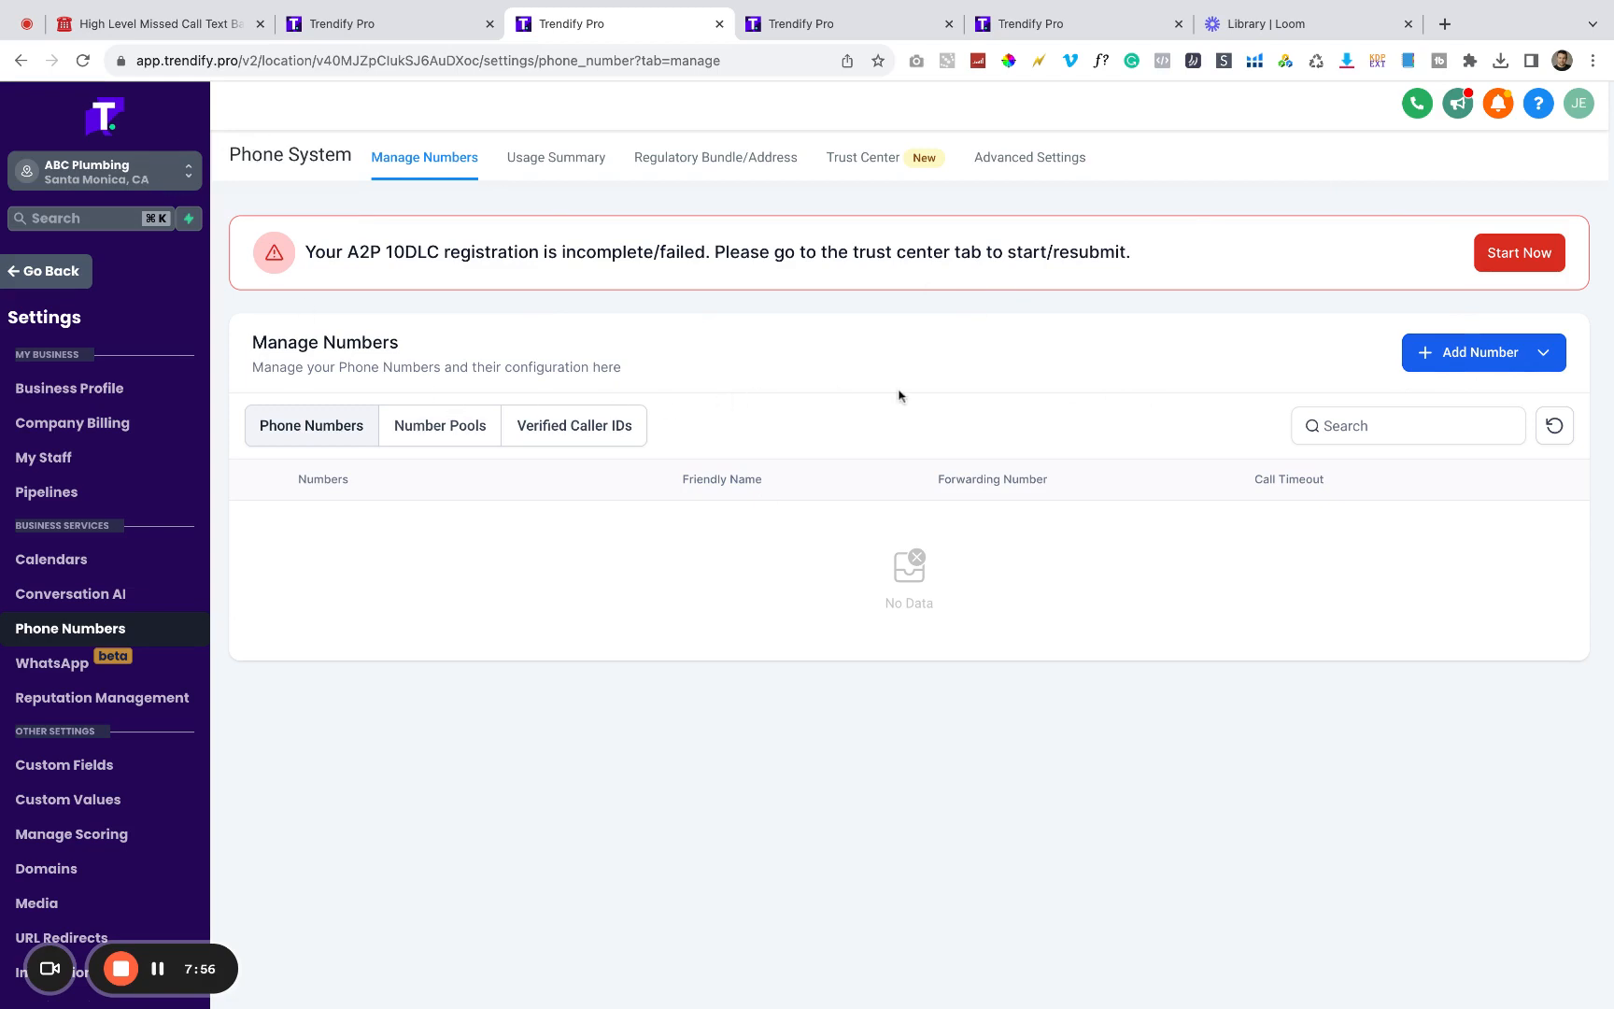
pyautogui.moveTo(1472, 357)
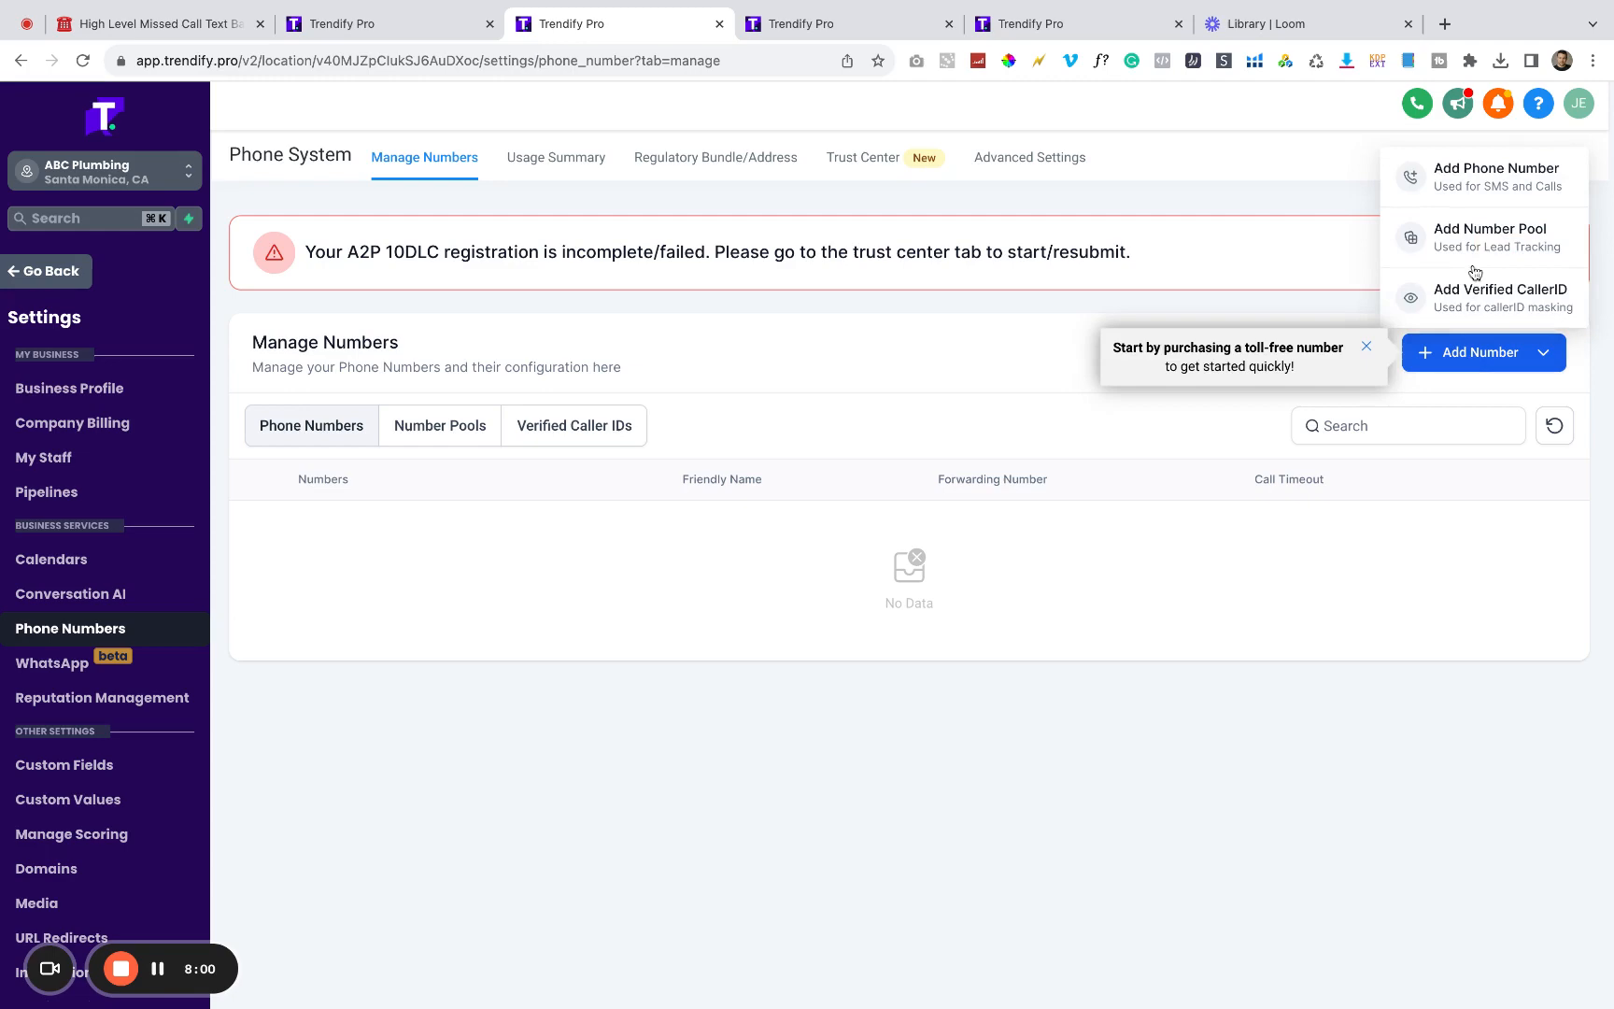
pyautogui.moveTo(1439, 180)
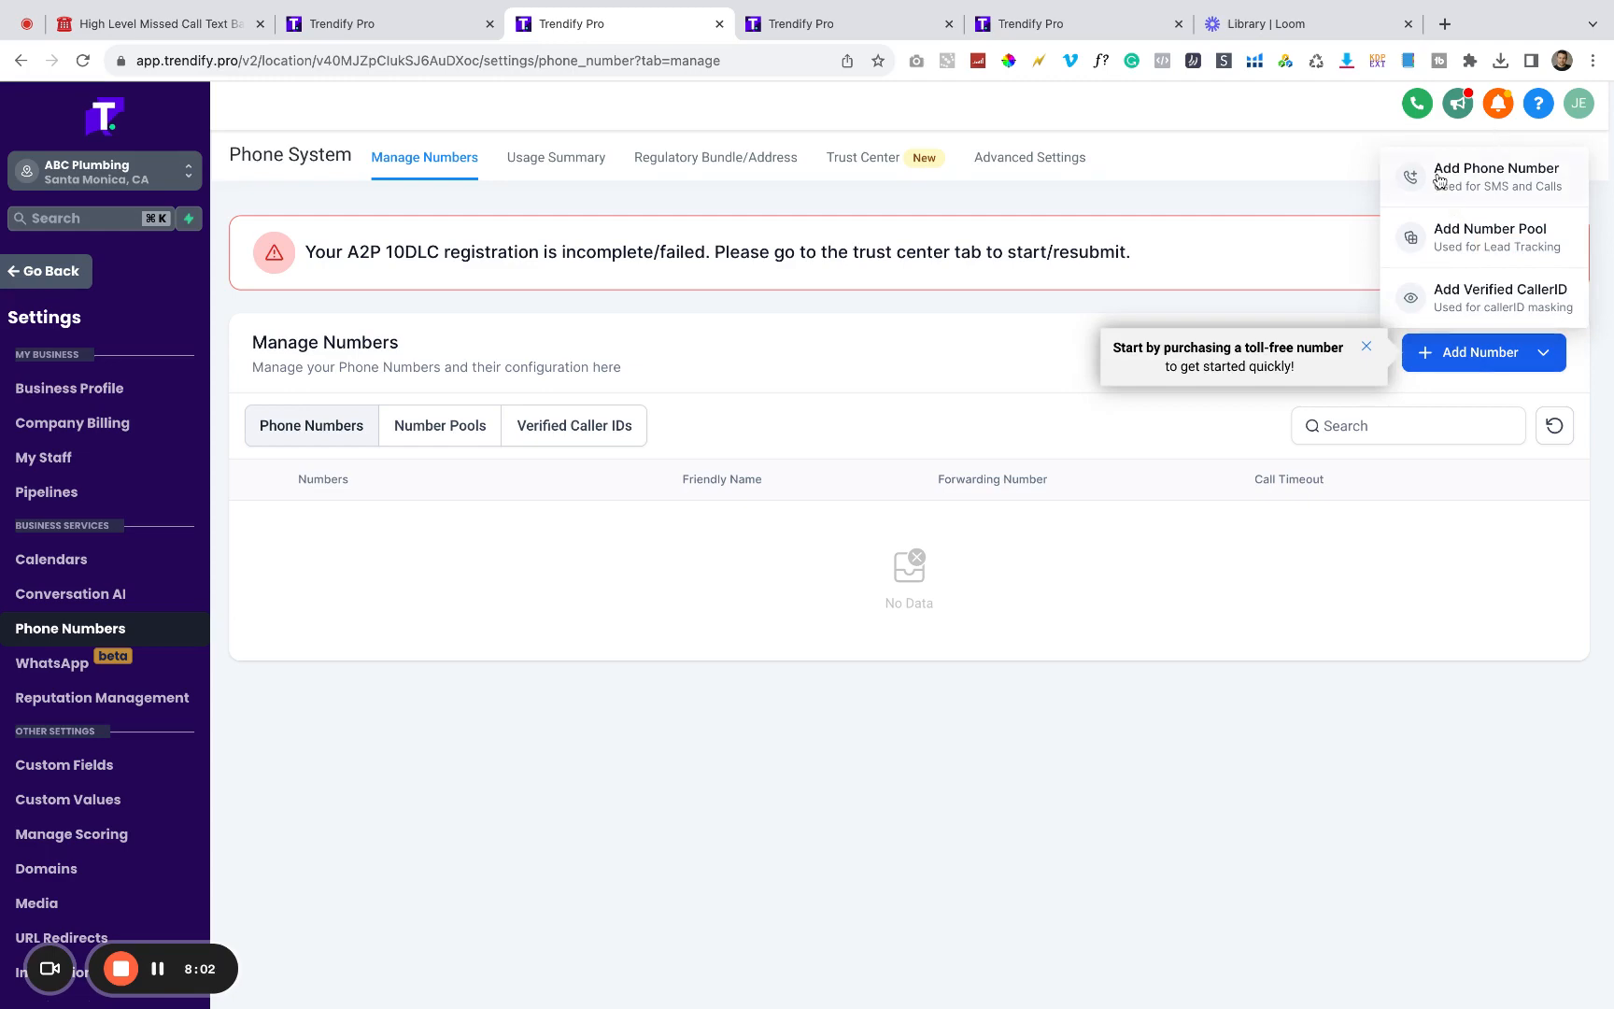
# Step: Start buying a phone number, check the country list, and show filters for US local numbers
pyautogui.click(1496, 168)
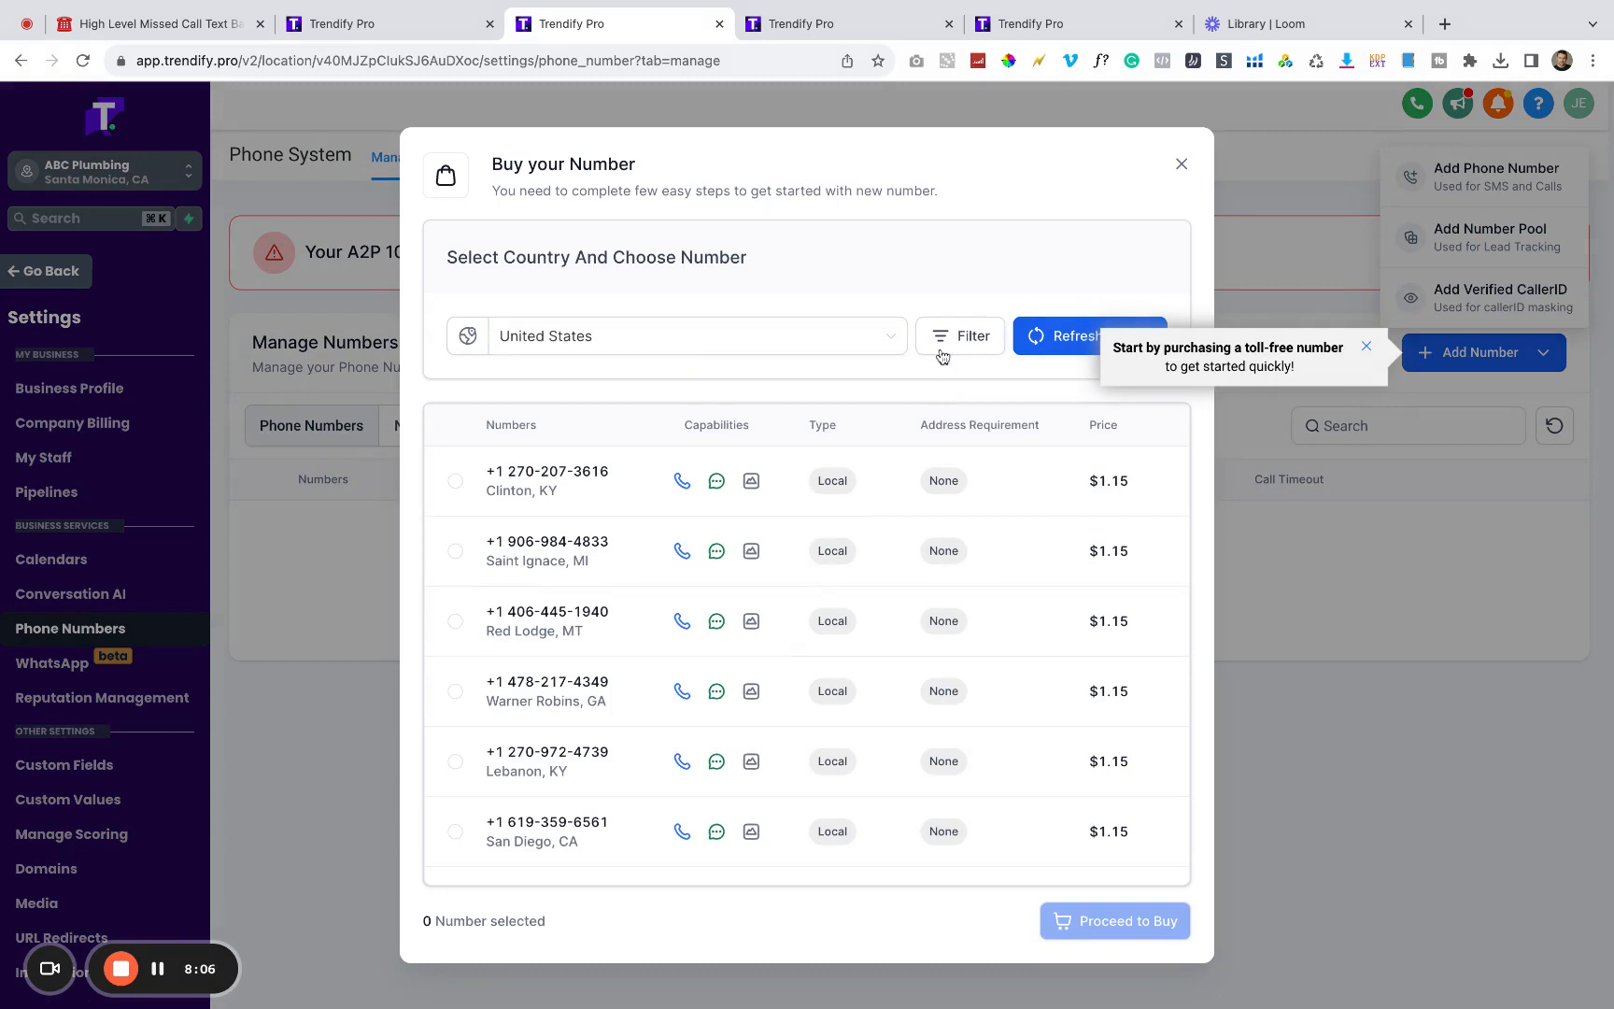
pyautogui.click(696, 336)
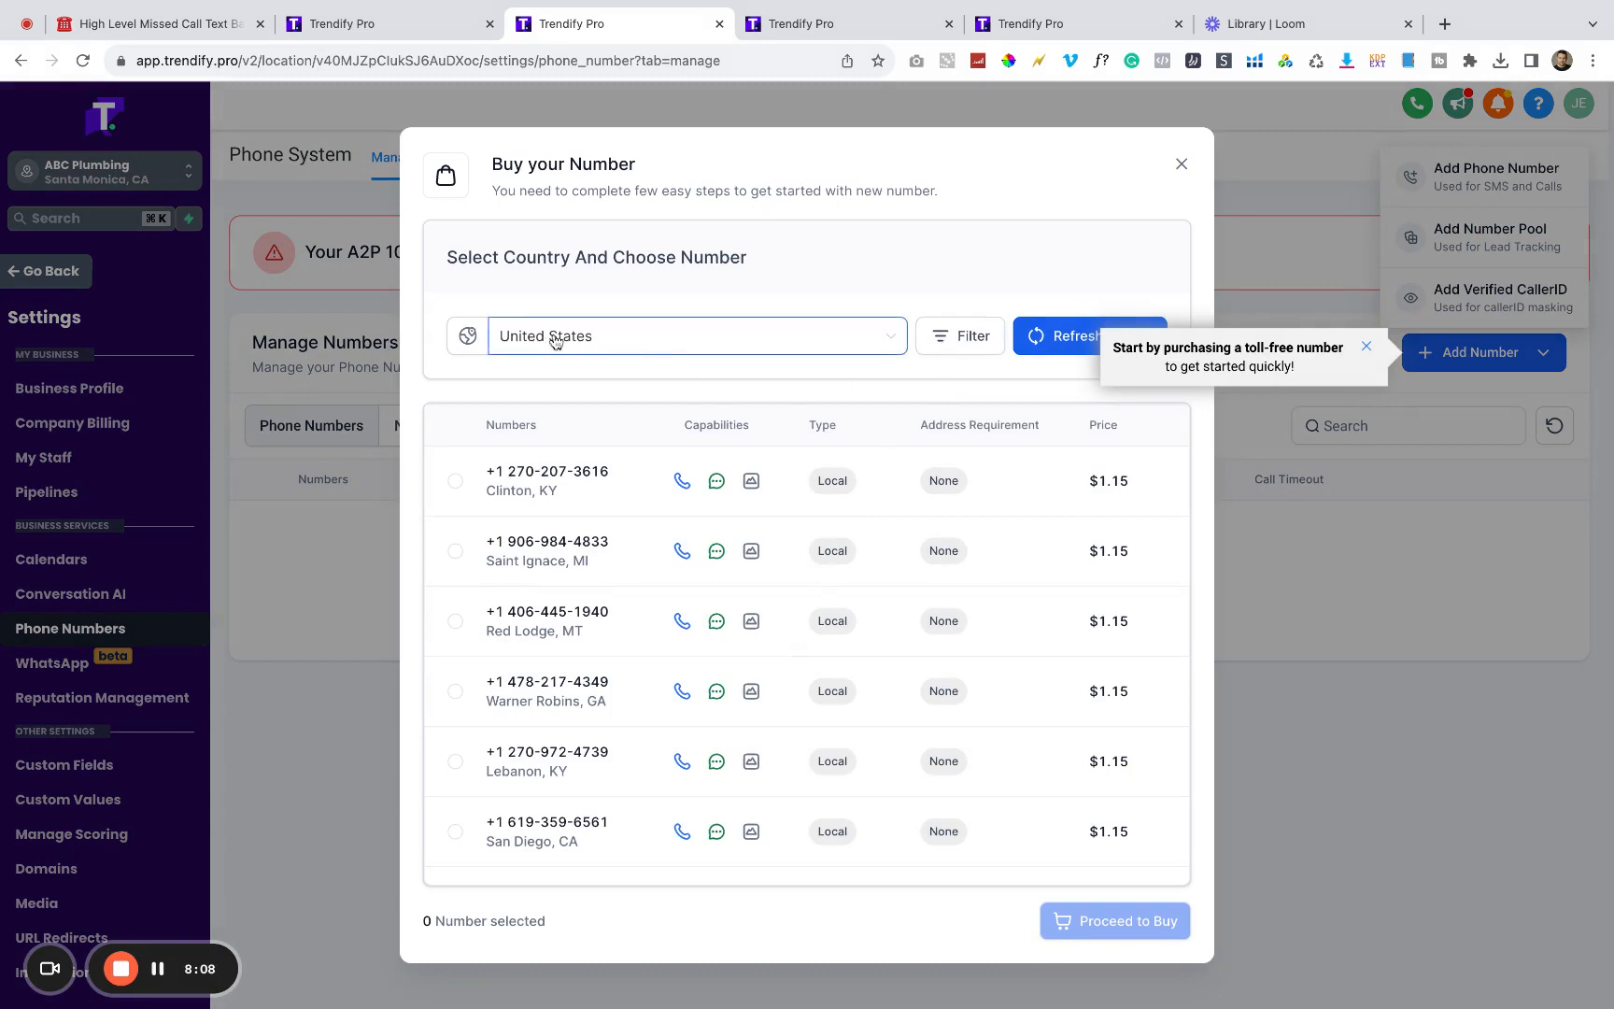
pyautogui.click(695, 336)
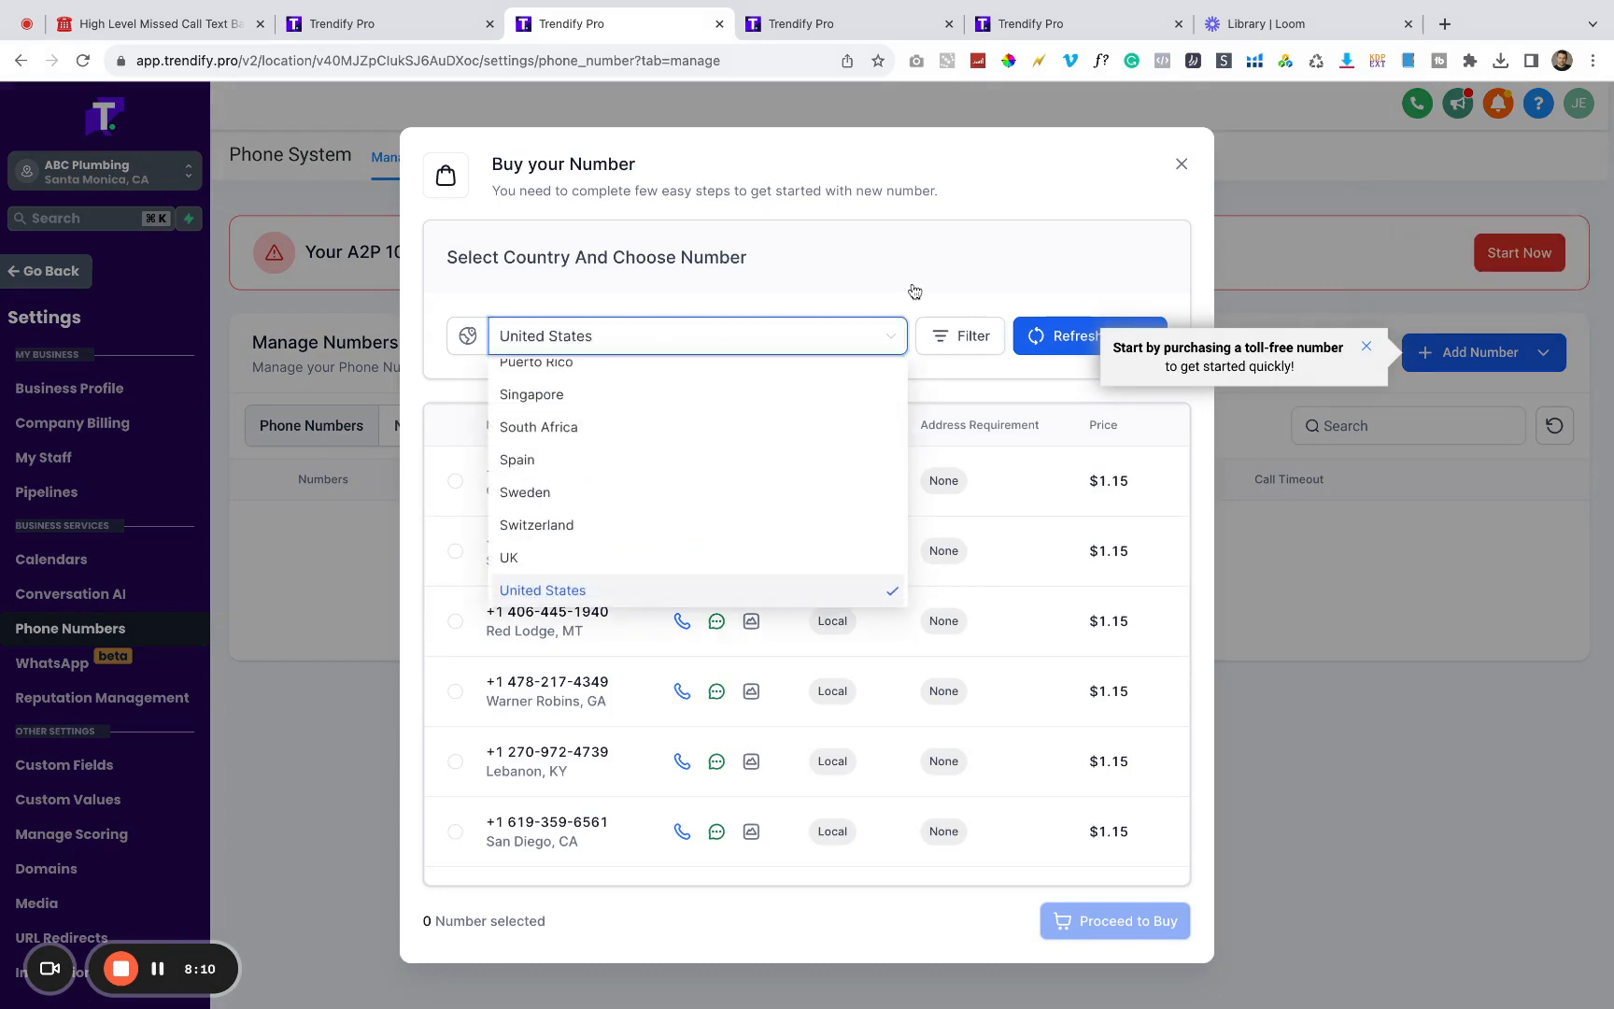
pyautogui.click(957, 335)
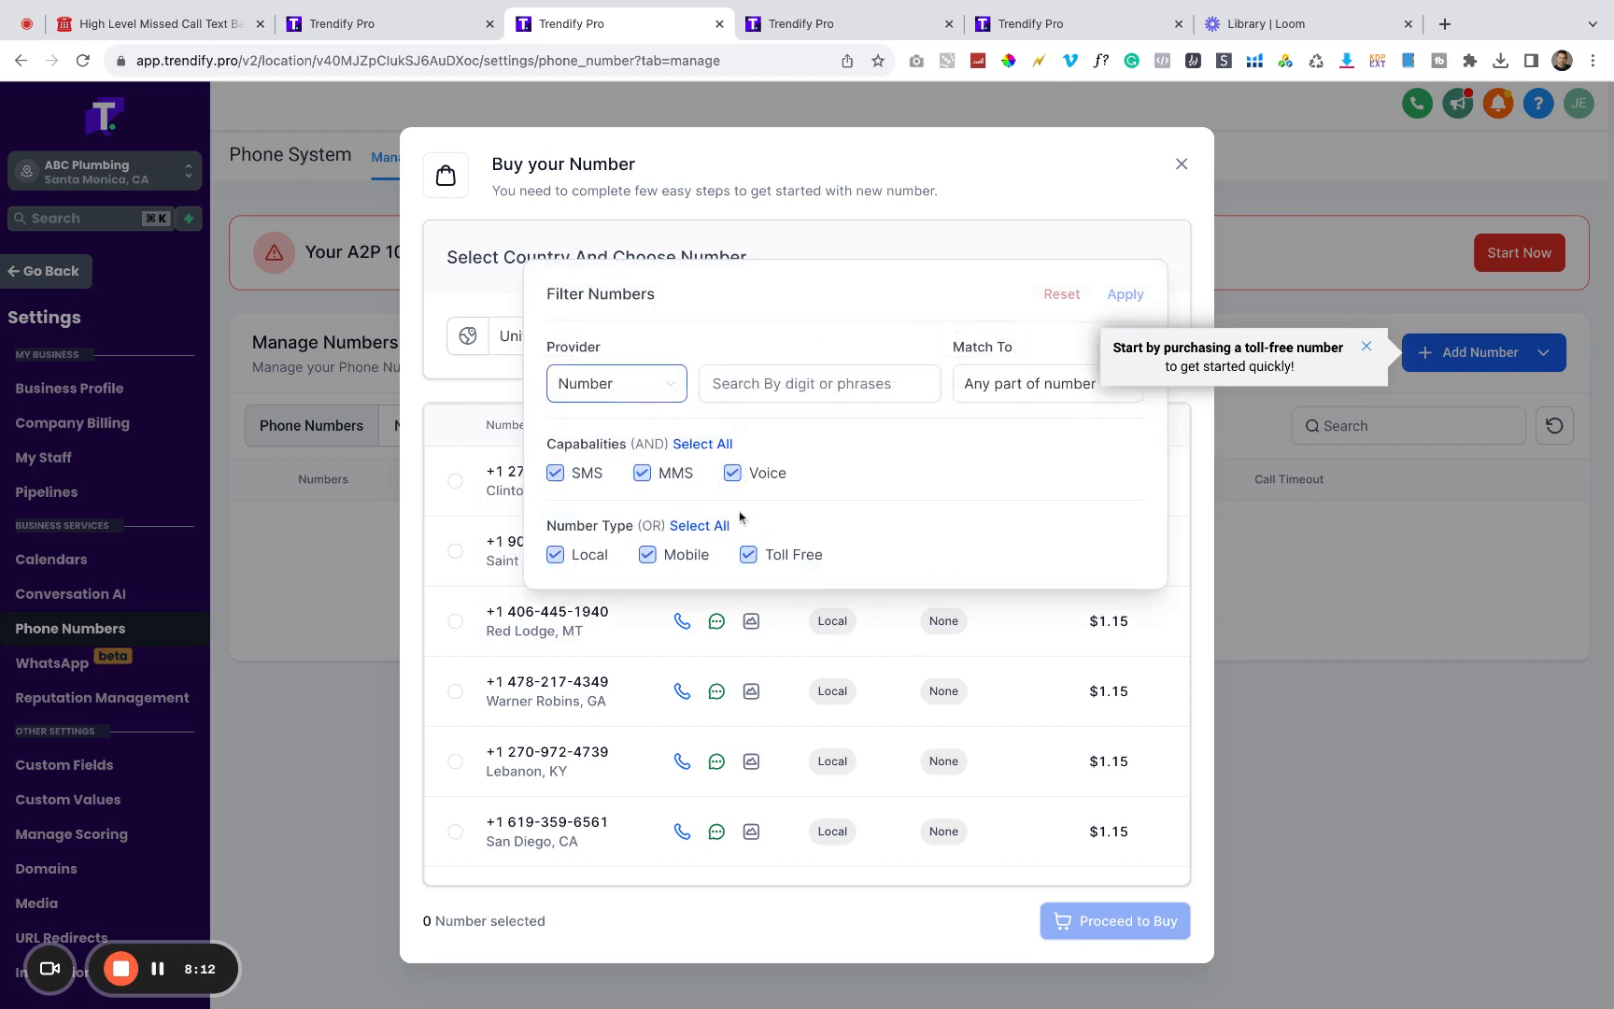
# Step: Filter available numbers to those beginning with 504, excluding toll-free numbers
pyautogui.click(747, 554)
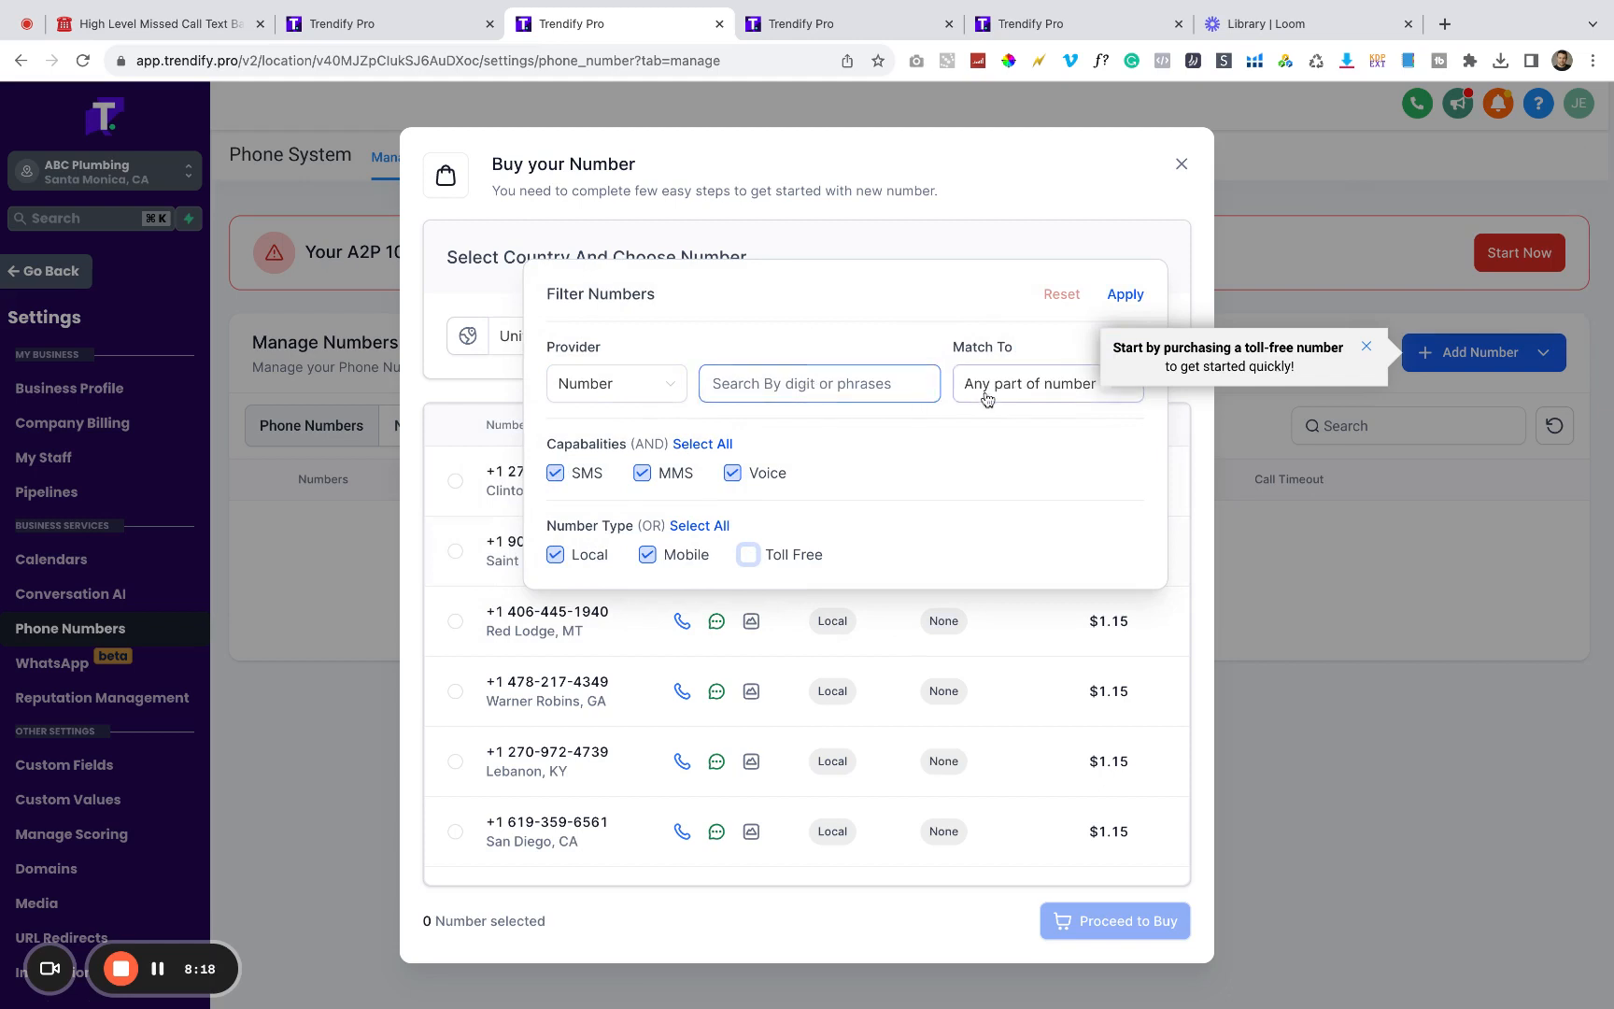
pyautogui.write('504')
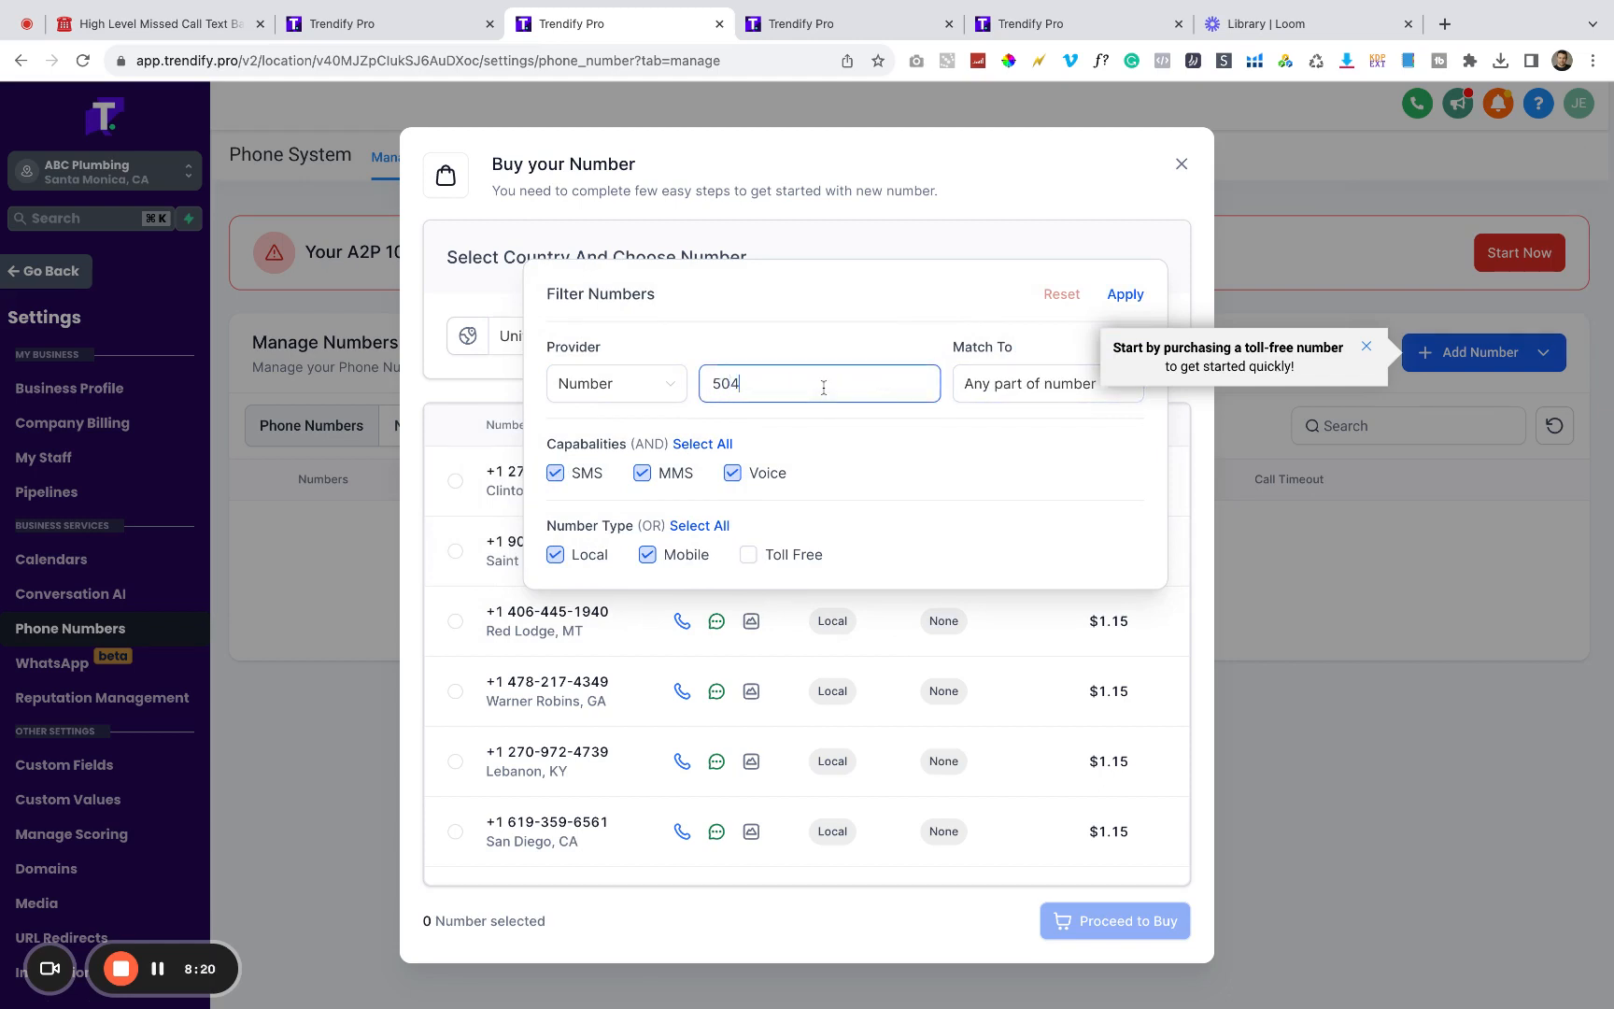
pyautogui.click(1046, 383)
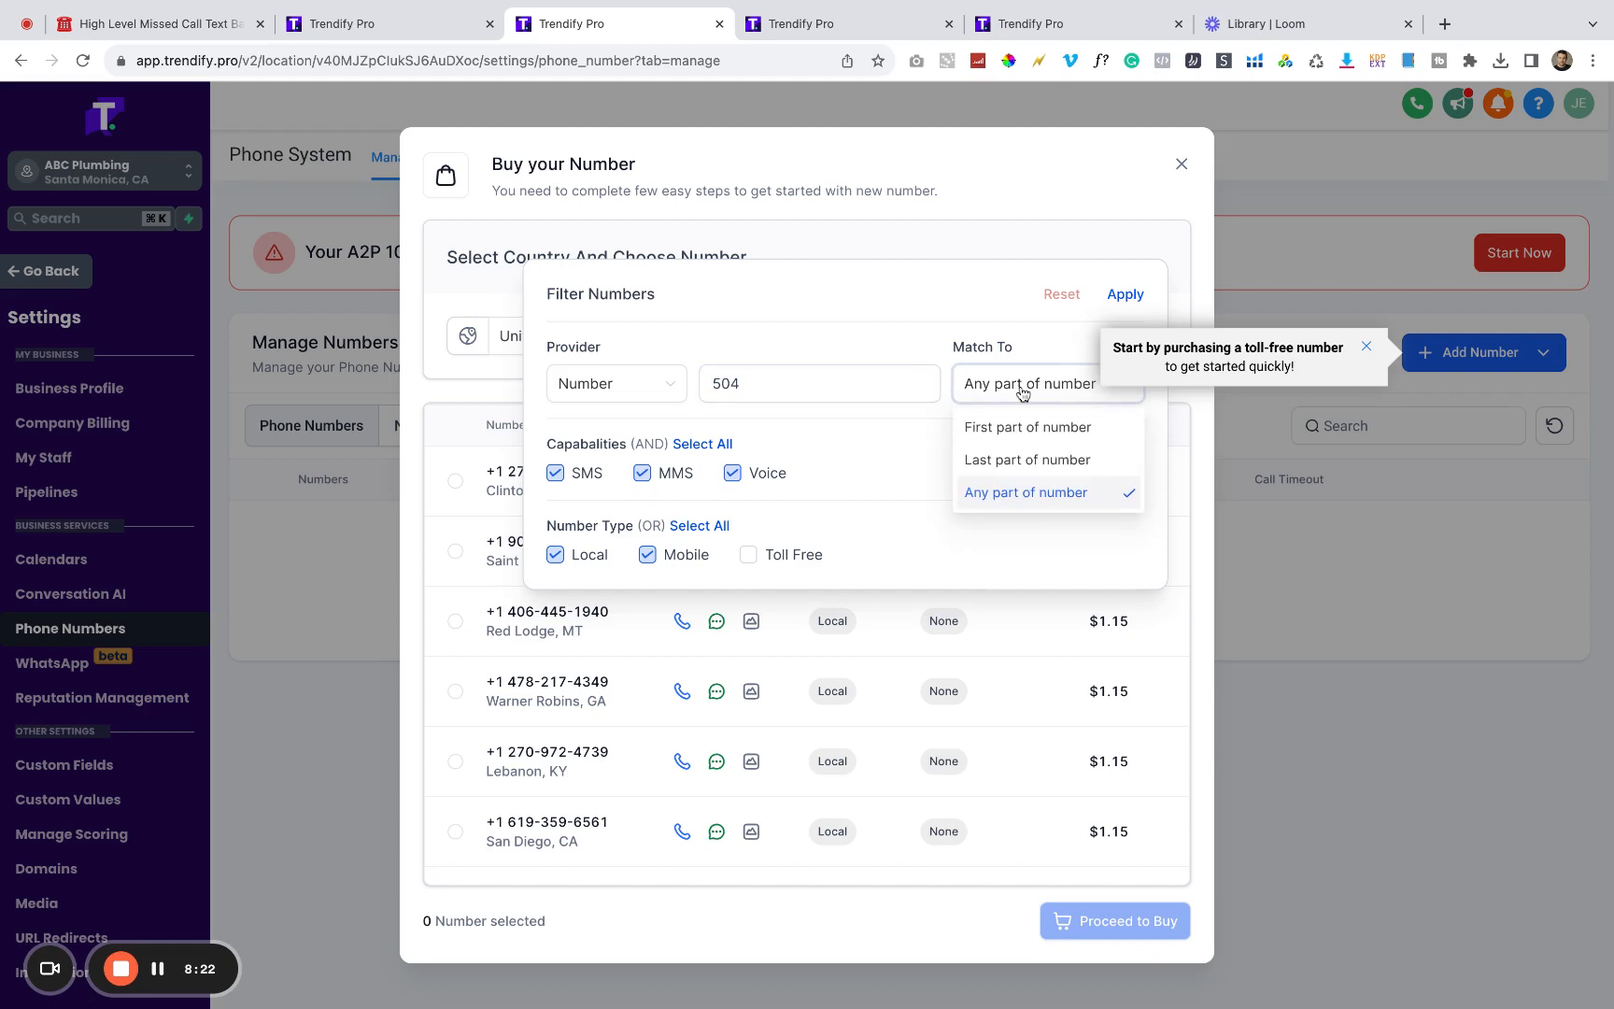
pyautogui.click(1027, 426)
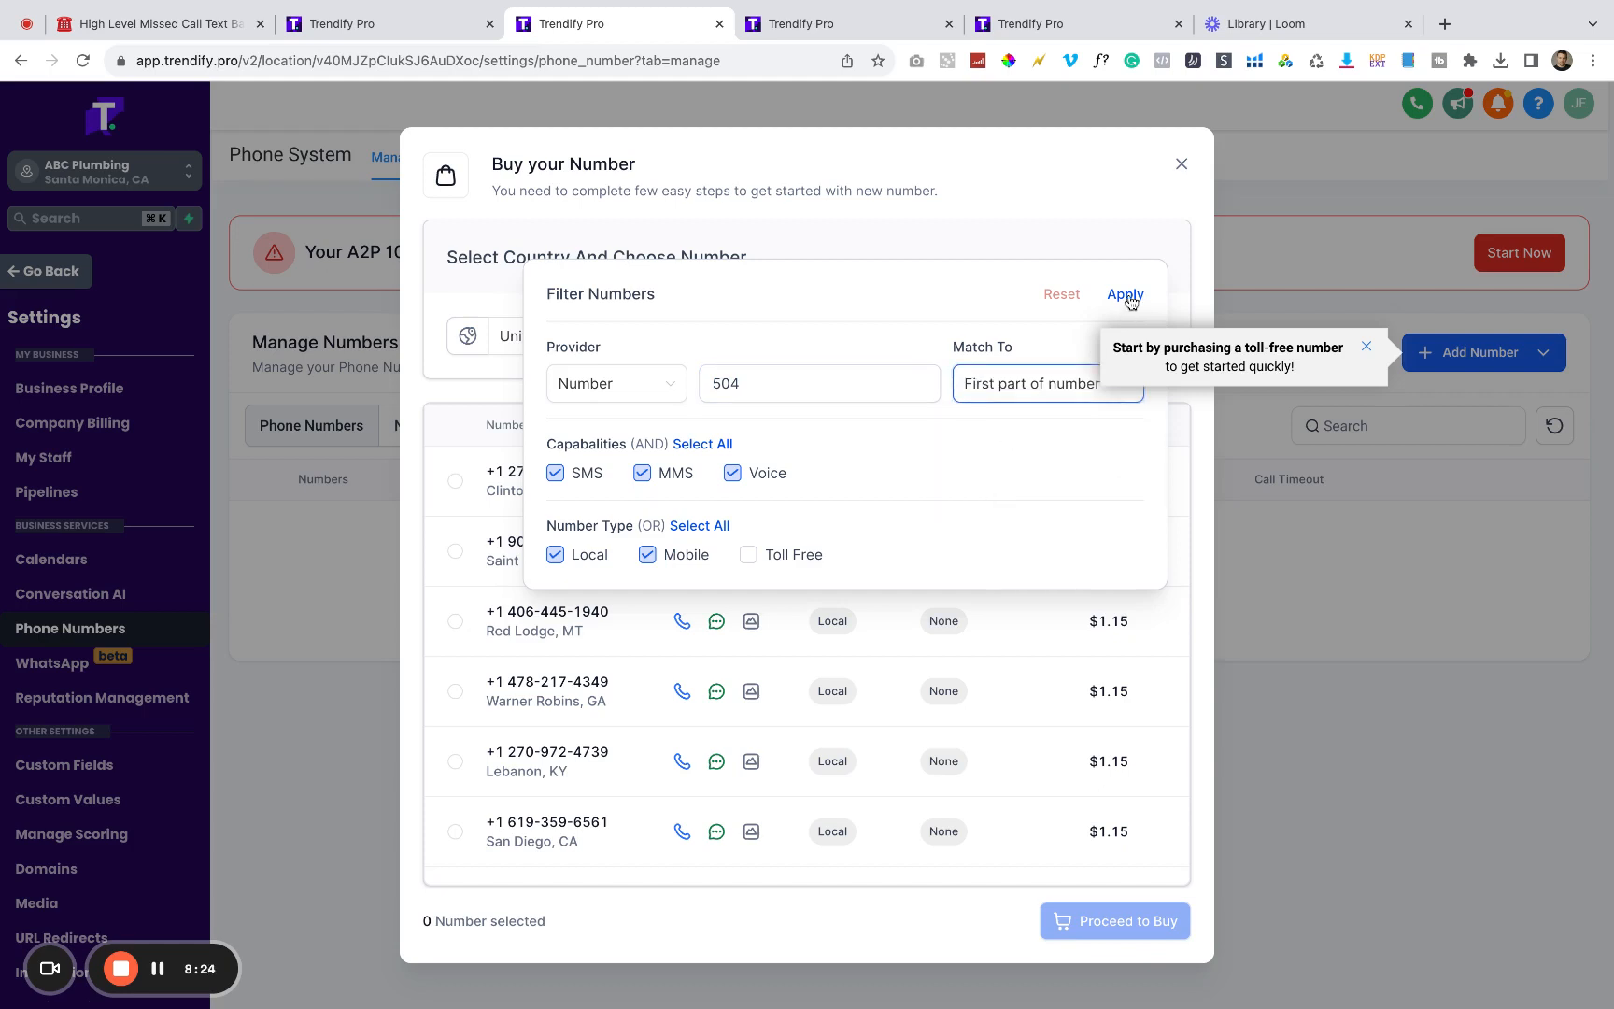
pyautogui.click(1124, 294)
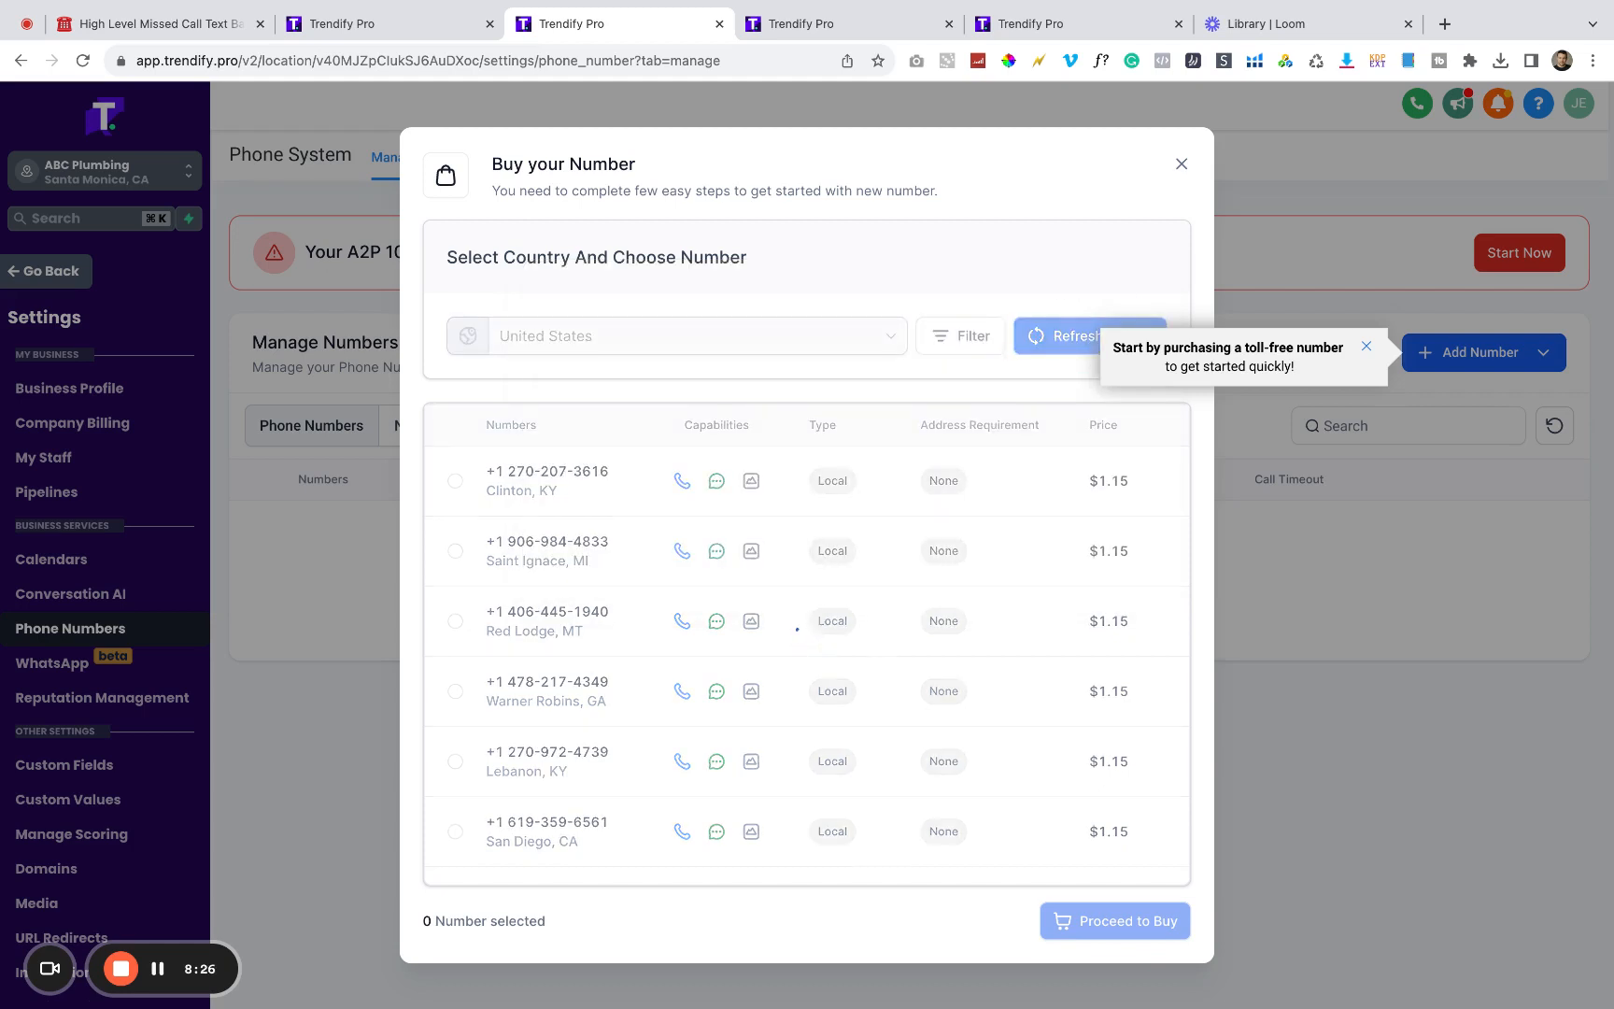
pyautogui.click(1071, 335)
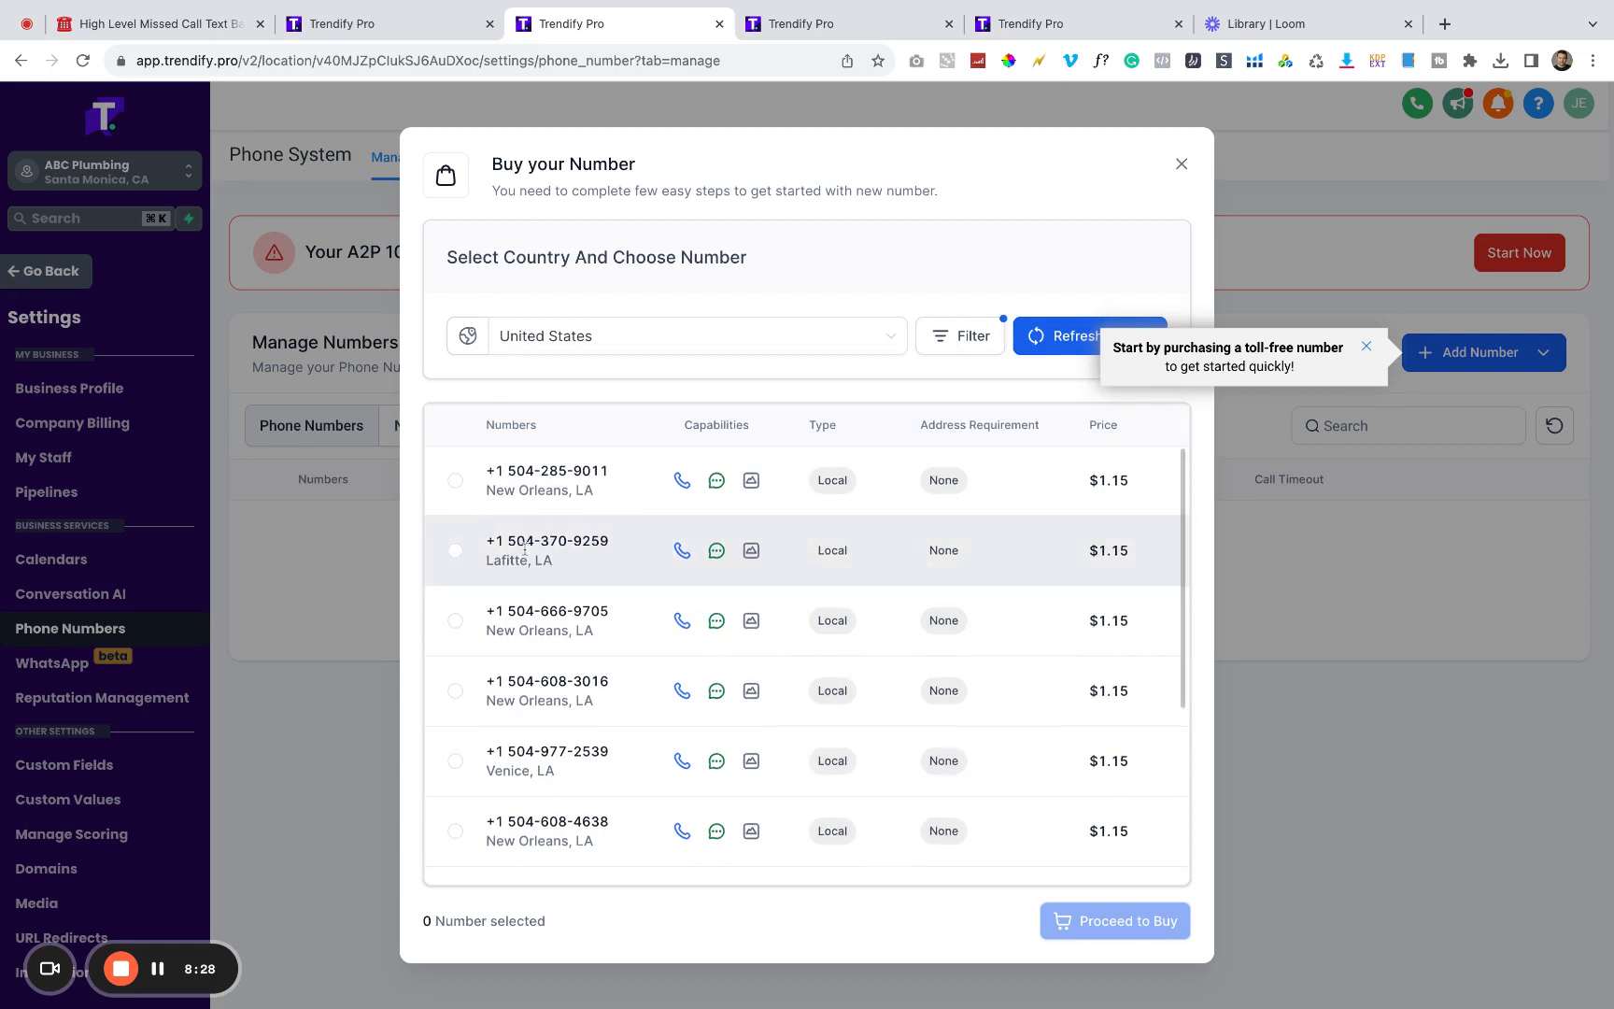
pyautogui.scroll(-3)
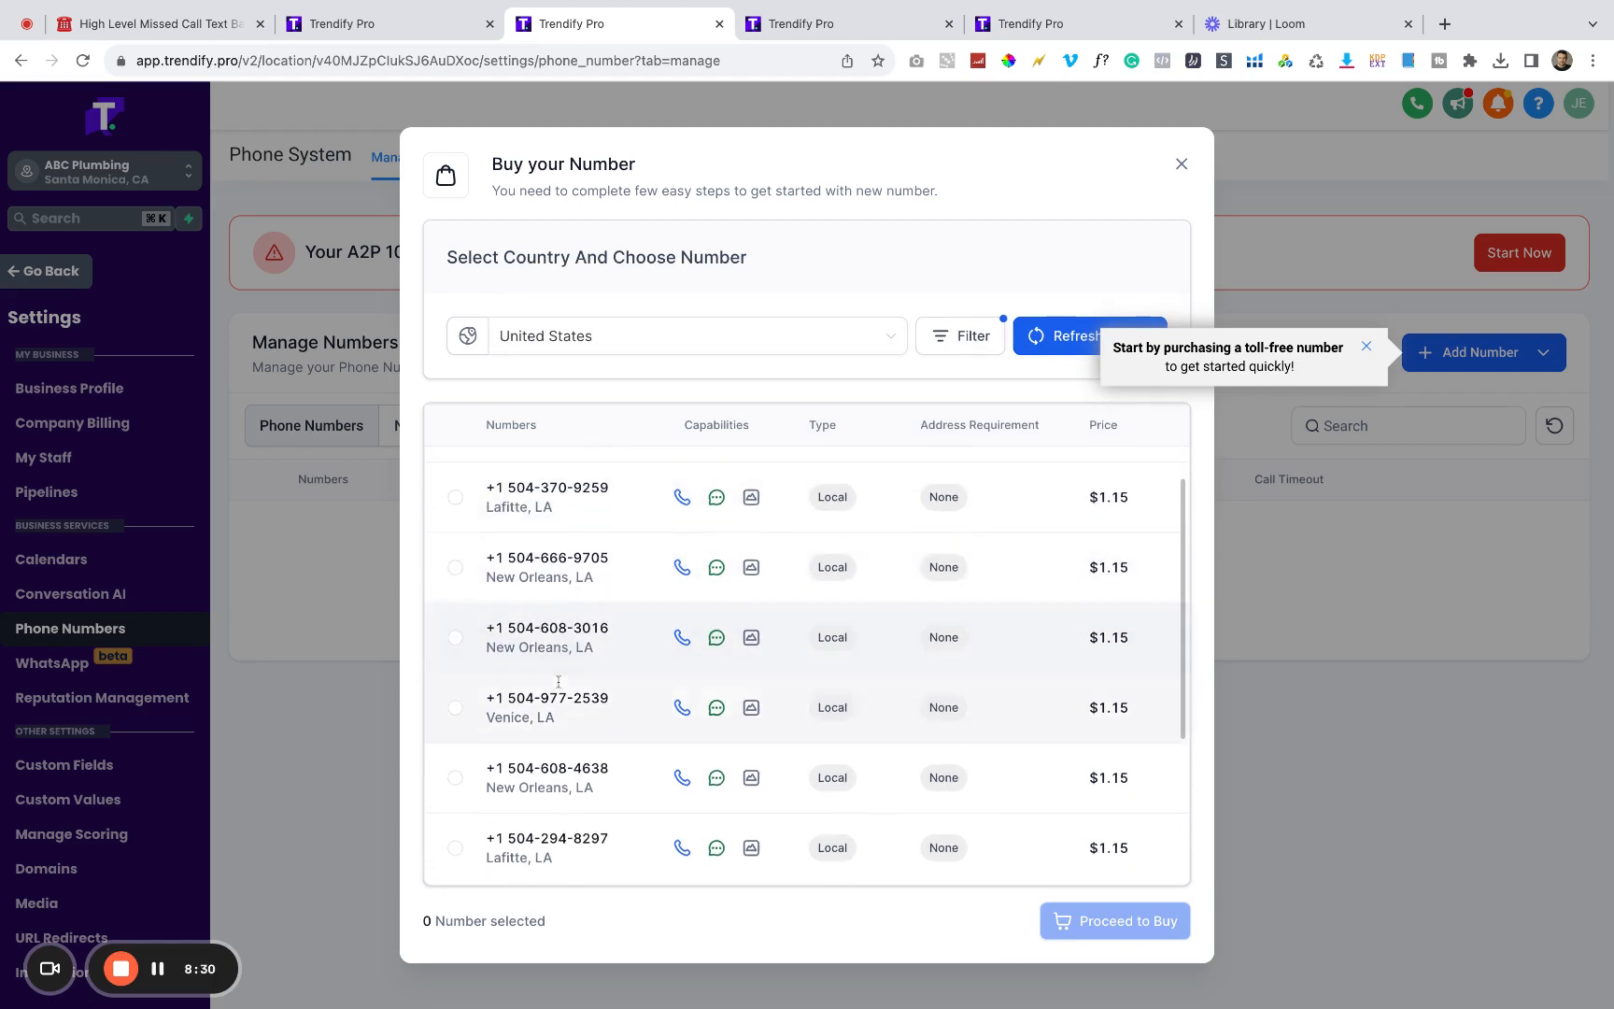
pyautogui.scroll(-3)
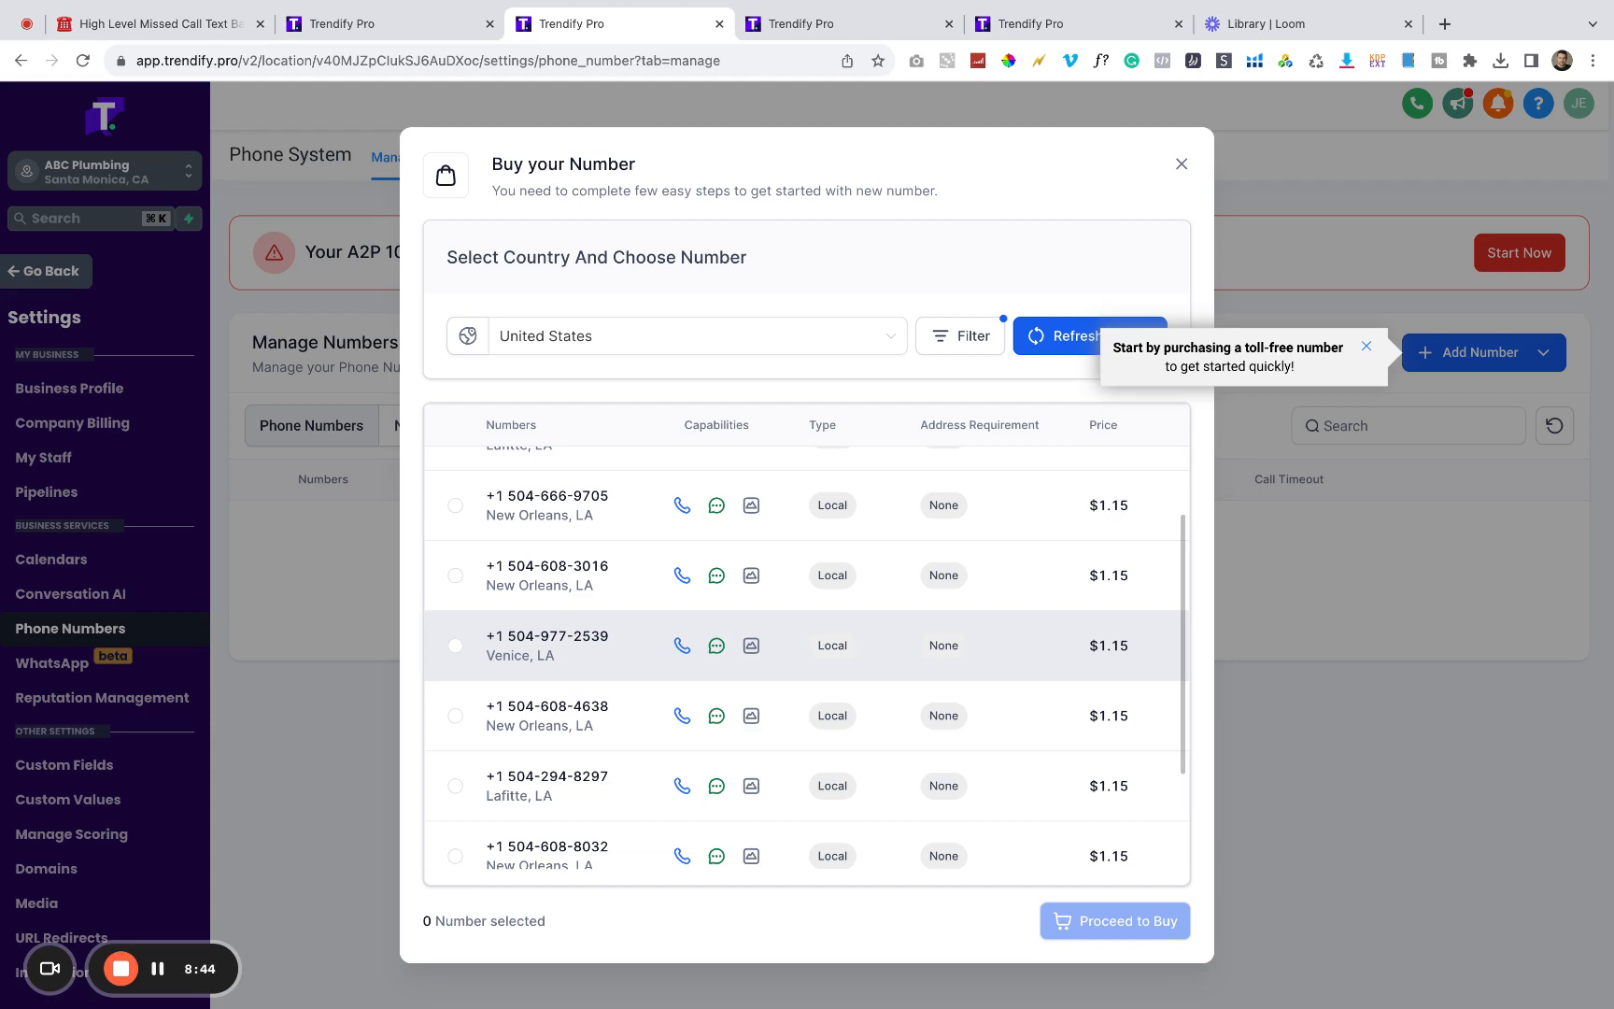
pyautogui.moveTo(605, 659)
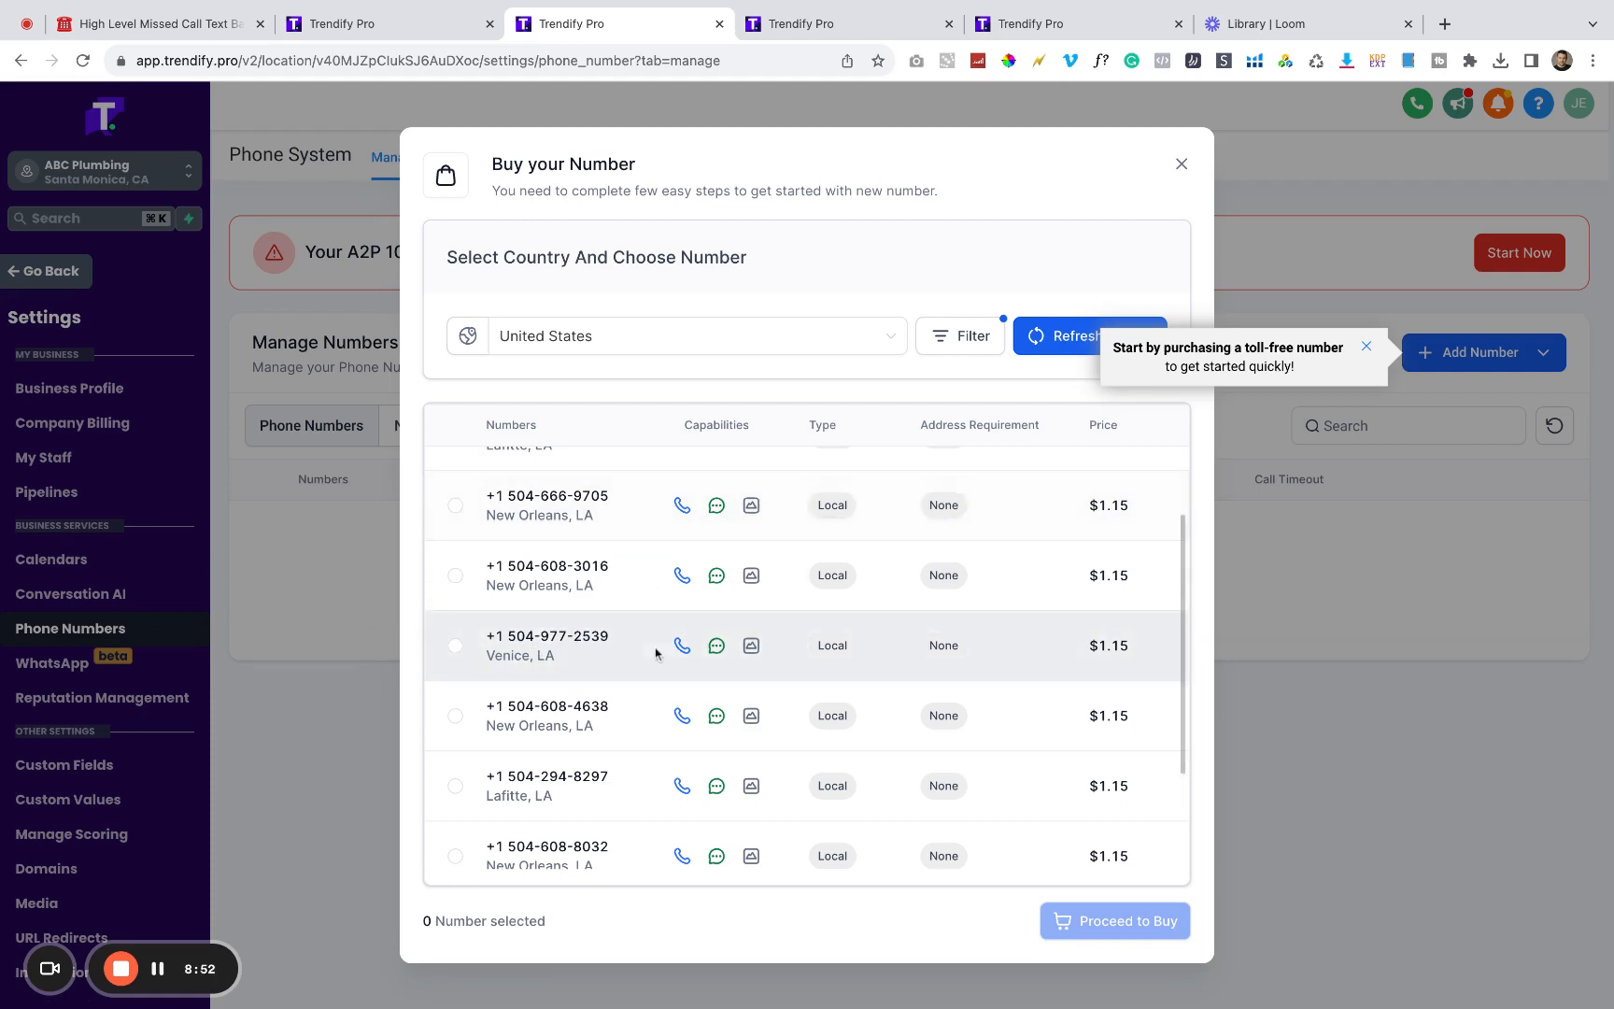
pyautogui.moveTo(1140, 652)
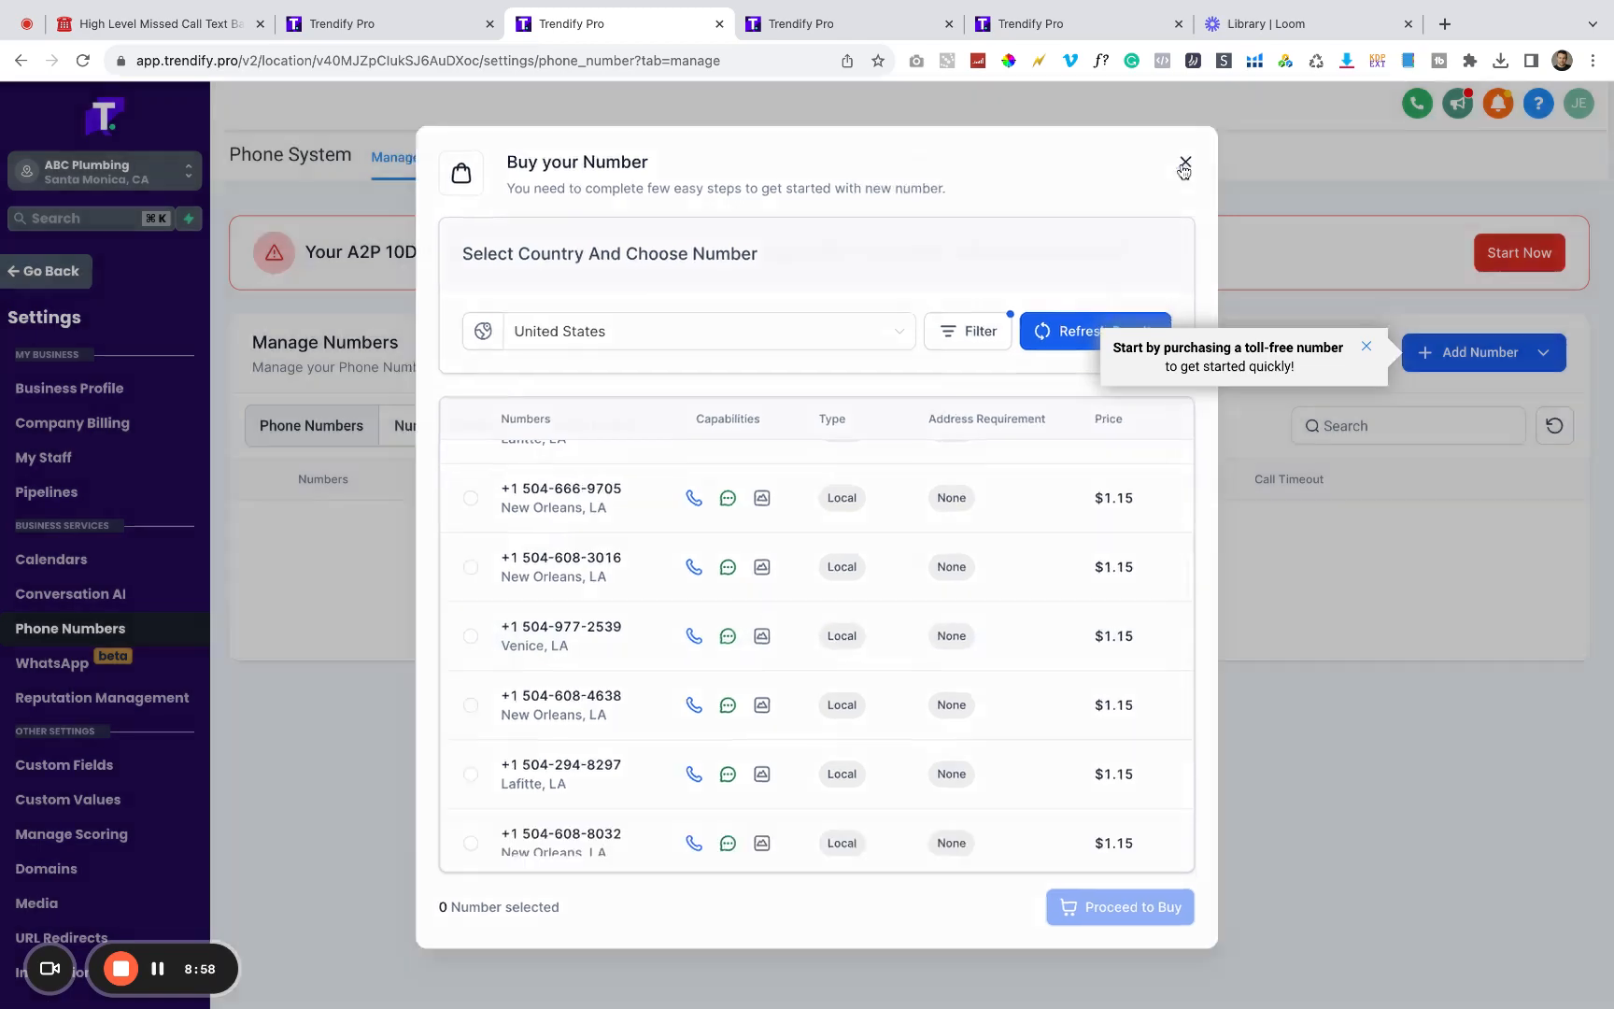
# Step: Close Buy your Number without purchasing and view the Trust Center's A2P Messaging page
pyautogui.click(1184, 164)
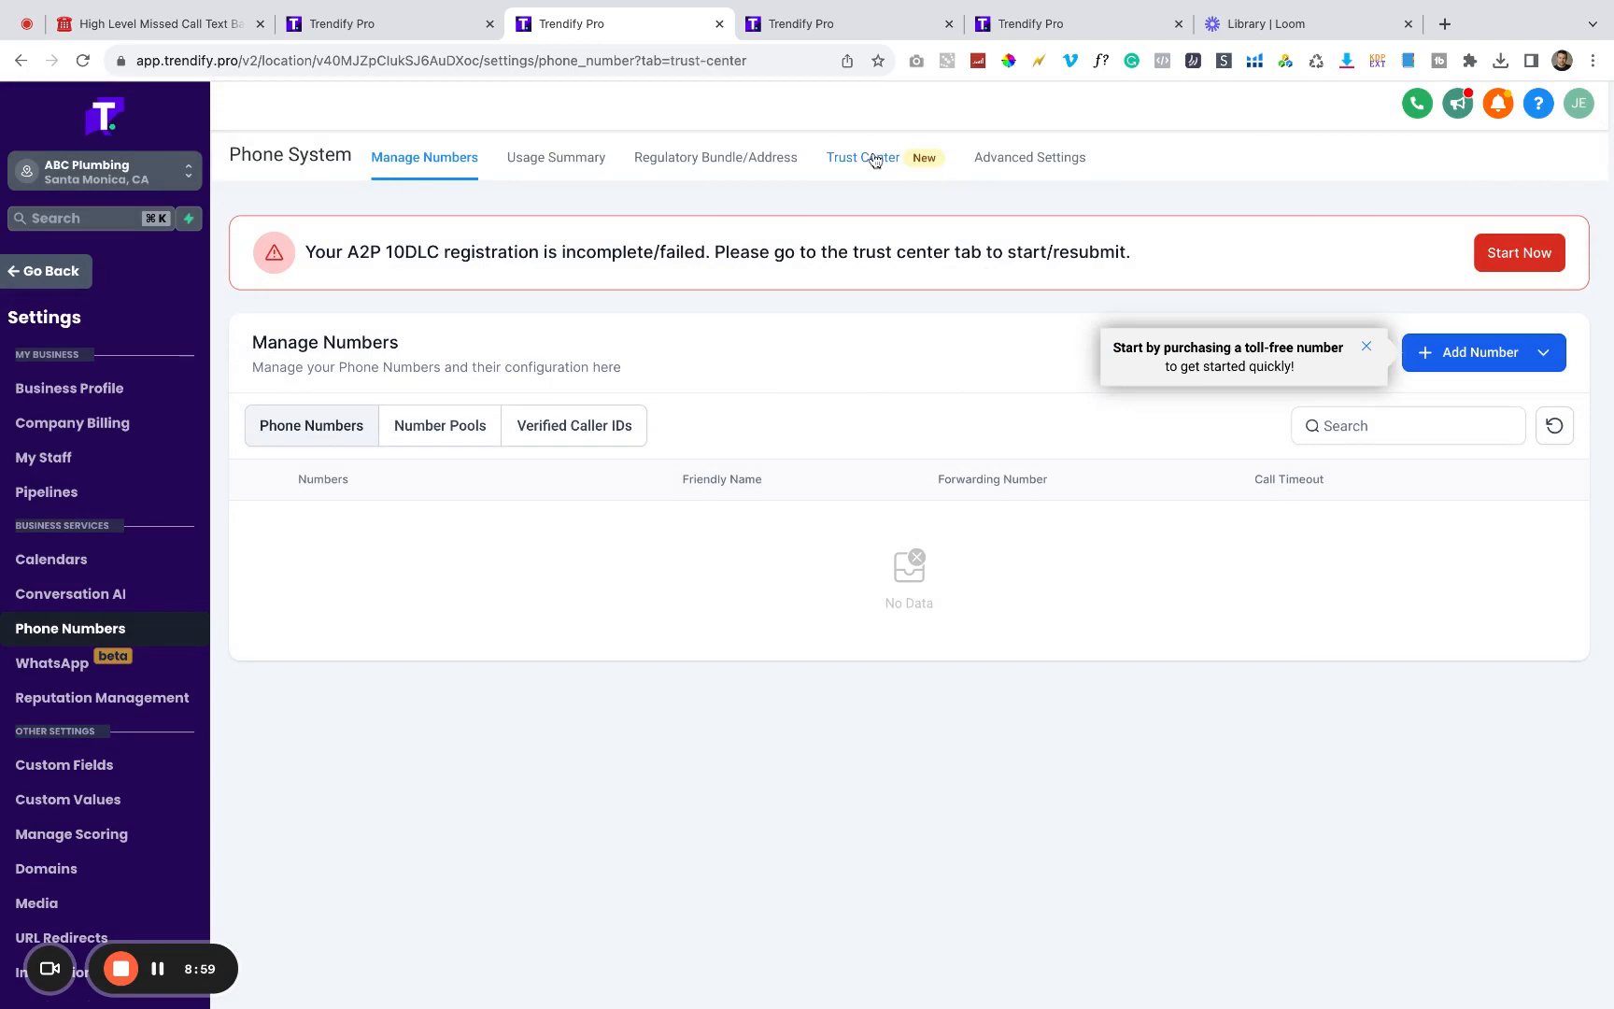
pyautogui.click(863, 158)
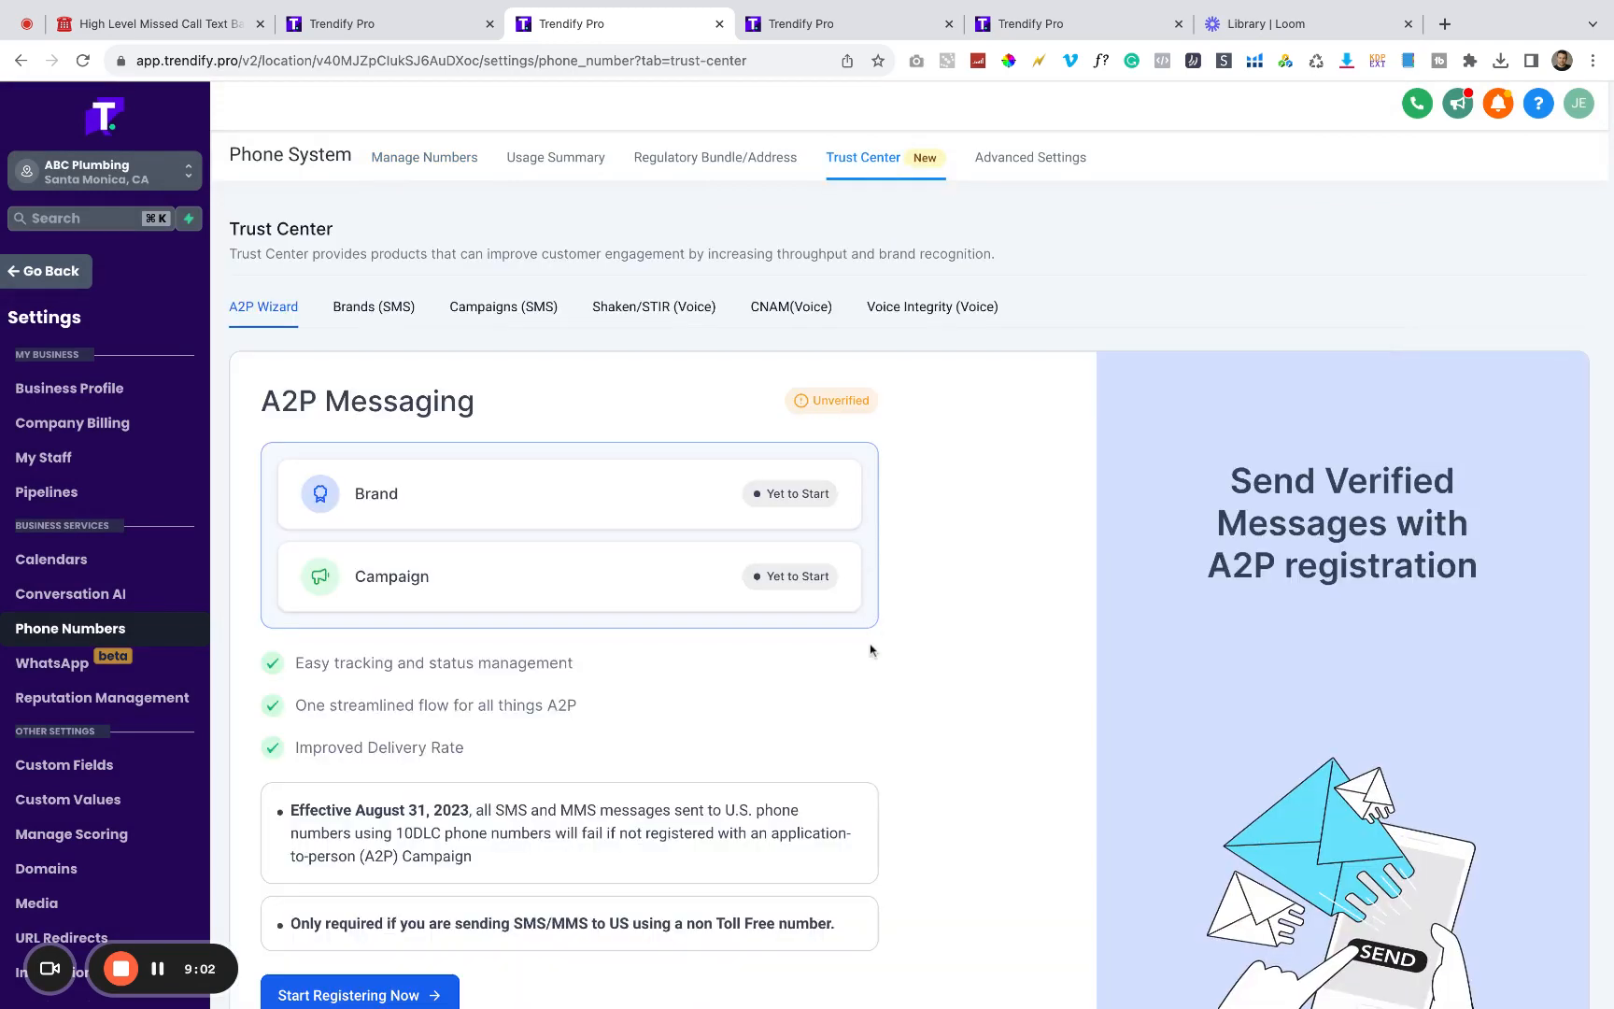
pyautogui.scroll(-3)
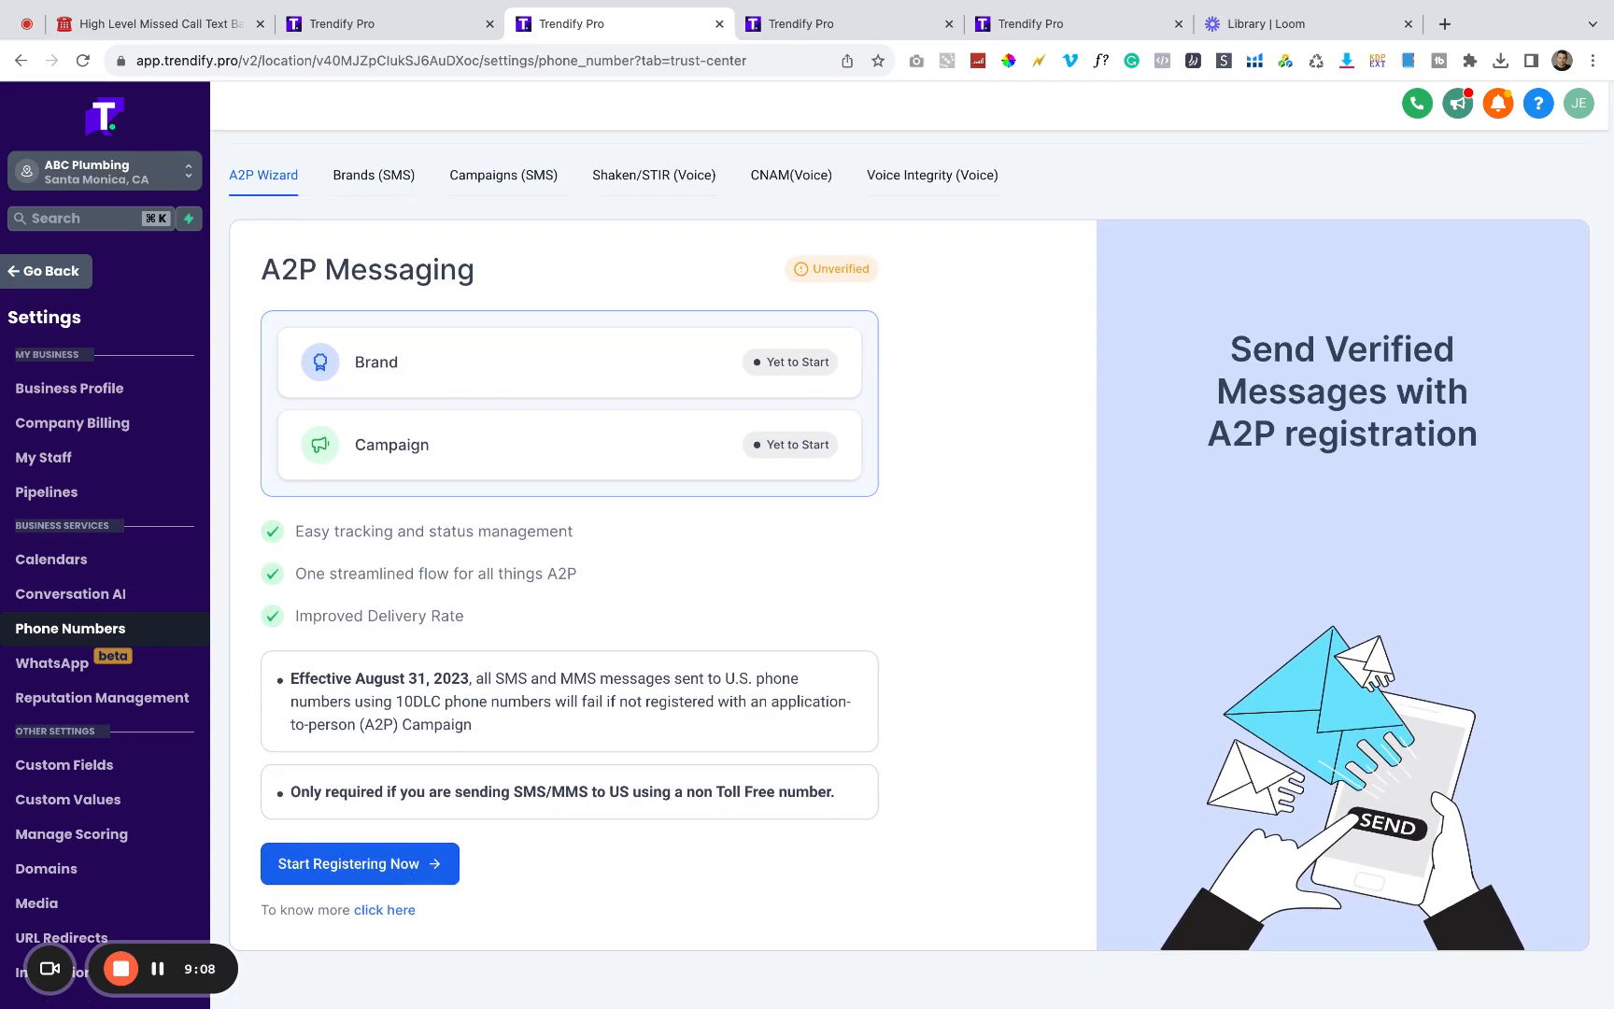
pyautogui.moveTo(834, 301)
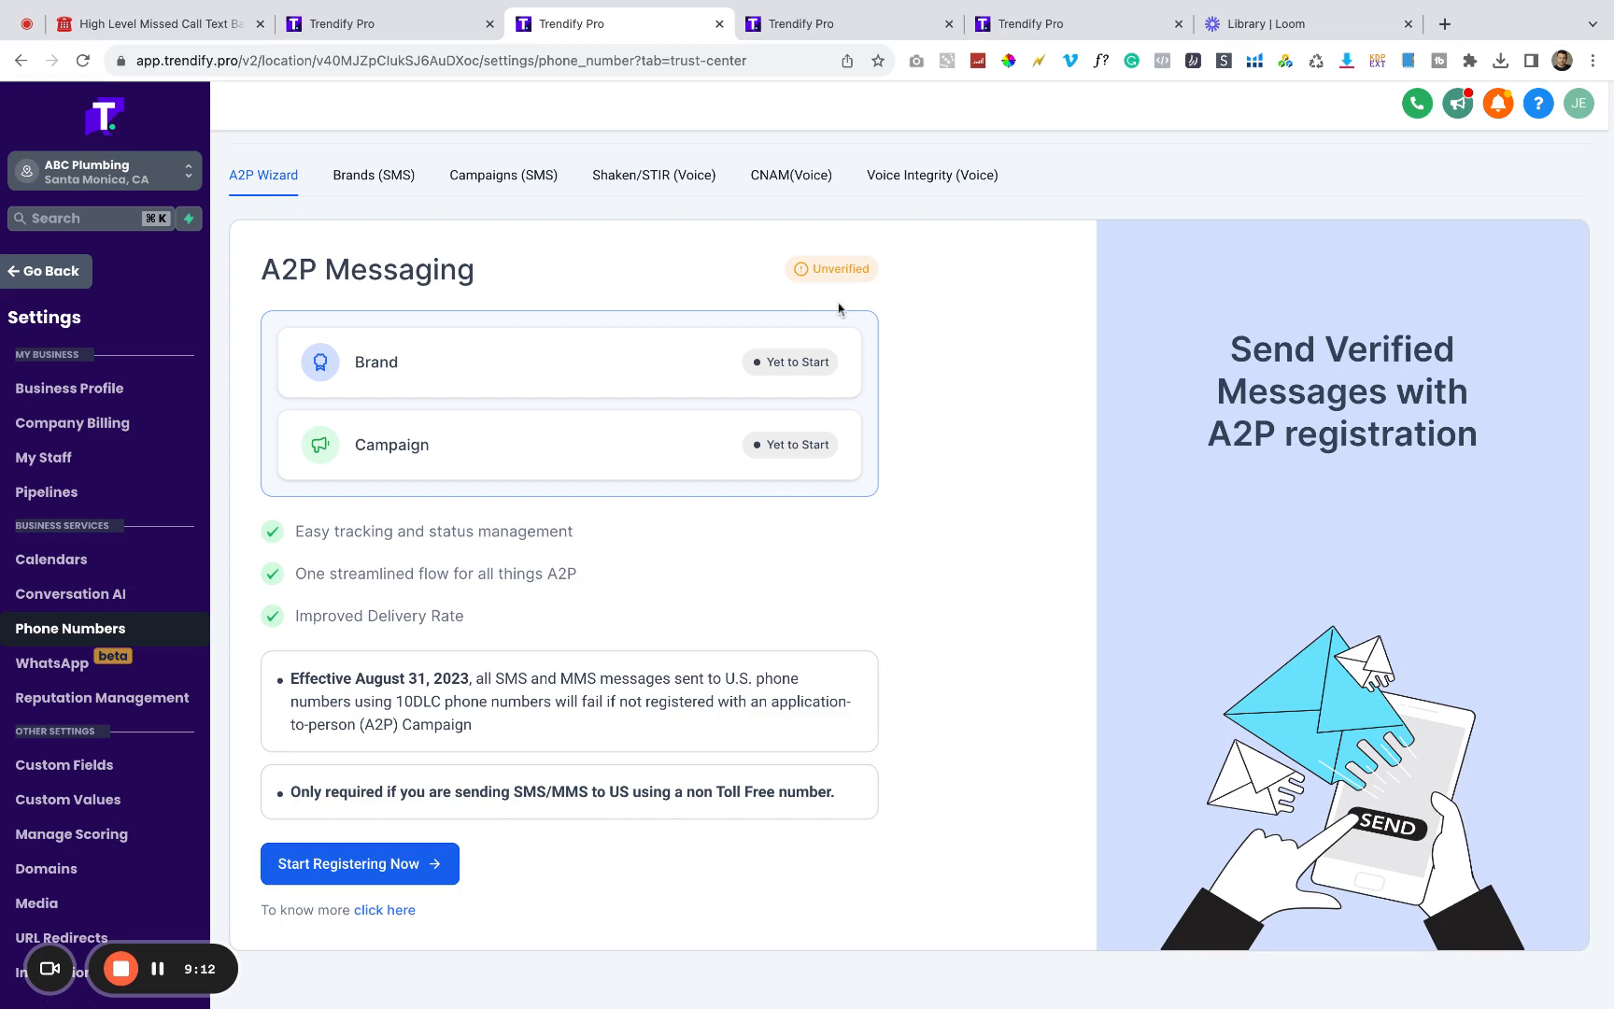
pyautogui.moveTo(332, 39)
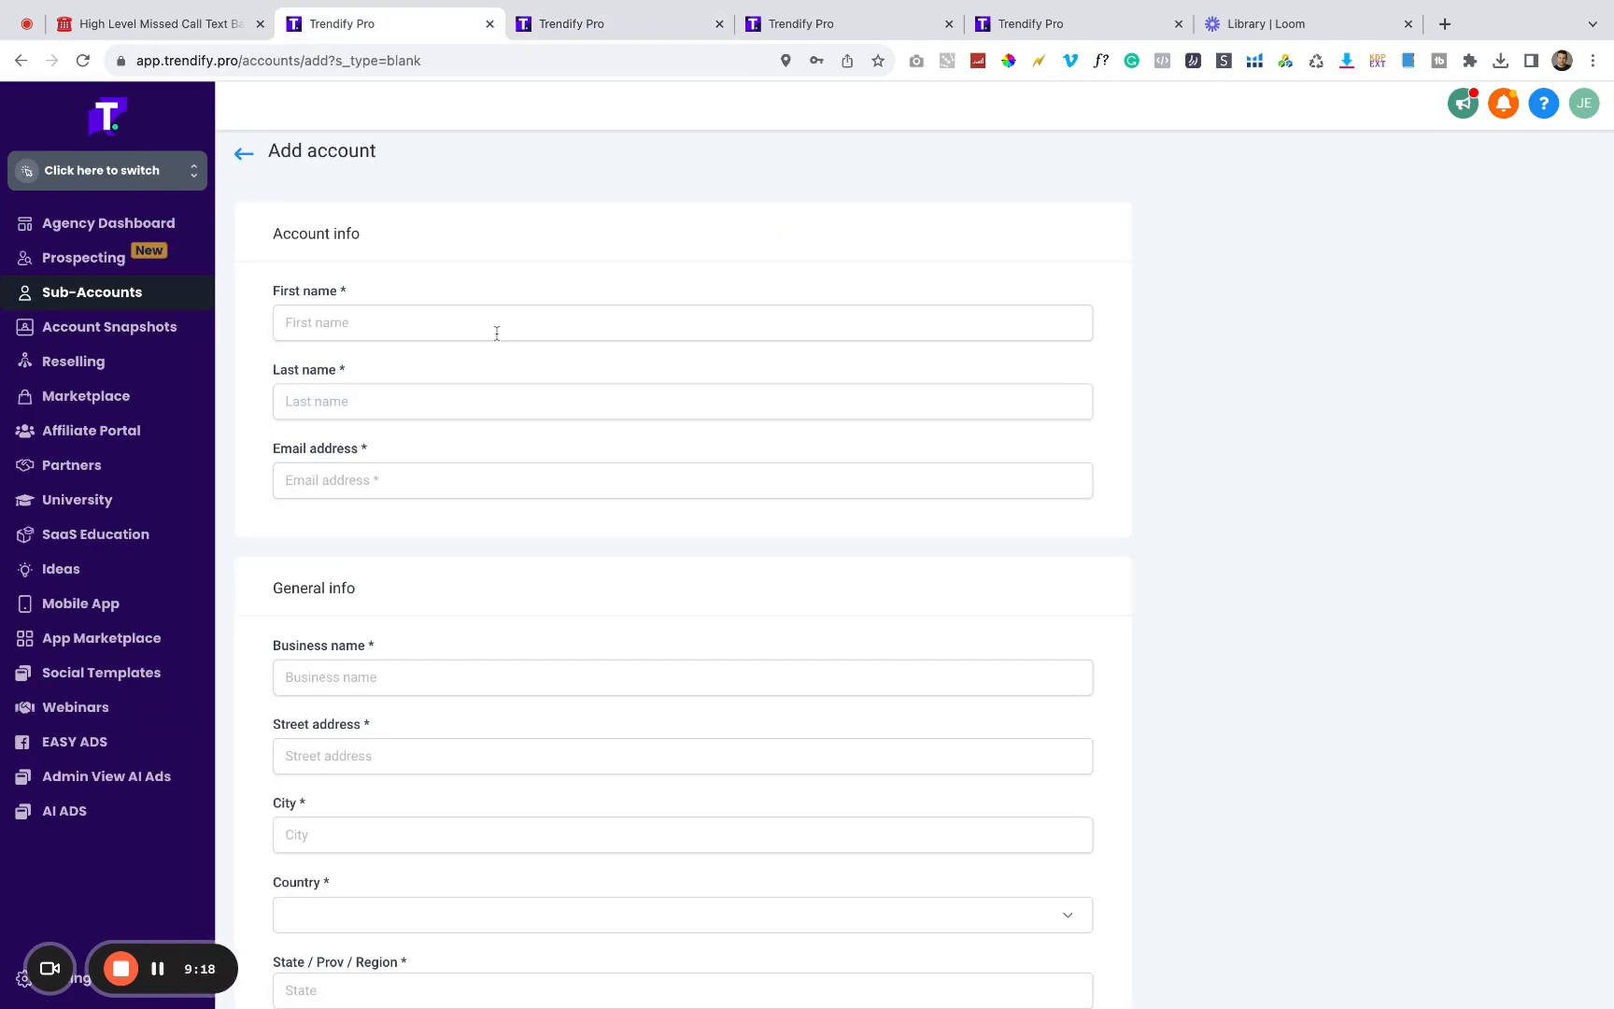
# Step: Open the ABC Plumbing Business Profile and scroll to the Missed Call Text Back option
pyautogui.scroll(-3)
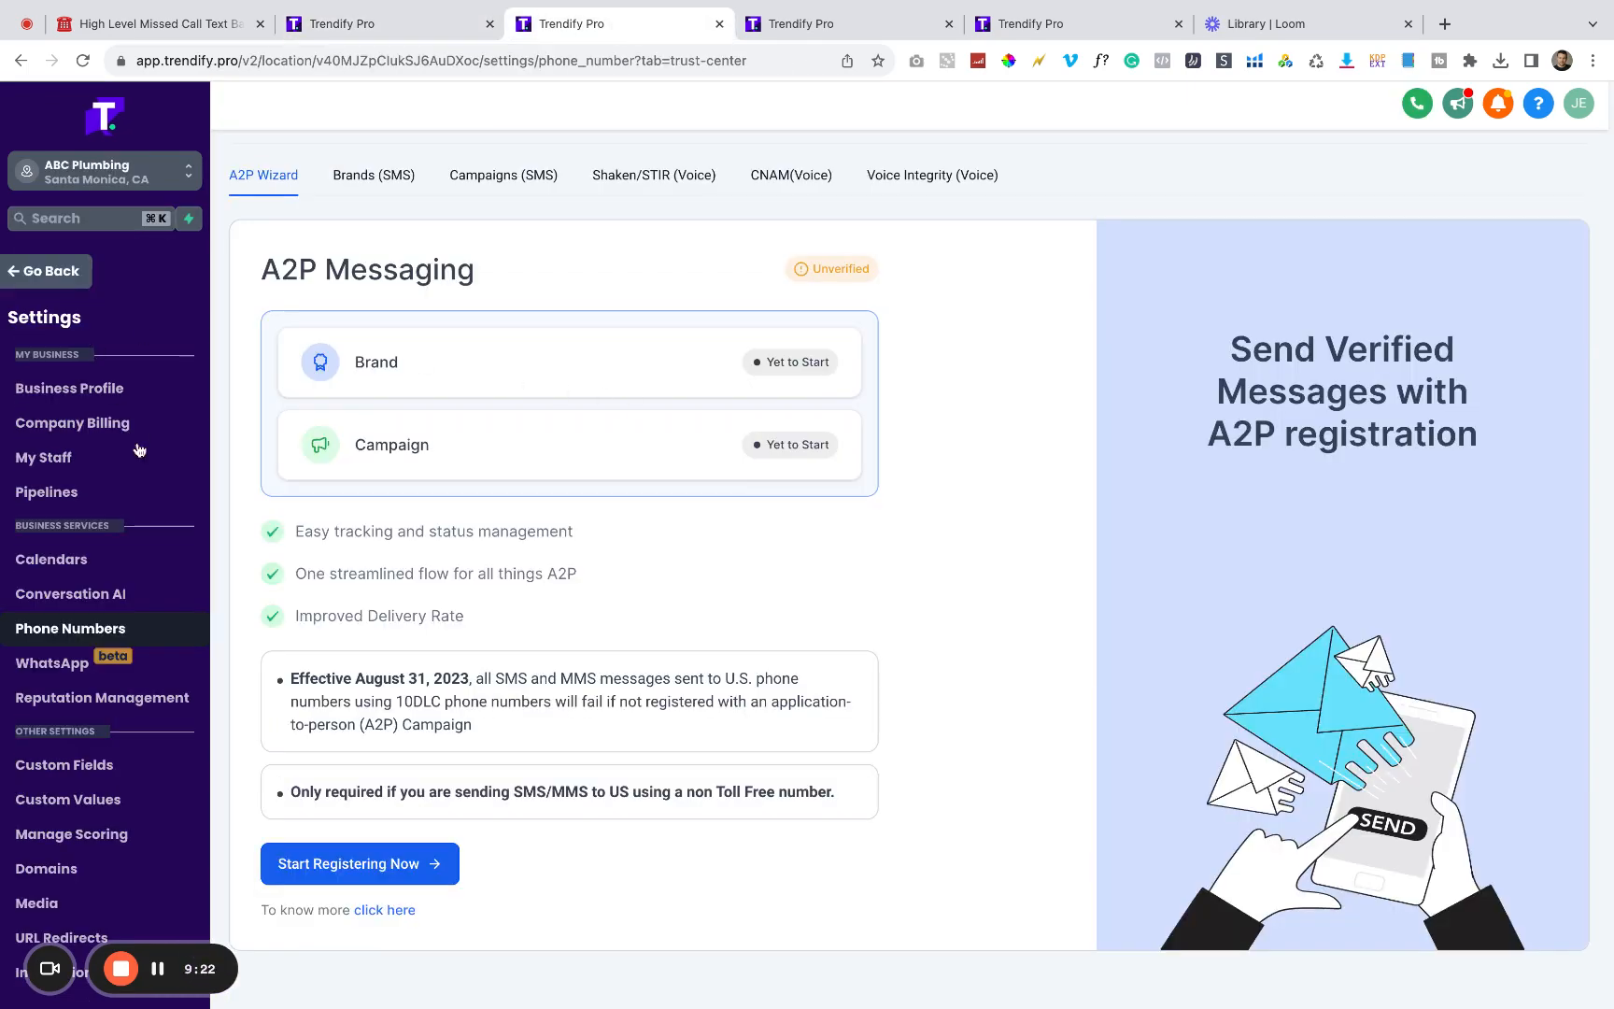
pyautogui.click(69, 388)
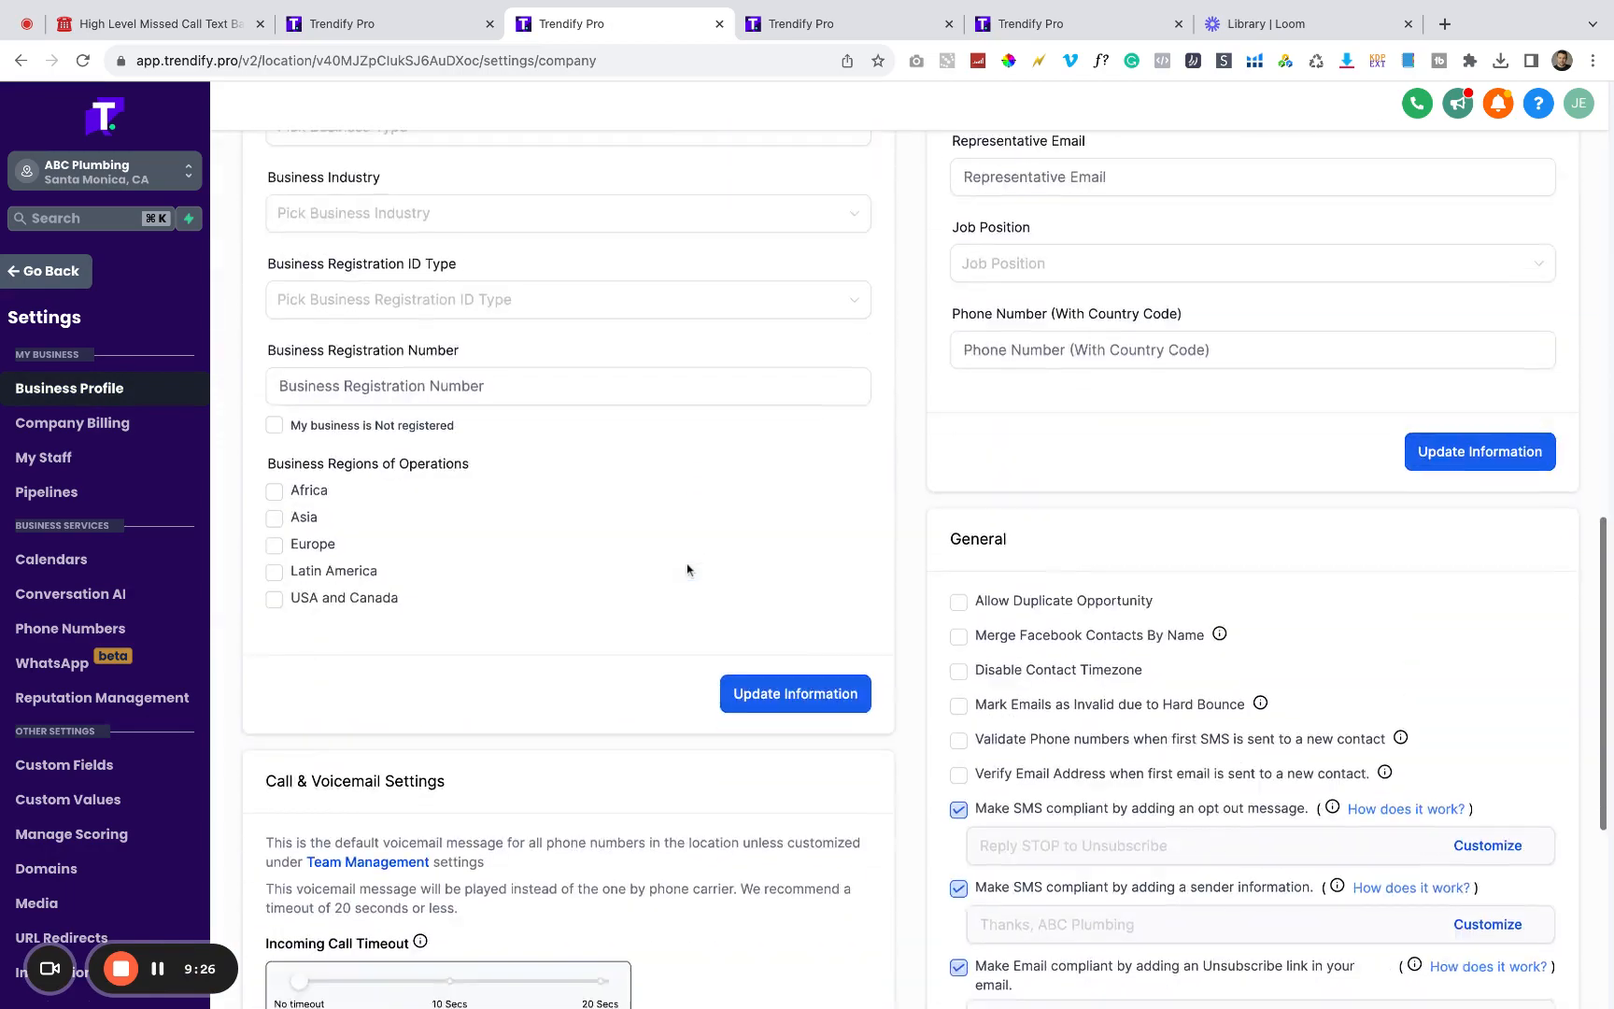
pyautogui.scroll(-3)
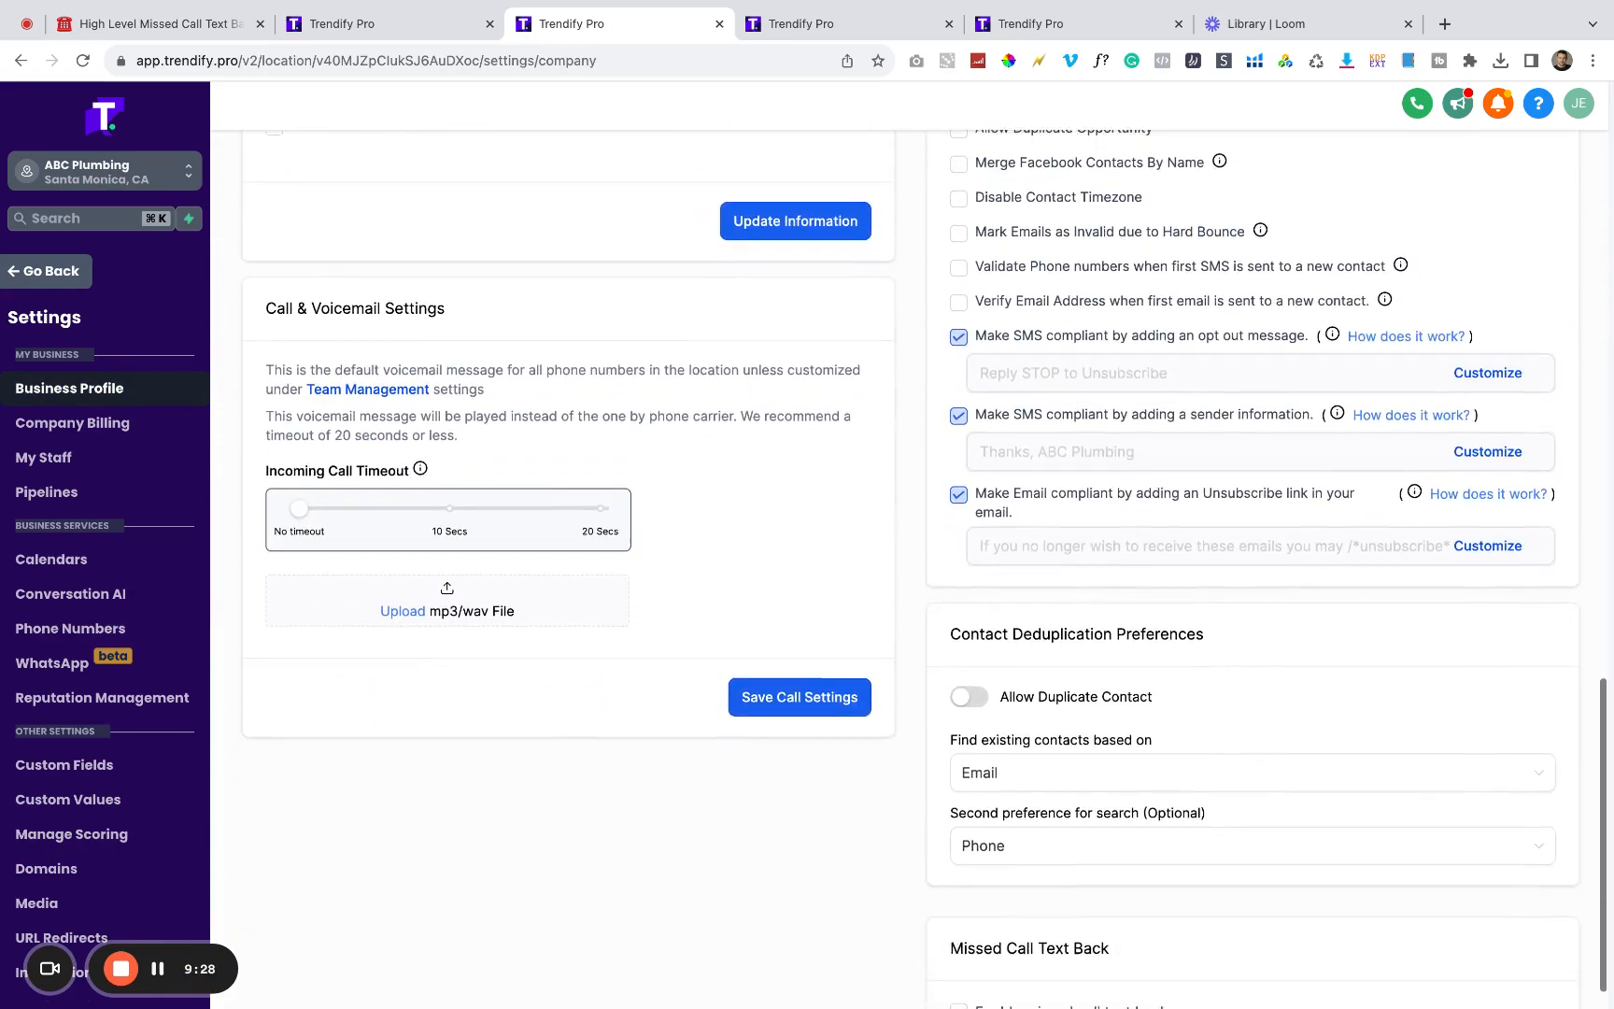
pyautogui.scroll(-3)
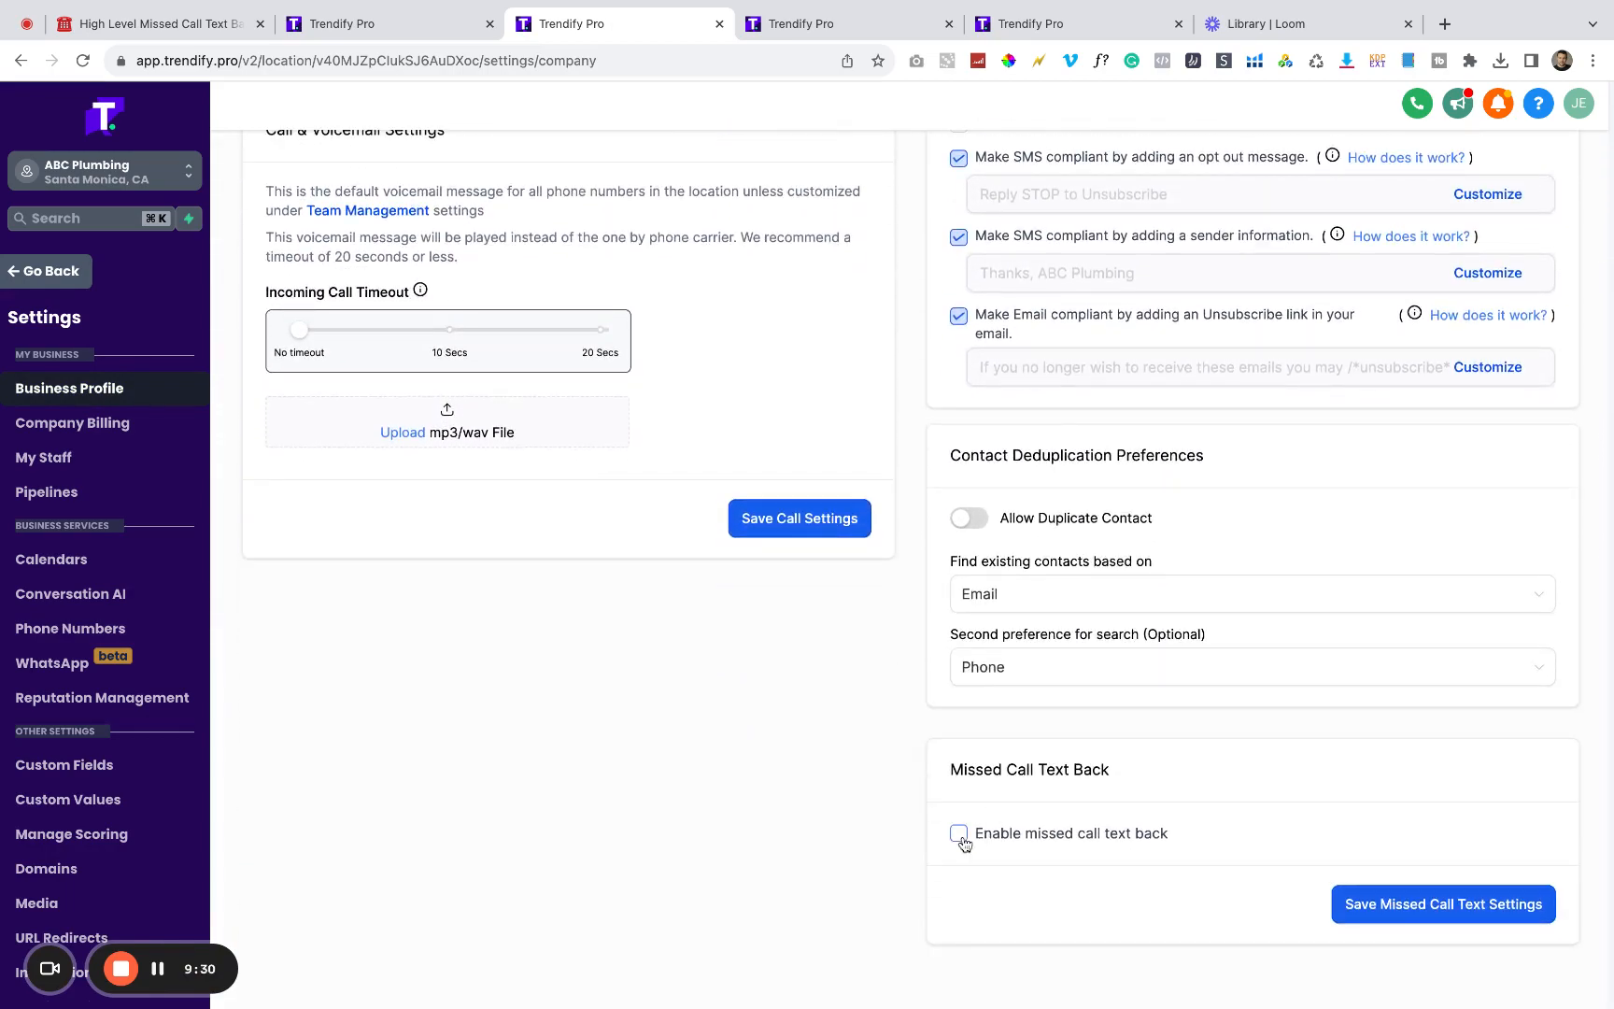
# Step: Tick 'Enable missed call text back' to reveal the default message and test phone field
pyautogui.click(958, 833)
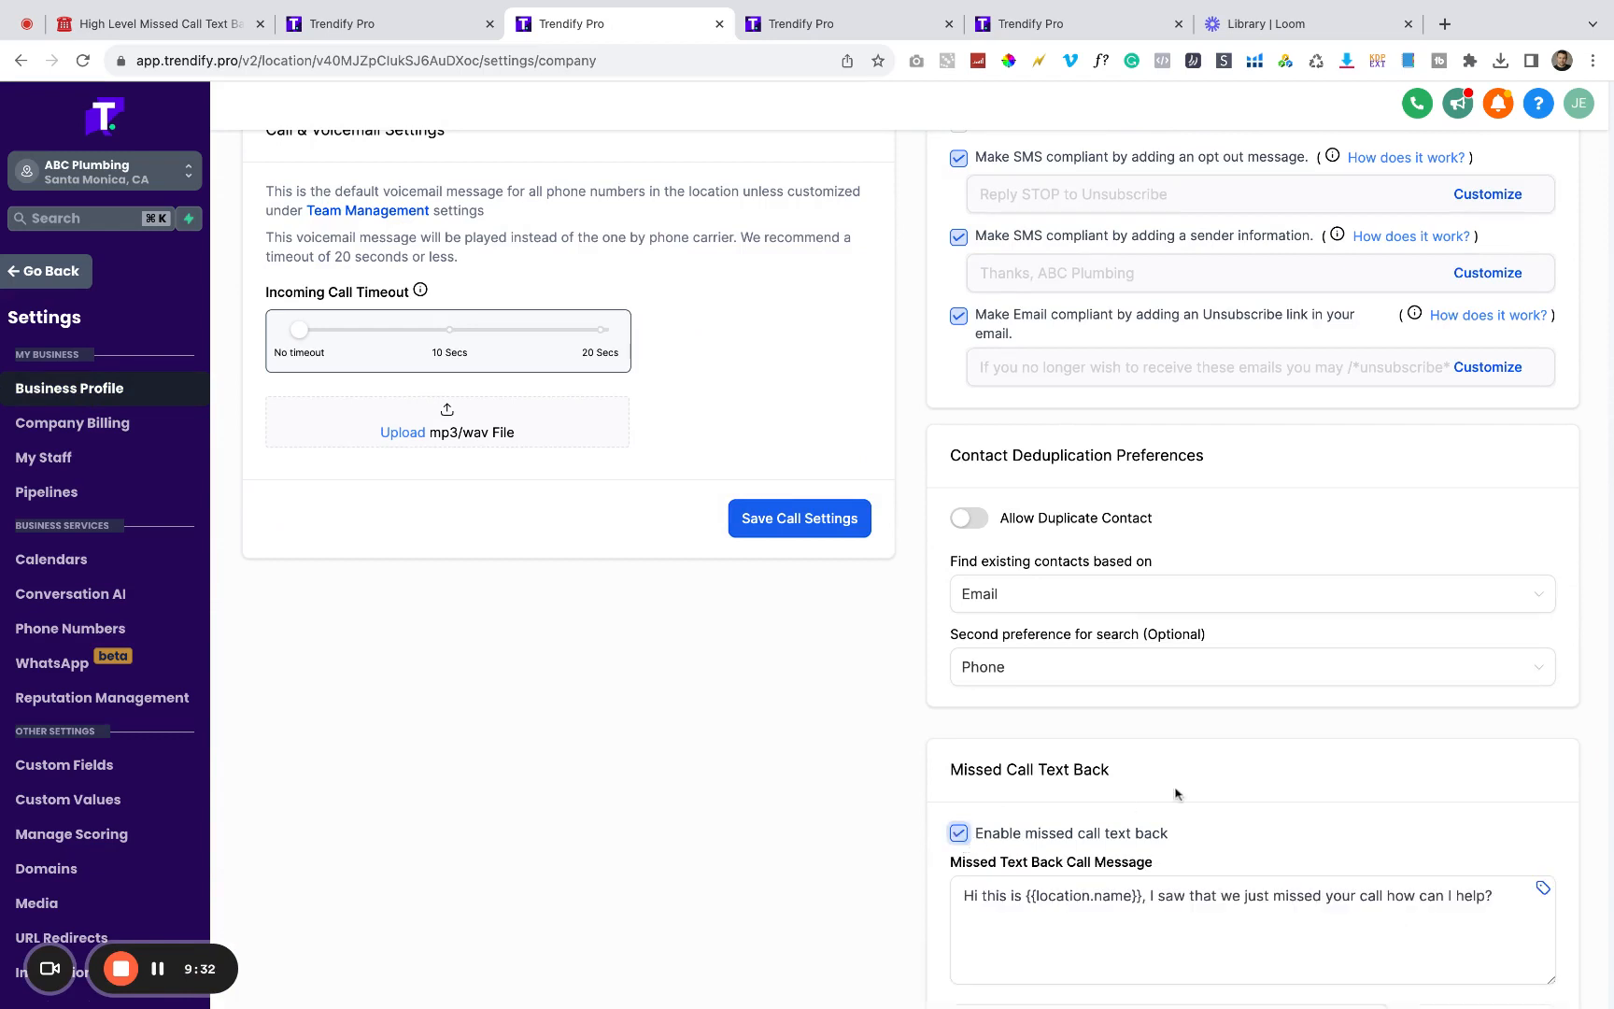
pyautogui.scroll(-3)
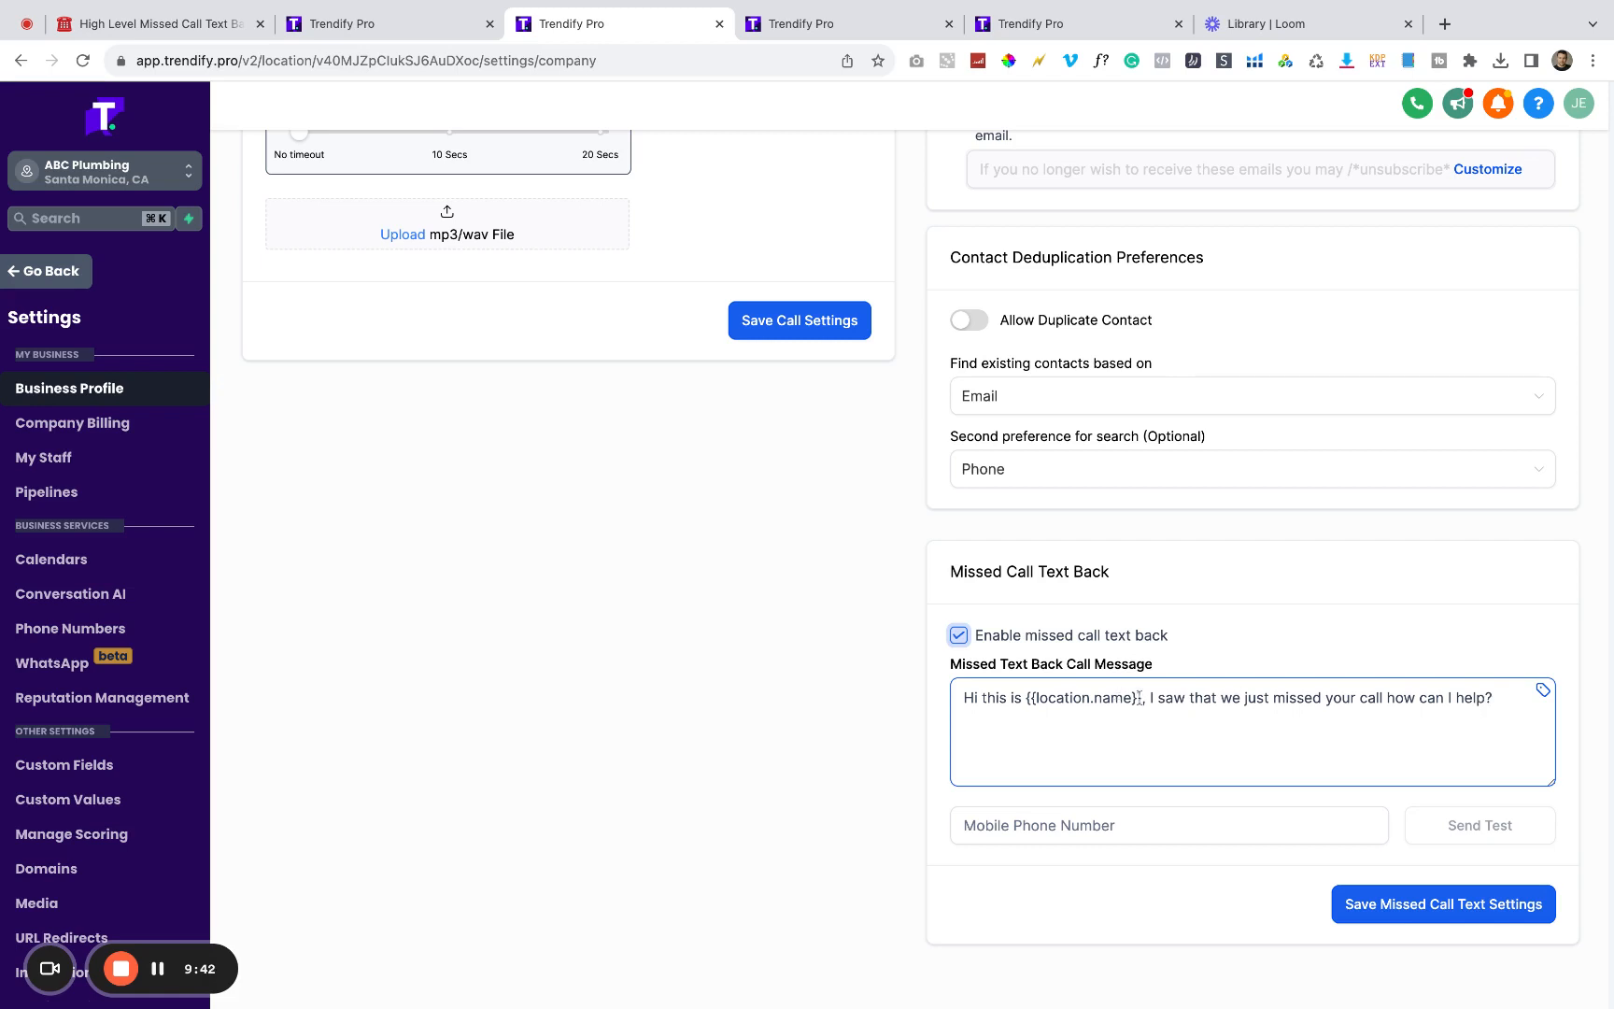
# Step: Replace the location placeholder in the missed call message with 'XYZ Roofing'
pyautogui.doubleClick(1081, 698)
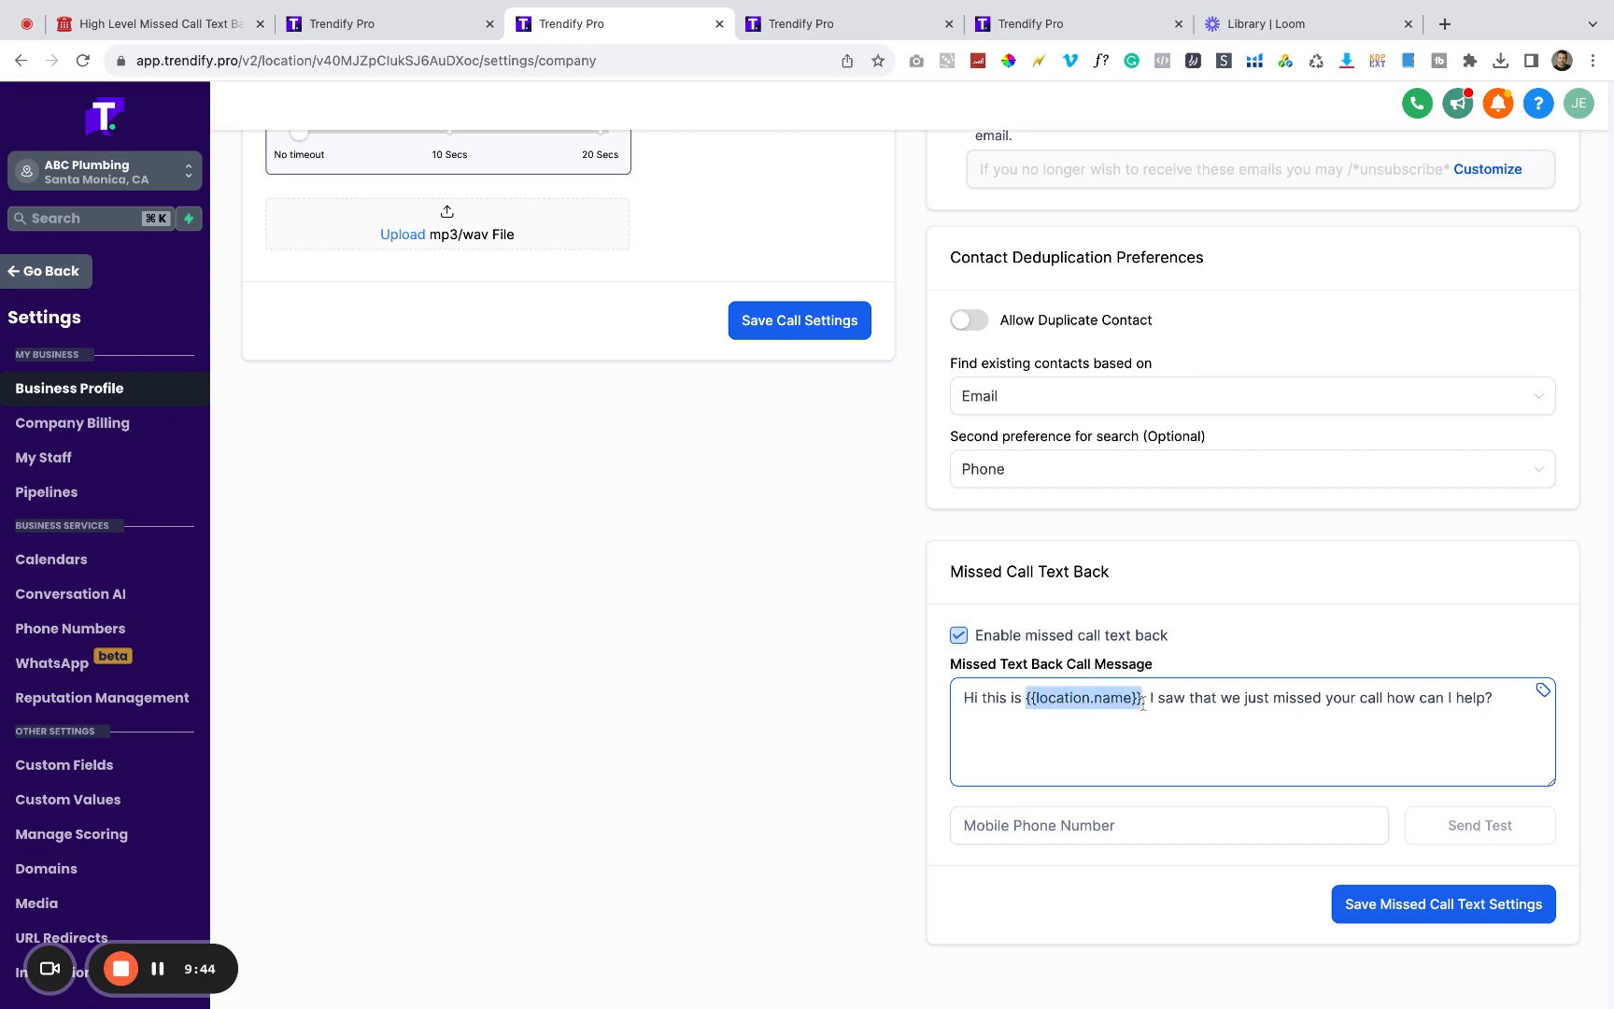
pyautogui.write('X')
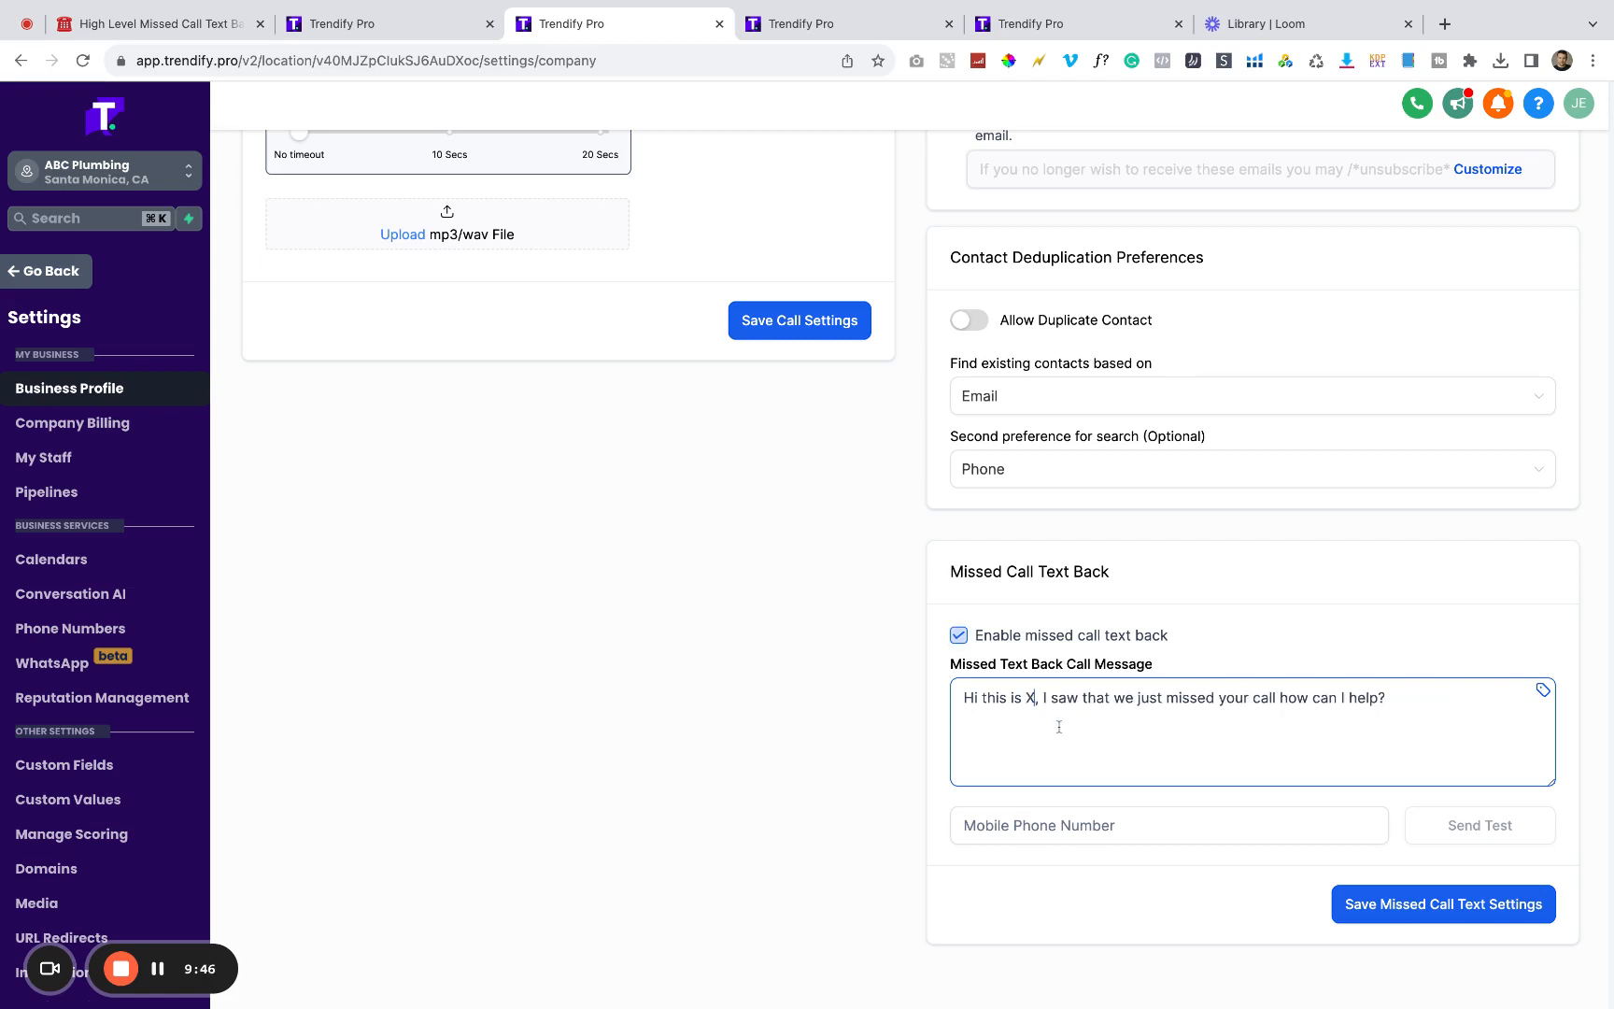
pyautogui.write('YZ Roofin')
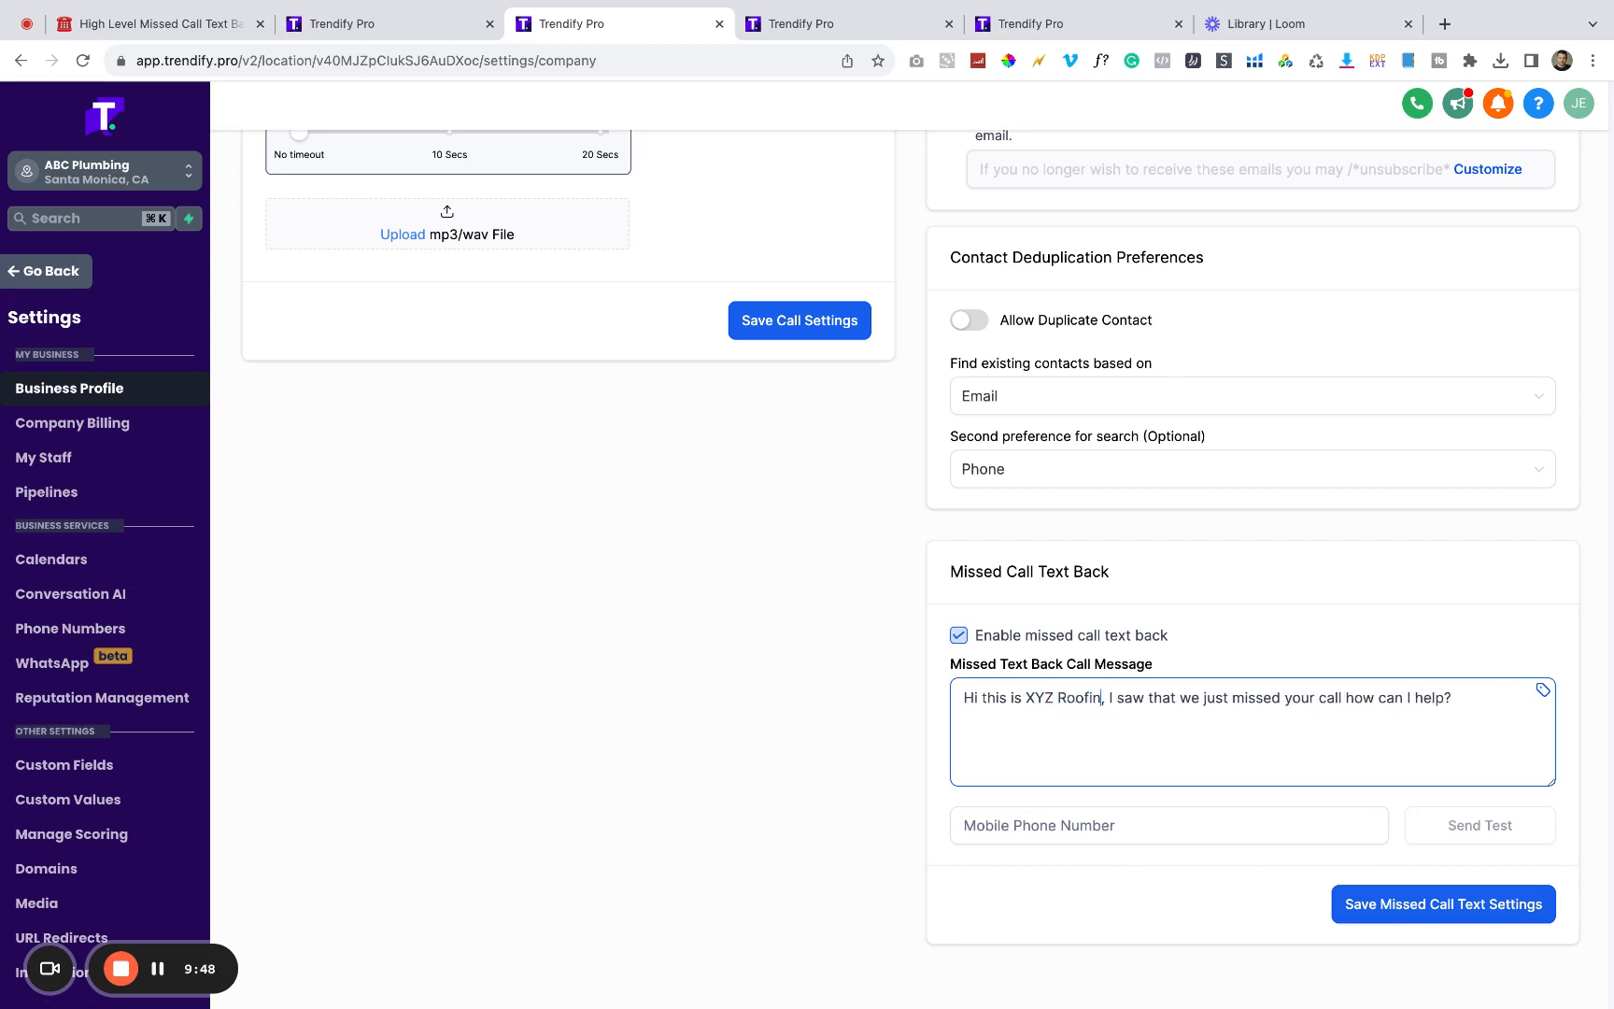
pyautogui.write('g,')
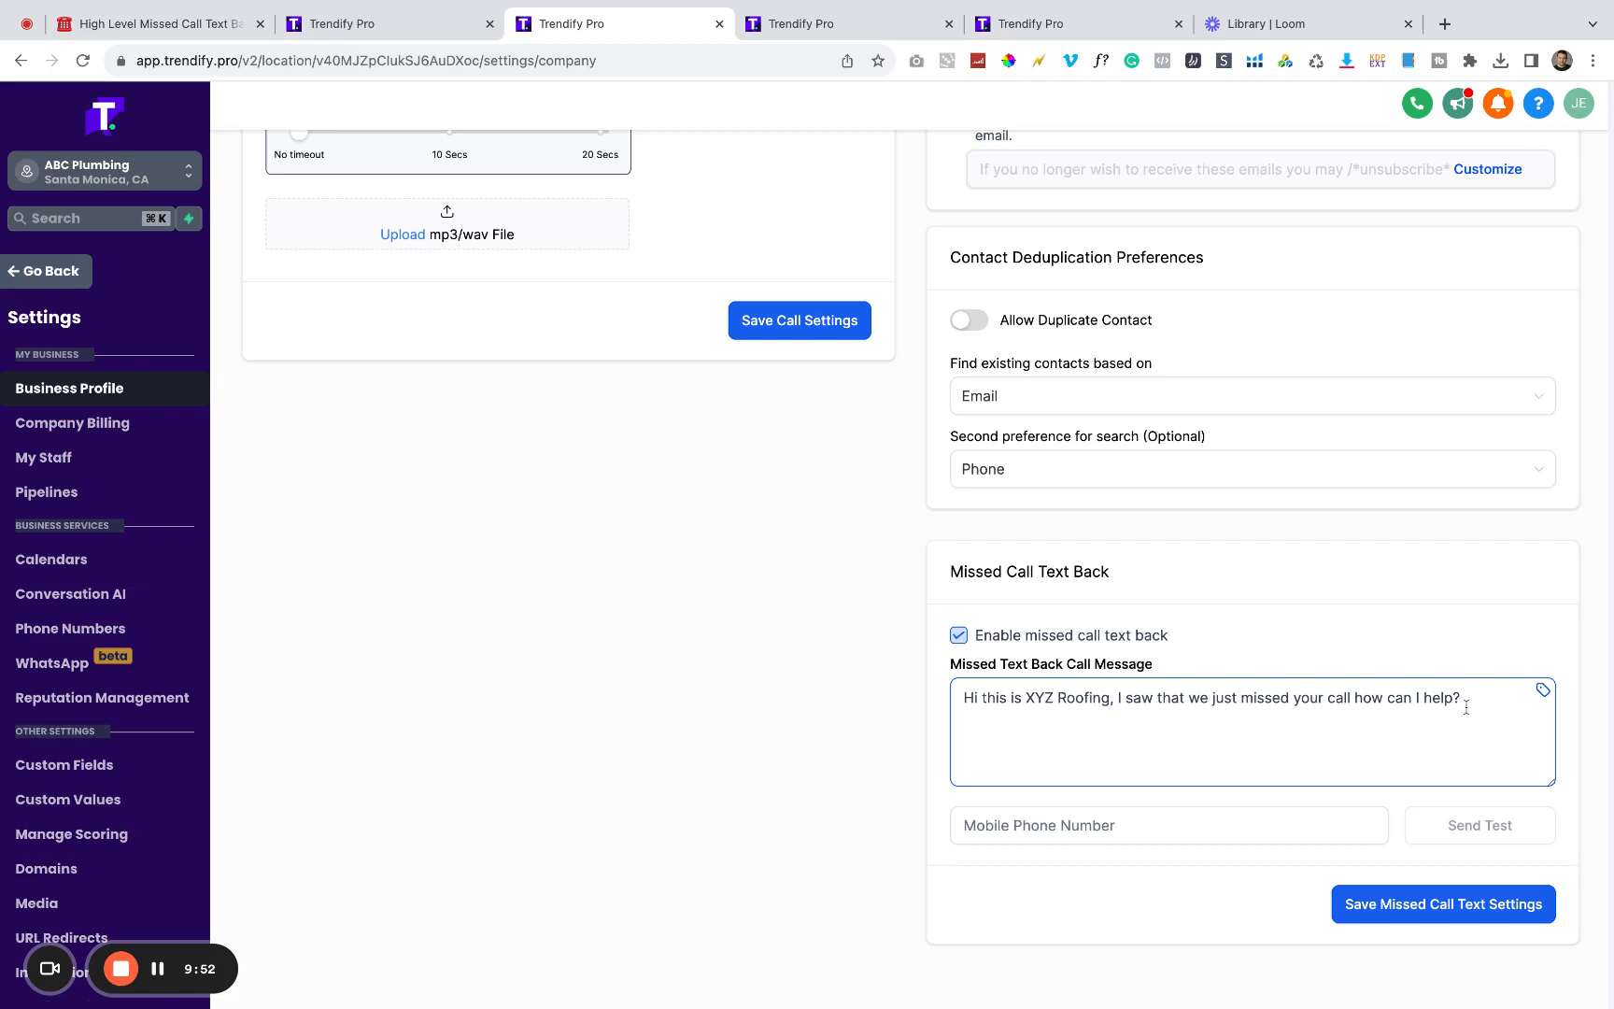
pyautogui.moveTo(1180, 652)
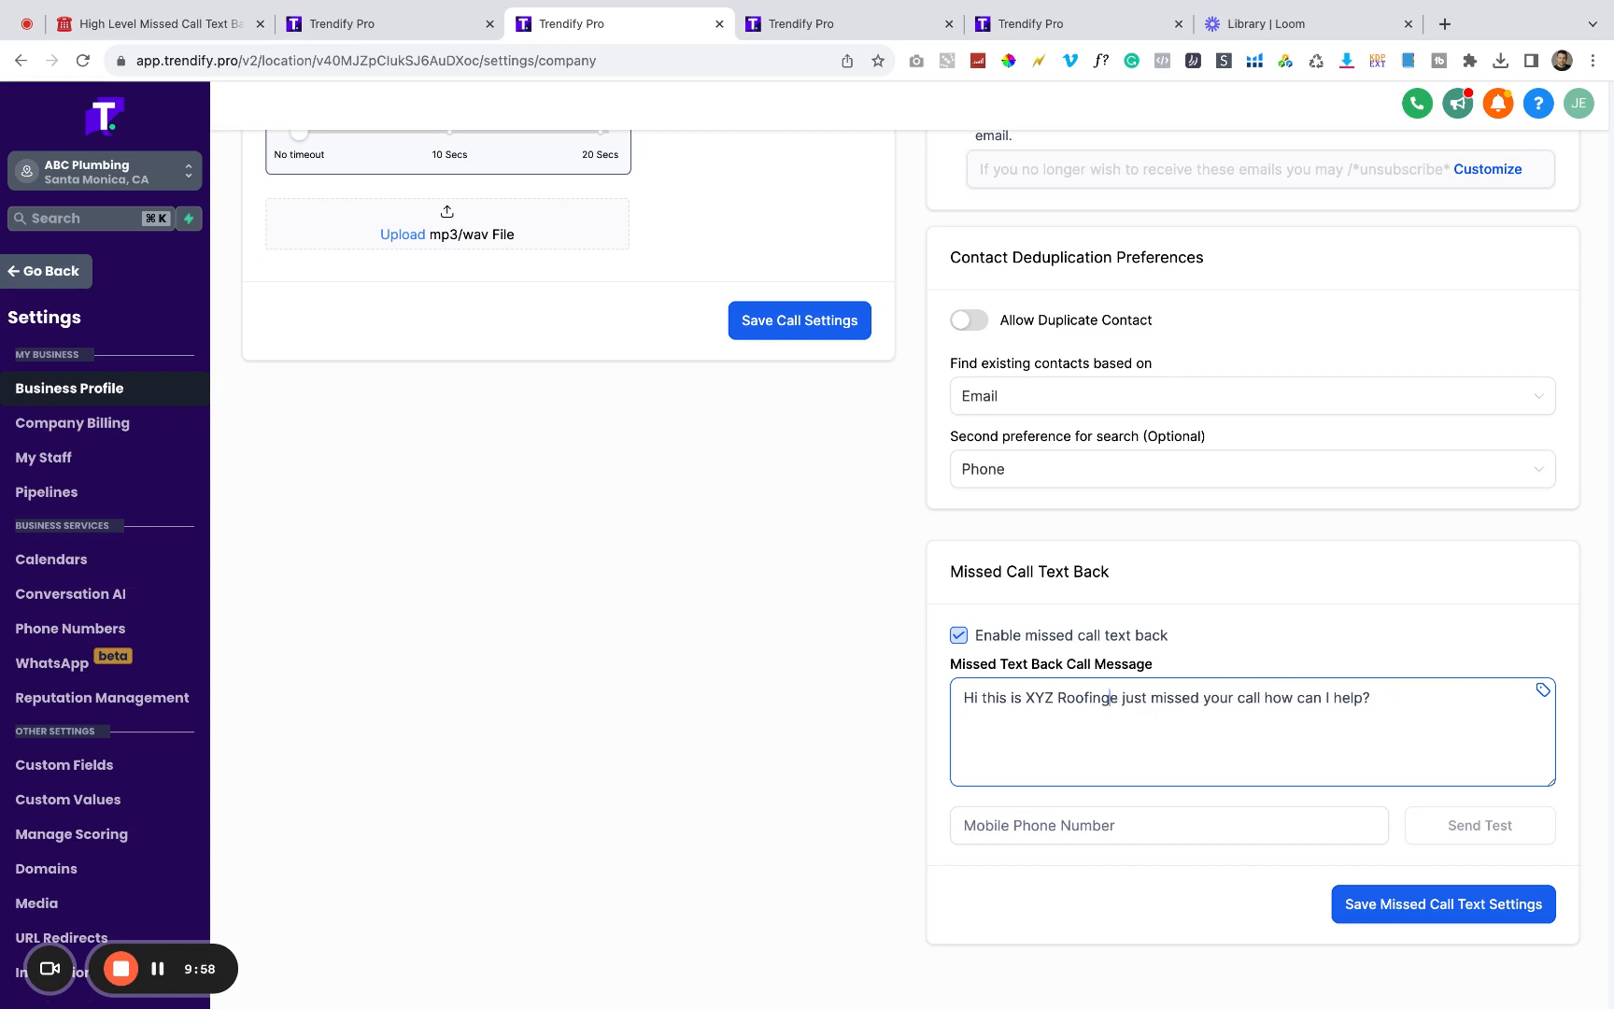
pyautogui.write(', We are with a client now and')
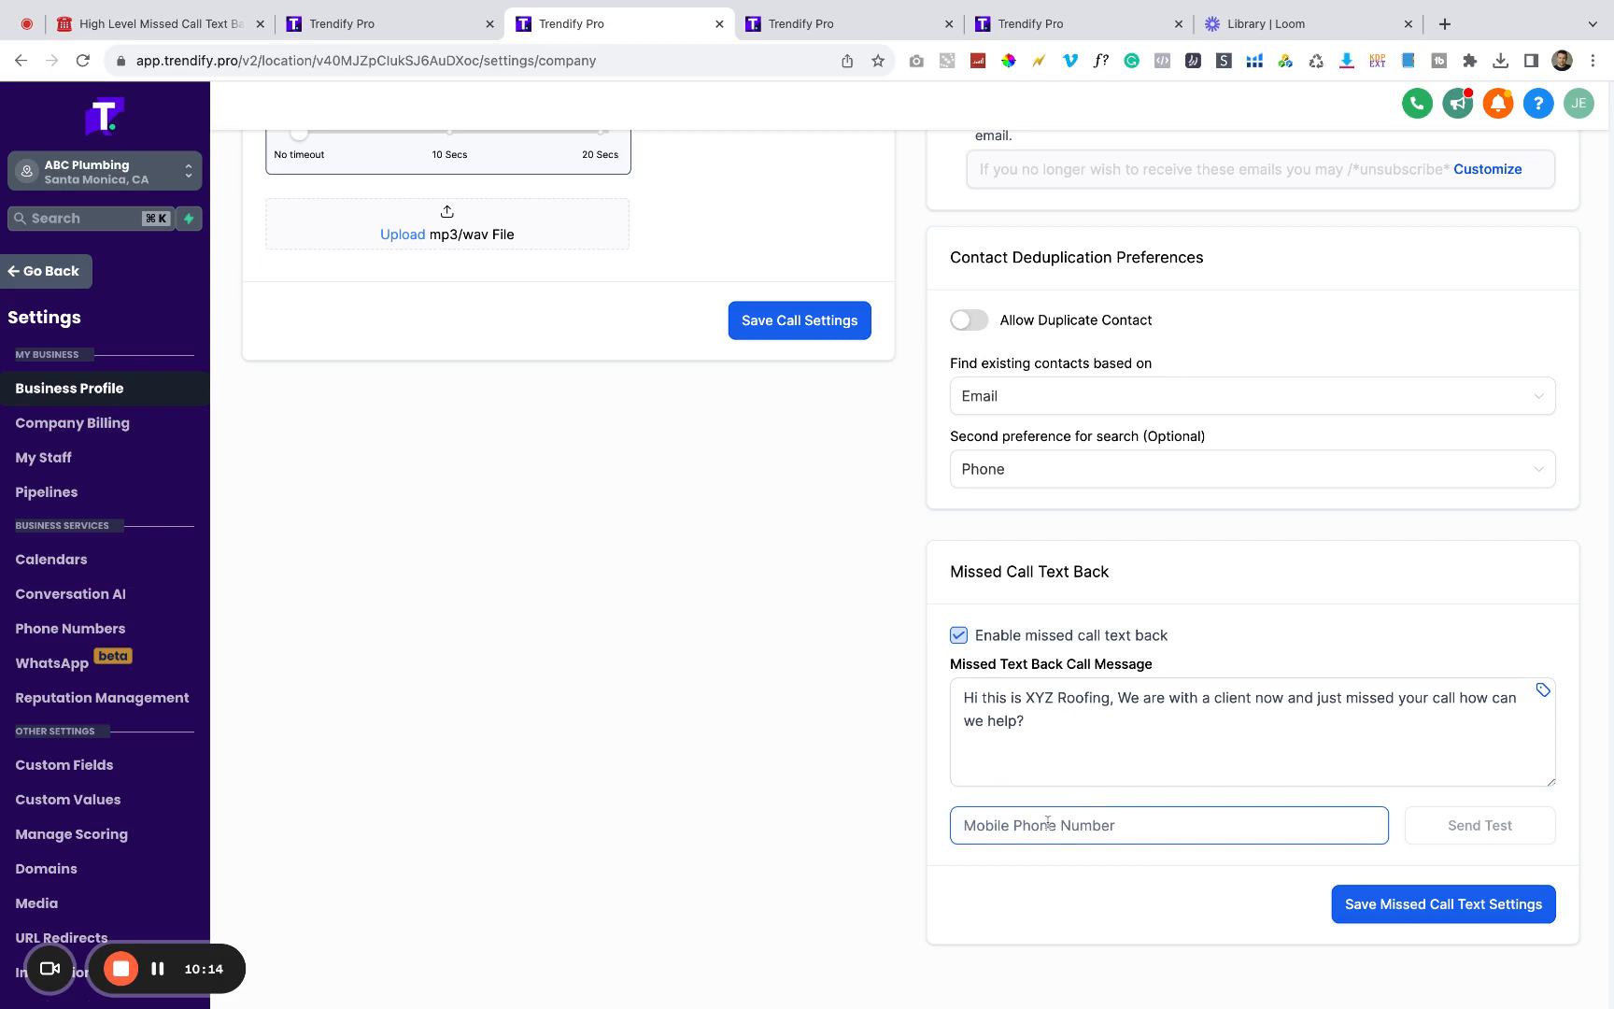
pyautogui.moveTo(1460, 844)
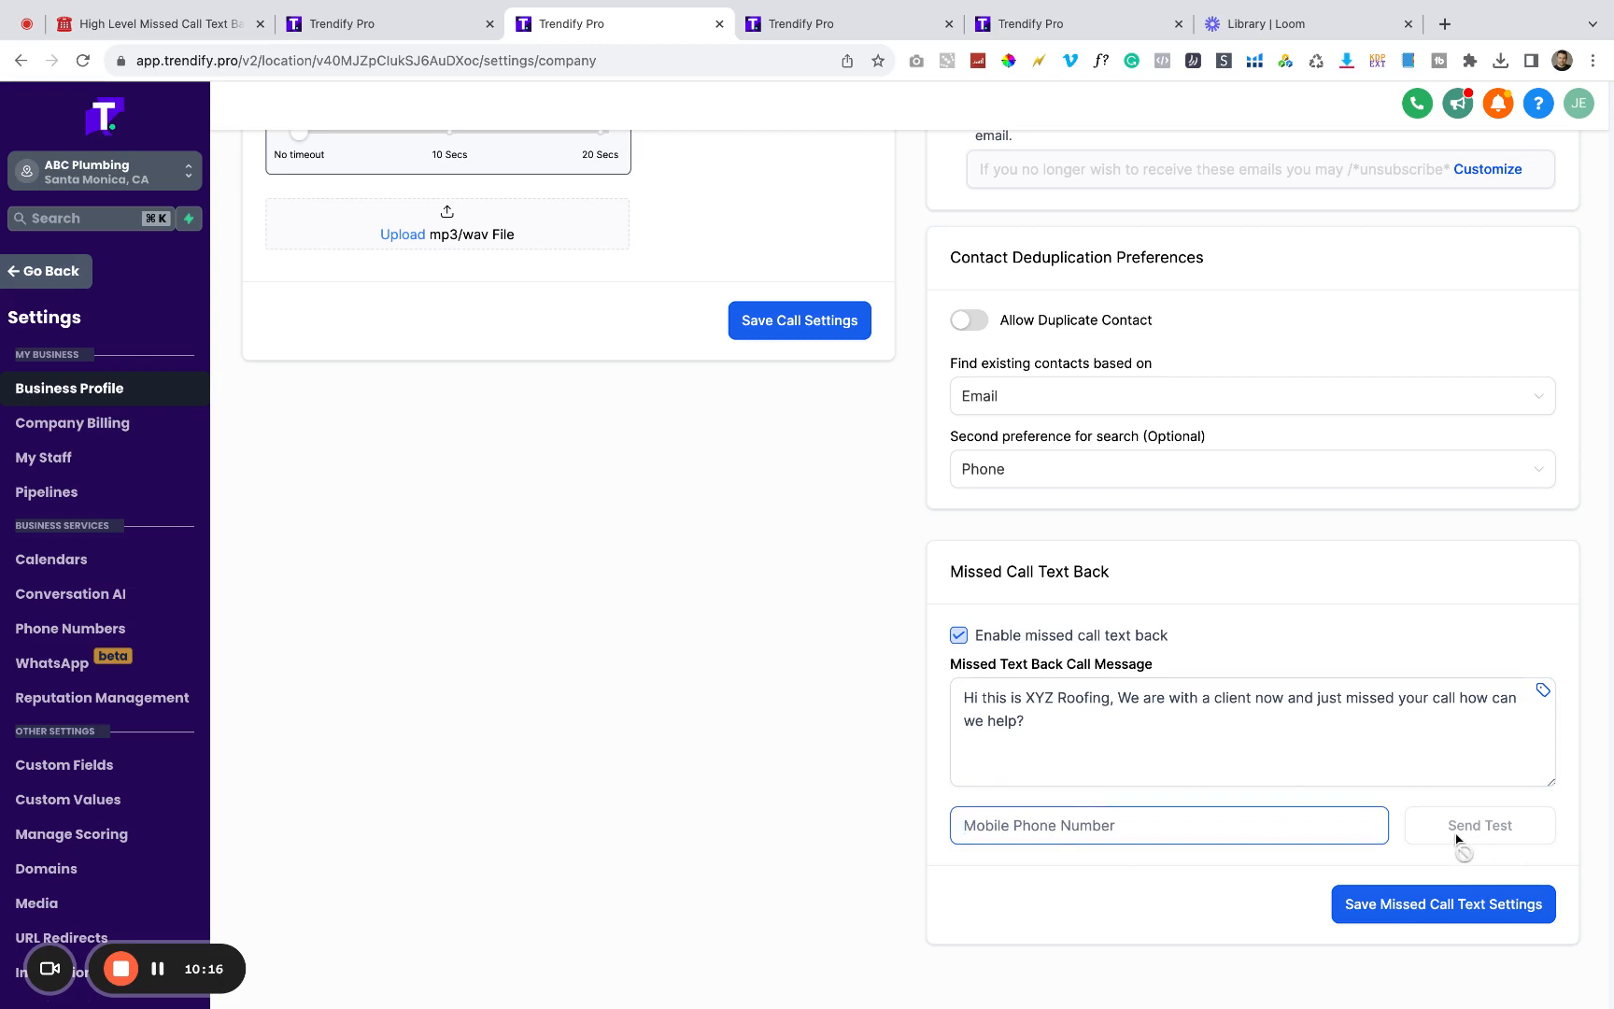
pyautogui.moveTo(1249, 767)
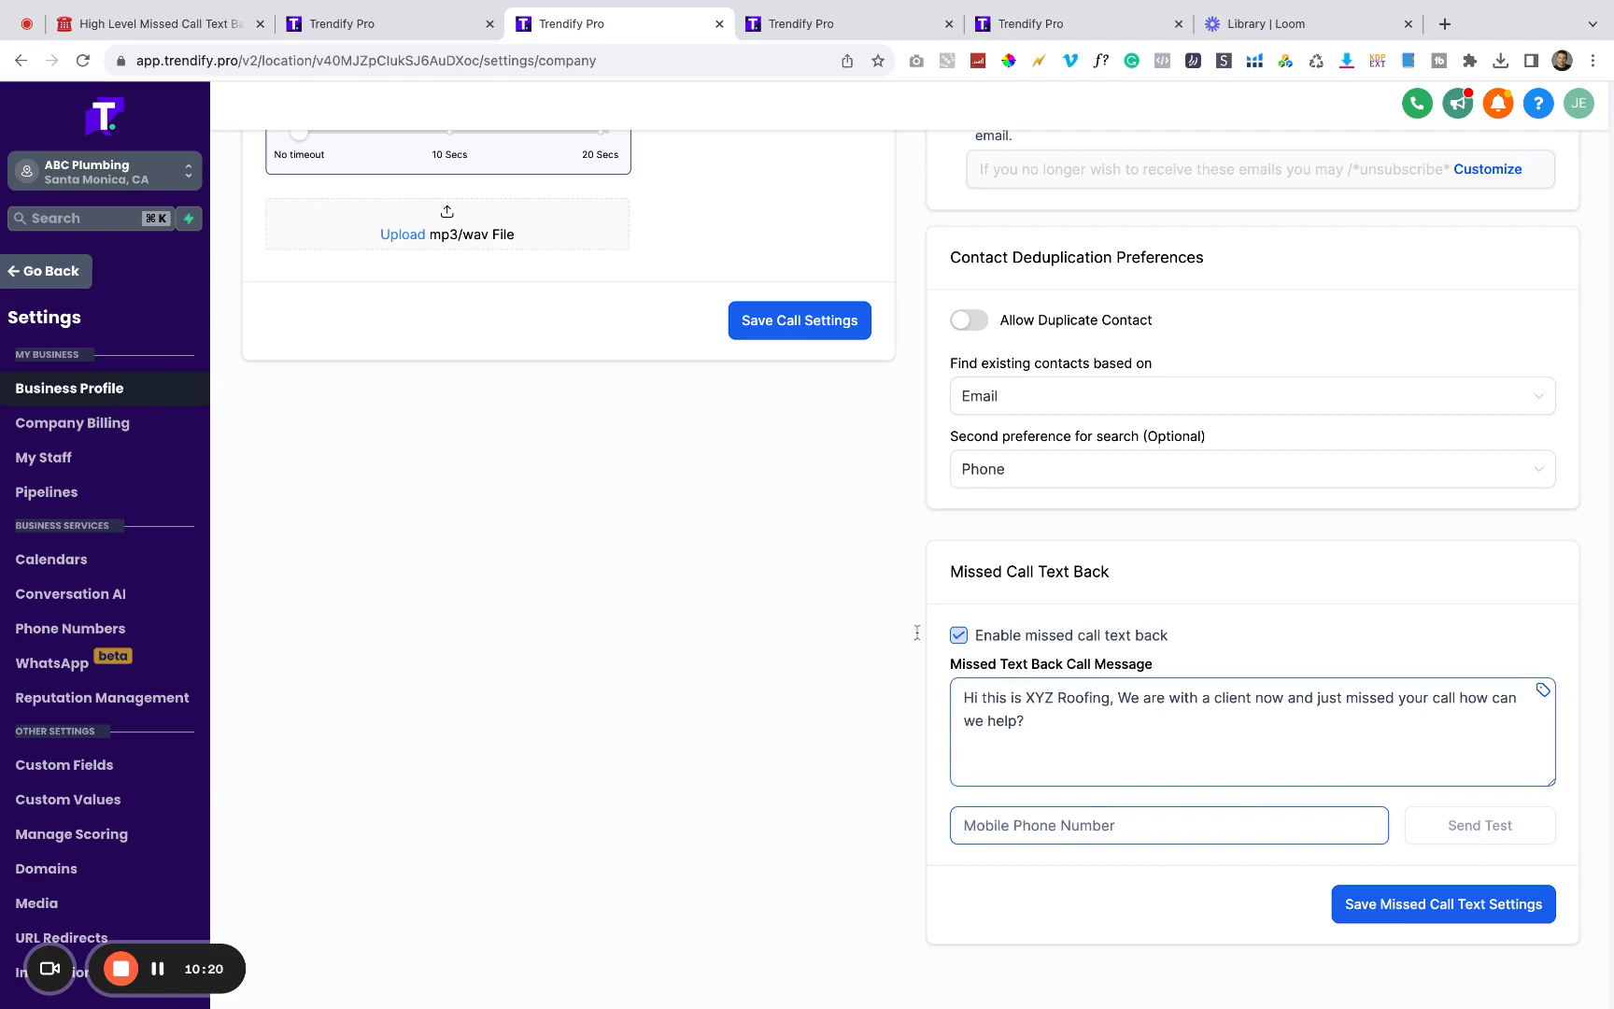
# Step: Review the Missed Call Text Back section and go back to the Launchpad
pyautogui.scroll(3)
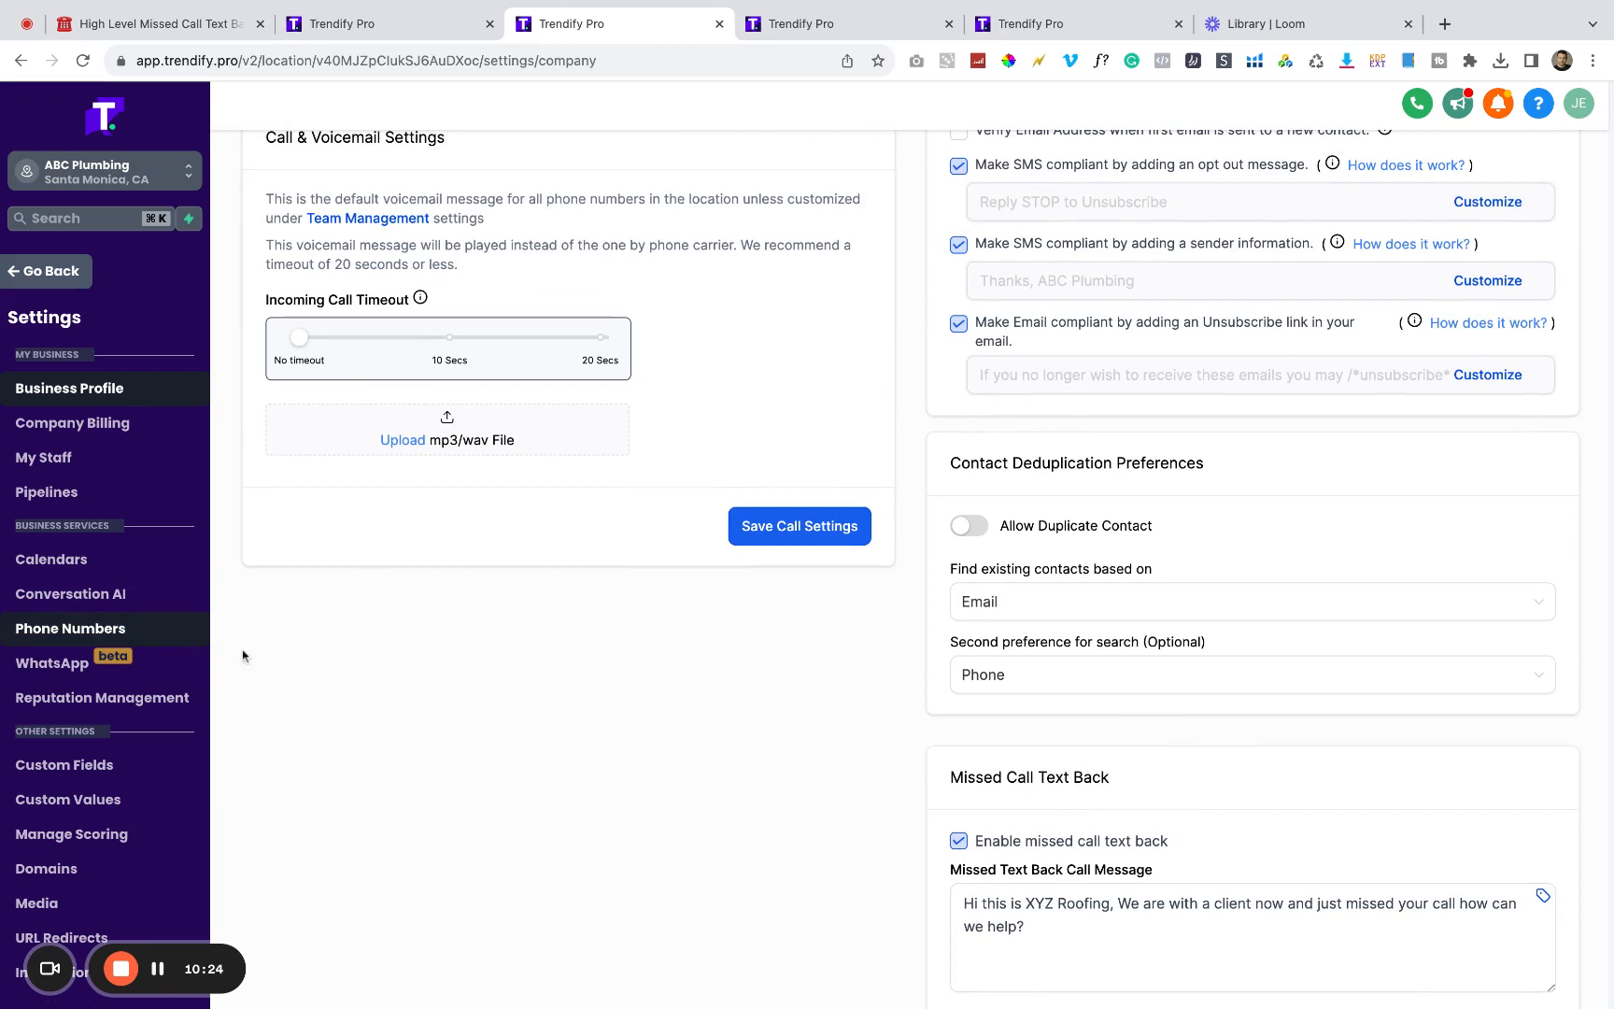
pyautogui.scroll(-3)
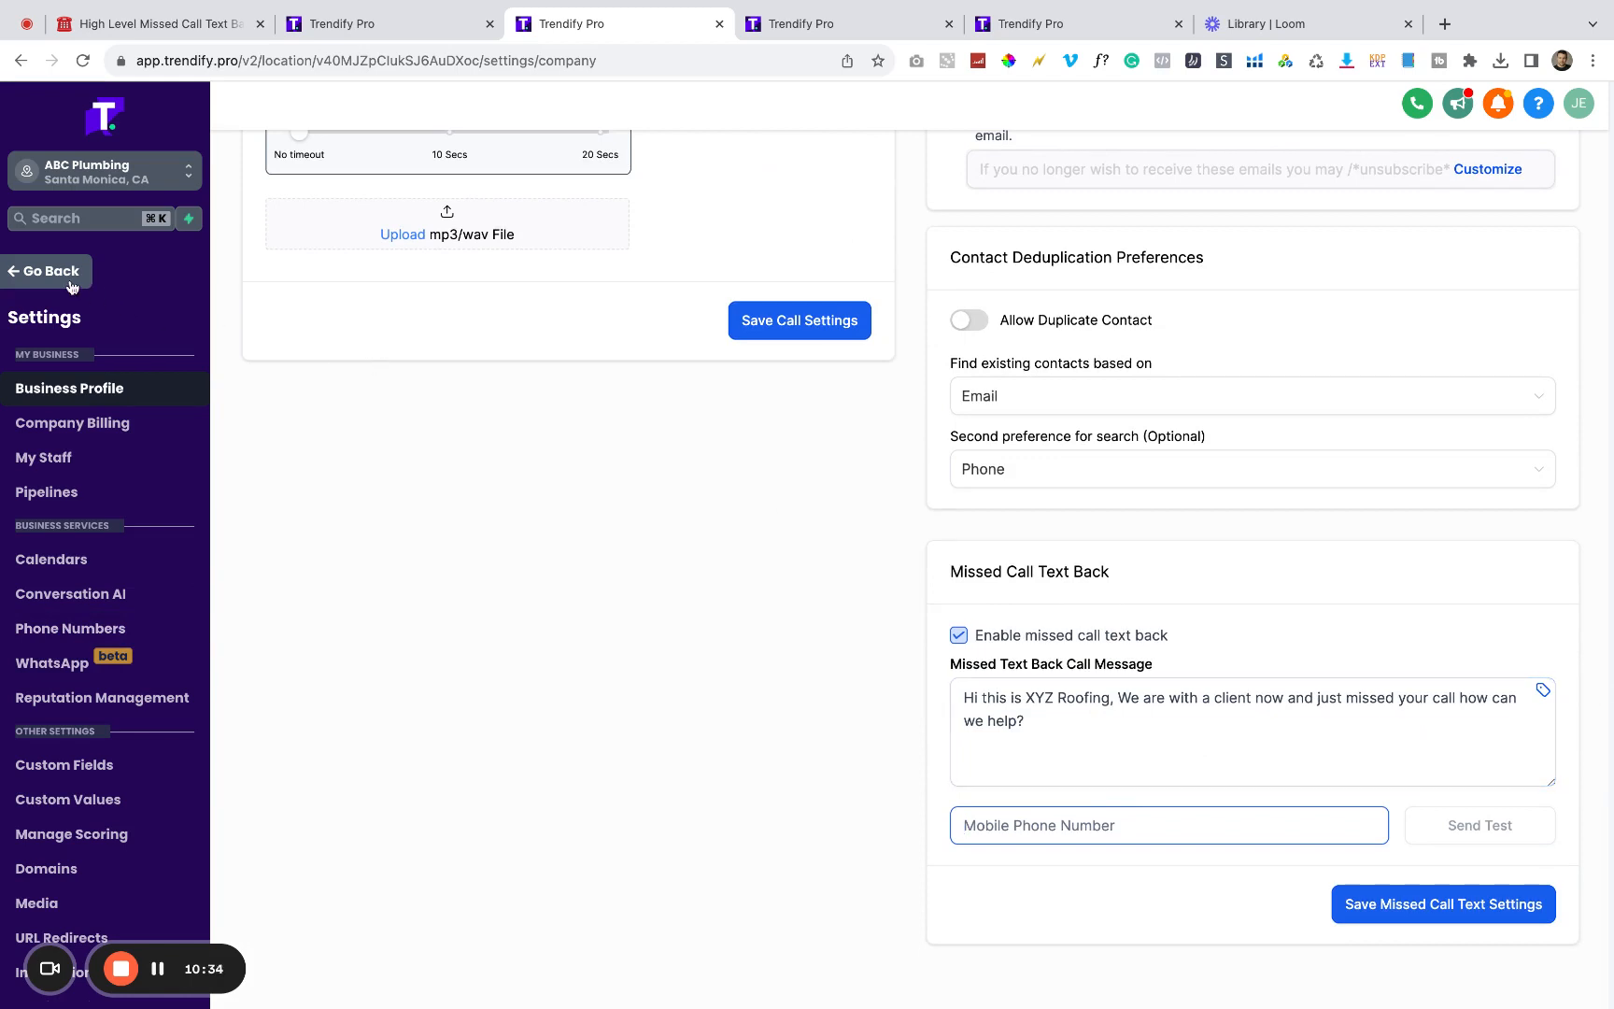
pyautogui.click(44, 271)
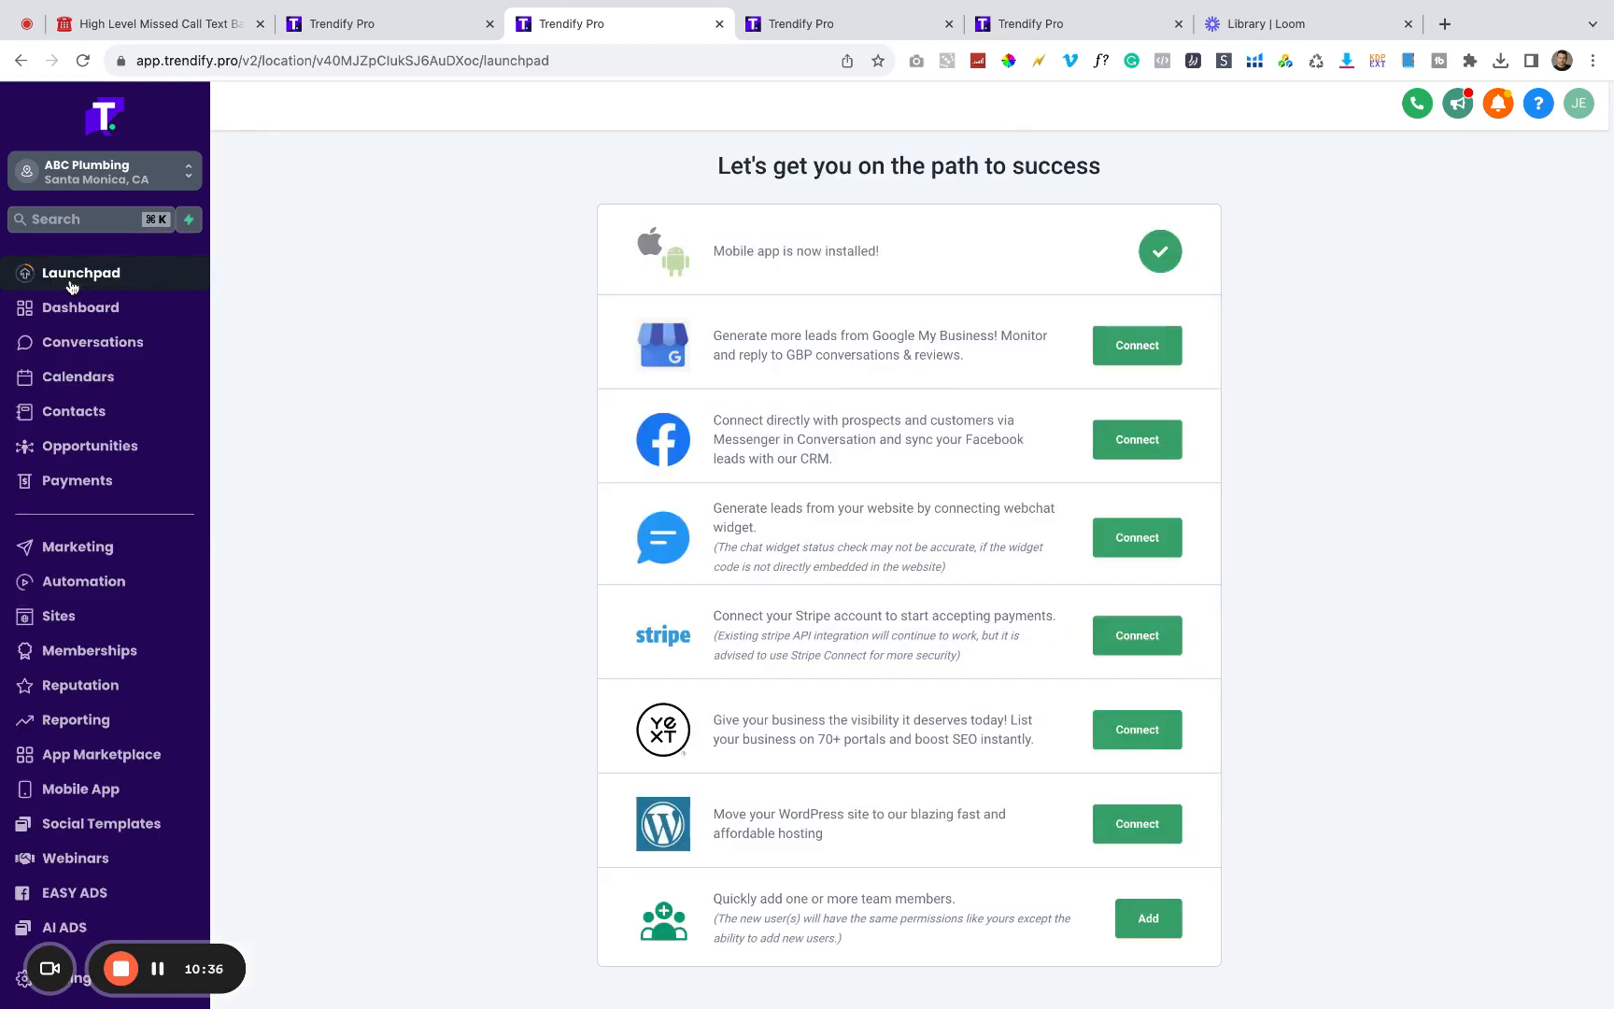
pyautogui.moveTo(92, 342)
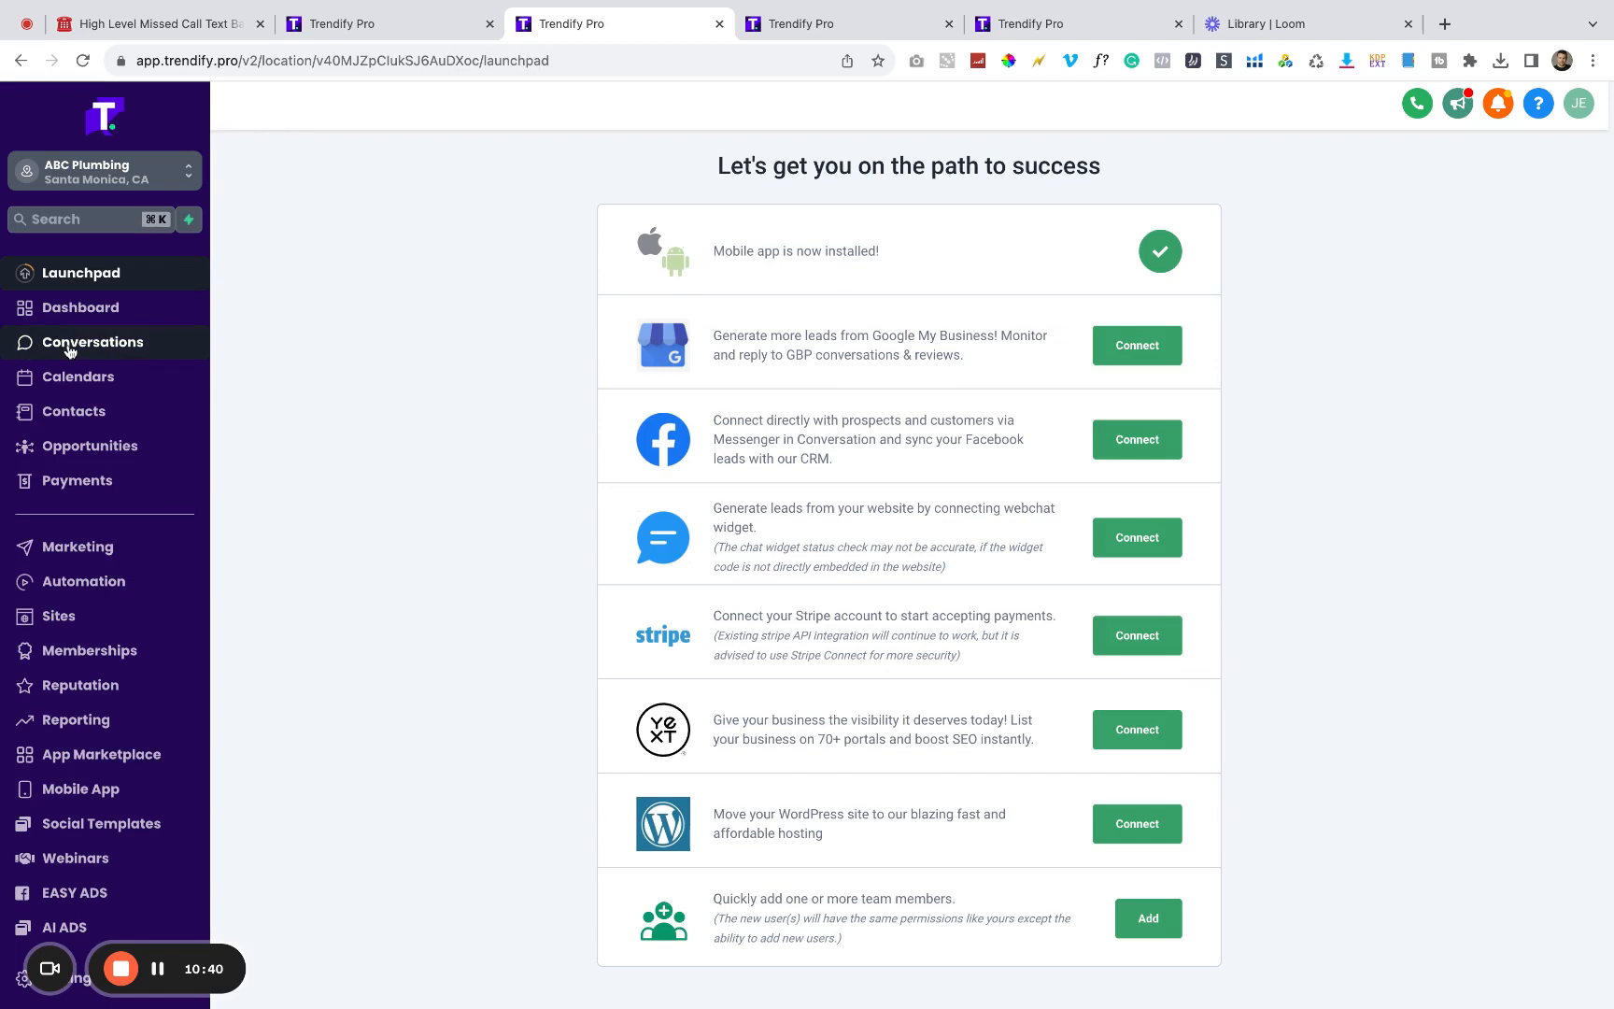
# Step: Open the Conversations inbox from the sidebar
pyautogui.click(93, 342)
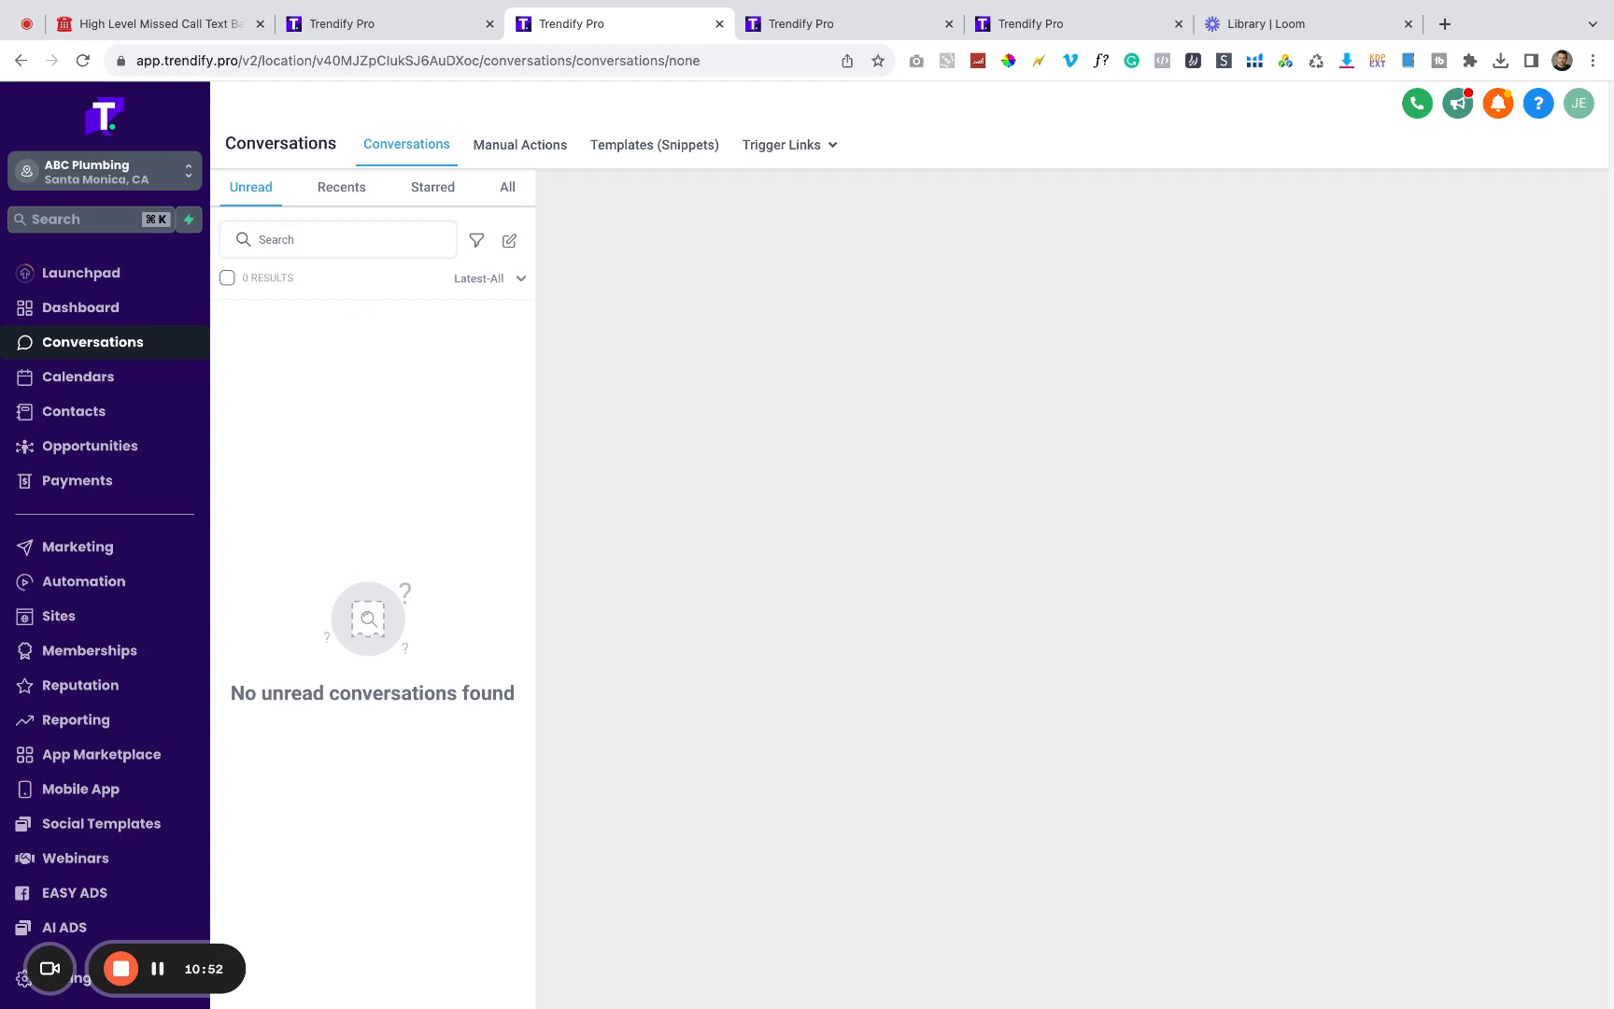
pyautogui.moveTo(382, 502)
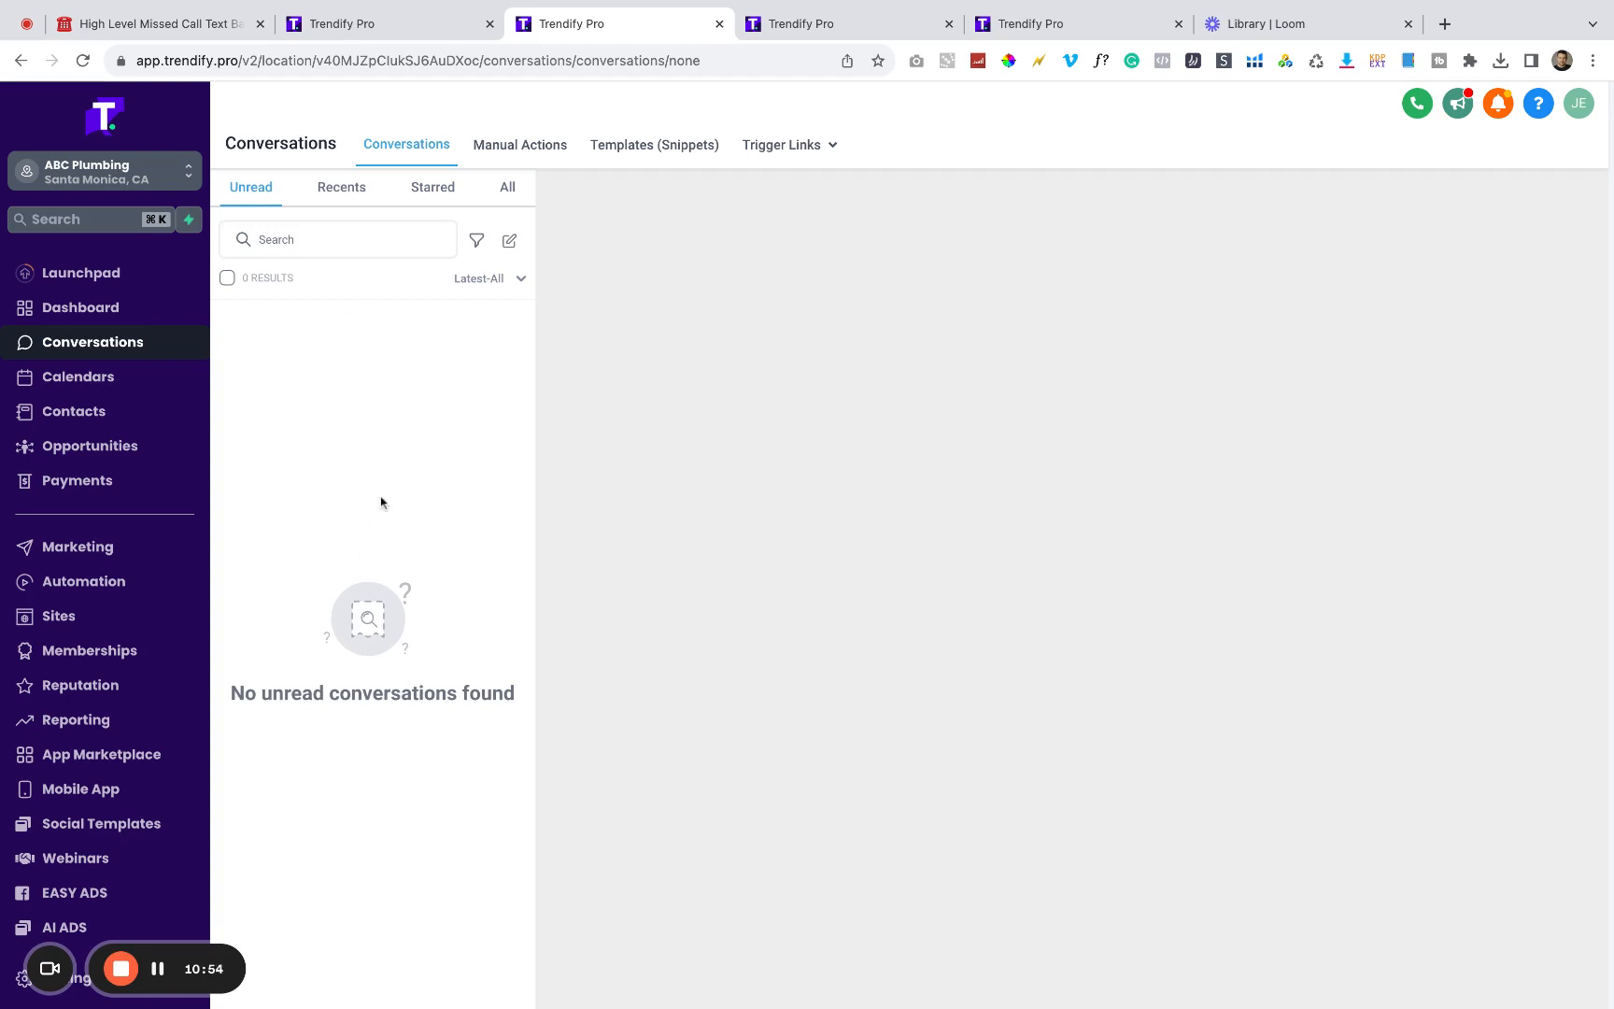
pyautogui.moveTo(398, 457)
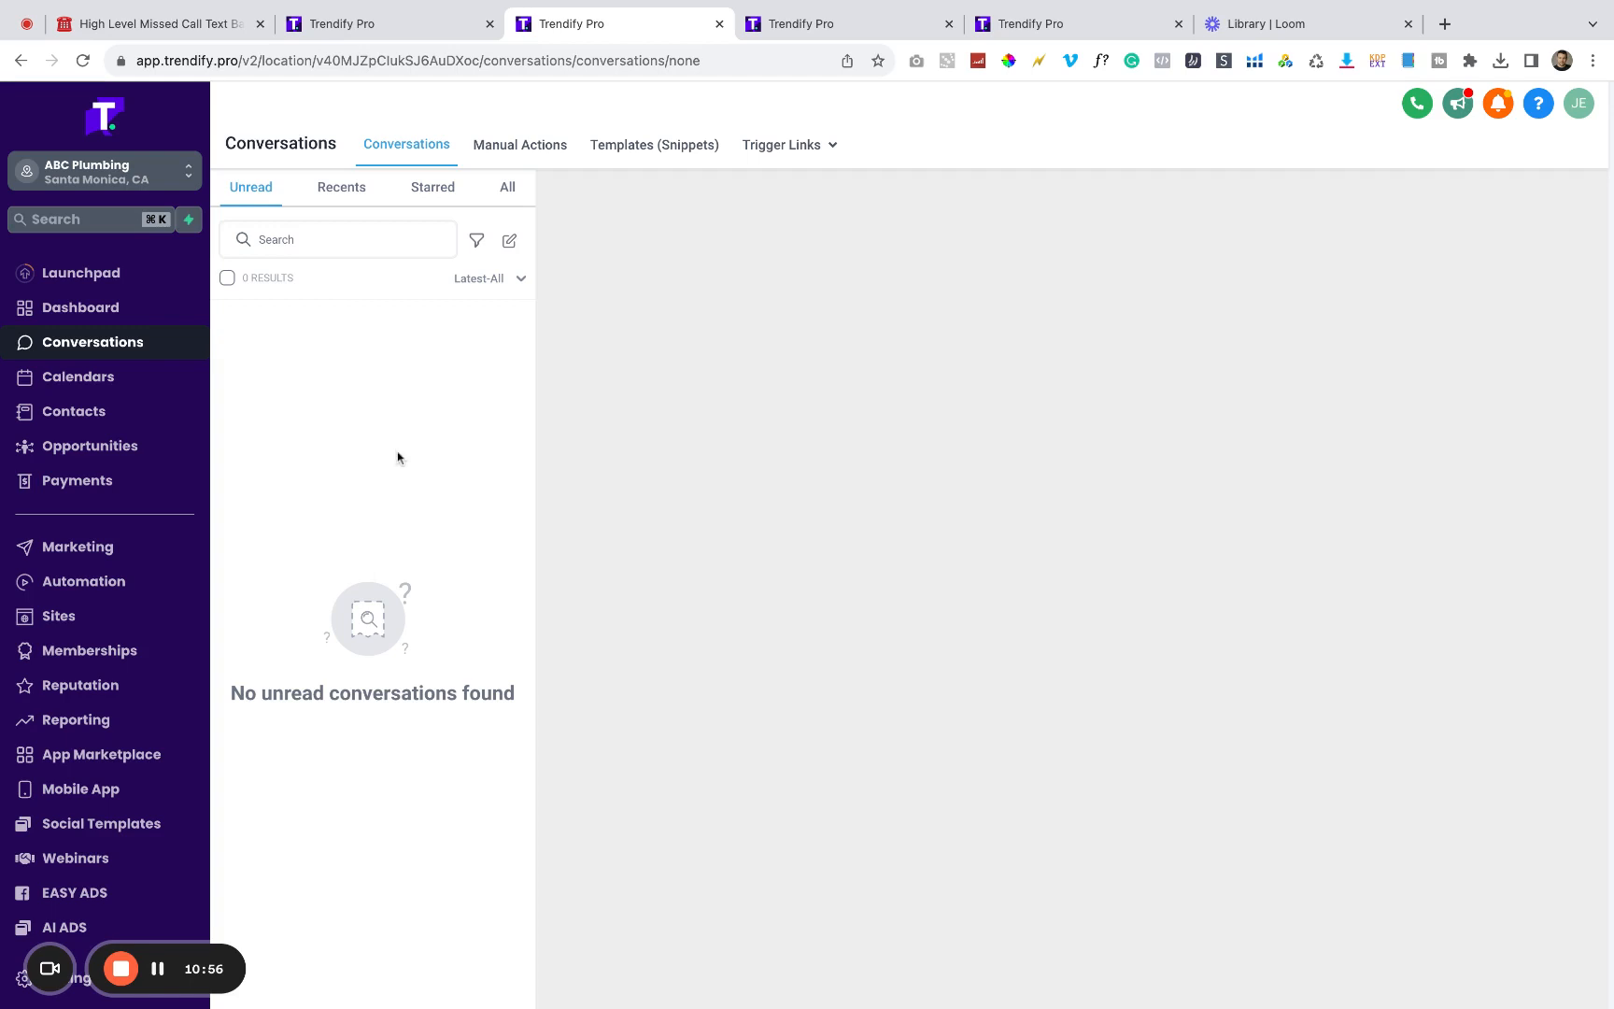
pyautogui.moveTo(327, 400)
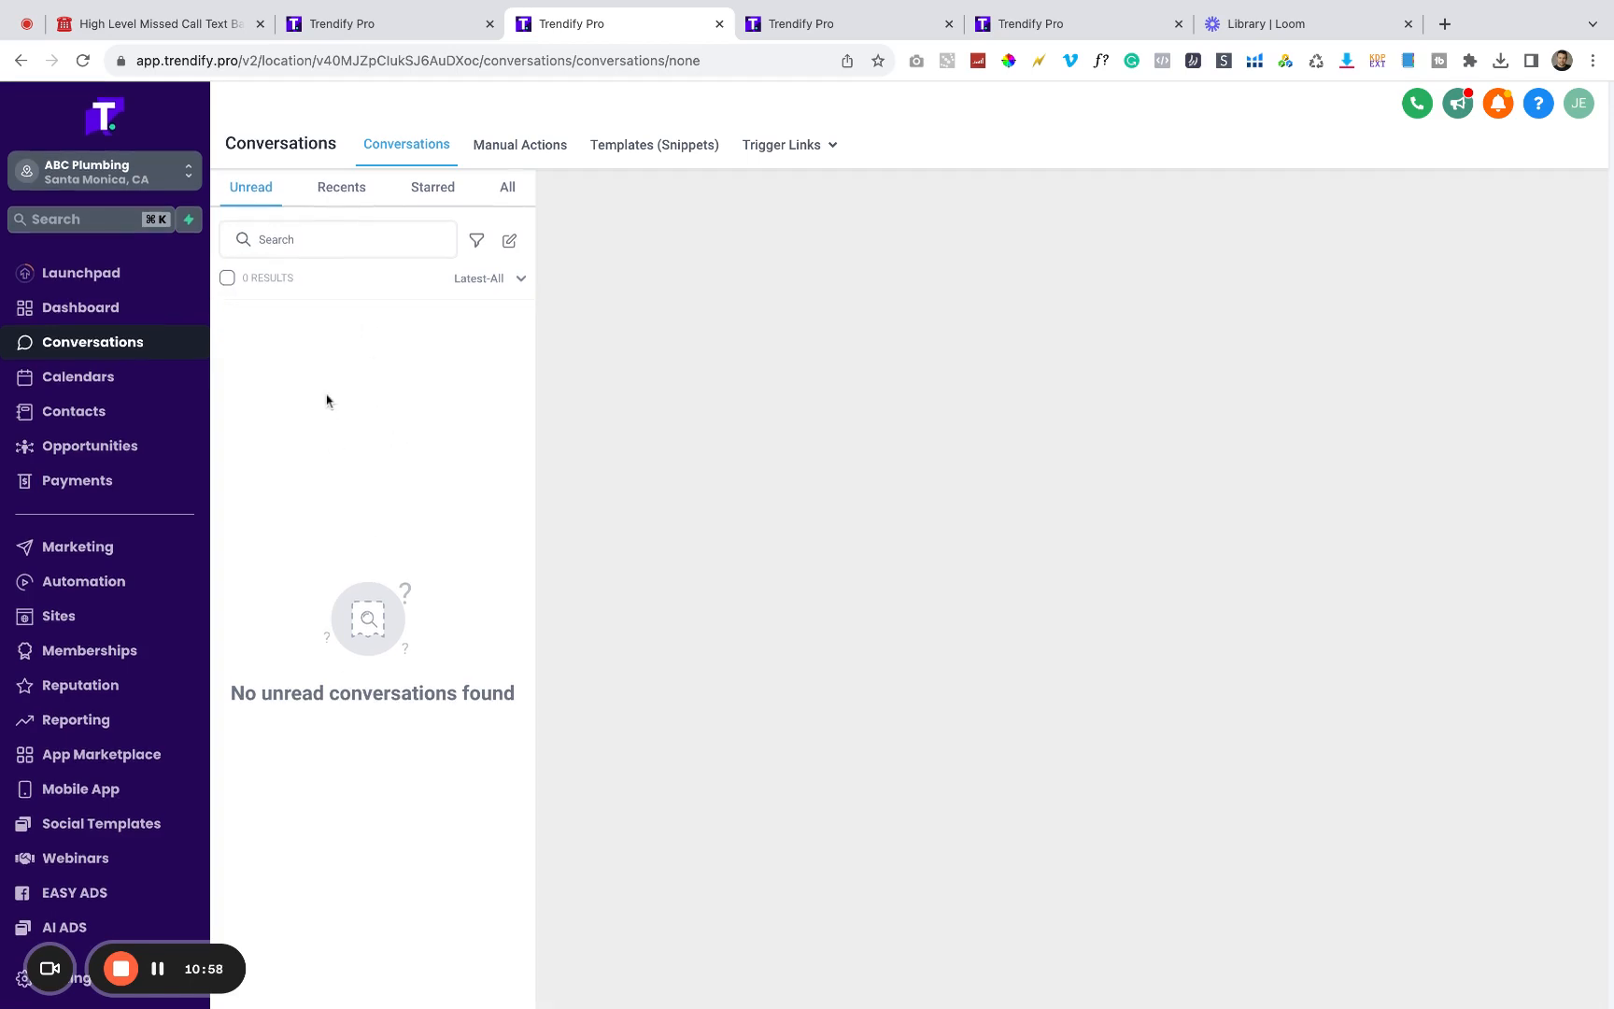
pyautogui.moveTo(418, 608)
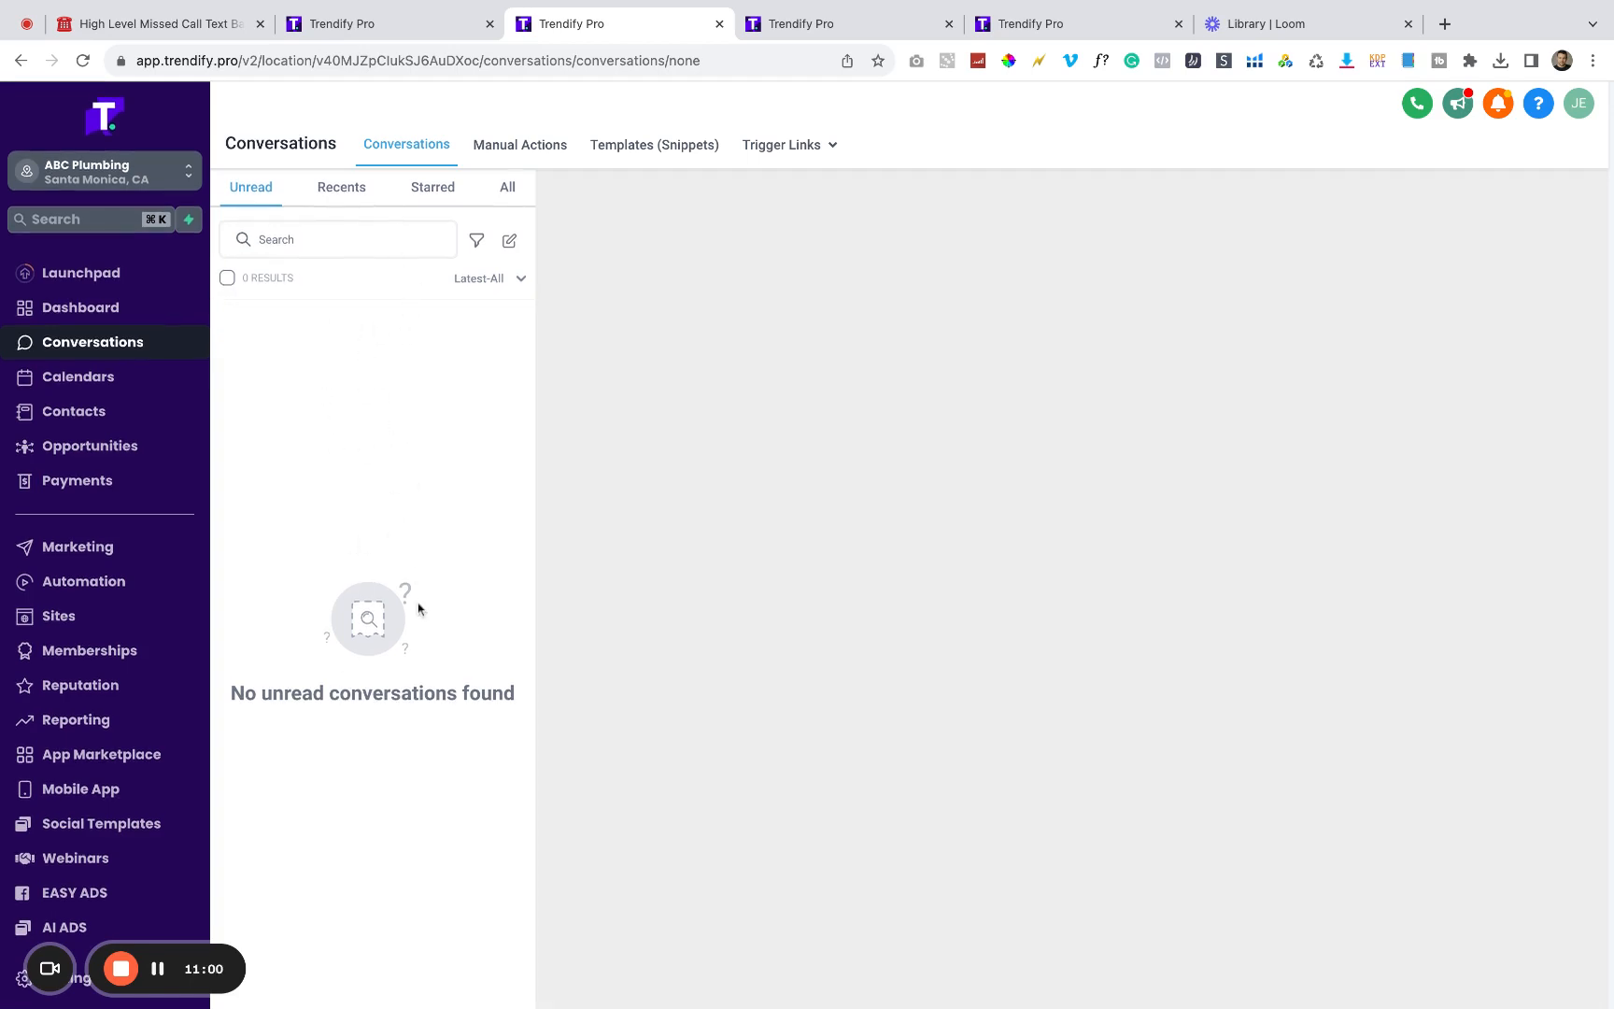
pyautogui.moveTo(390, 521)
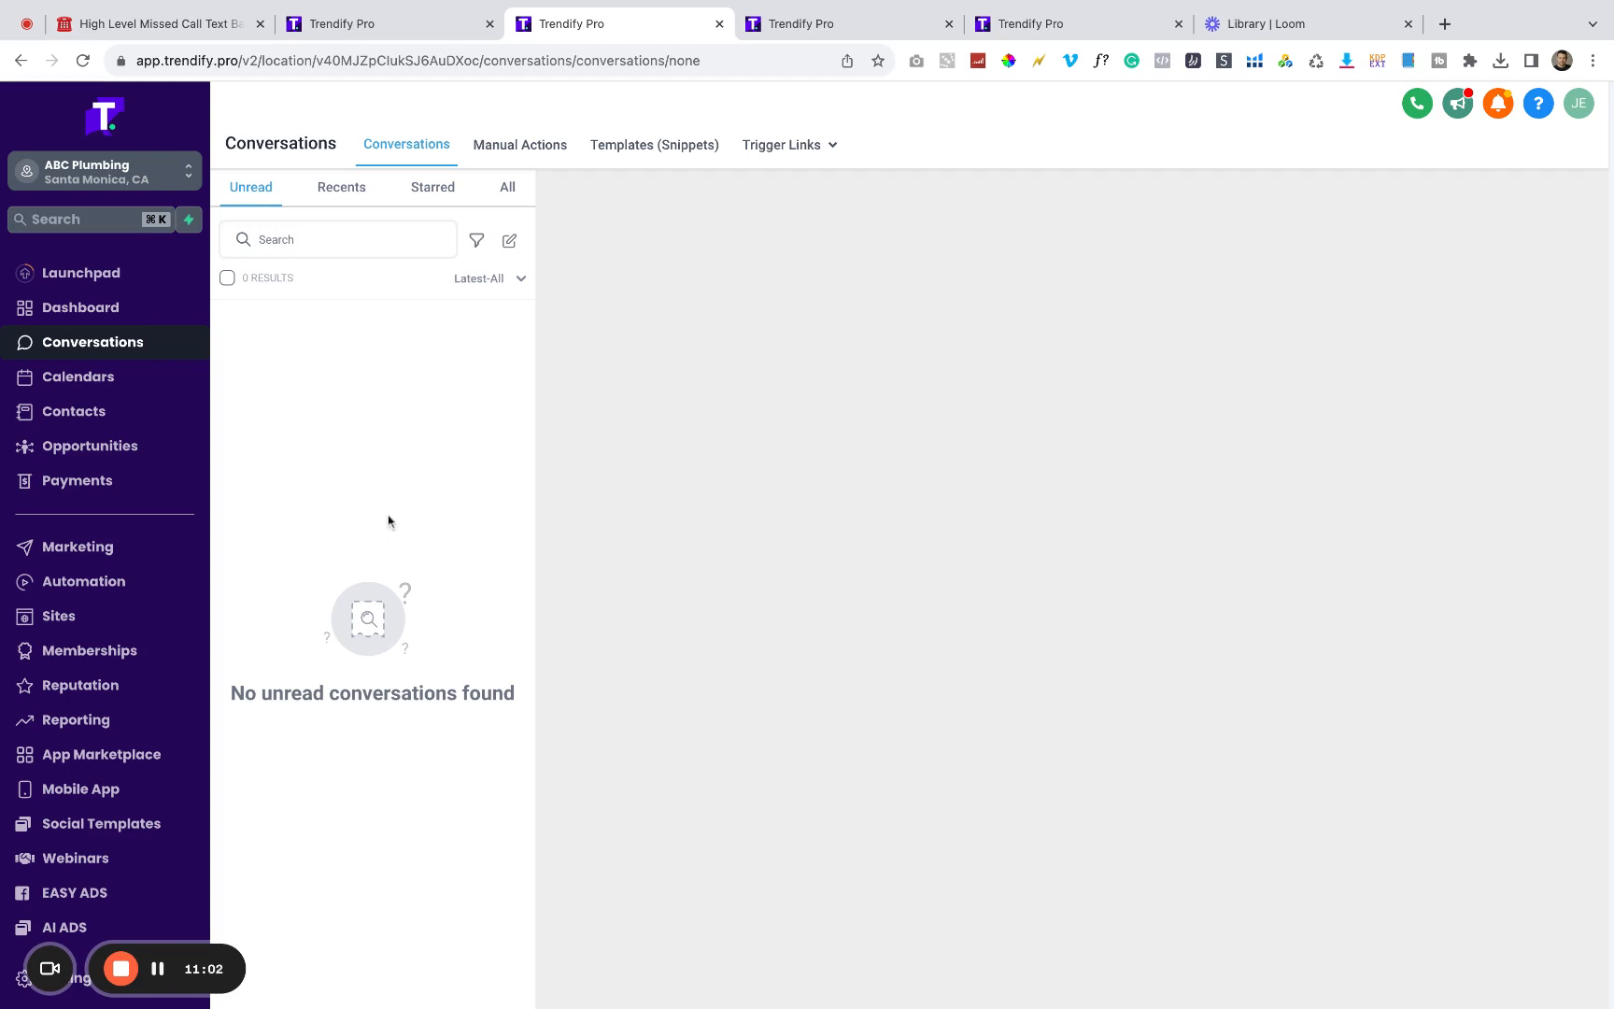
pyautogui.moveTo(419, 465)
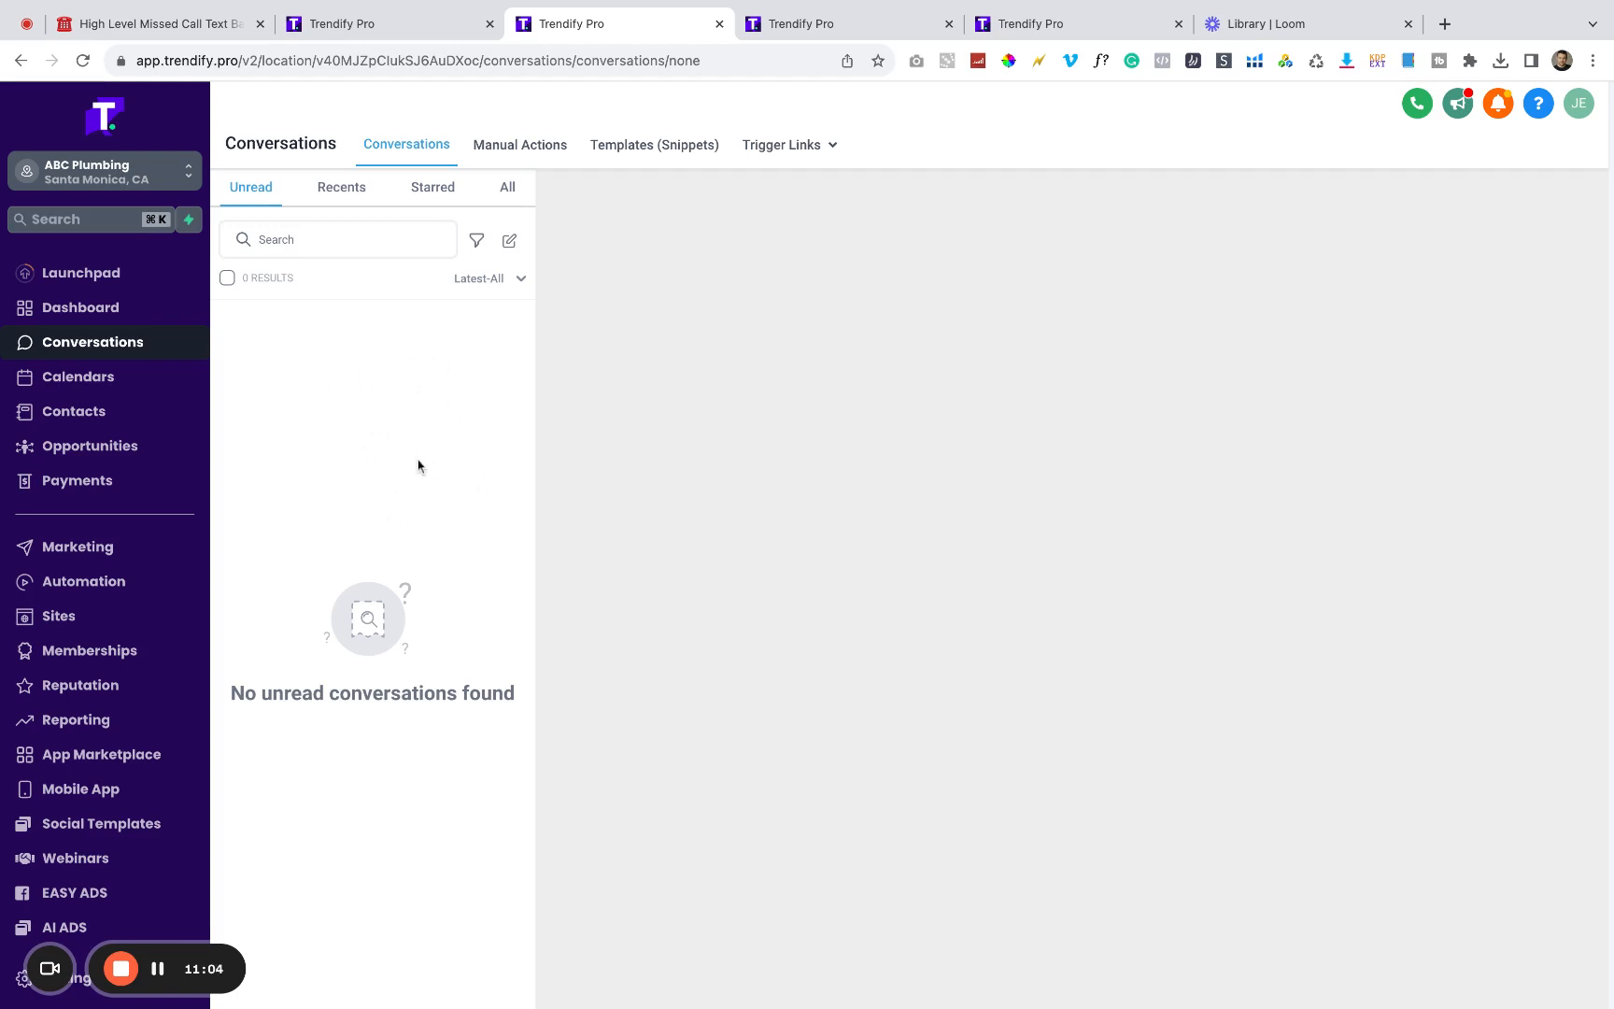
pyautogui.moveTo(456, 509)
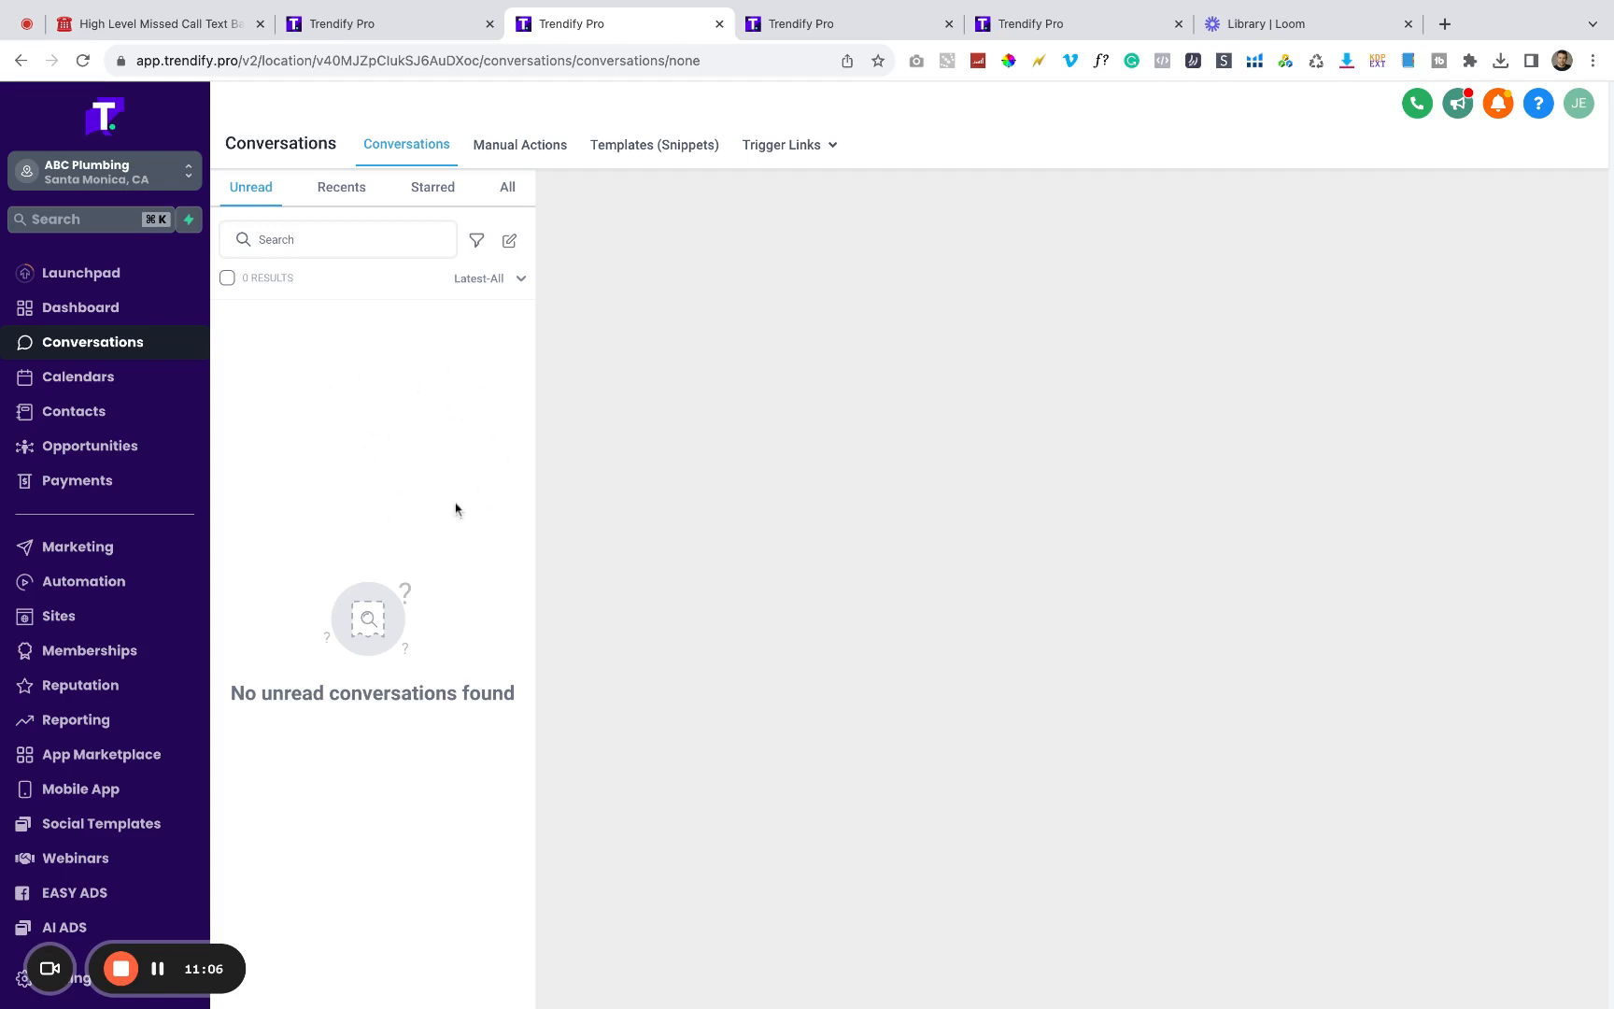
# Step: Return to the Launchpad page from the sidebar
pyautogui.click(81, 272)
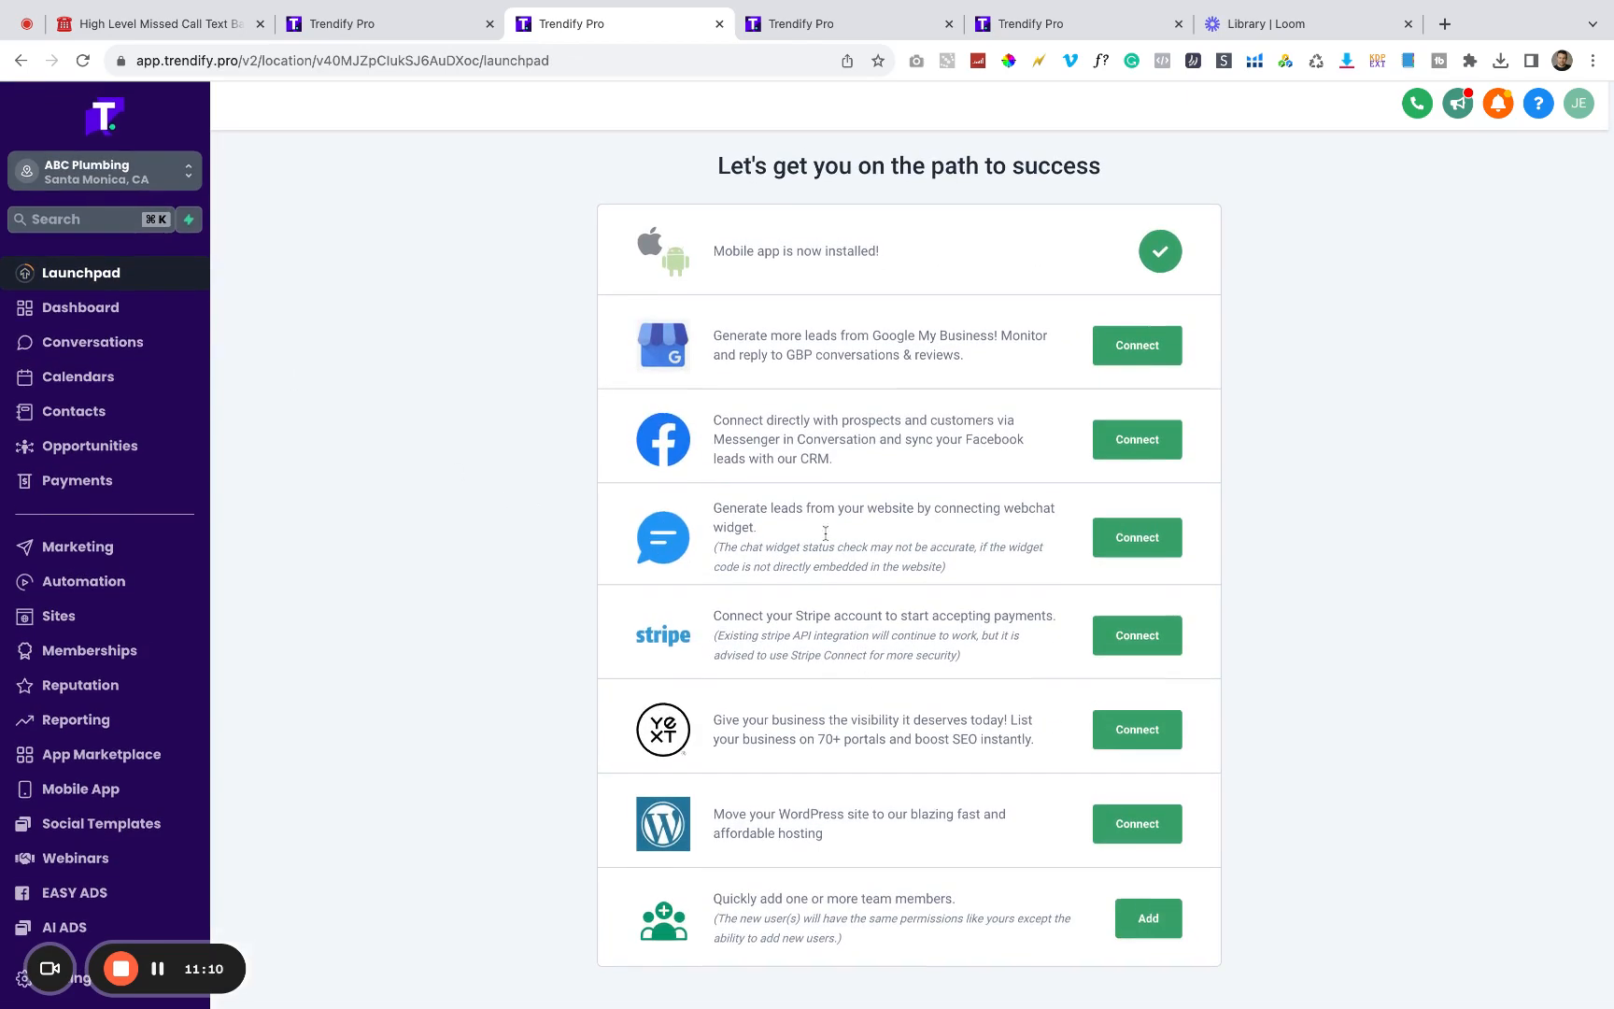
pyautogui.moveTo(888, 270)
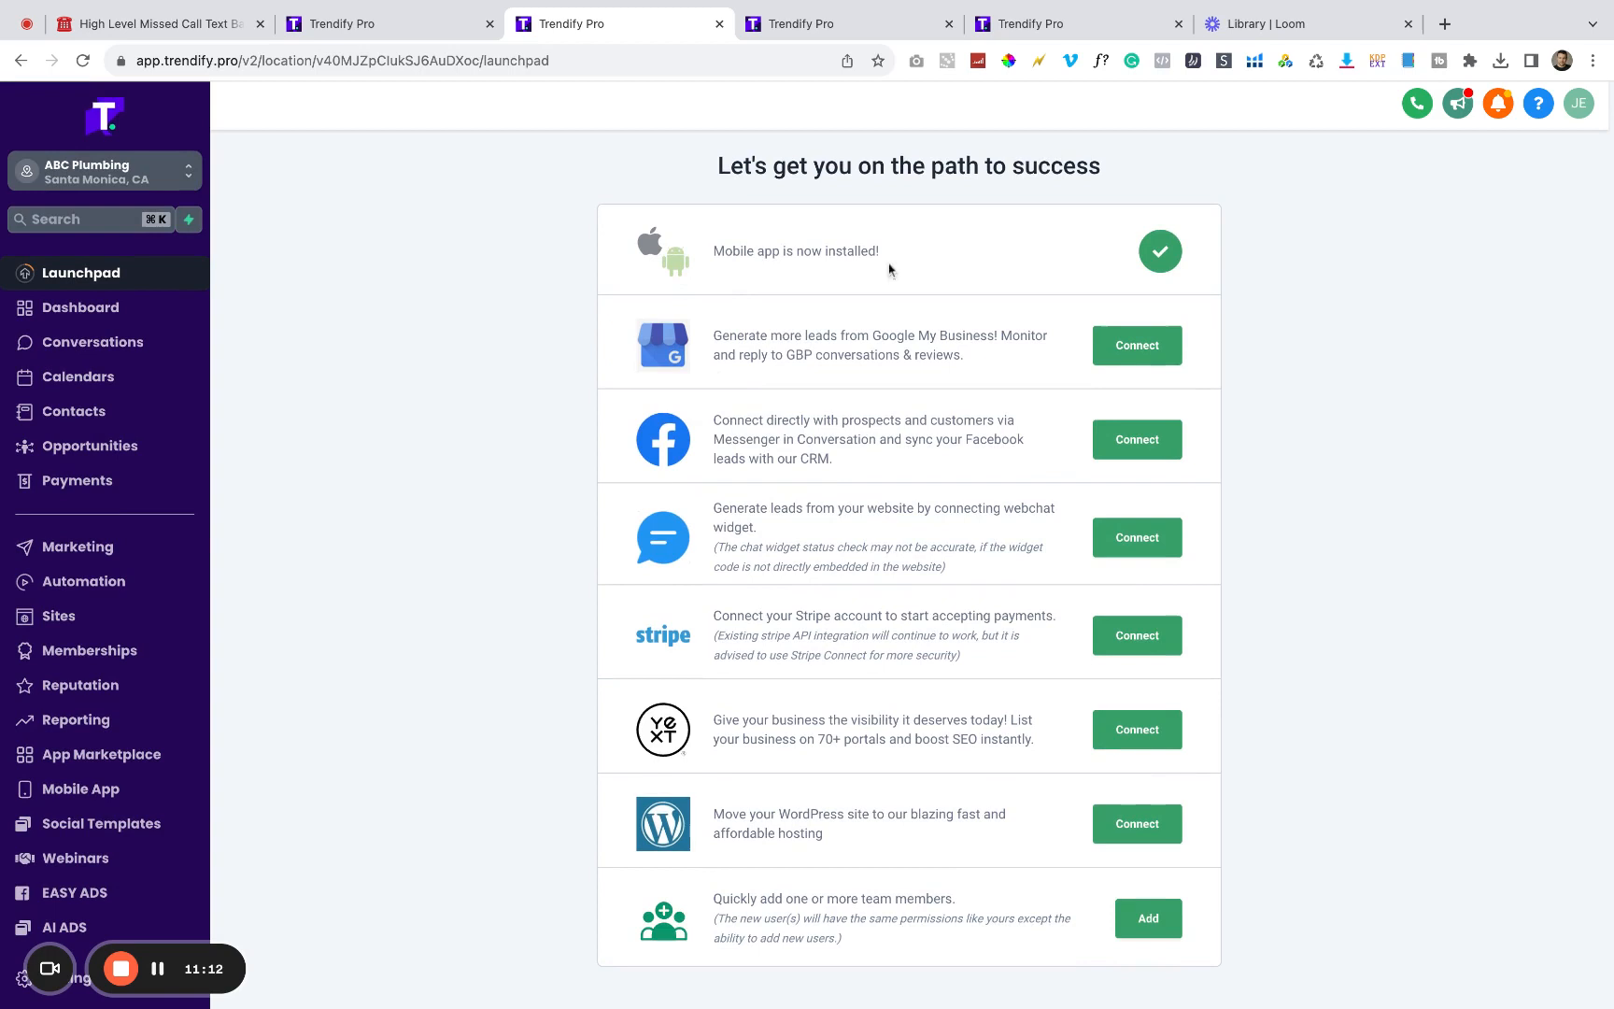
pyautogui.moveTo(1184, 265)
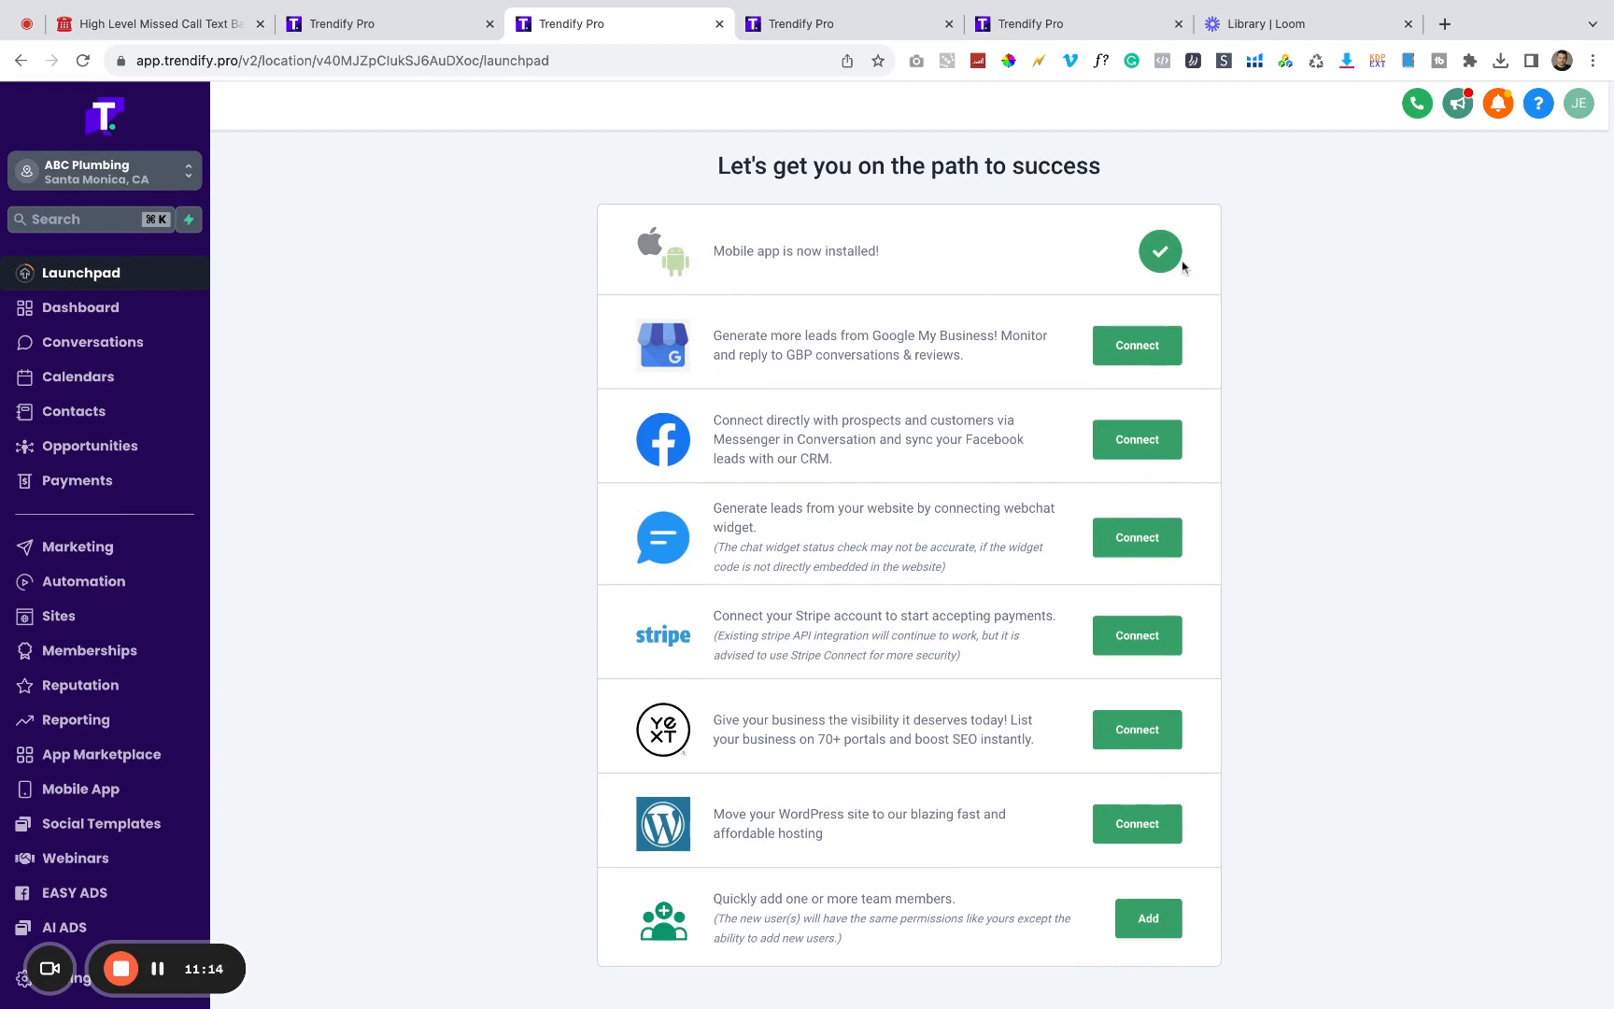
pyautogui.moveTo(1068, 209)
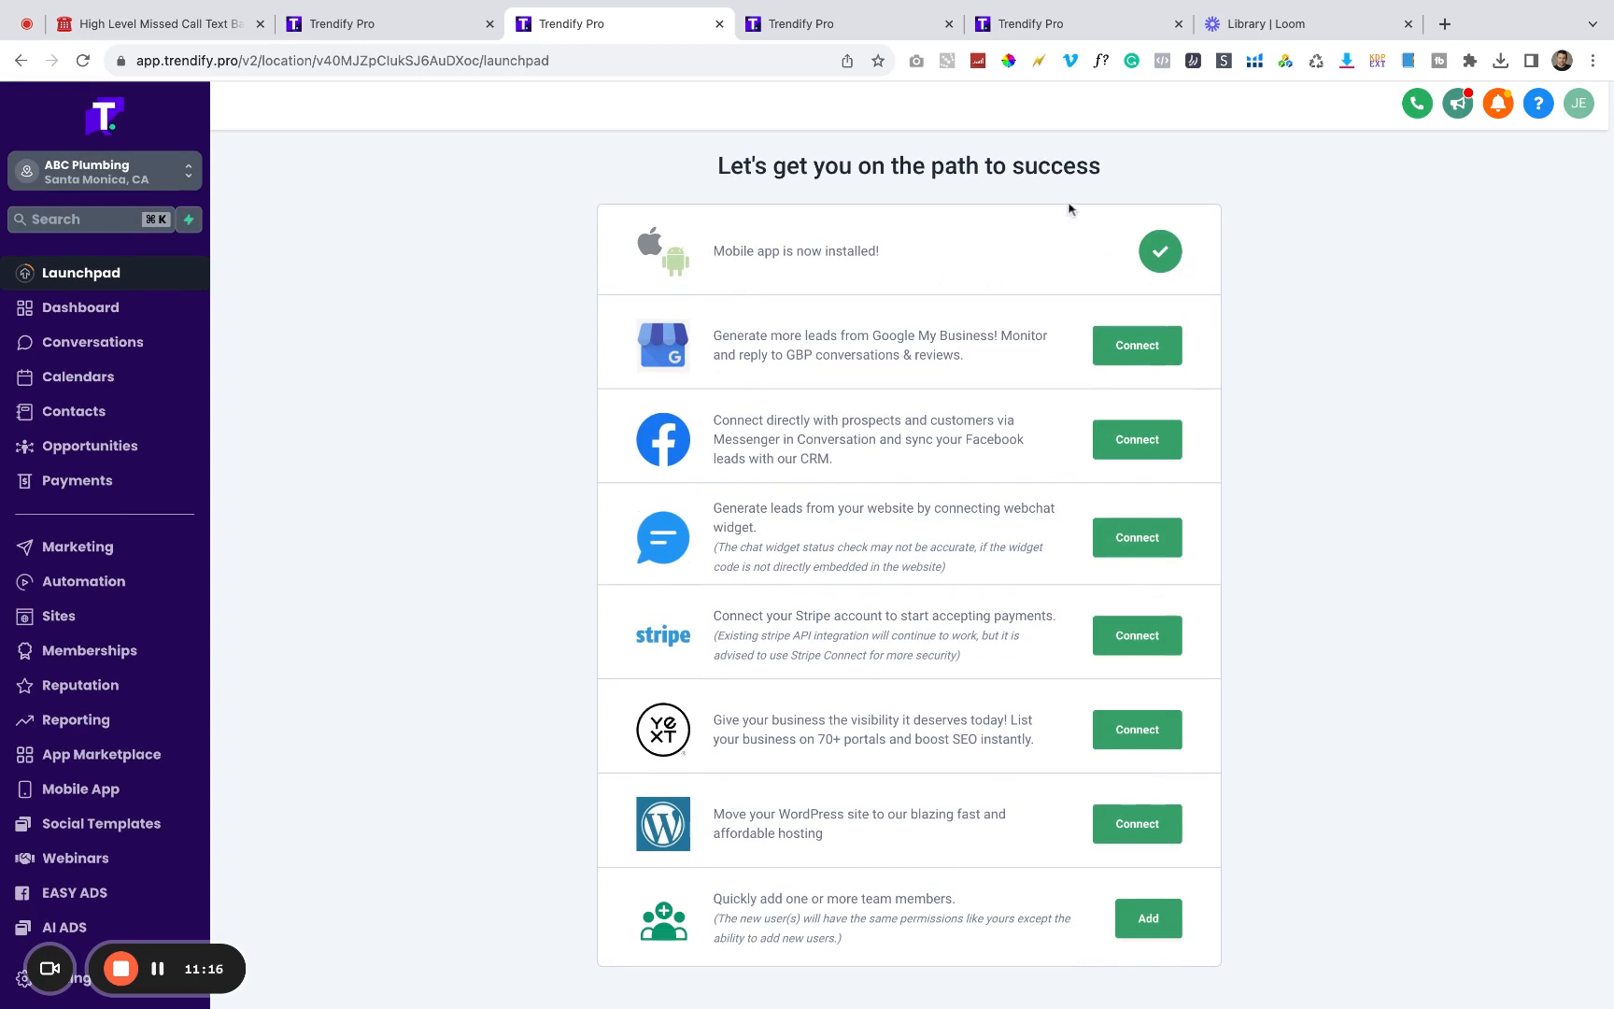
pyautogui.moveTo(93, 342)
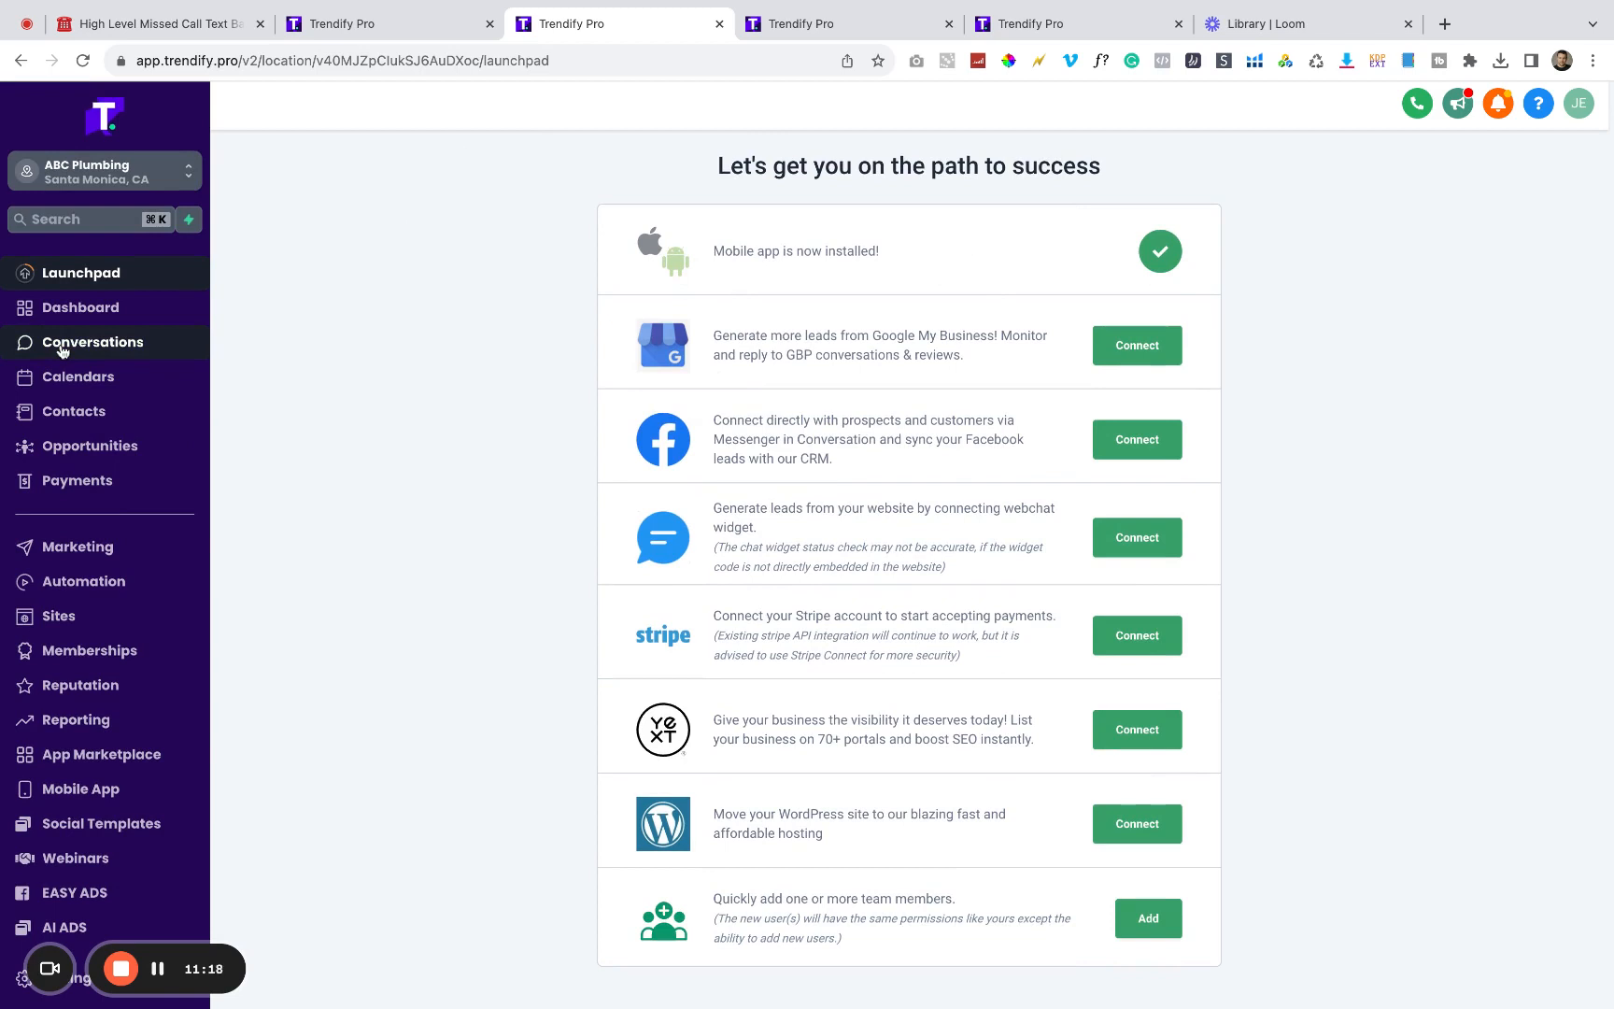
# Step: Reopen the Conversations inbox from the sidebar
pyautogui.click(92, 342)
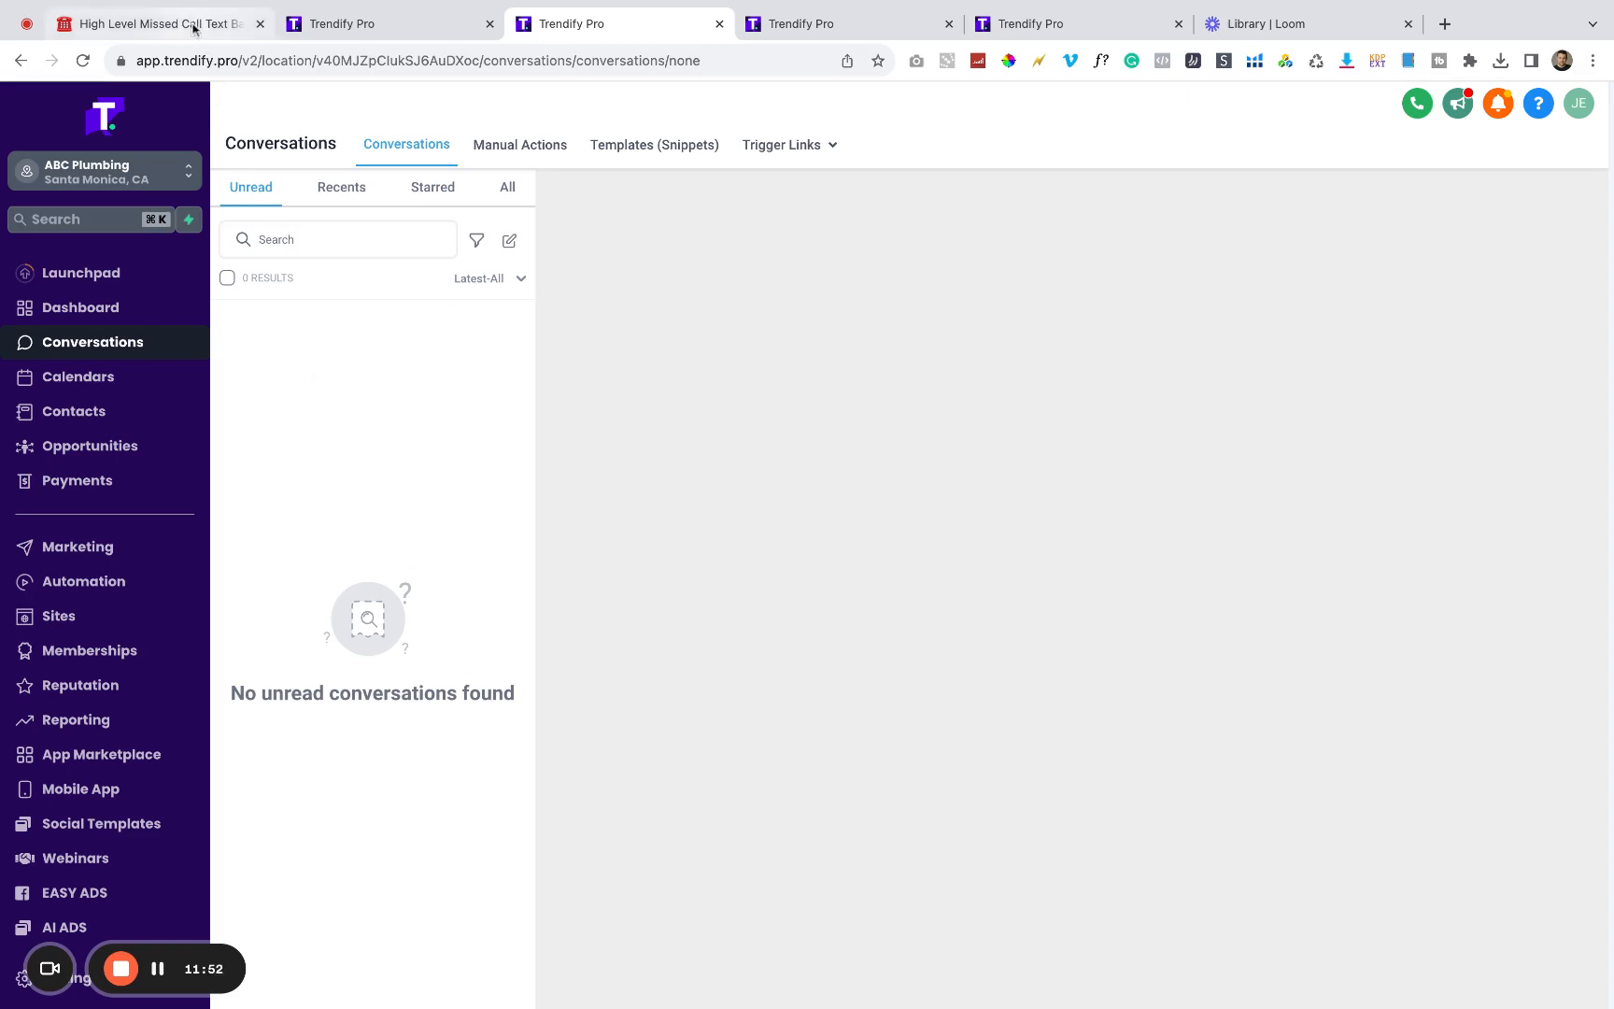
# Step: Switch to the Notion guide and expand The Tools list under 'How do we sell it?'
pyautogui.click(155, 23)
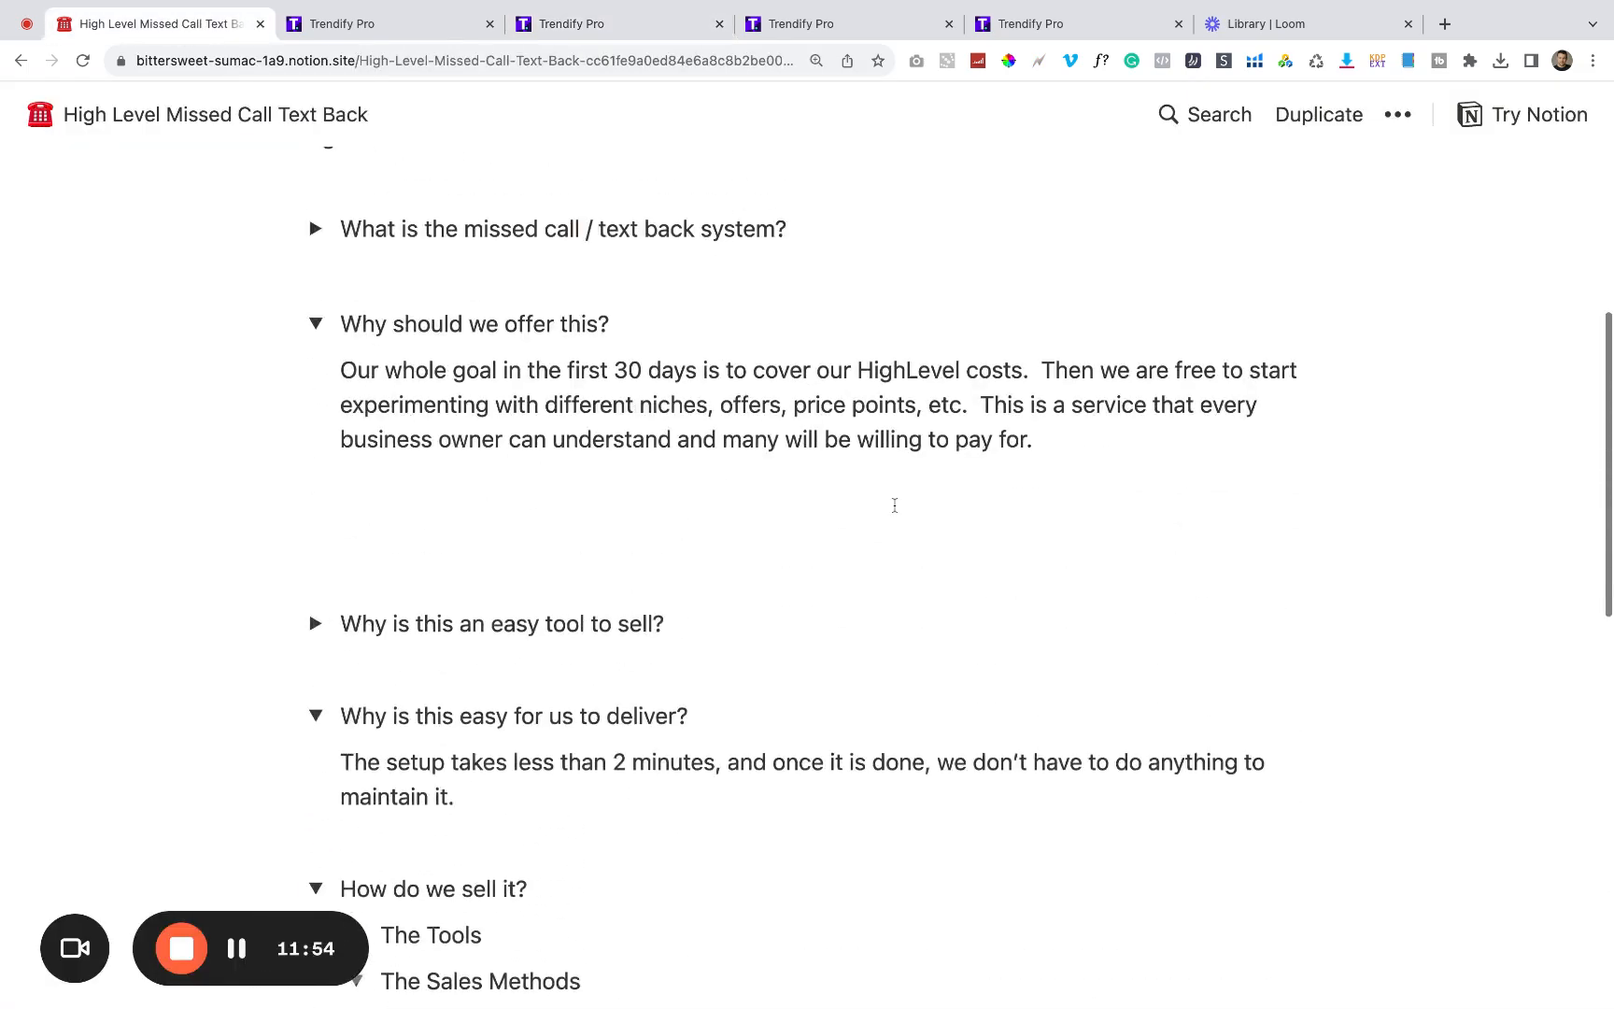
pyautogui.scroll(3)
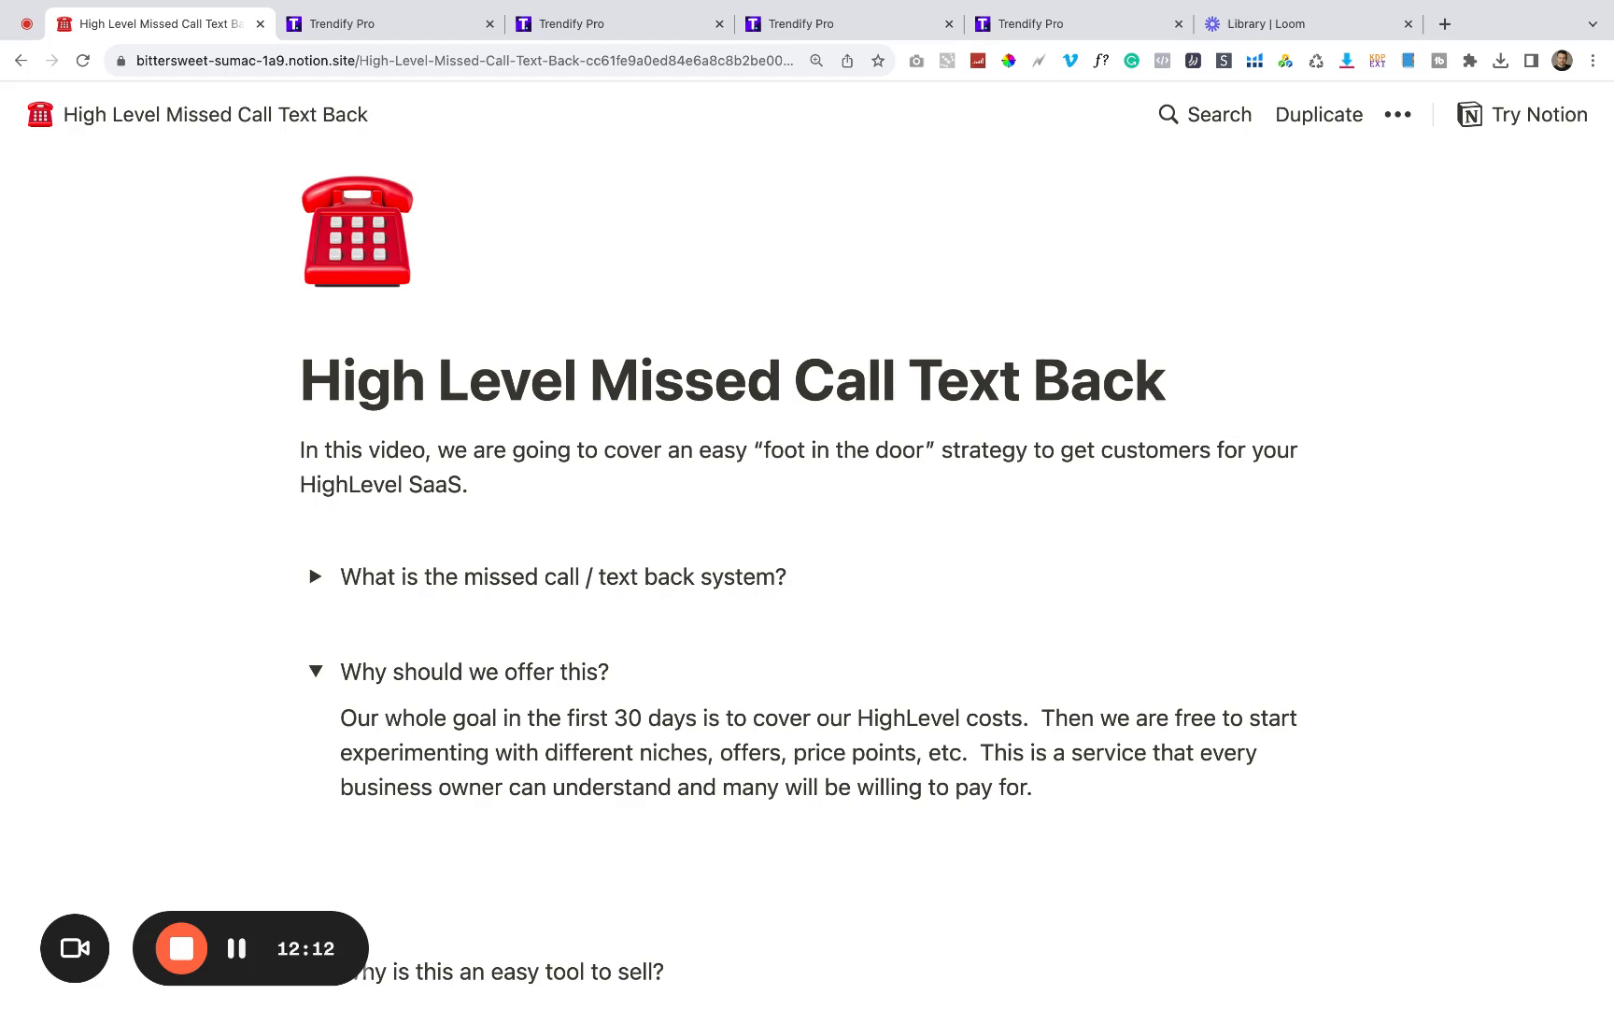
pyautogui.scroll(-3)
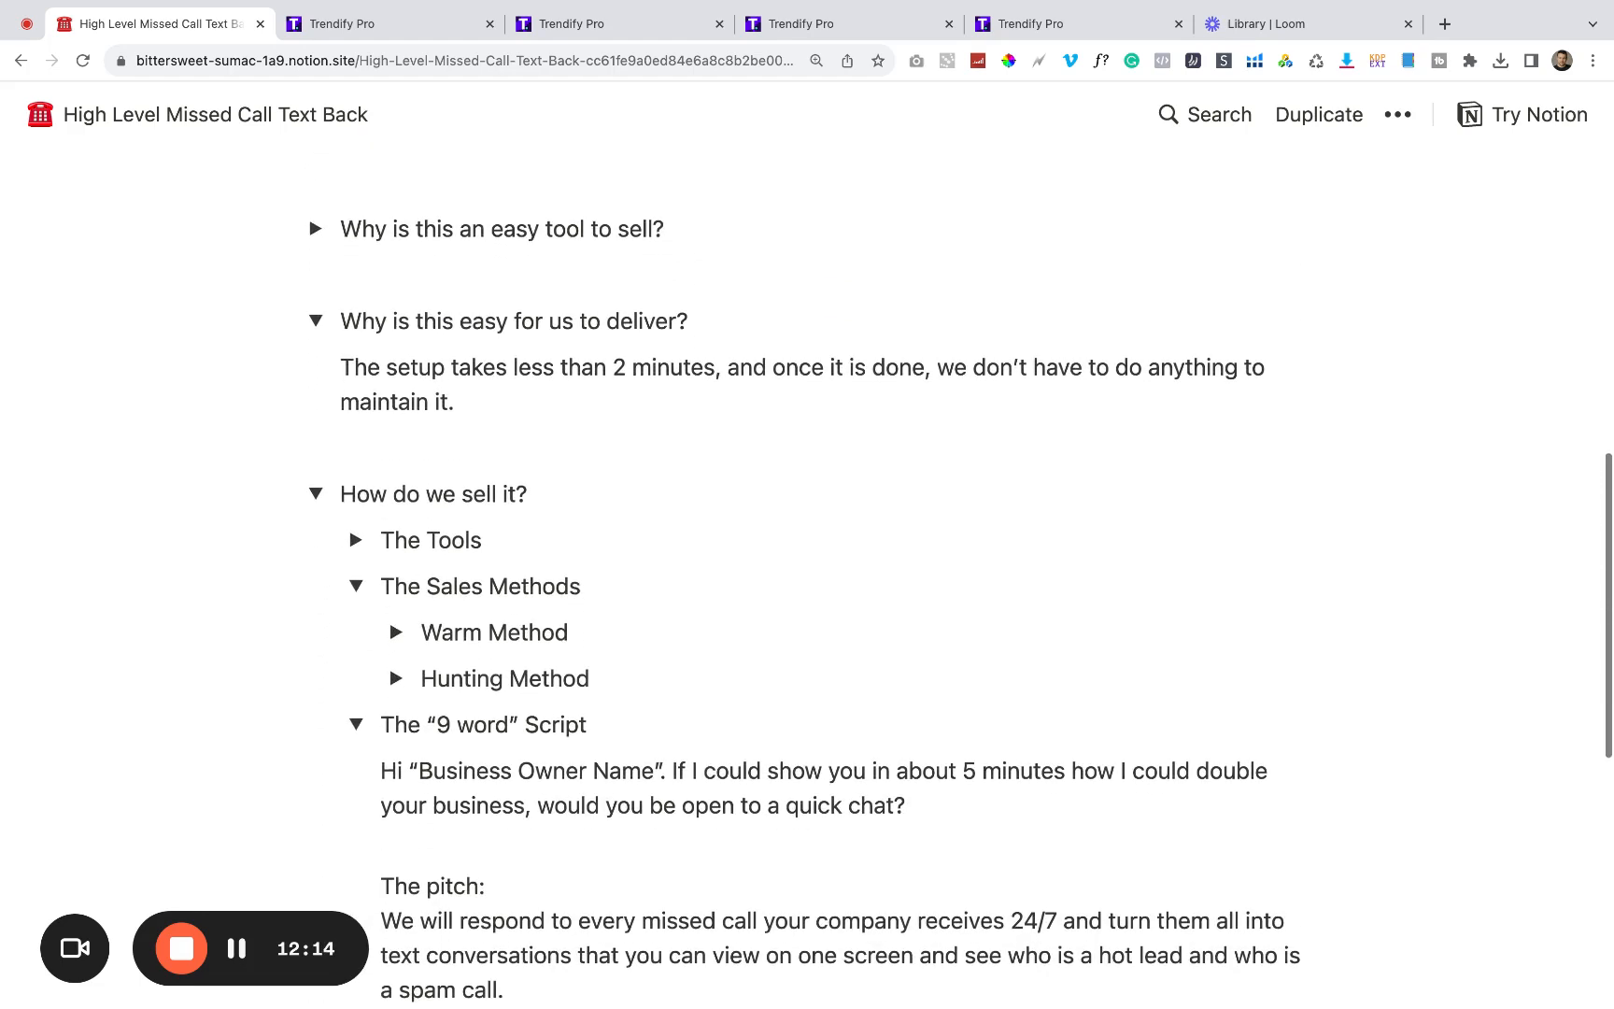
pyautogui.scroll(-3)
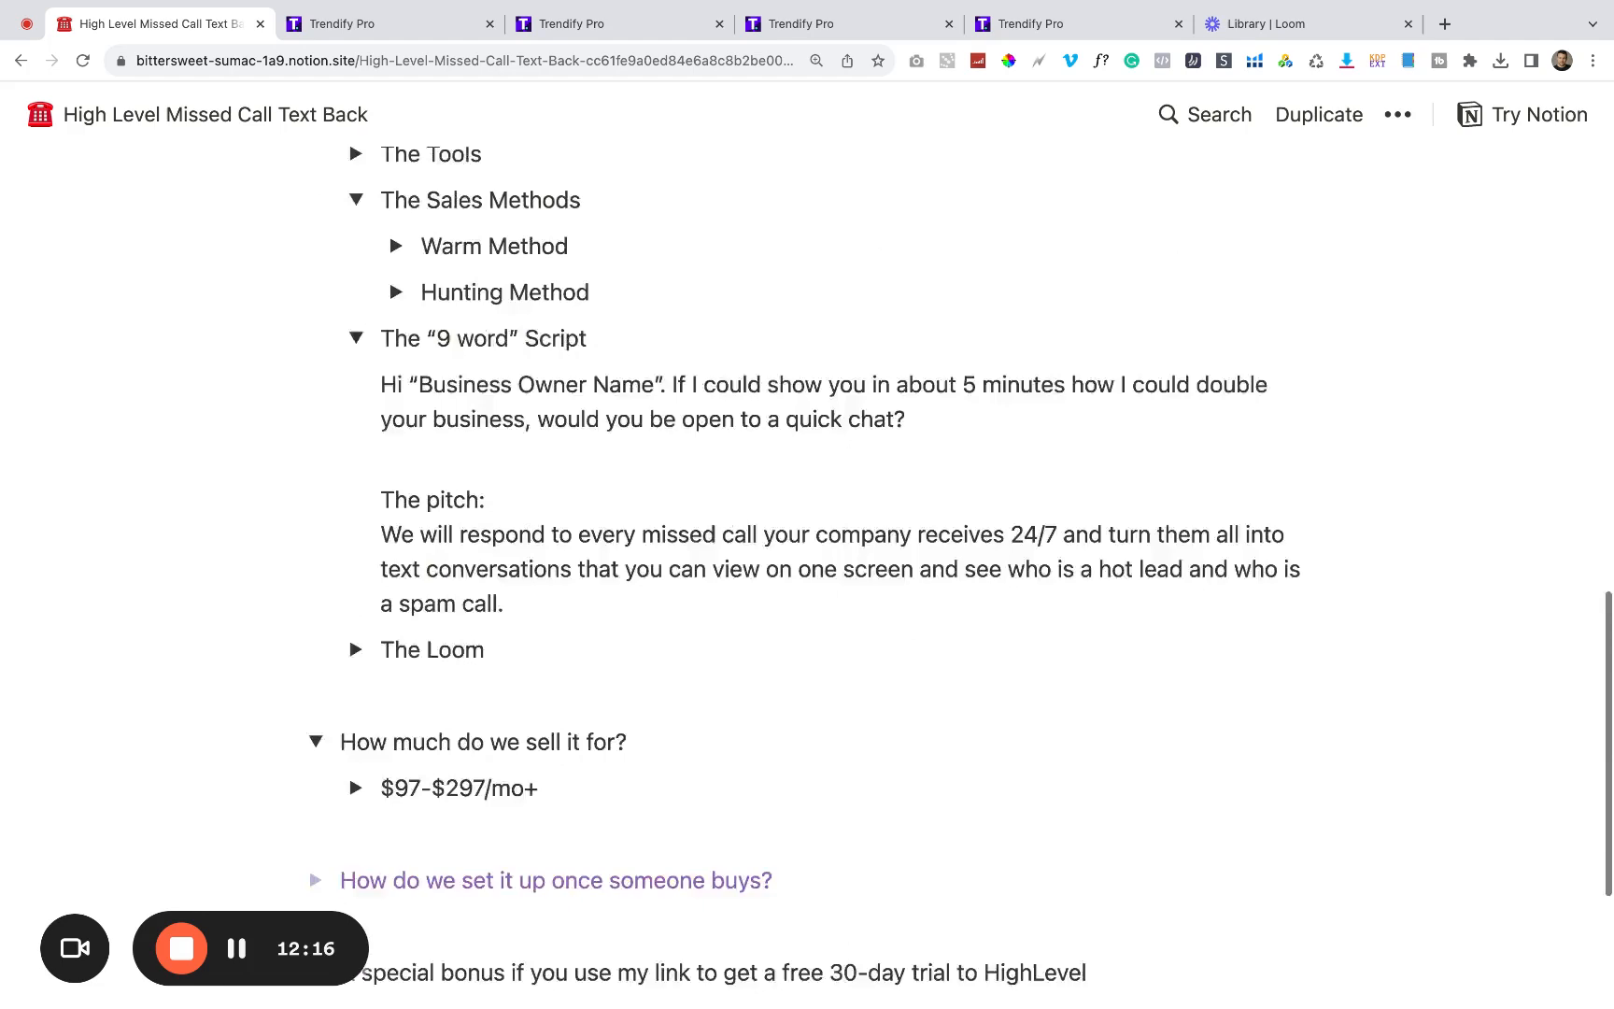
pyautogui.scroll(3)
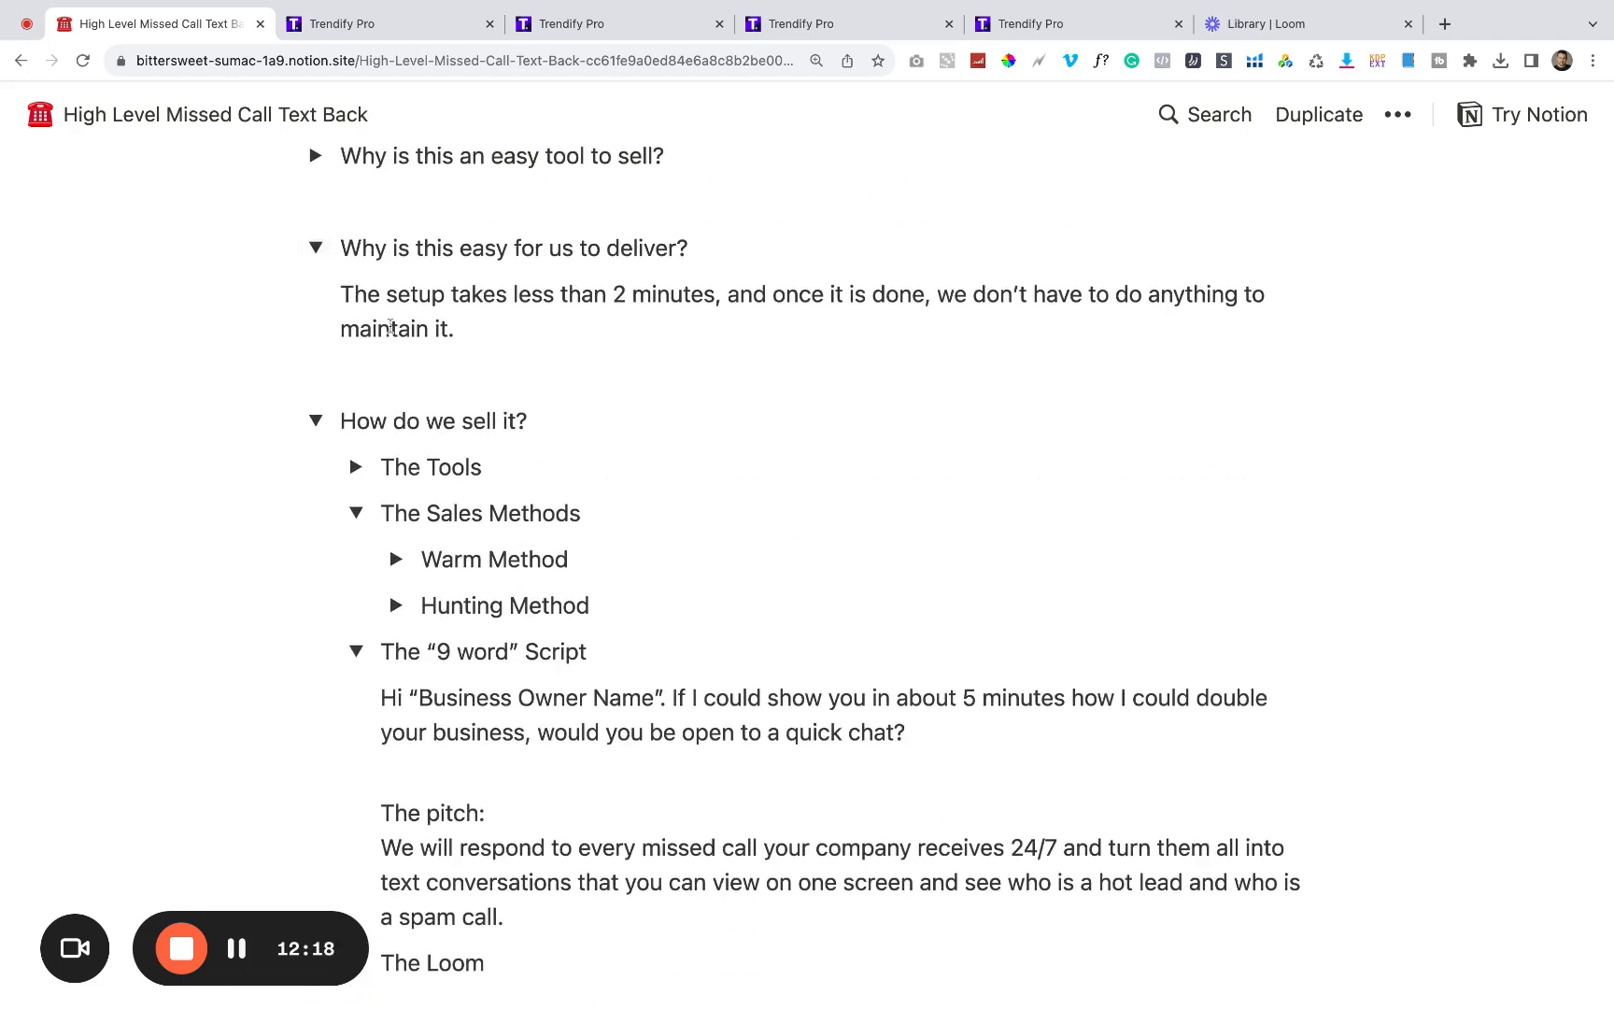
pyautogui.scroll(-3)
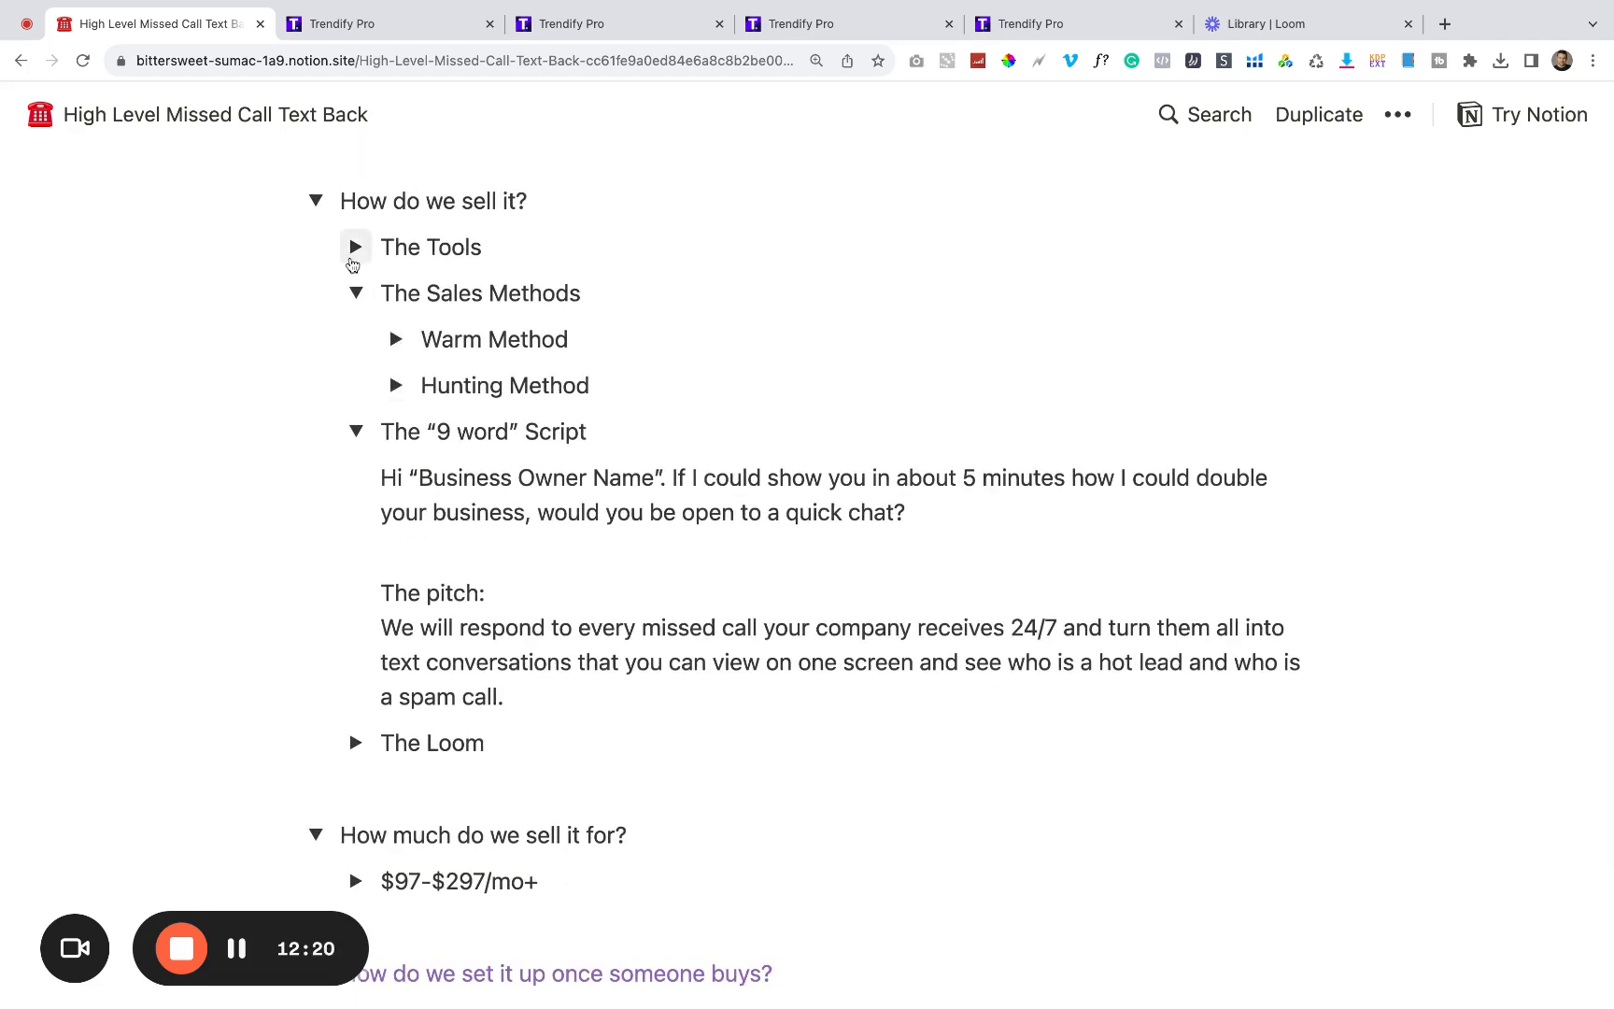
pyautogui.click(354, 247)
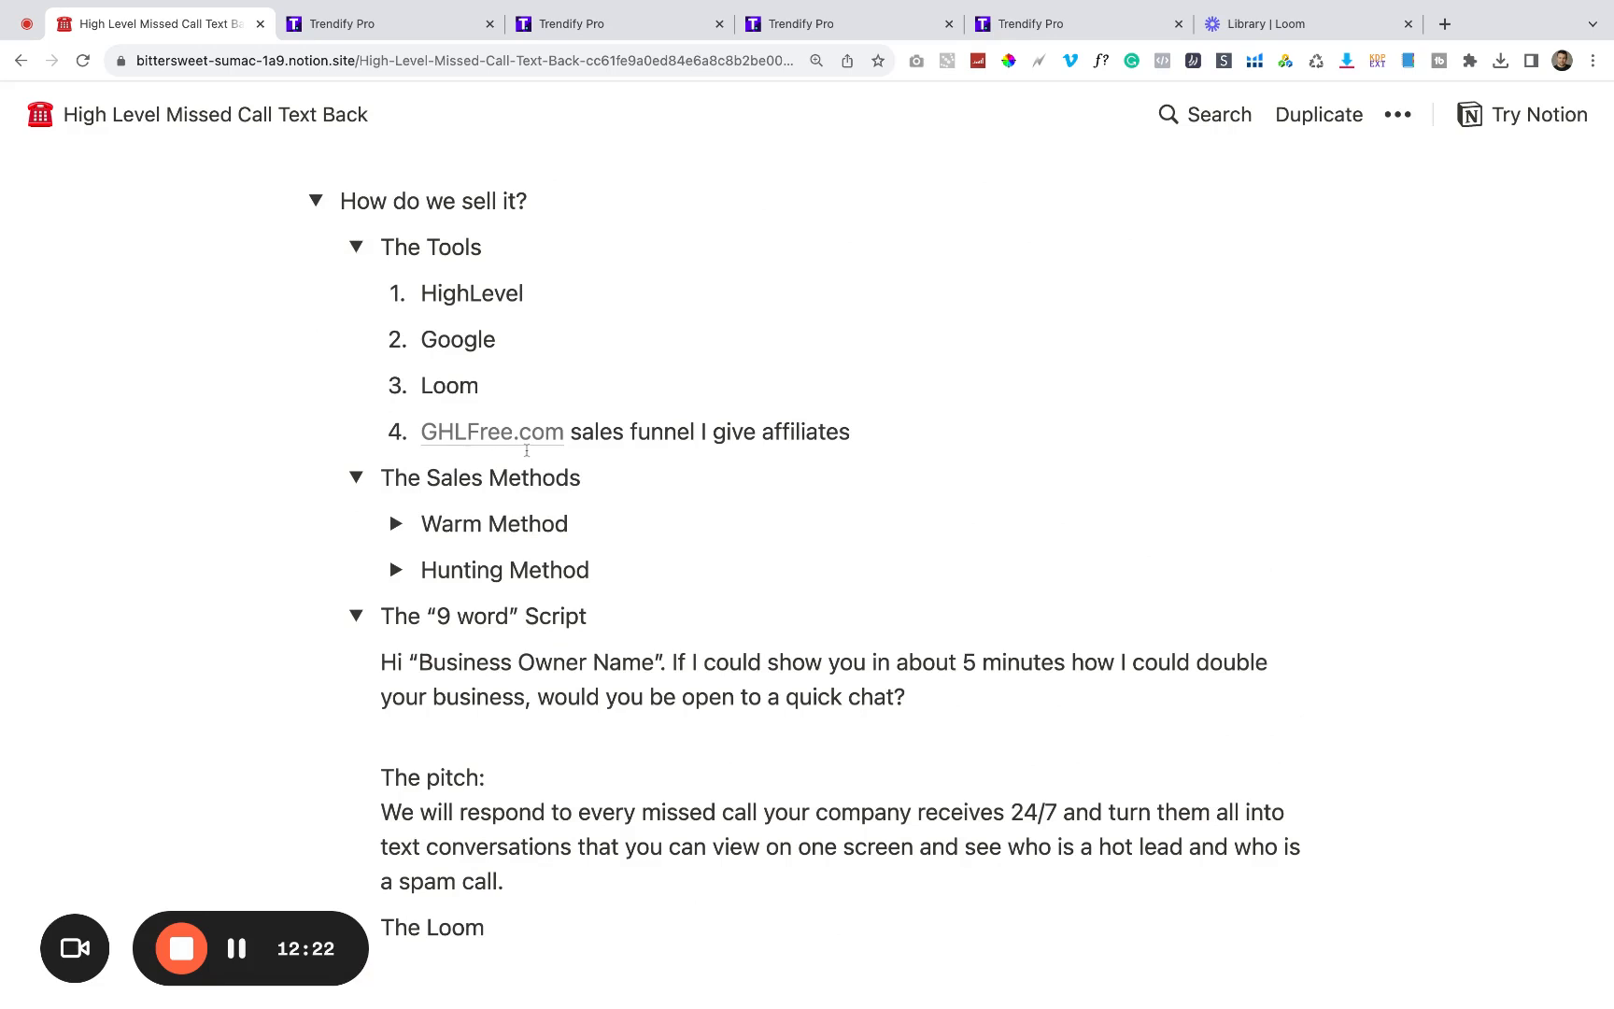